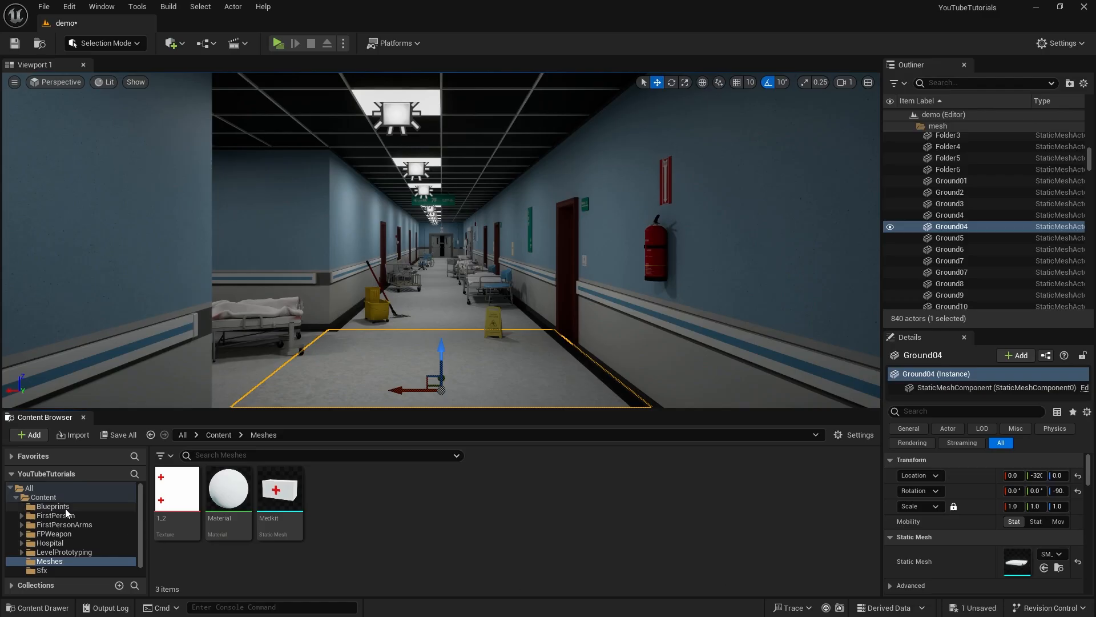
Step: Add an Actor Component blueprint class called BPC_HealthSystem inside Content > Blueprints
left_click(53, 506)
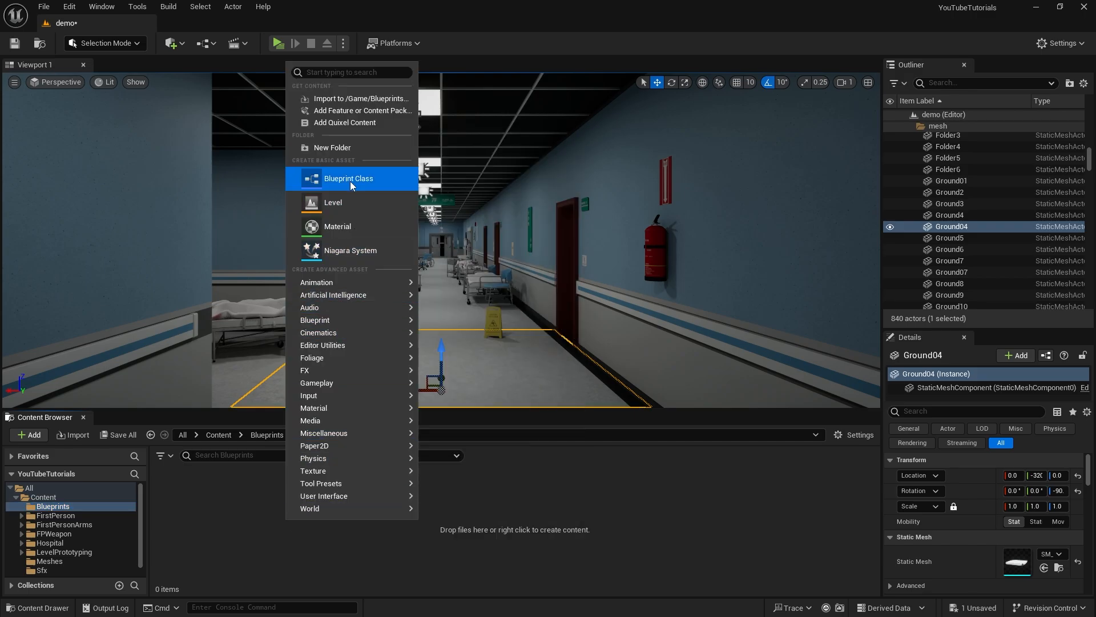
left_click(348, 178)
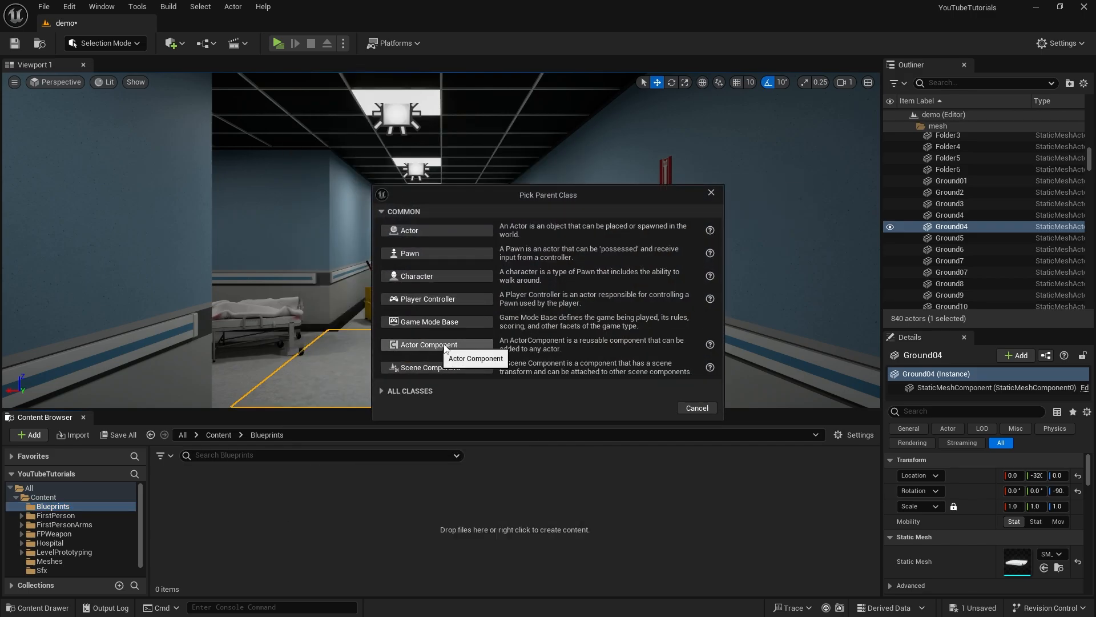
left_click(429, 344)
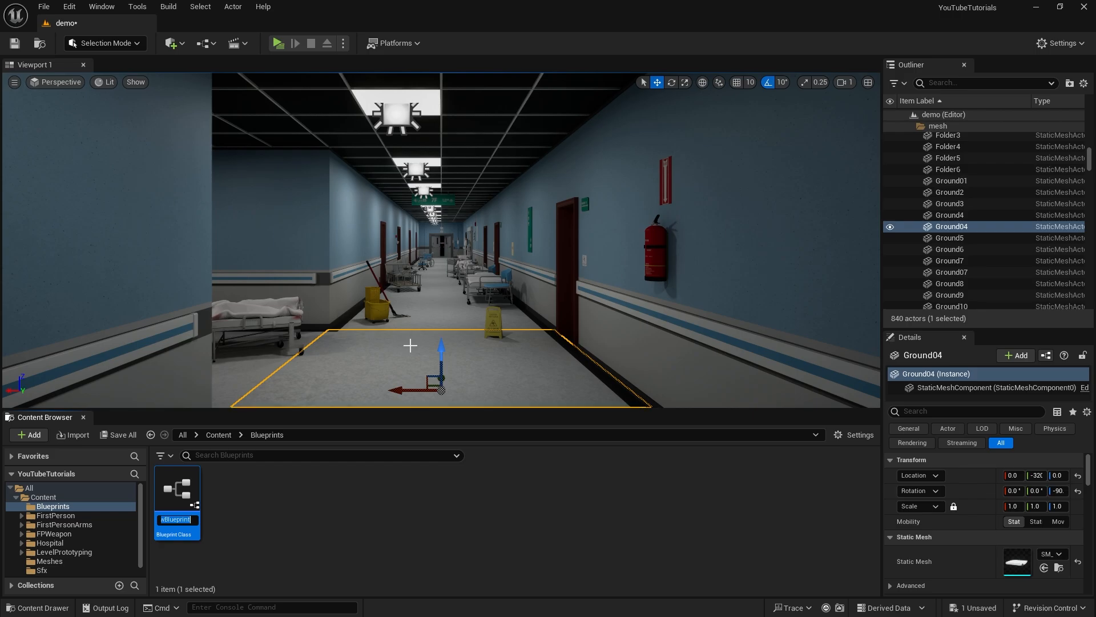
type("BPC_")
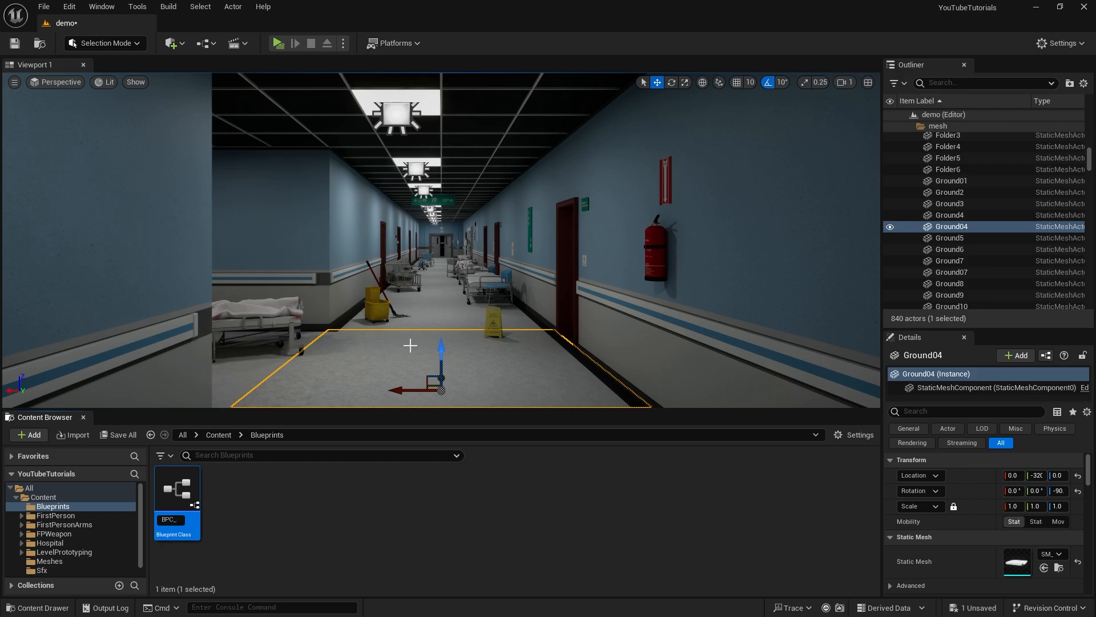
type("HealthSystem")
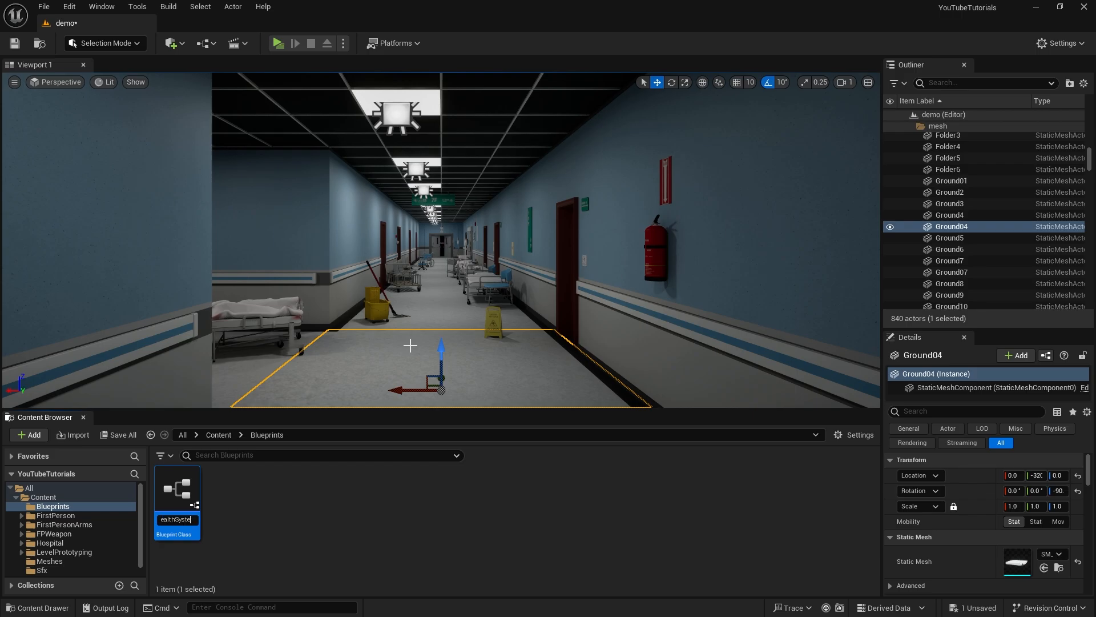
key("Enter")
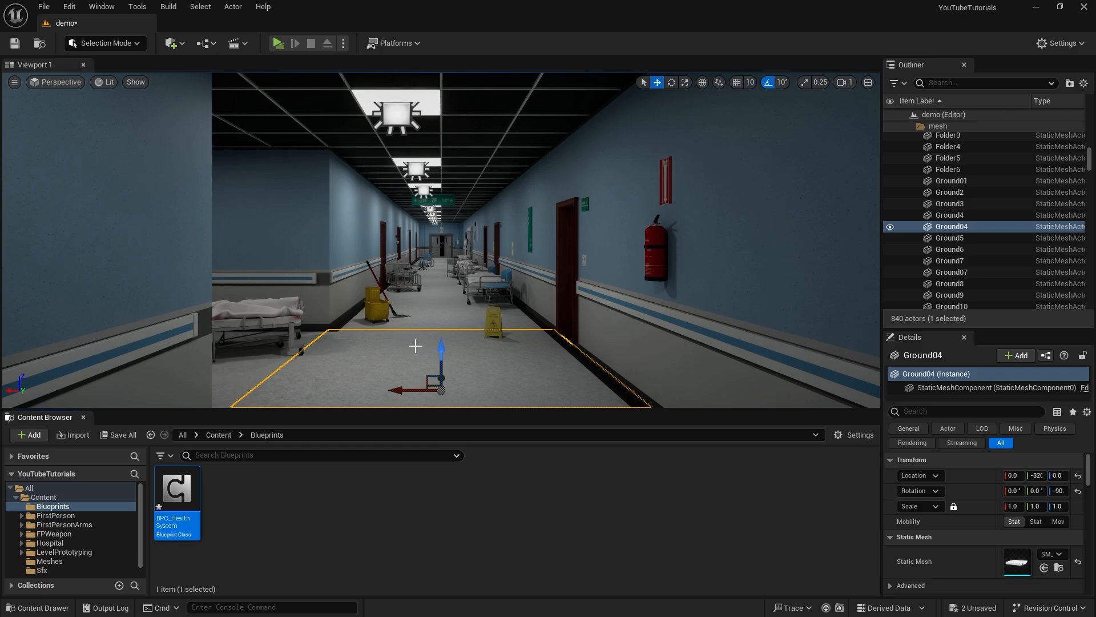
mouse_move(172, 489)
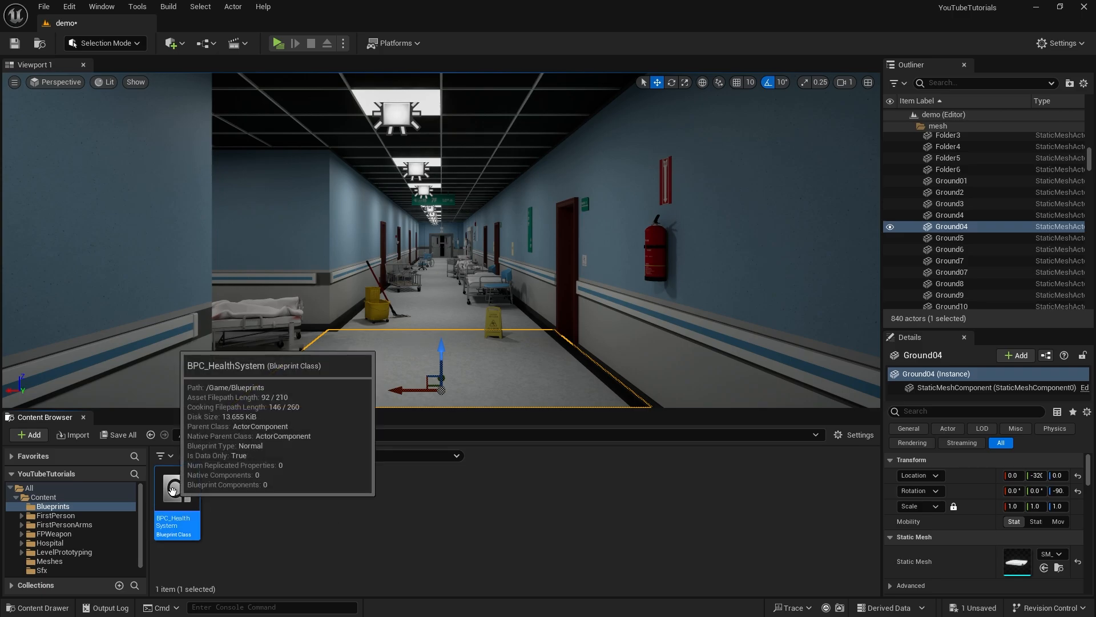
Step: In BPC_HealthSystem, add Float variables named MinHealth, Health and MaxHealth
double_click(176, 489)
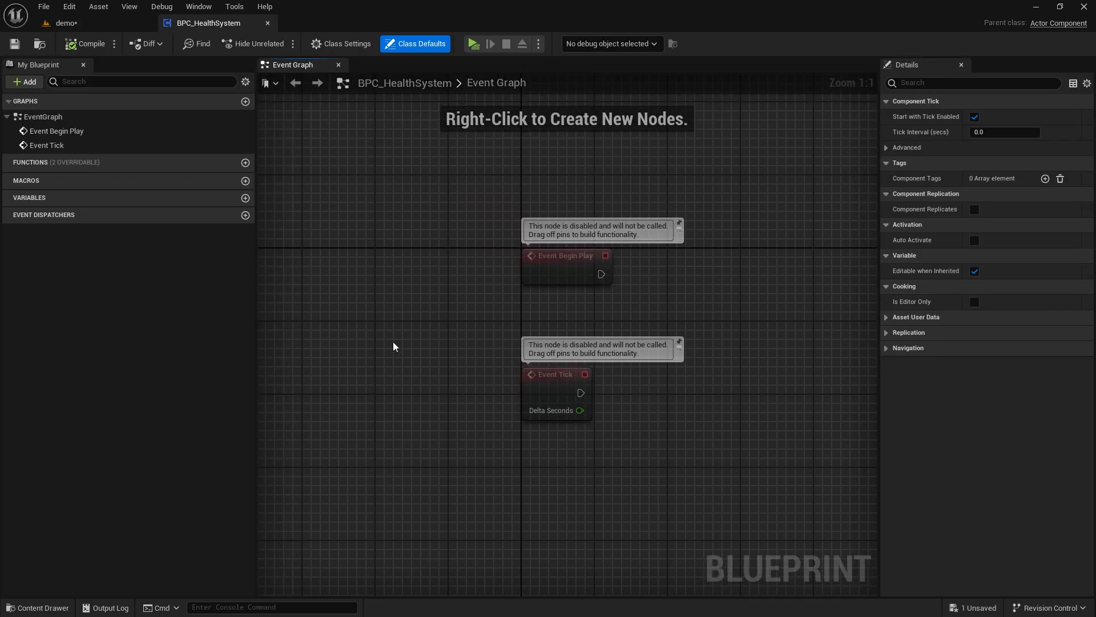
left_click(245, 197)
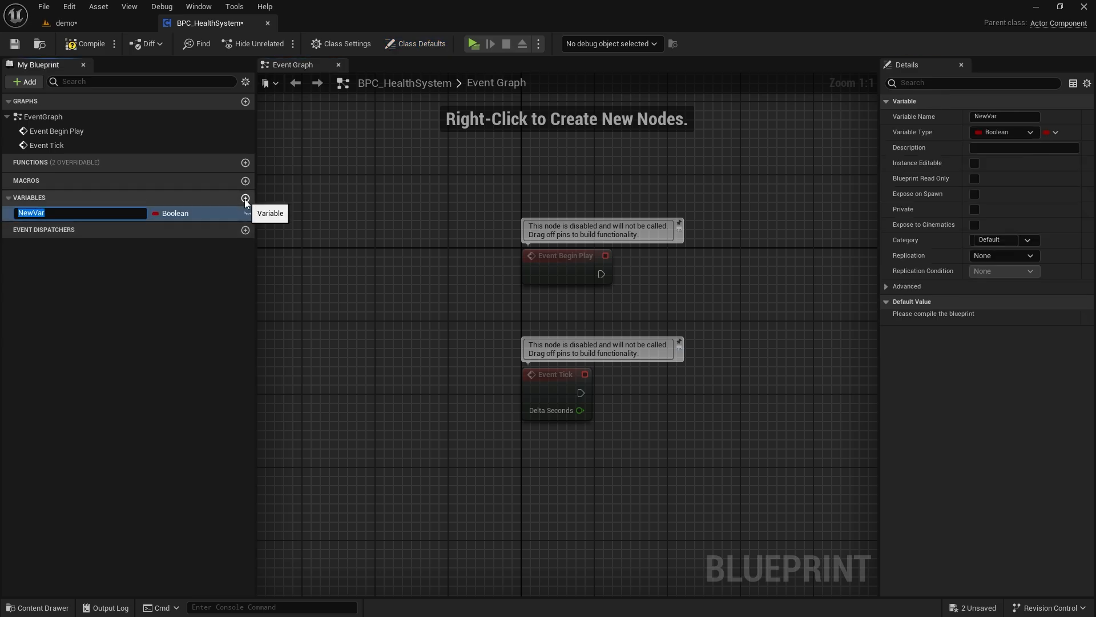
type("MinHealth")
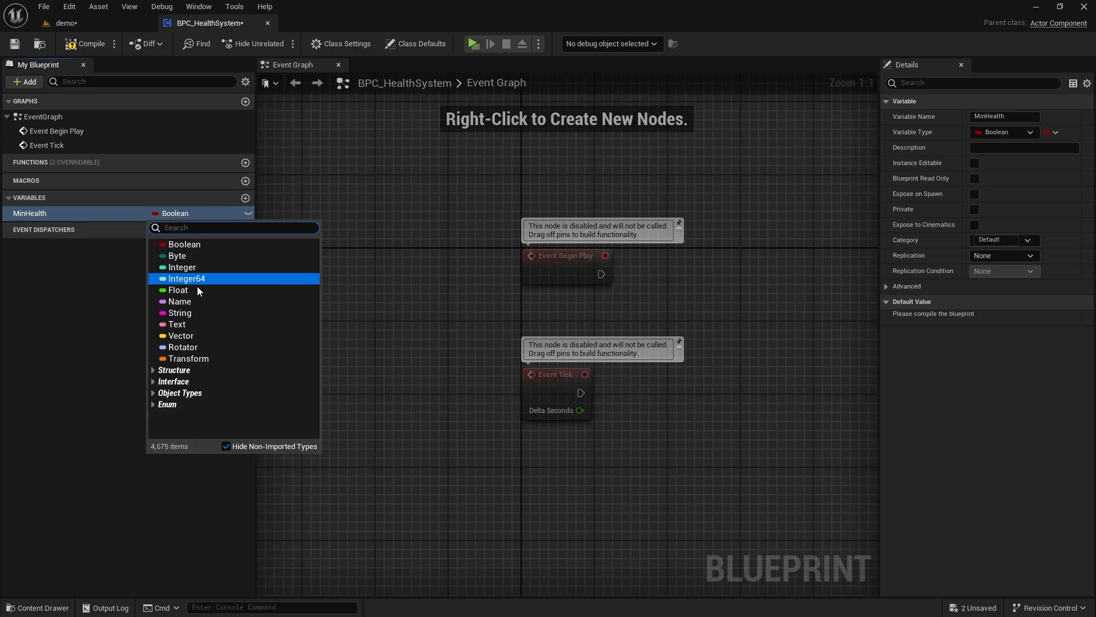
left_click(177, 289)
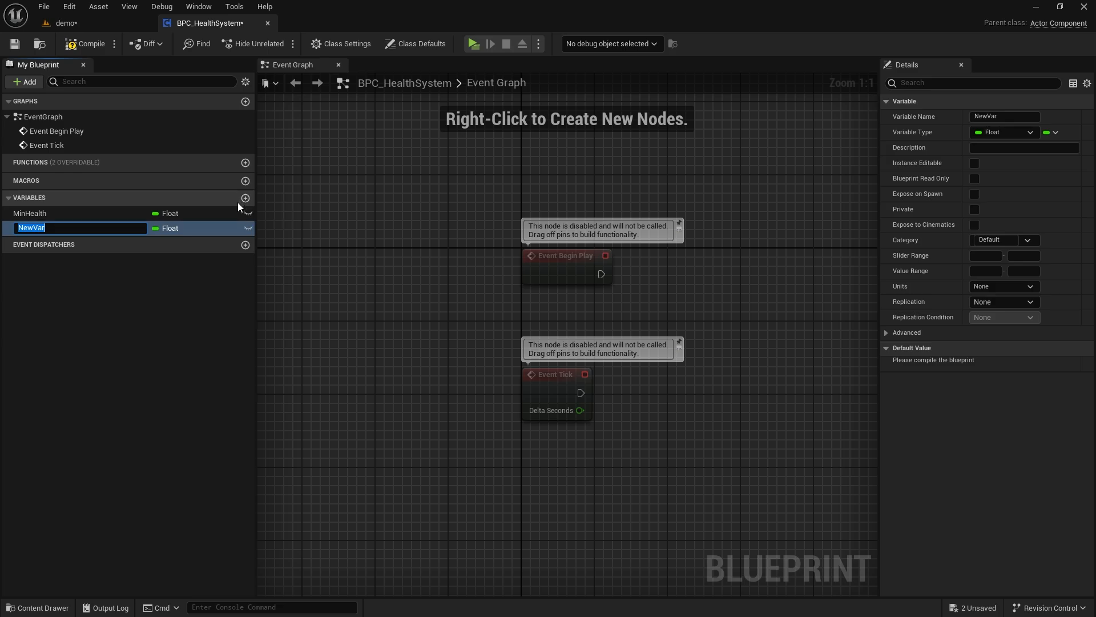
type("Health")
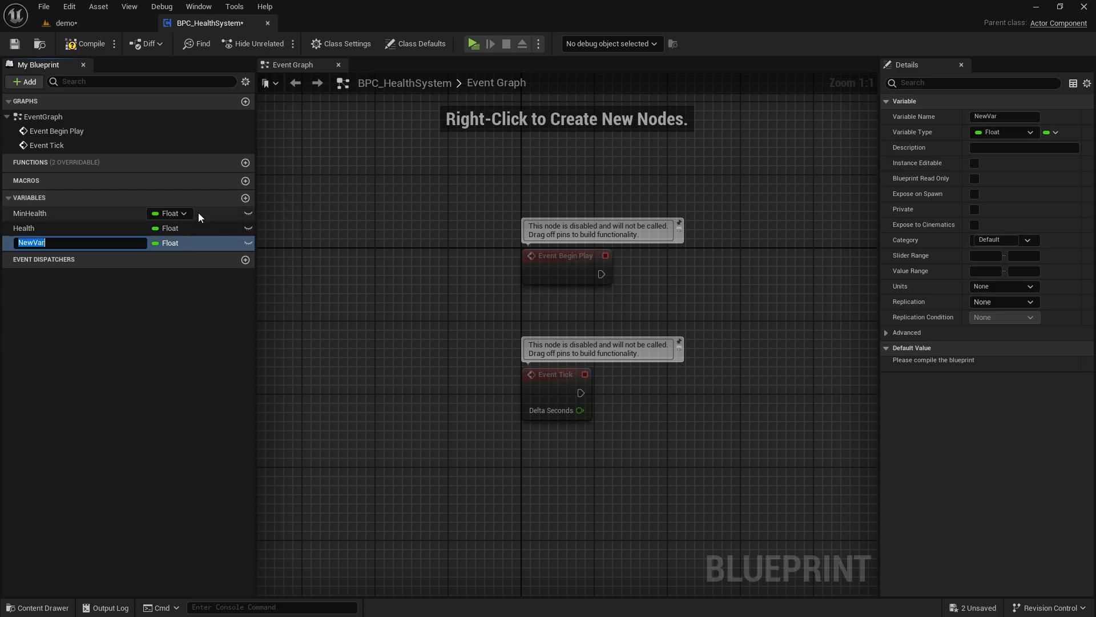
type("MaxHEalth")
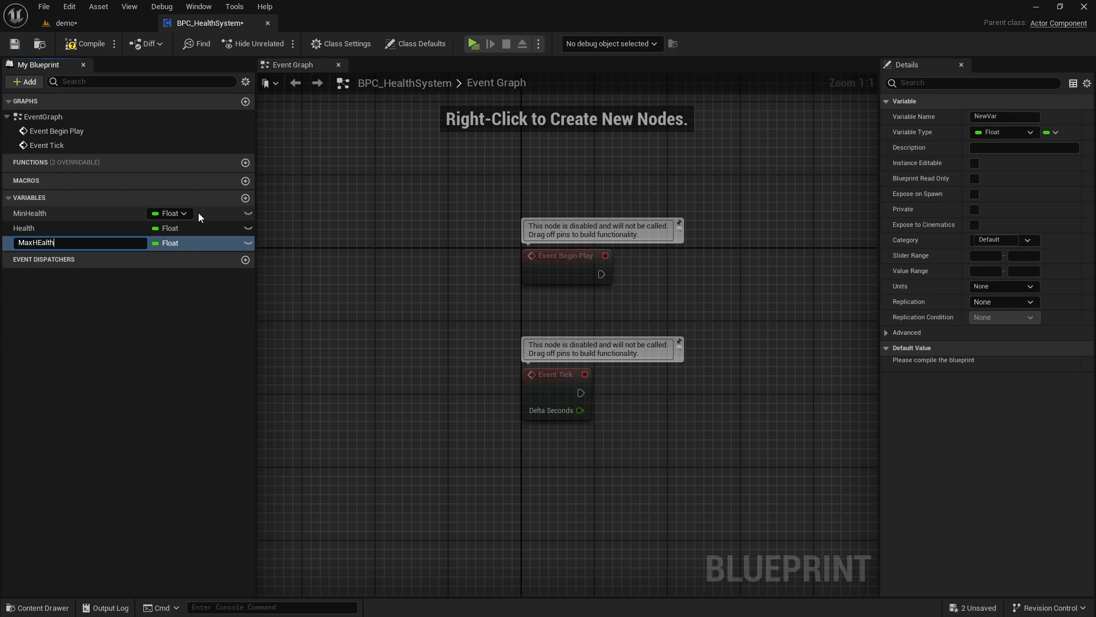
key("Enter")
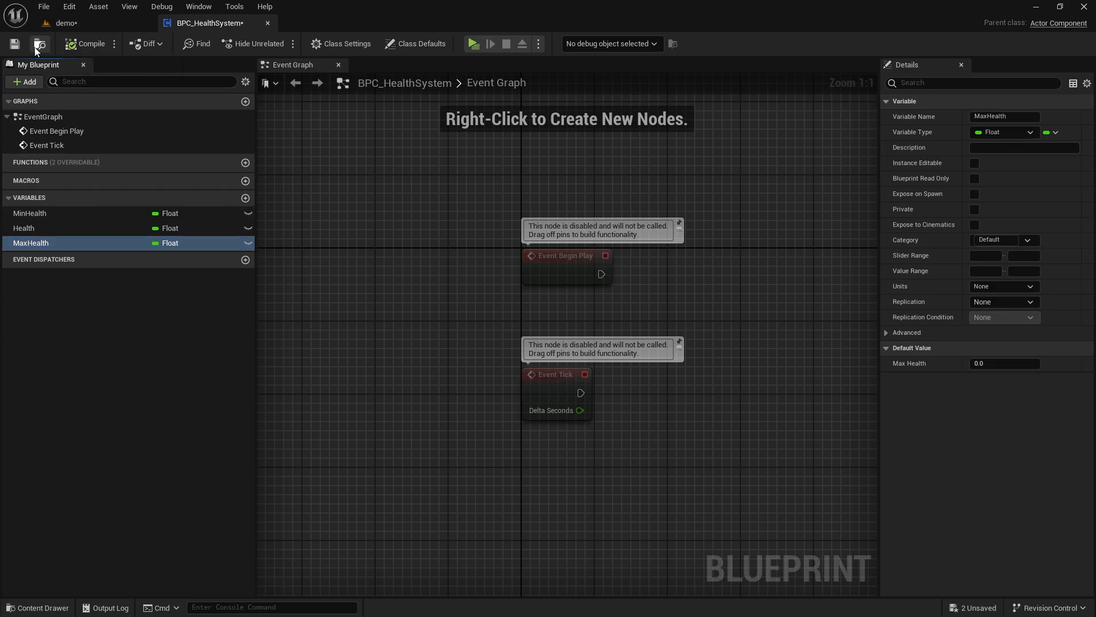
Step: Create a new function named ReduceHealth and reposition its entry node
left_click(245, 162)
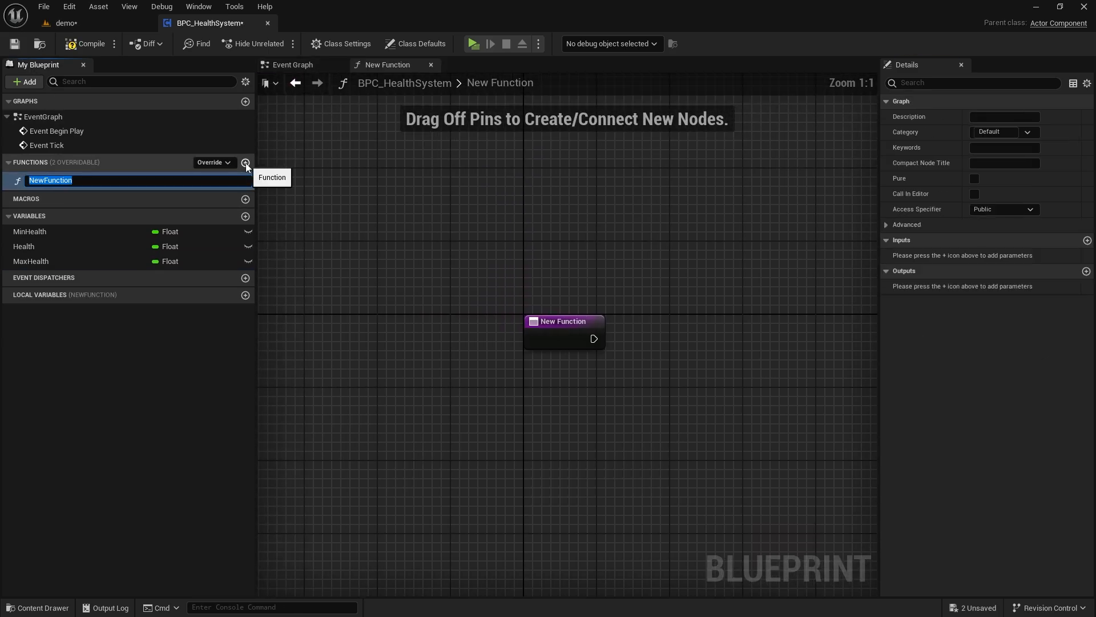
type("Reduce")
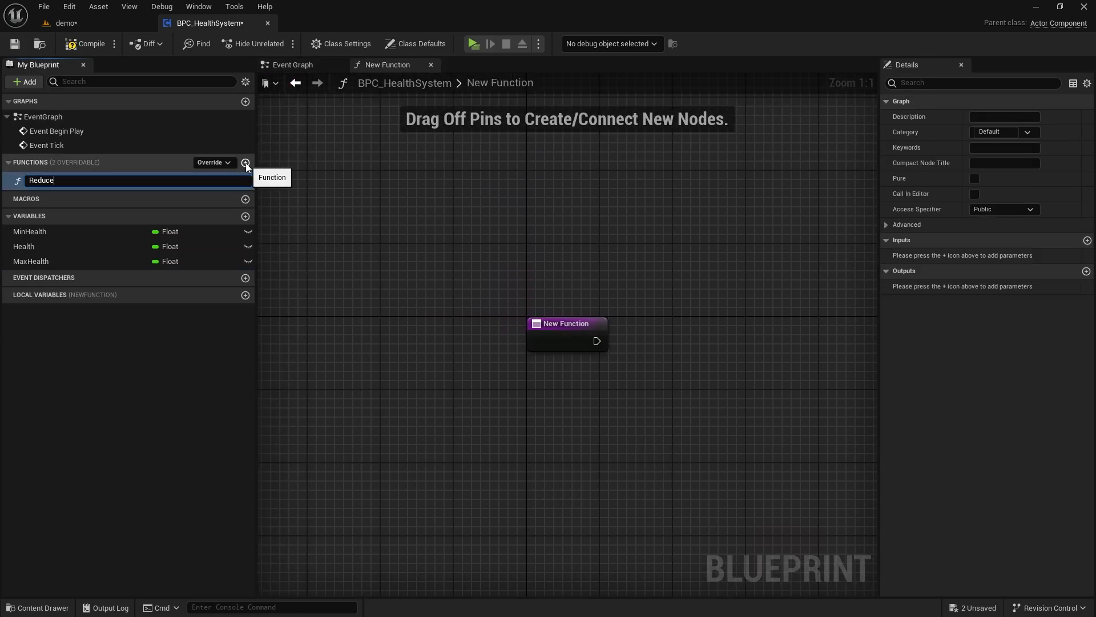
type("Health")
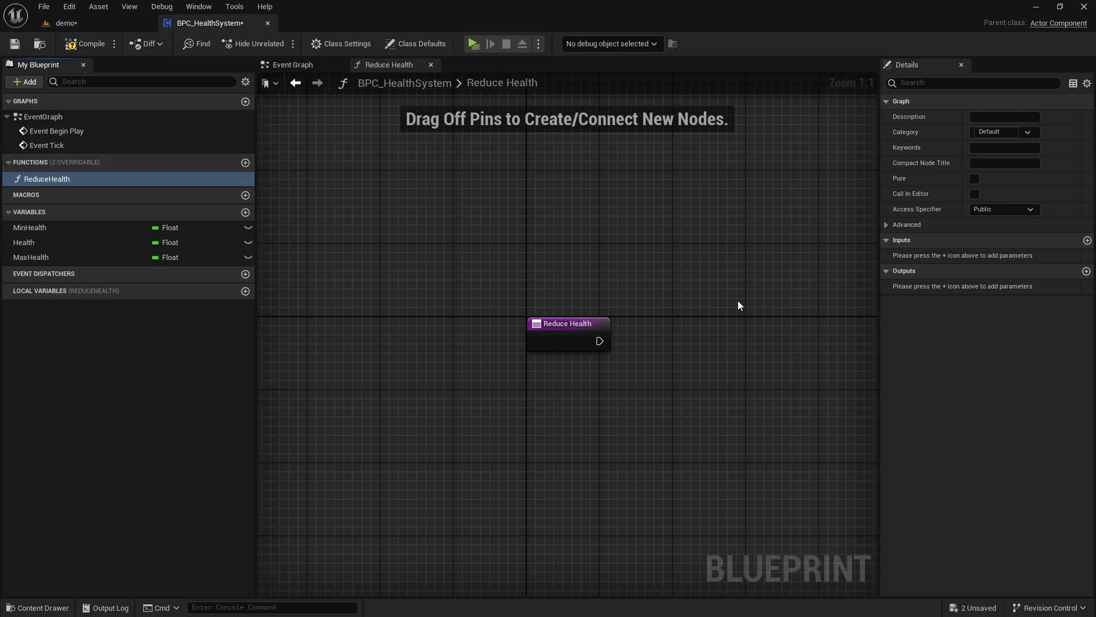
left_click_drag(567, 323, 420, 257)
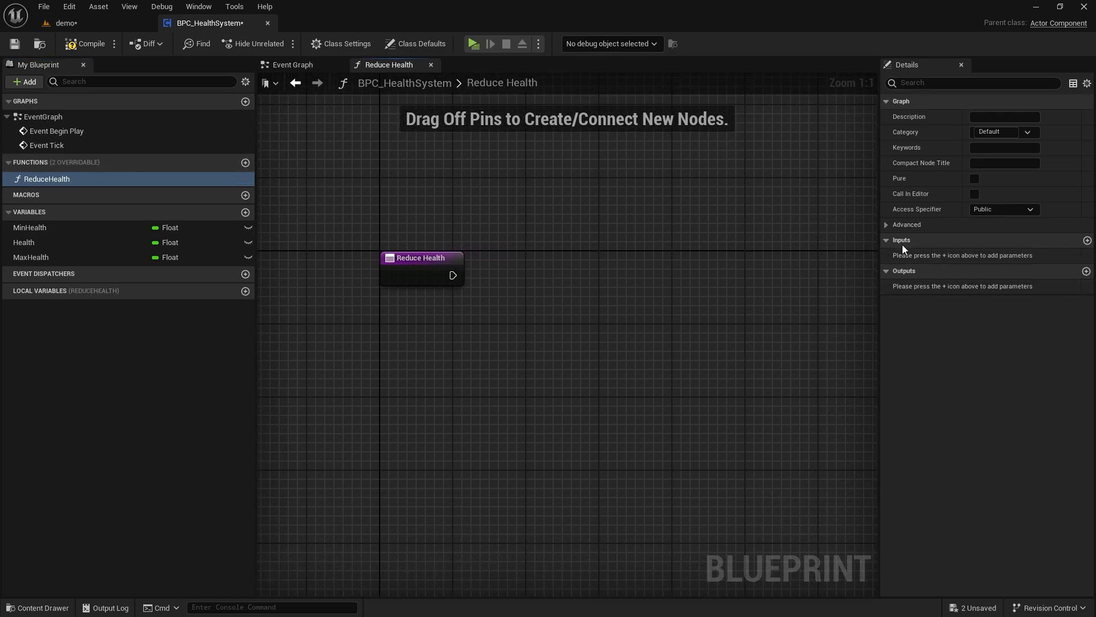
Step: Give ReduceHealth a Float input parameter named Amount
left_click(1086, 240)
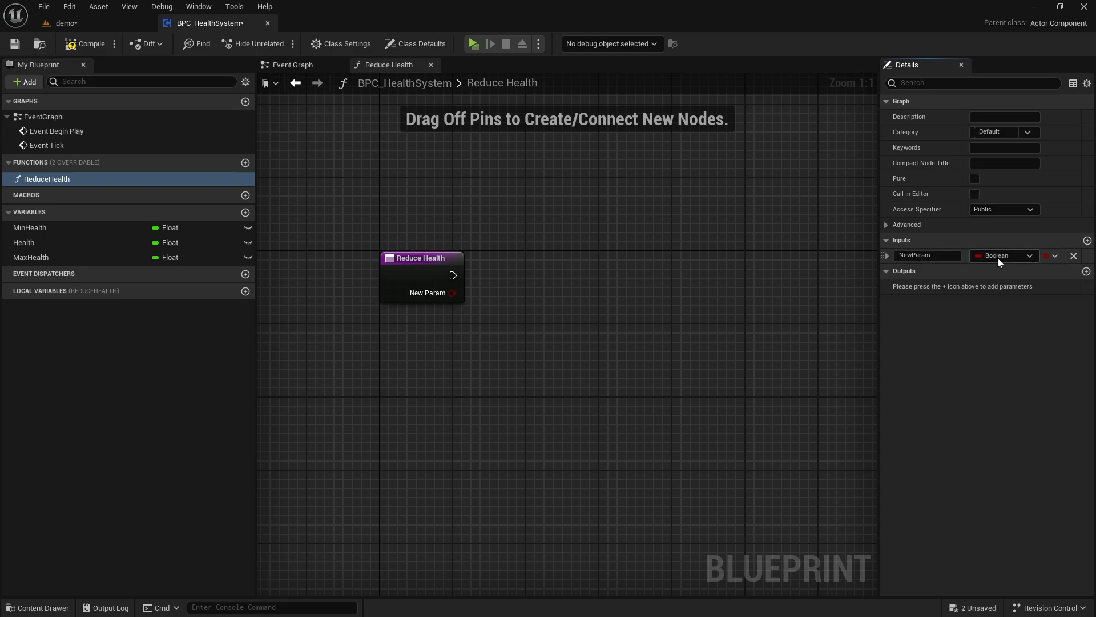
type("Amou")
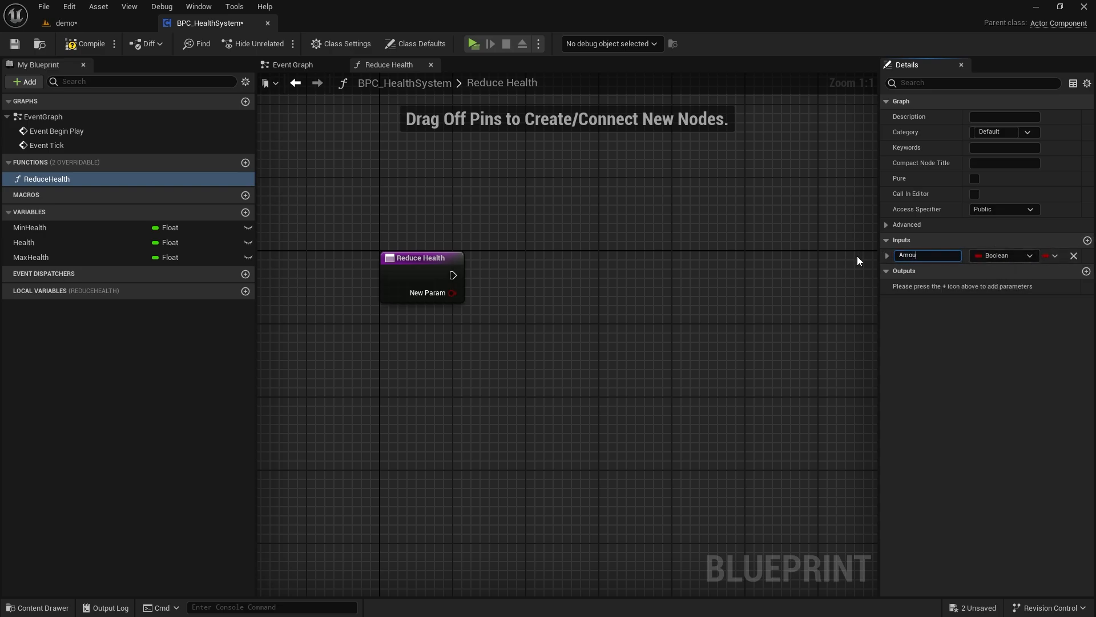
left_click(1030, 256)
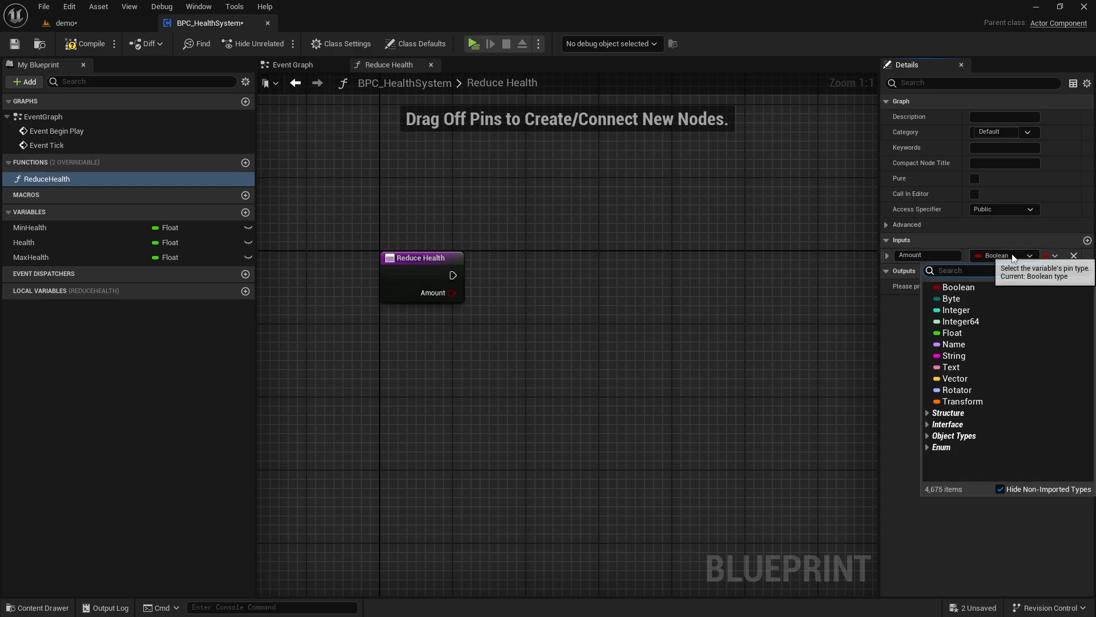
left_click(952, 332)
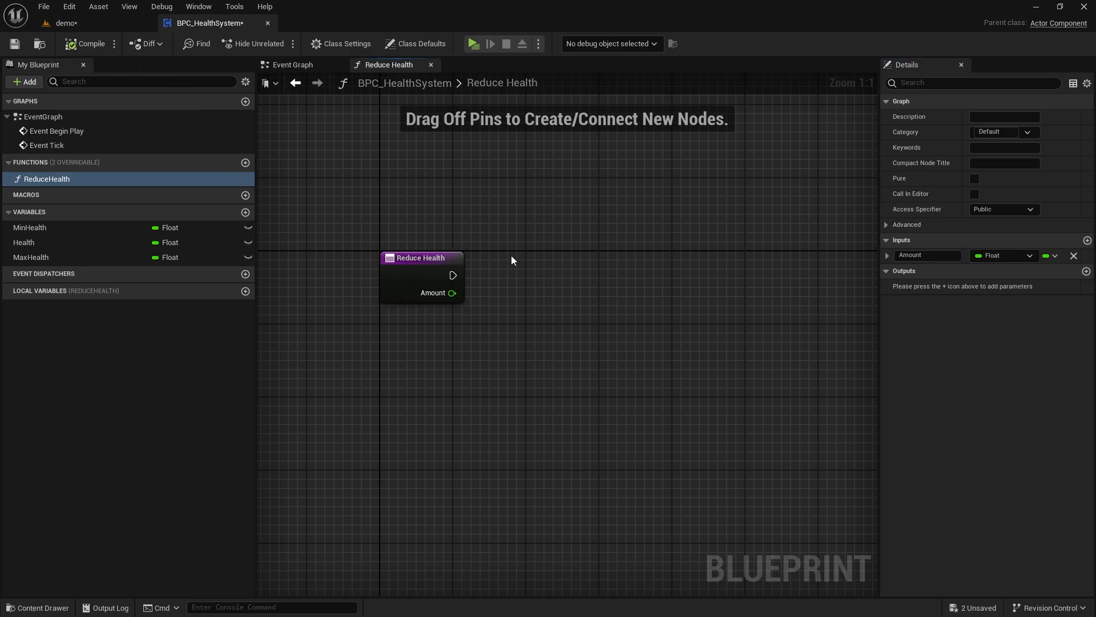
Step: In ReduceHealth, chain Get Health, a Subtract with Amount, Clamp (Float), and Set Health
left_click(24, 242)
type("-")
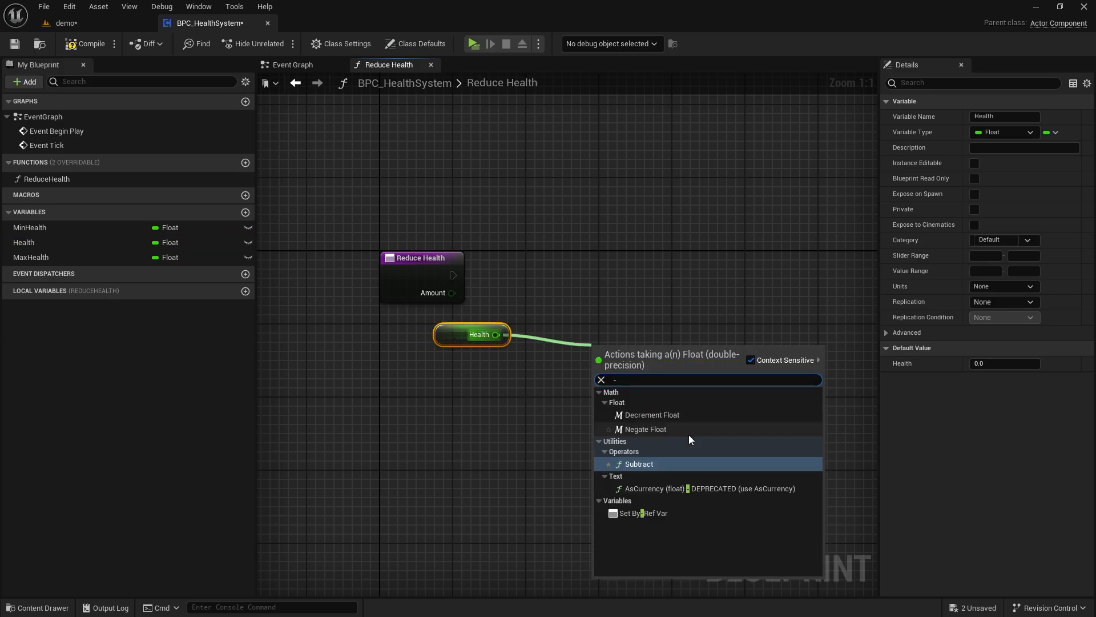
left_click(638, 464)
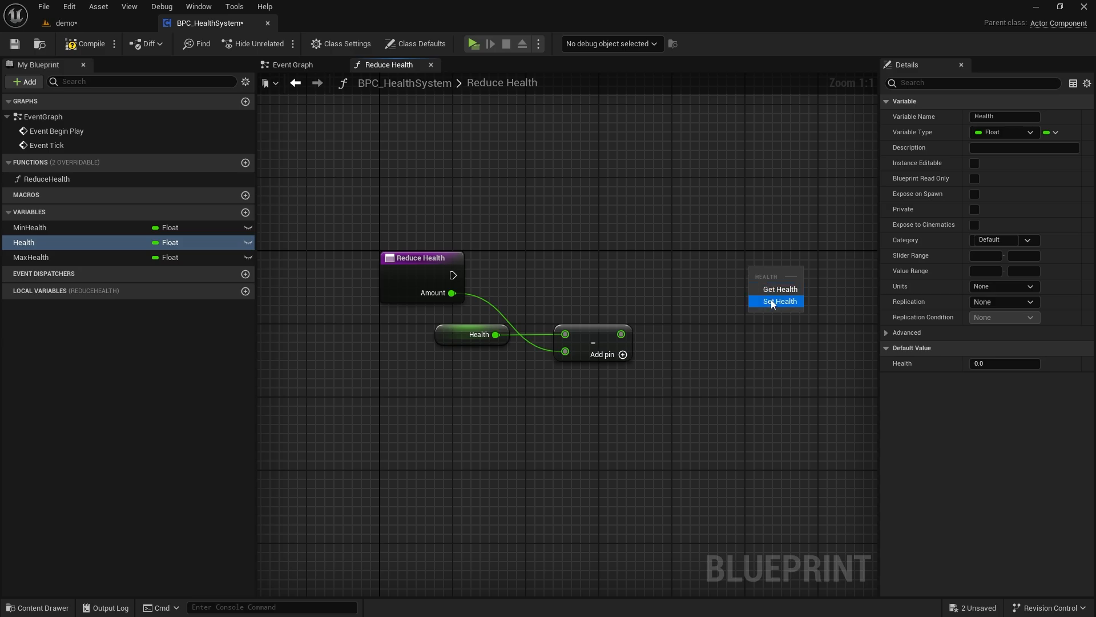
left_click(780, 301)
type("clamp")
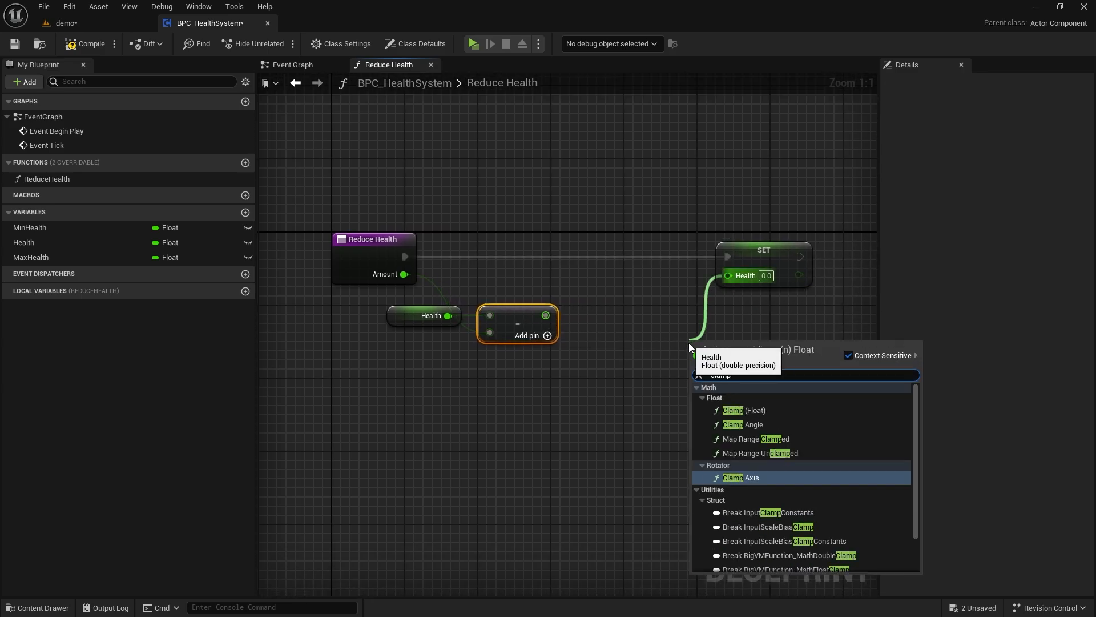
left_click(732, 409)
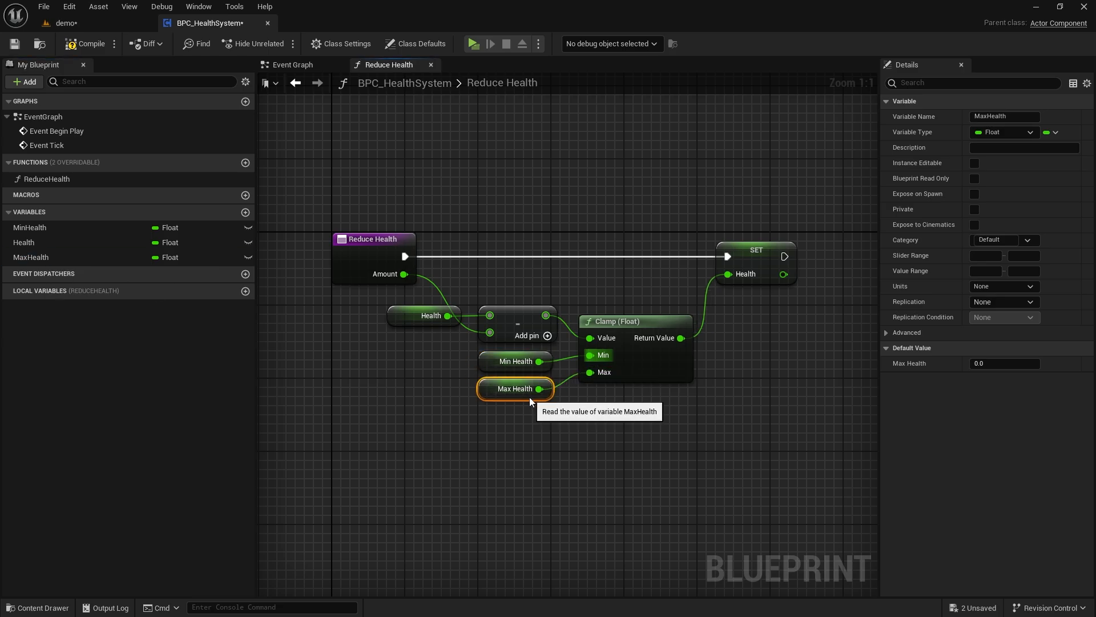
Step: Check MinHealth's default and set Health and MaxHealth defaults to 100.0
left_click(29, 227)
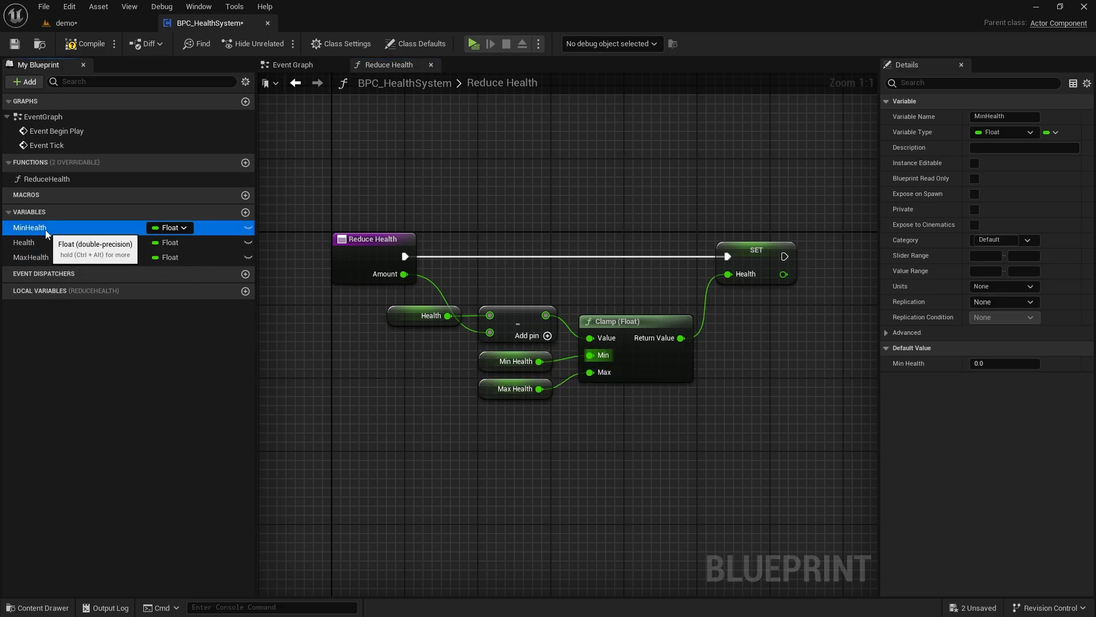
mouse_move(931, 387)
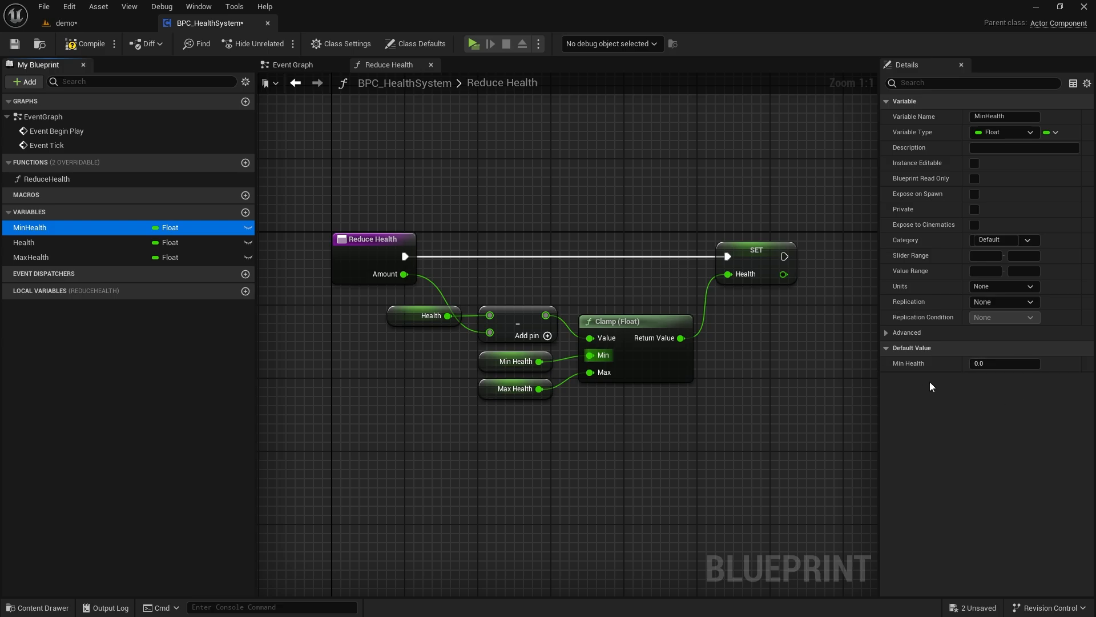
left_click(24, 242)
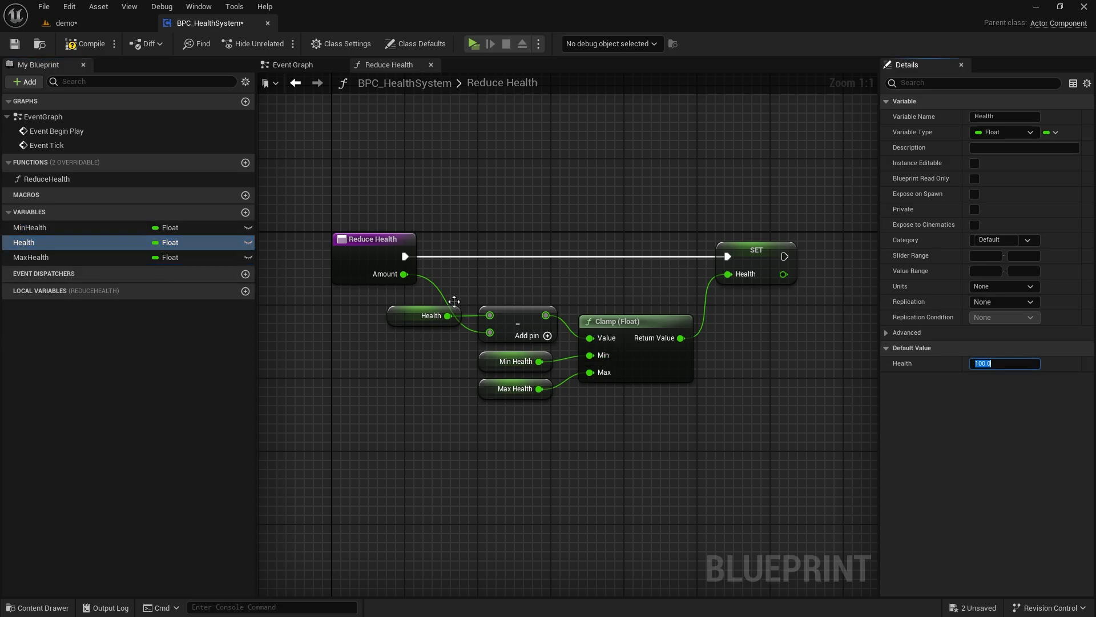
left_click(31, 257)
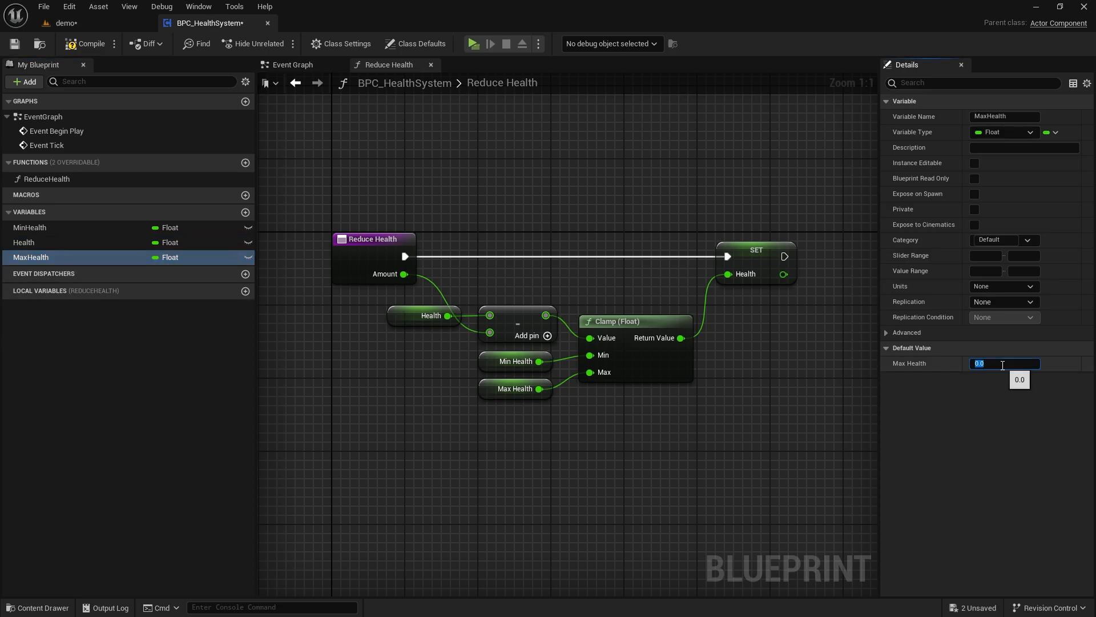
type("100.0")
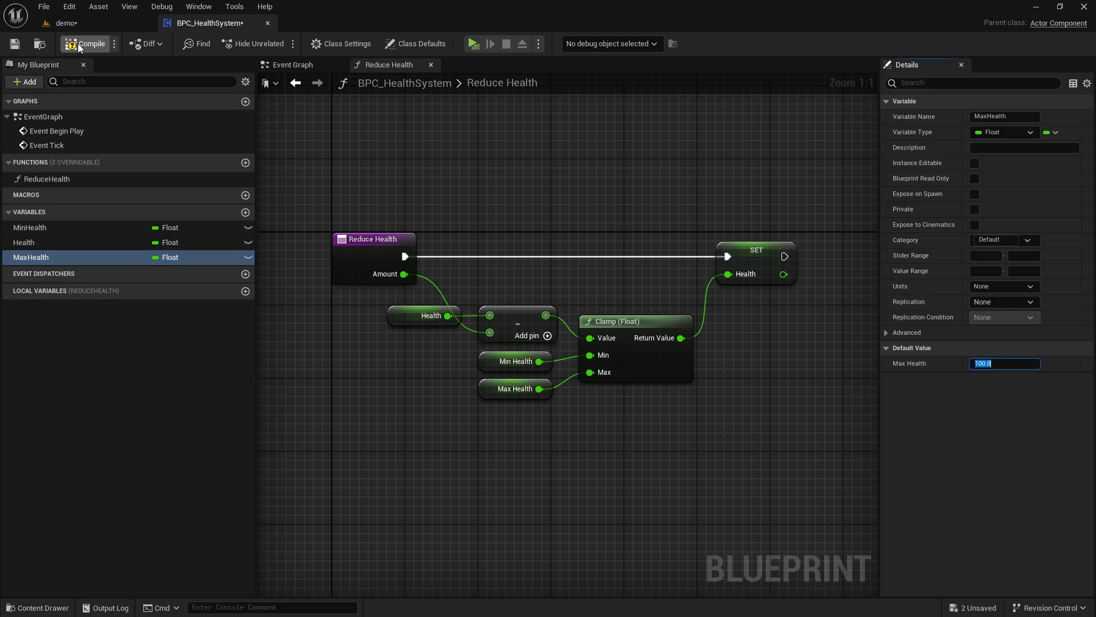
left_click(86, 43)
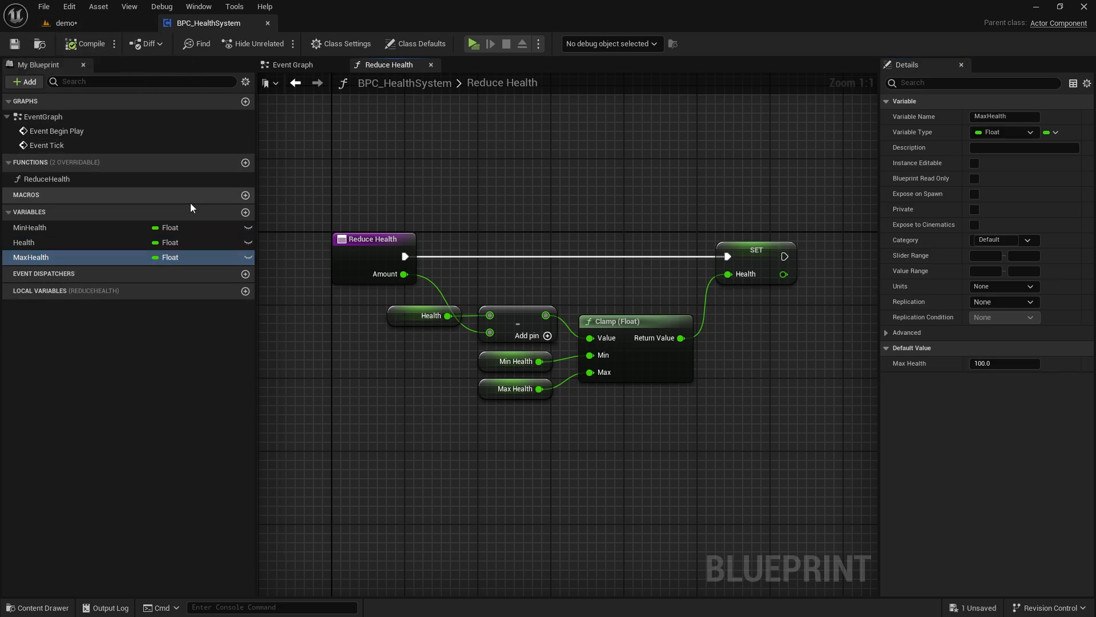
Step: Duplicate ReduceHealth as IncreaseHealth, swapping the subtraction for an Add node on Amount
right_click(44, 179)
type("IncreaseHealth")
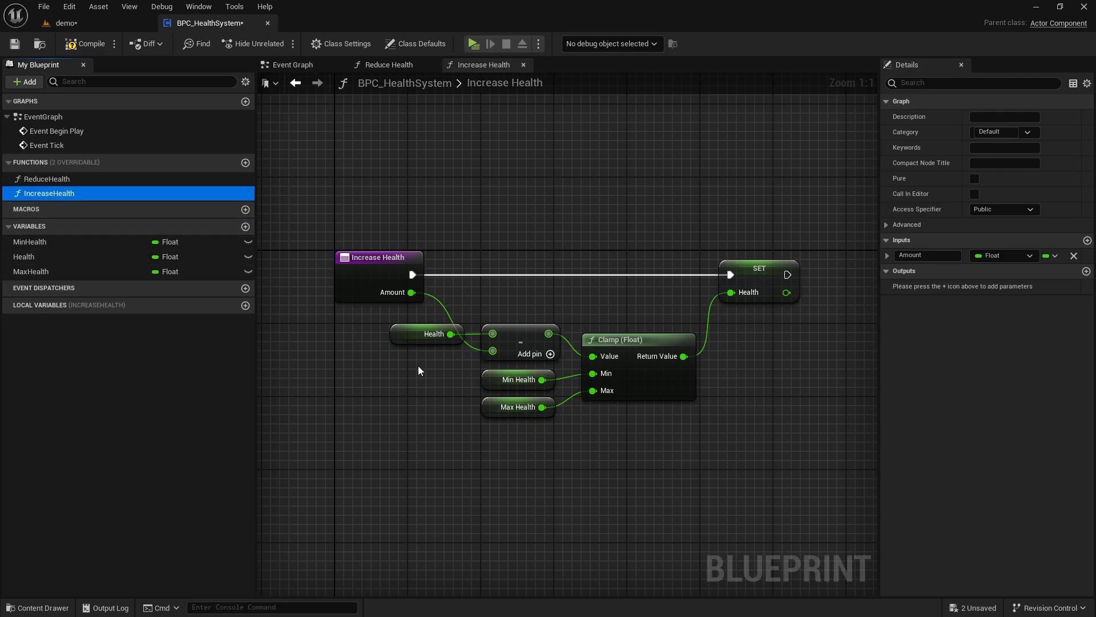
mouse_move(527, 332)
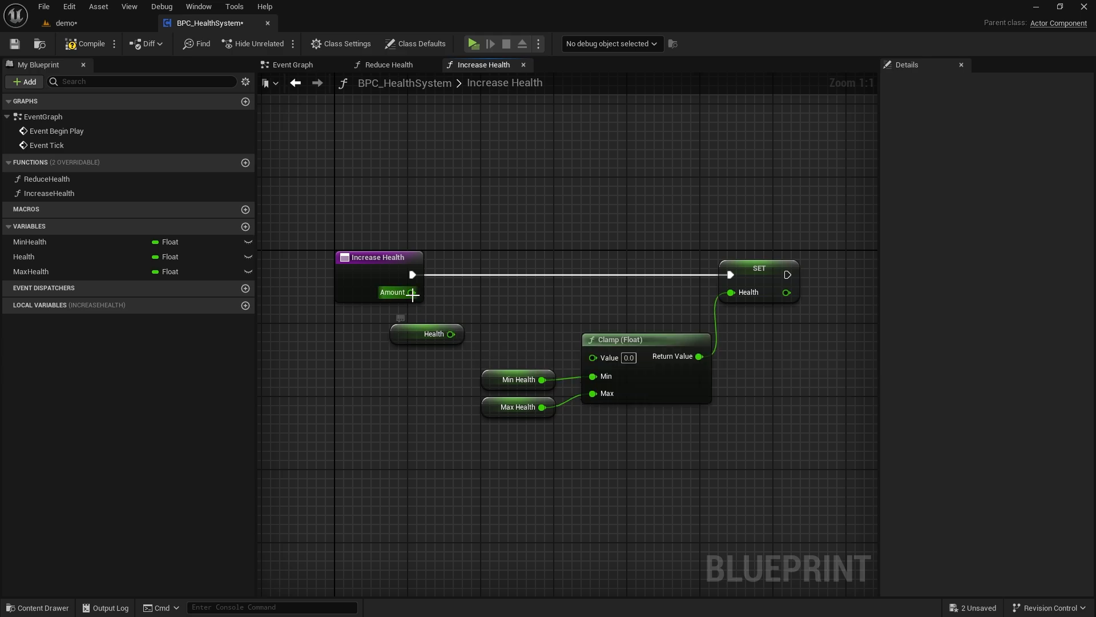
left_click_drag(411, 292, 493, 307)
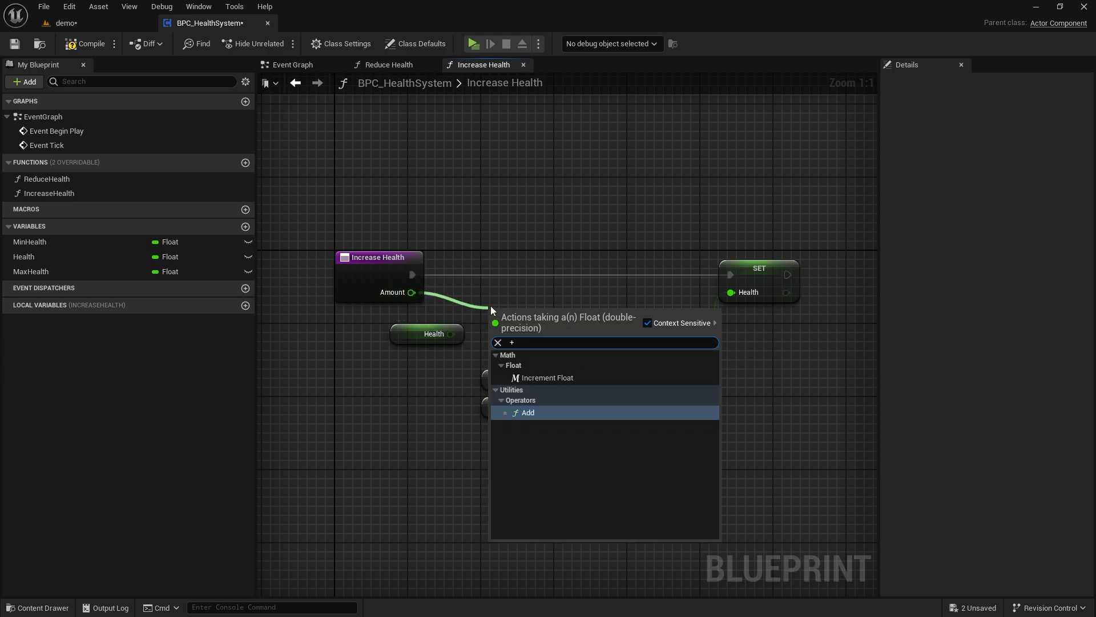
left_click(528, 412)
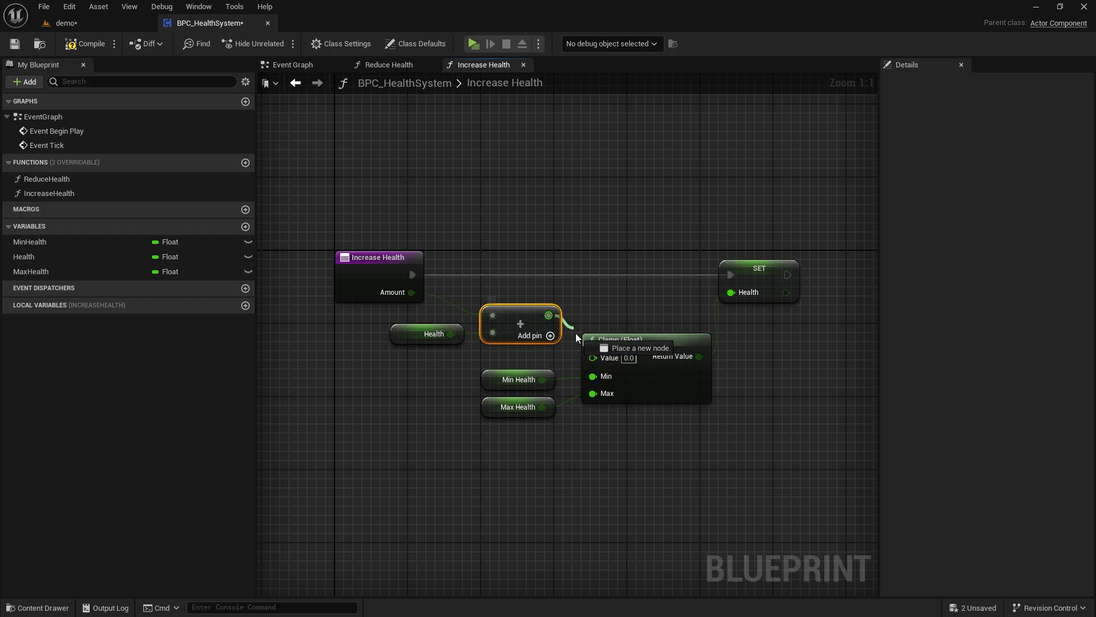
left_click(82, 44)
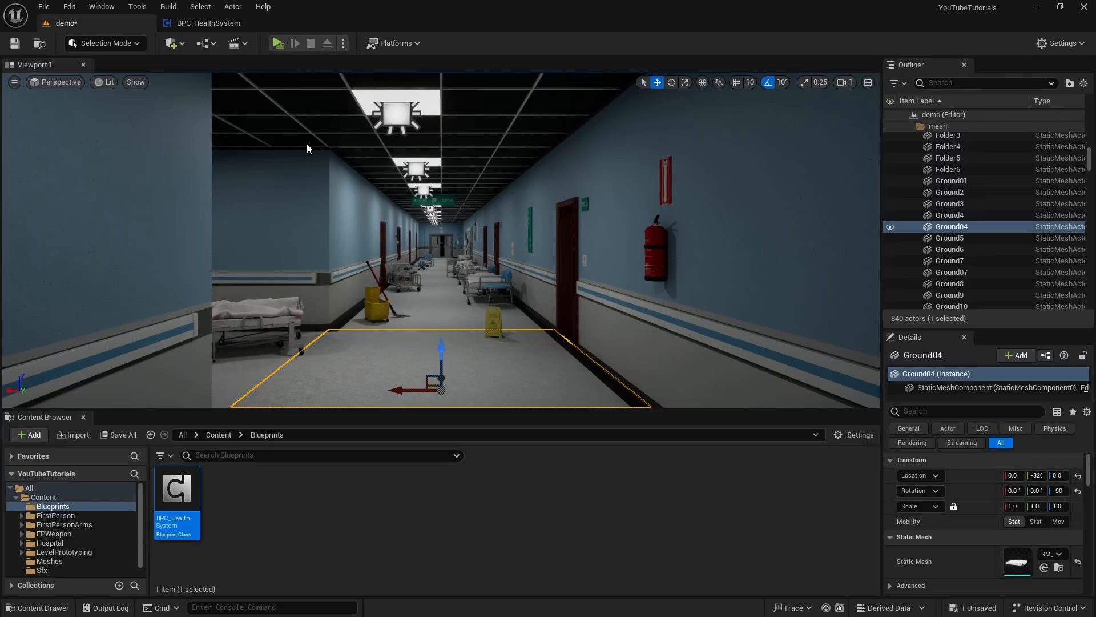
Step: Add the BPC_HealthSystem component to BP_FirstPersonCharacter
left_click(55, 515)
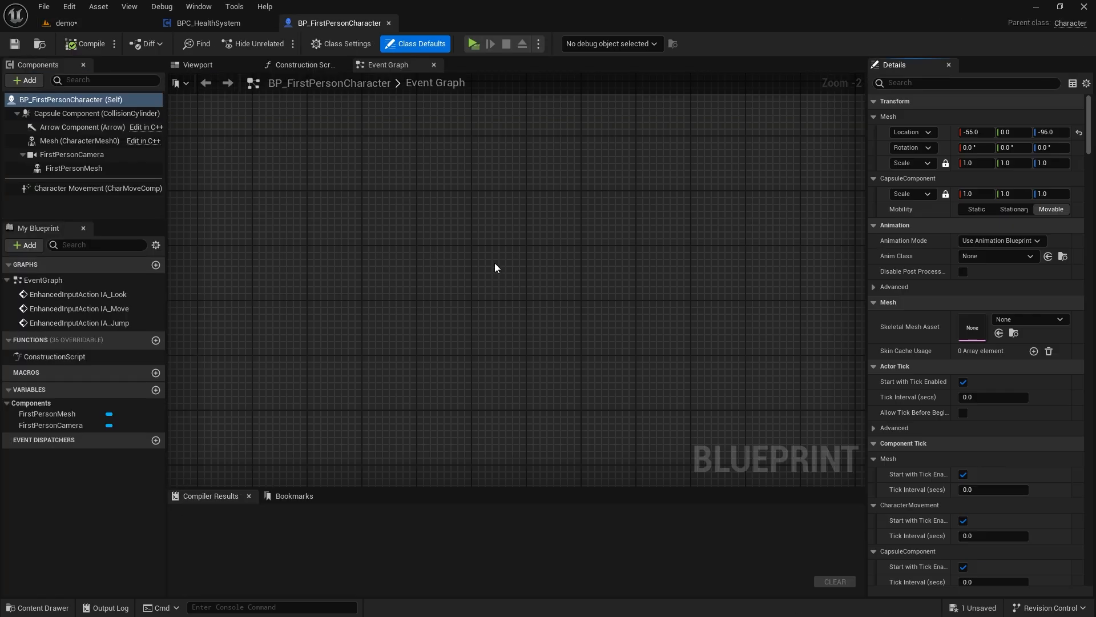
mouse_move(25, 81)
type("bpc")
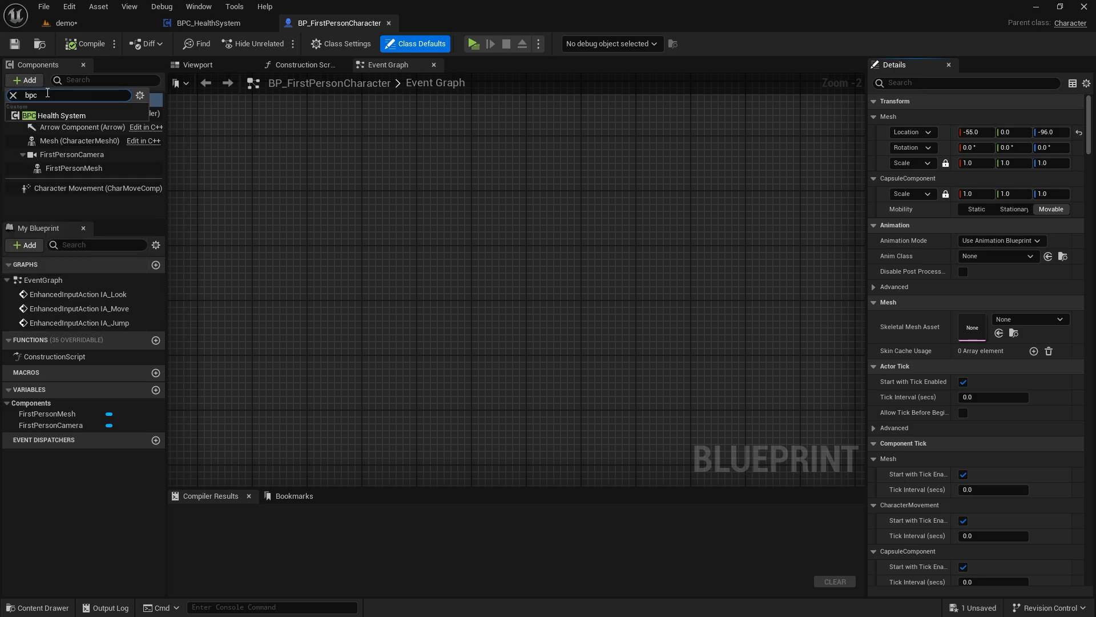
left_click(55, 115)
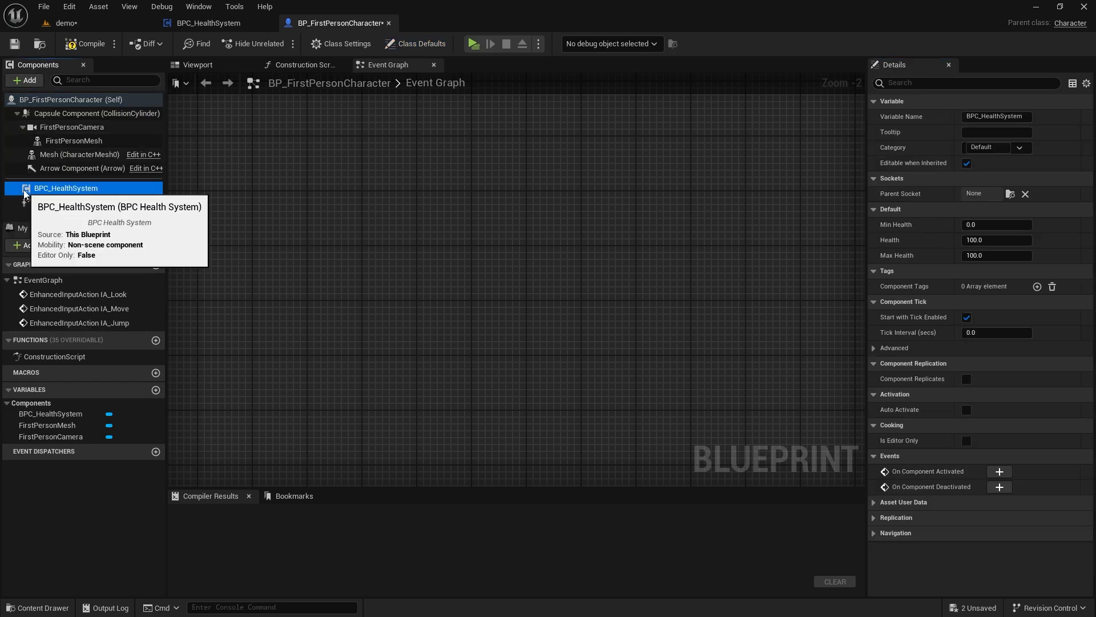
mouse_move(312, 209)
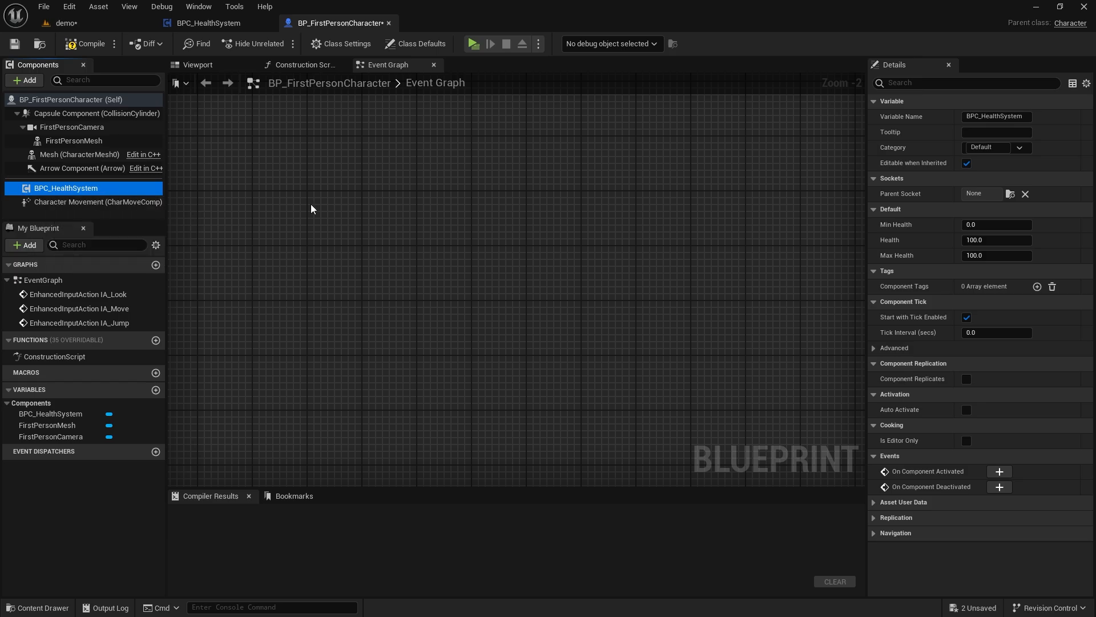
mouse_move(368, 205)
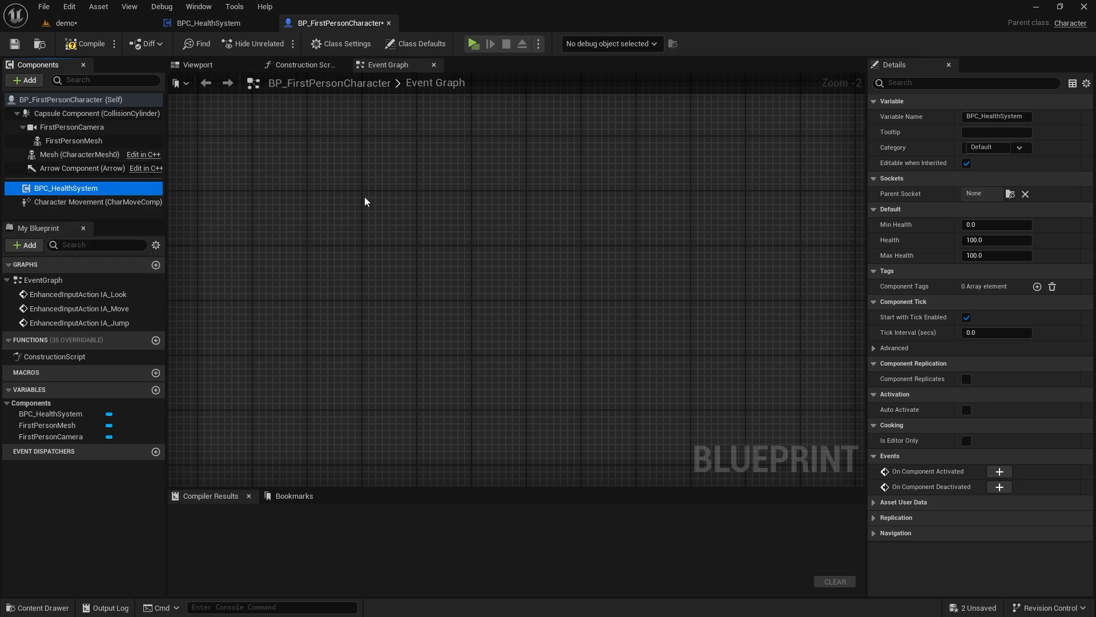
Step: Place keyboard key 1 and key 2 press events in the character's Event Graph
right_click(366, 201)
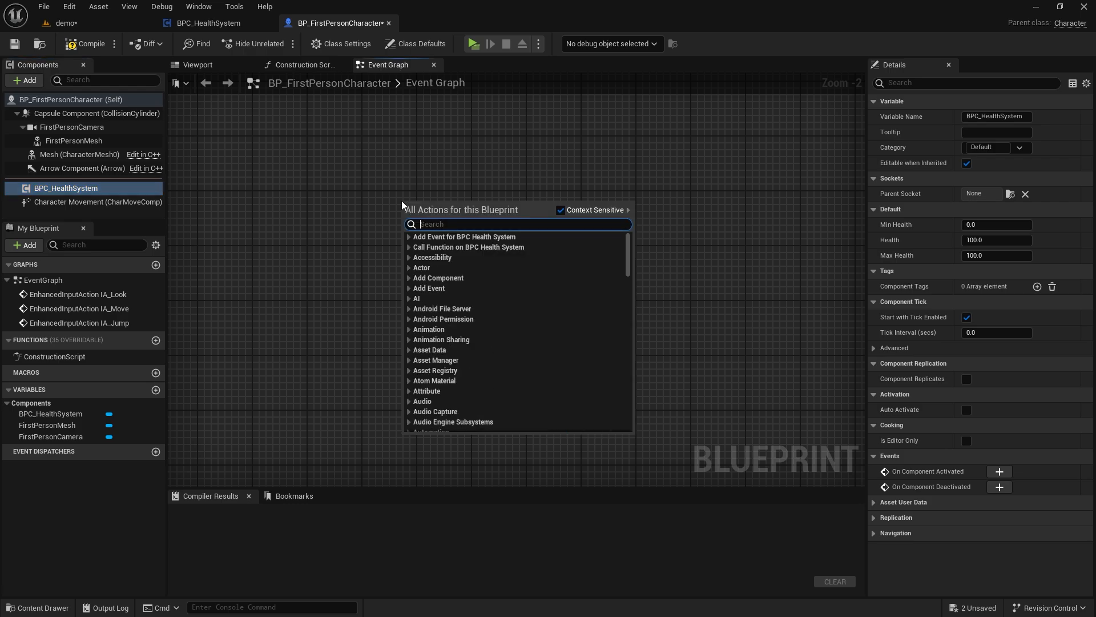
type("1 keyb")
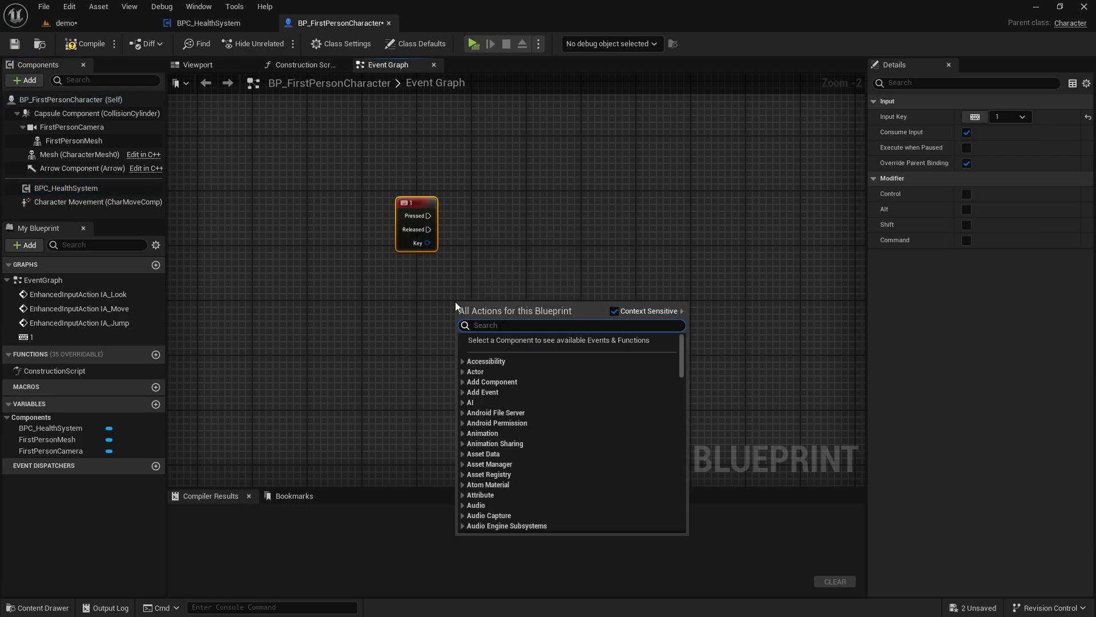
type("2 keyb")
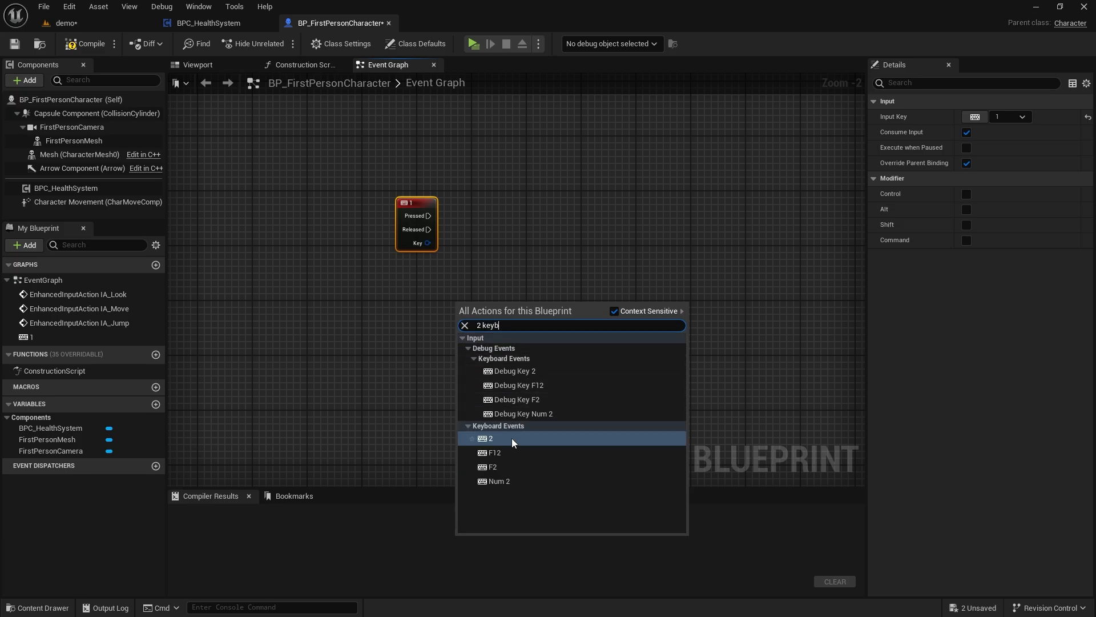
left_click(491, 438)
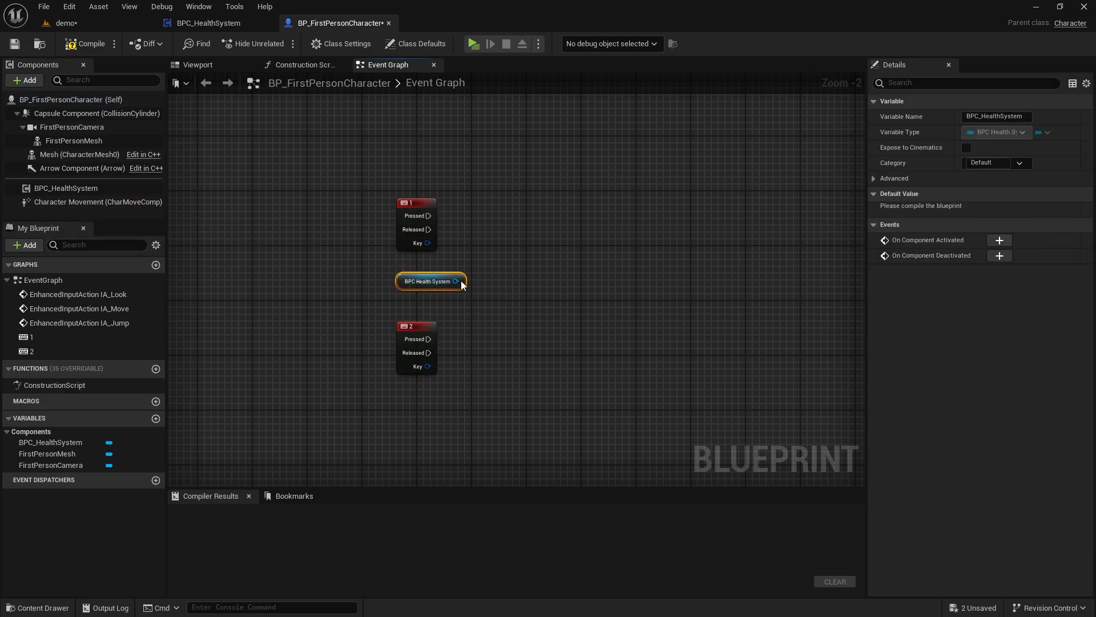
Step: Call Reduce Health from the health component on key 1 with Amount 10
left_click_drag(455, 280, 520, 269)
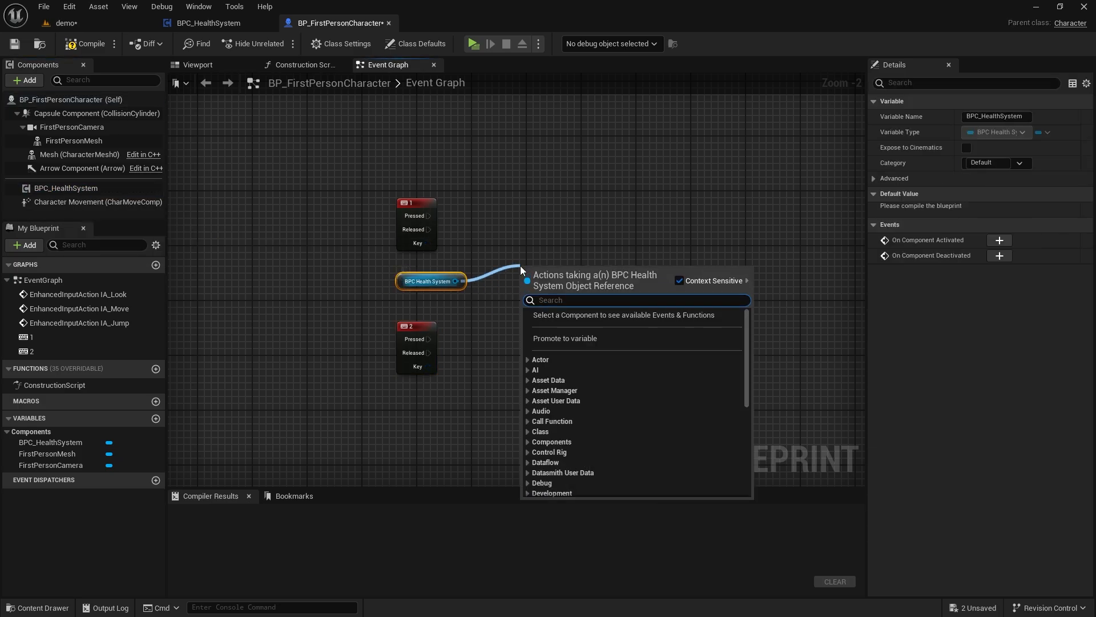
type("reduce")
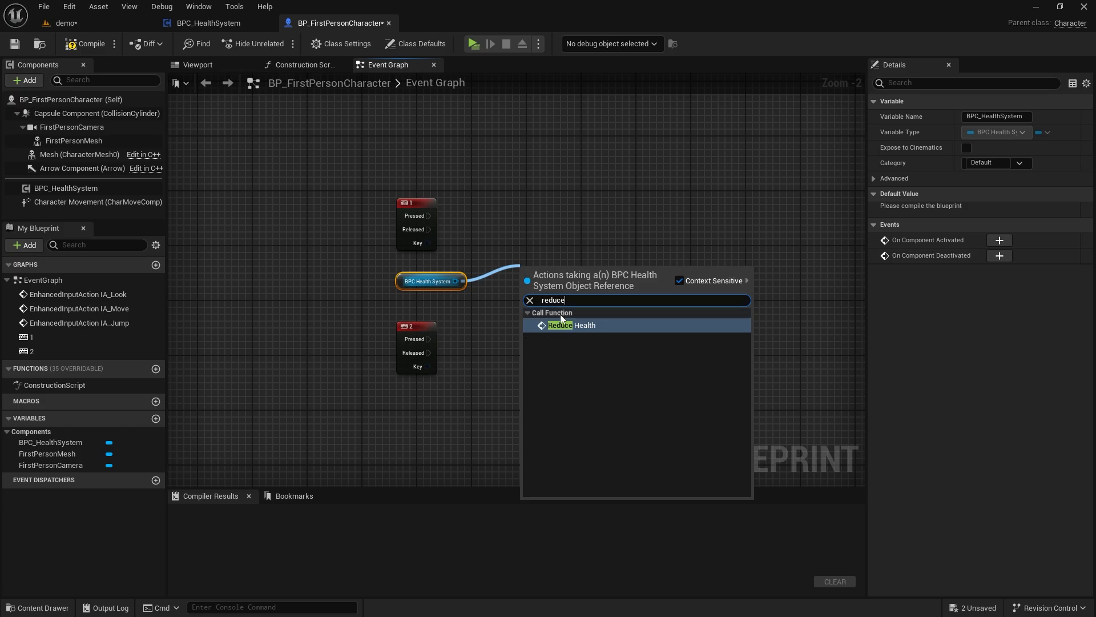
left_click(570, 325)
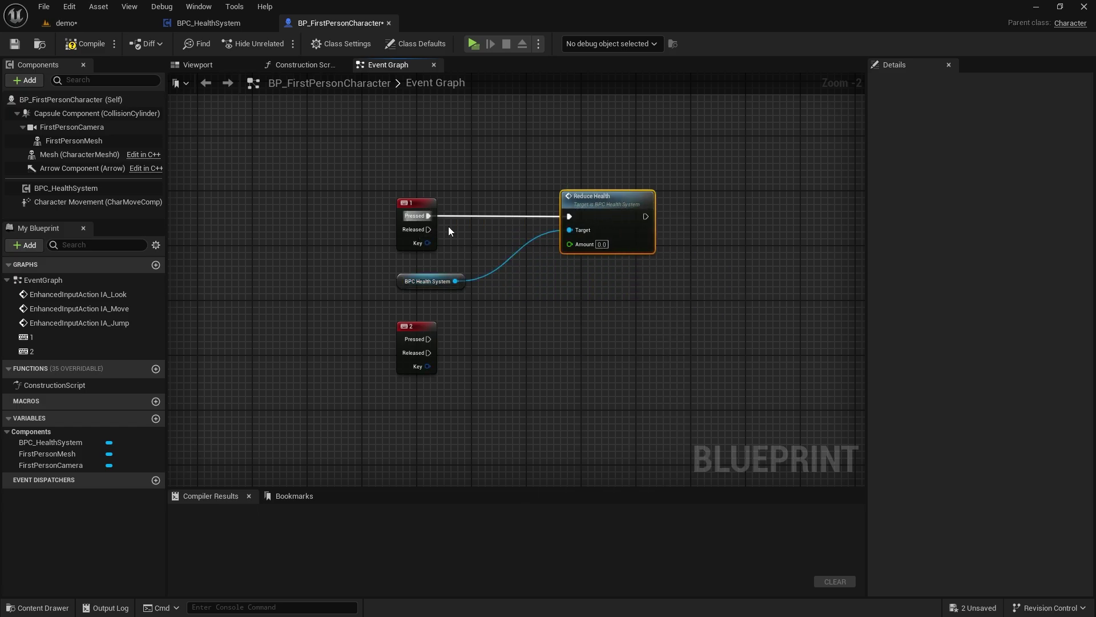
type("10")
type("health")
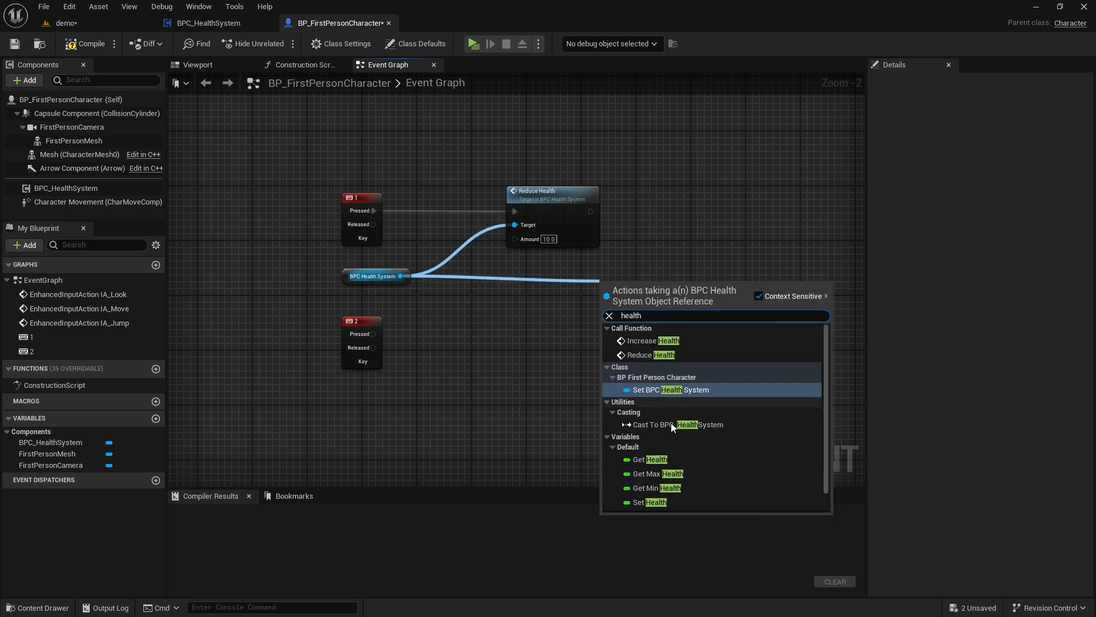
Step: Print the component's Health value with a Print String after Reduce Health
left_click(648, 459)
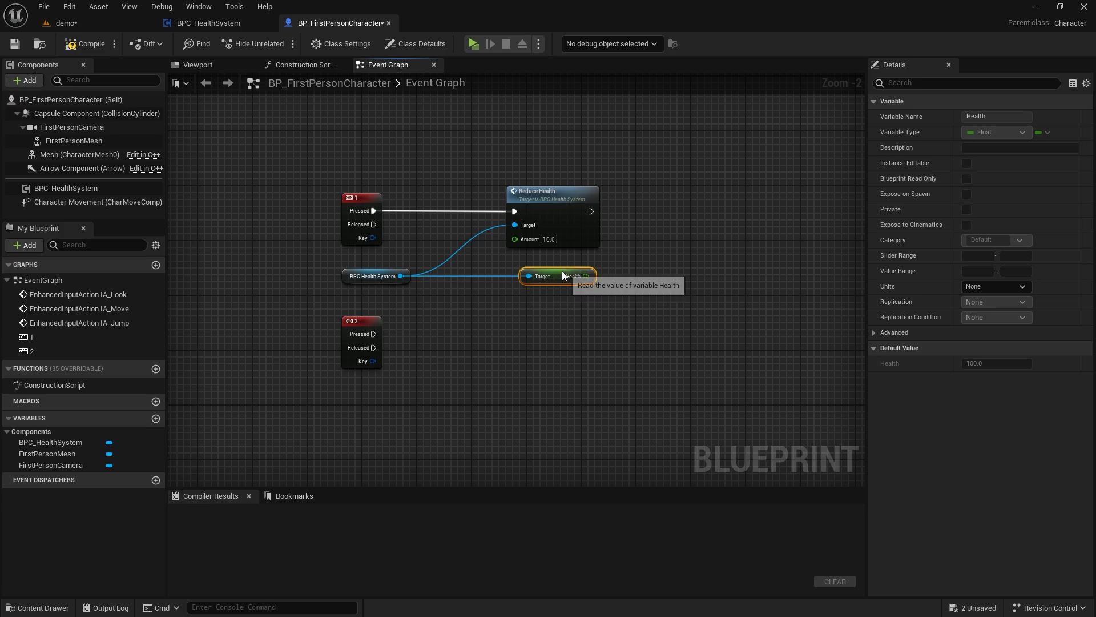
left_click_drag(593, 211, 669, 211)
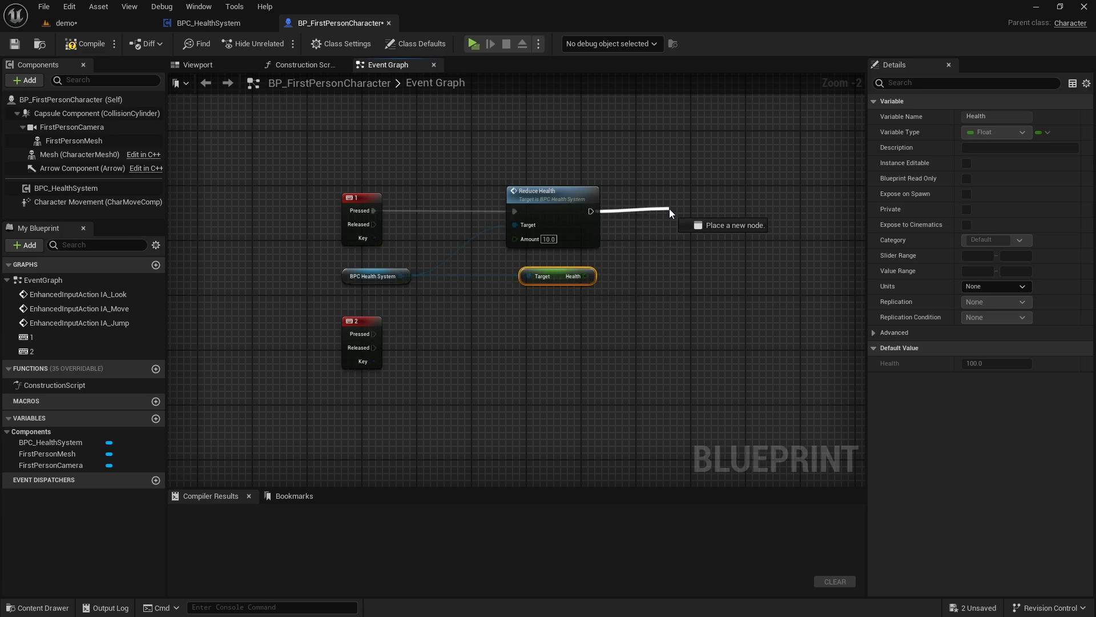
type("print")
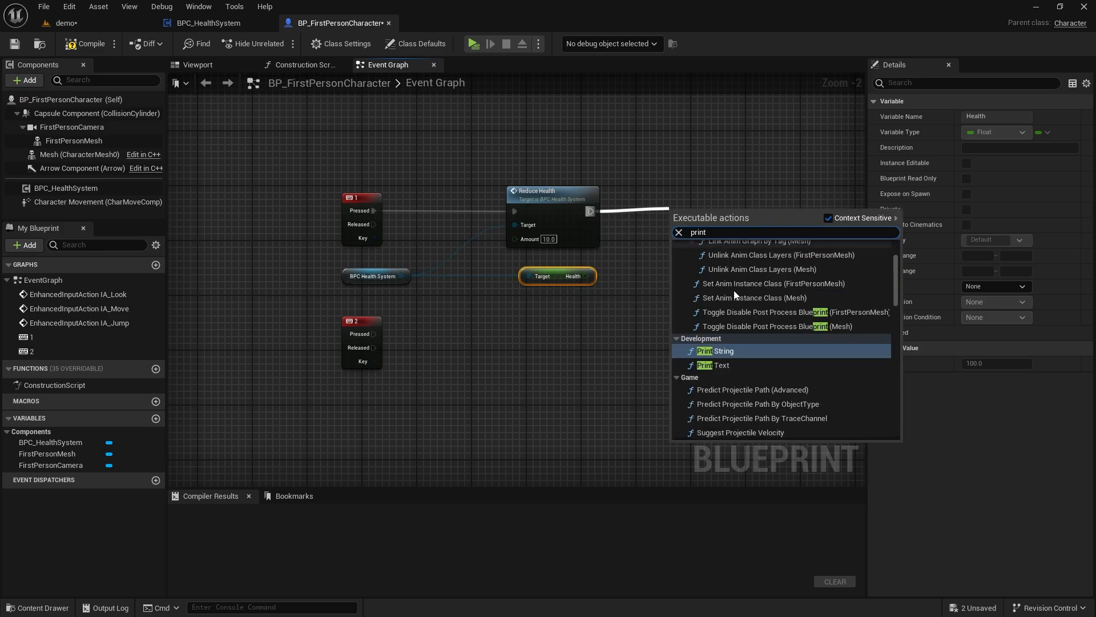
left_click(716, 351)
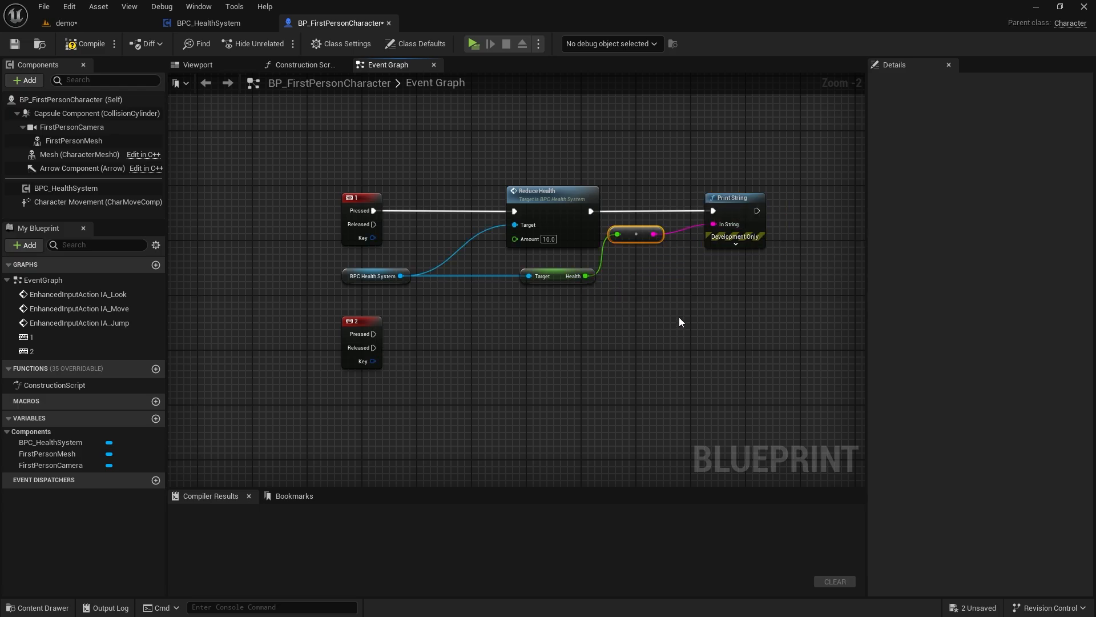
mouse_move(385, 276)
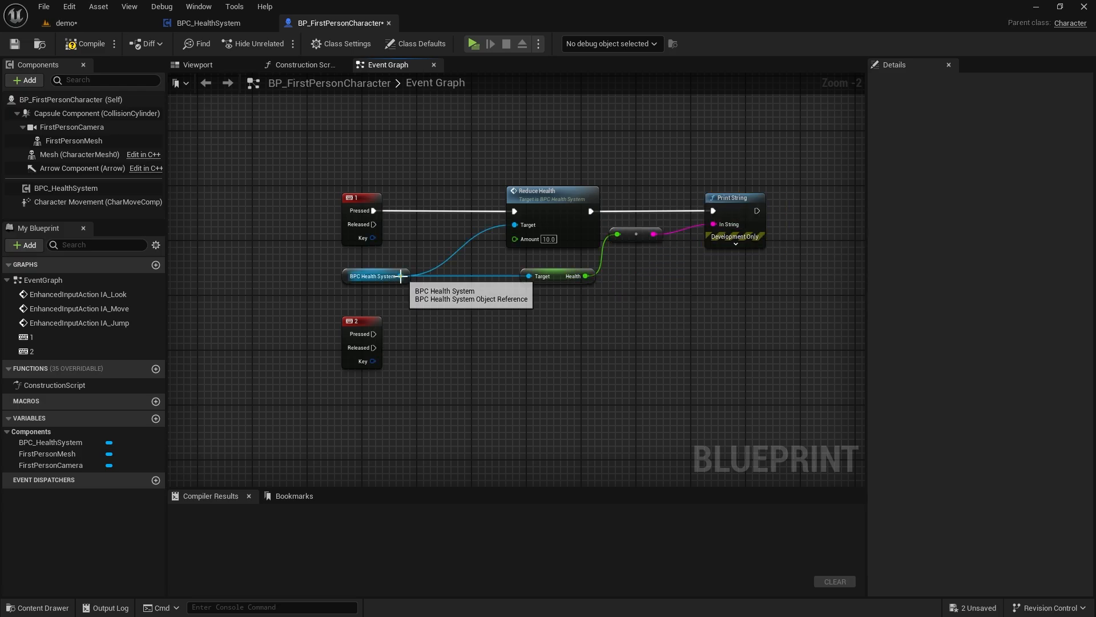
Step: Call Increase Health with Amount 10.0 on key 2, routing it into the Print String
left_click_drag(401, 275, 465, 332)
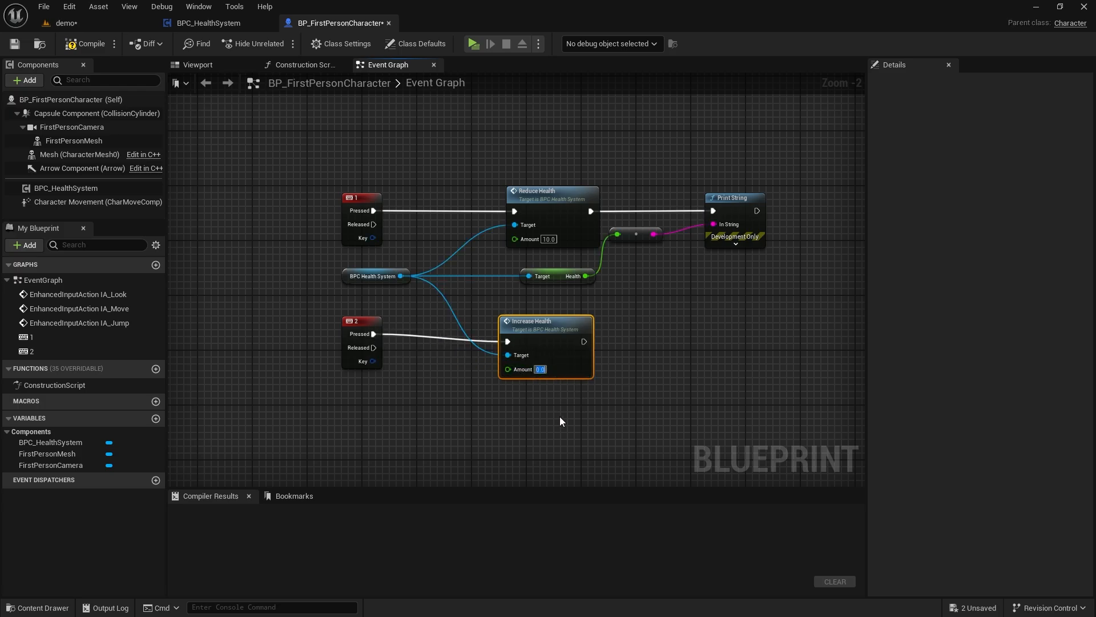
type("10.0")
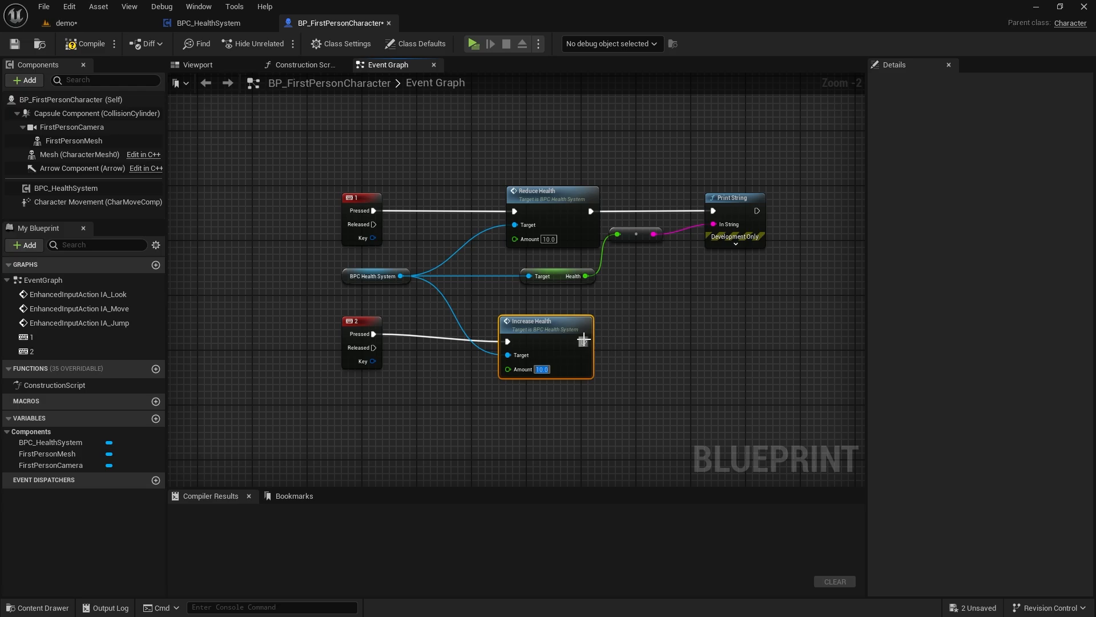
left_click_drag(585, 342, 712, 211)
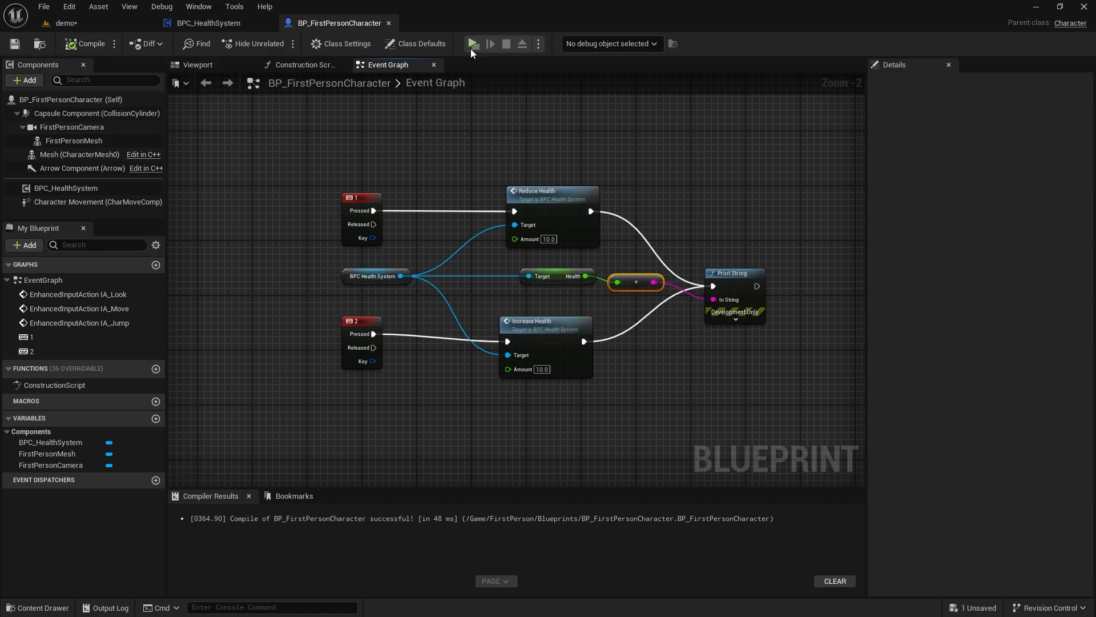
left_click(472, 44)
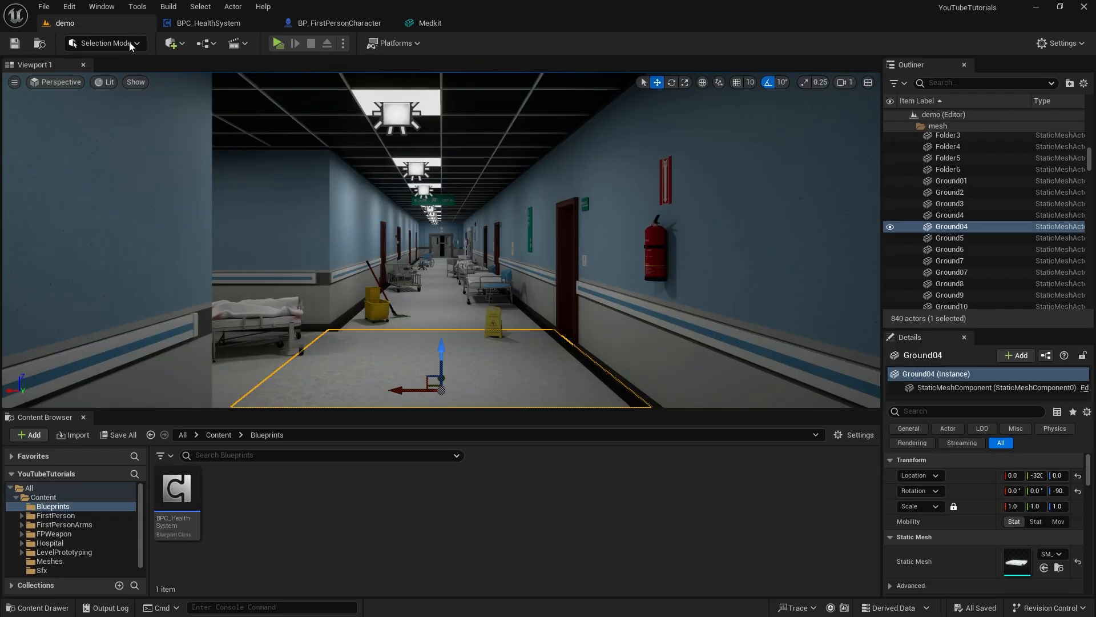
Step: Create a new Blueprint class for the medkit and open the Medkit blueprint
left_click(28, 434)
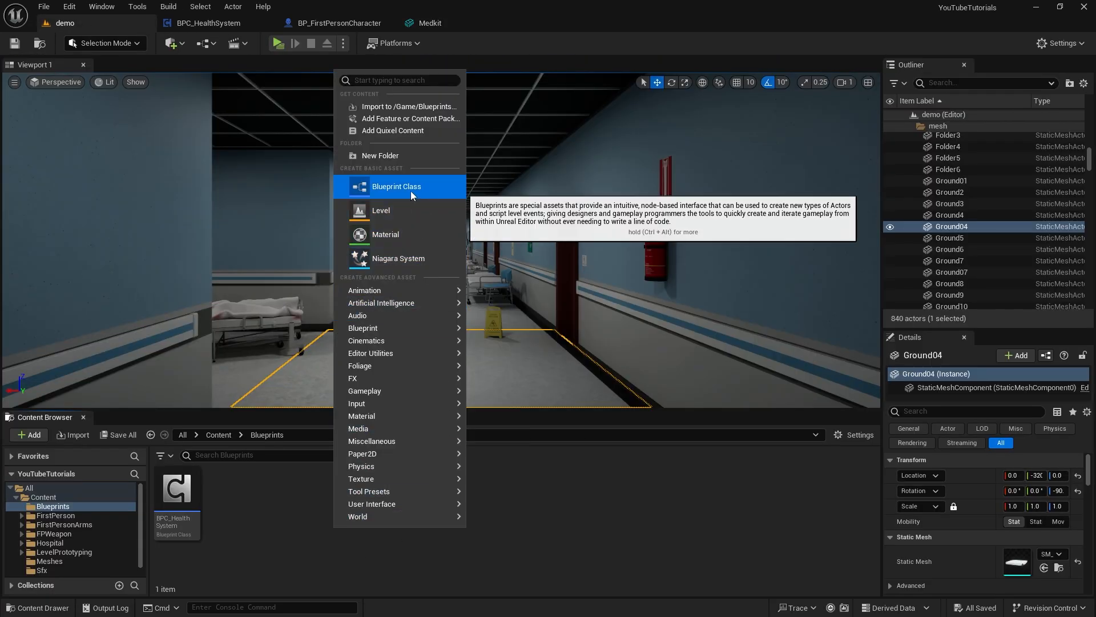
left_click(396, 186)
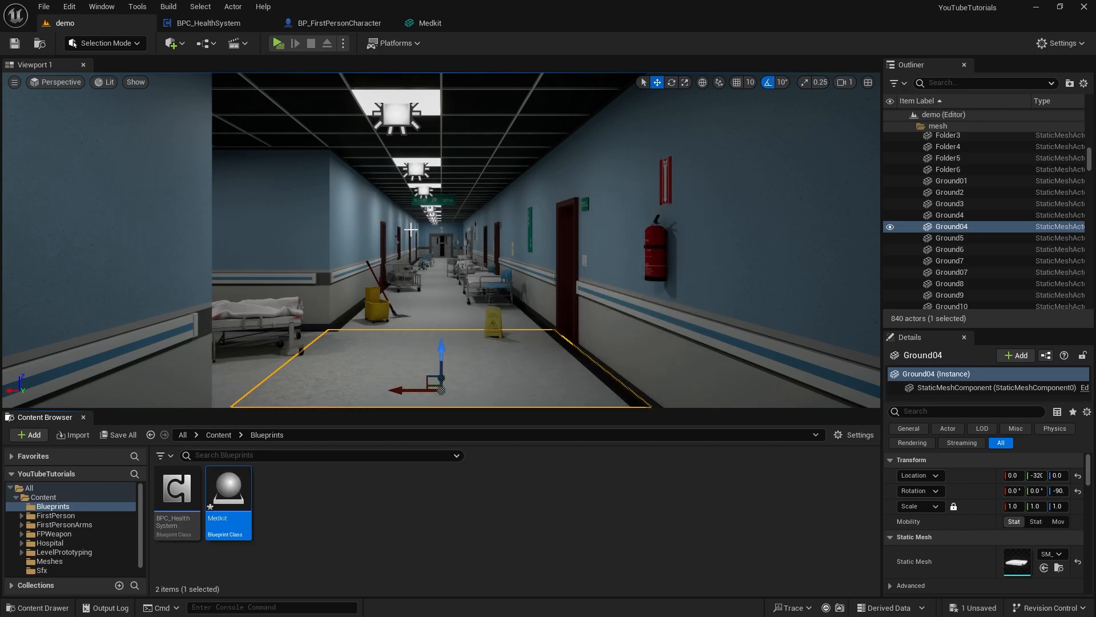
double_click(229, 489)
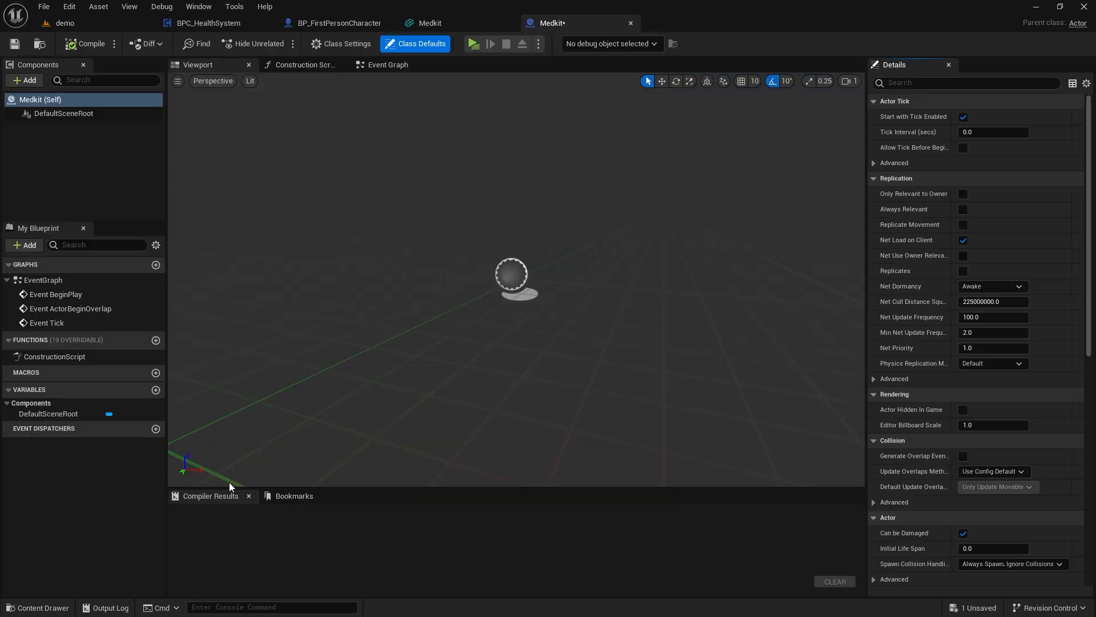
Step: Add a static mesh component named Medkit using the Medkit model at 0.1 scale
left_click(24, 80)
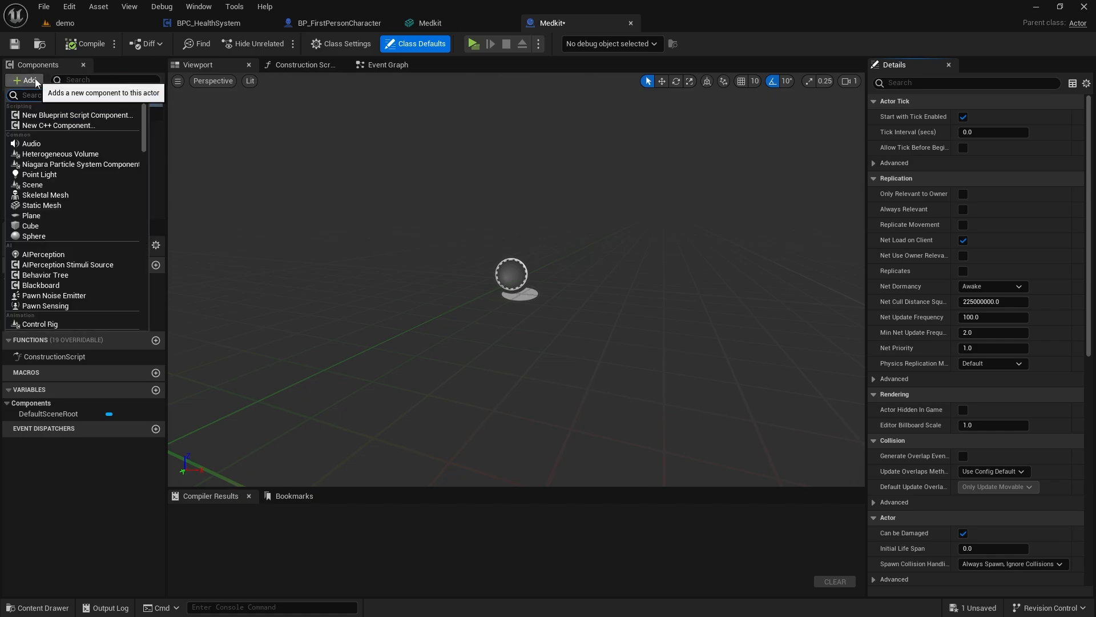
type("stat")
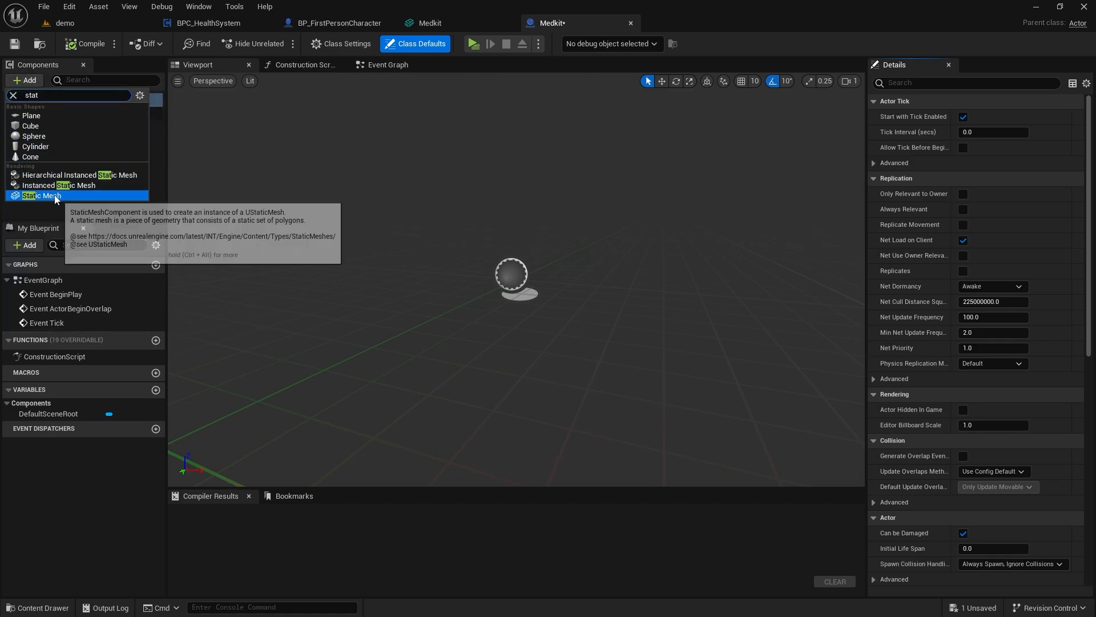
left_click(35, 195)
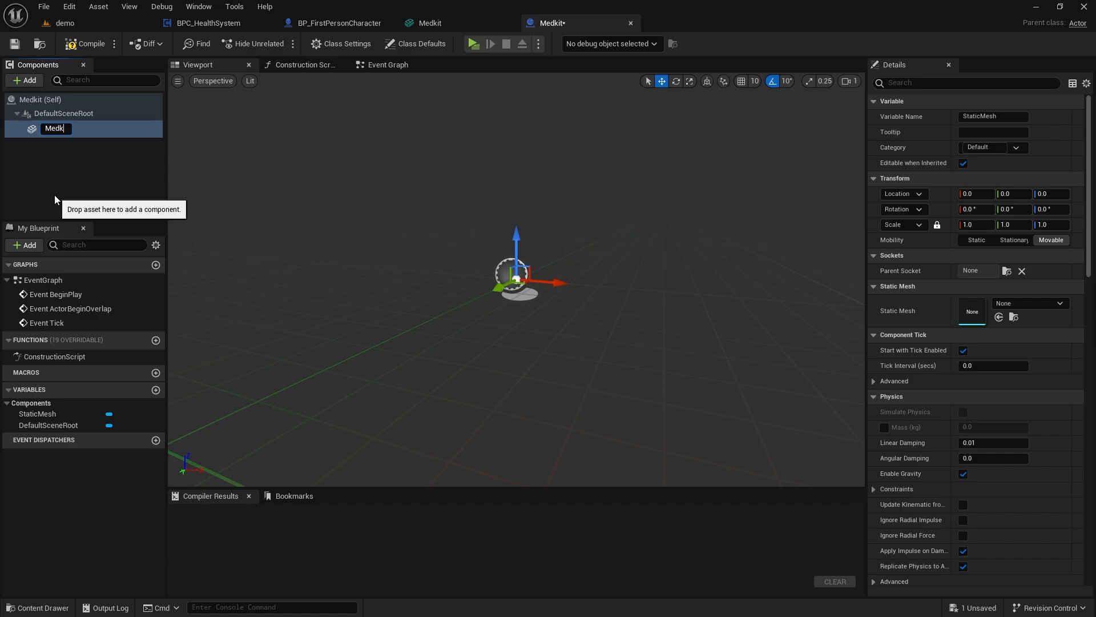
left_click(1056, 303)
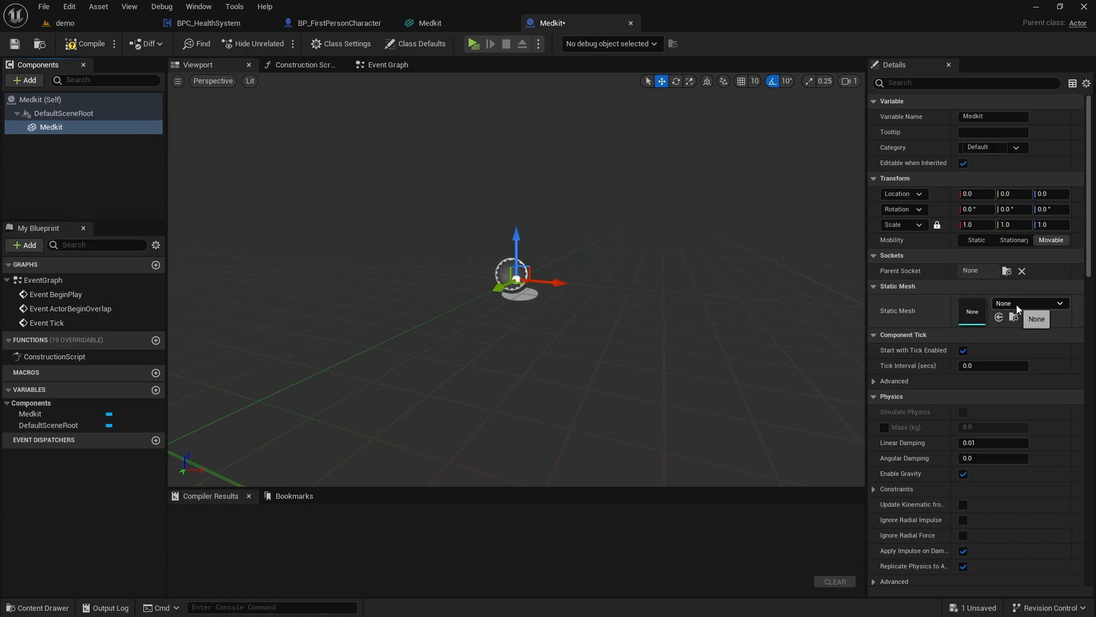
left_click(1036, 318)
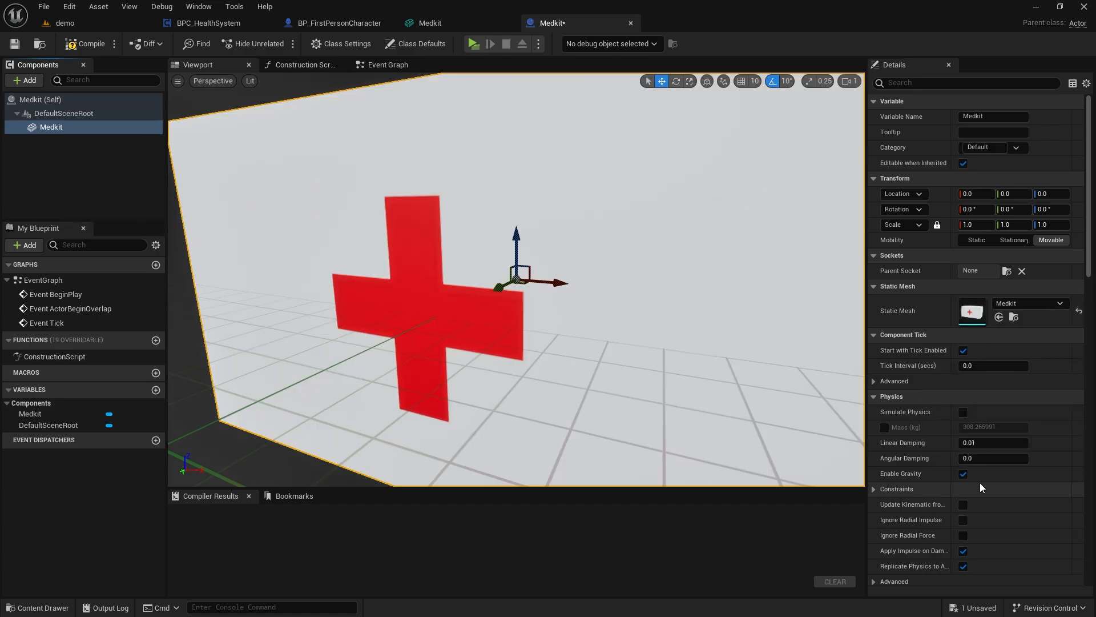
left_click(973, 224)
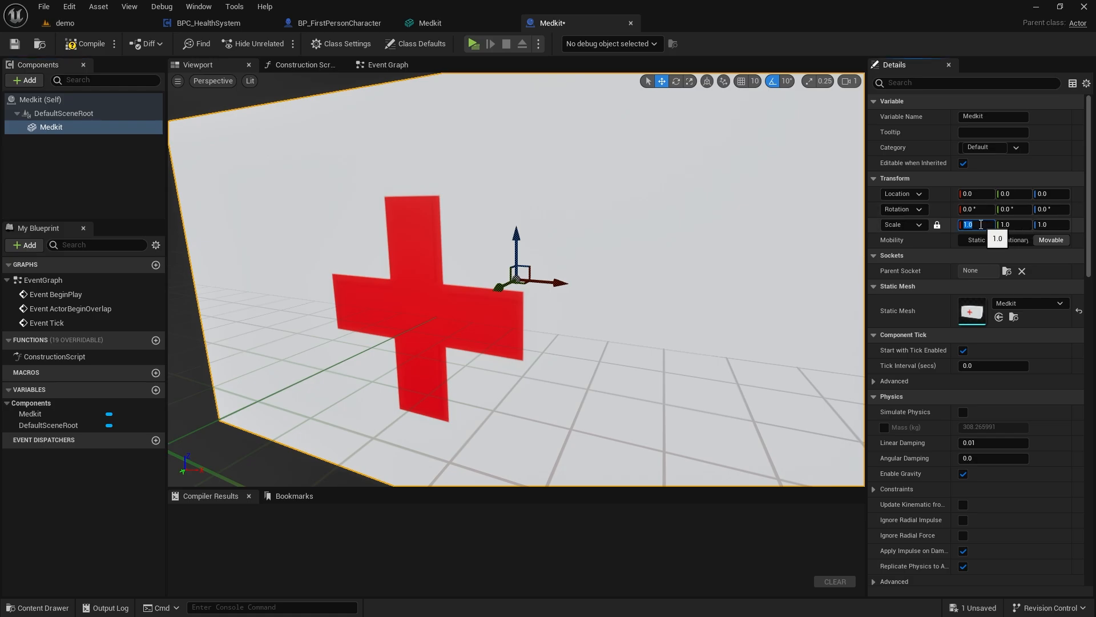
type("0.1")
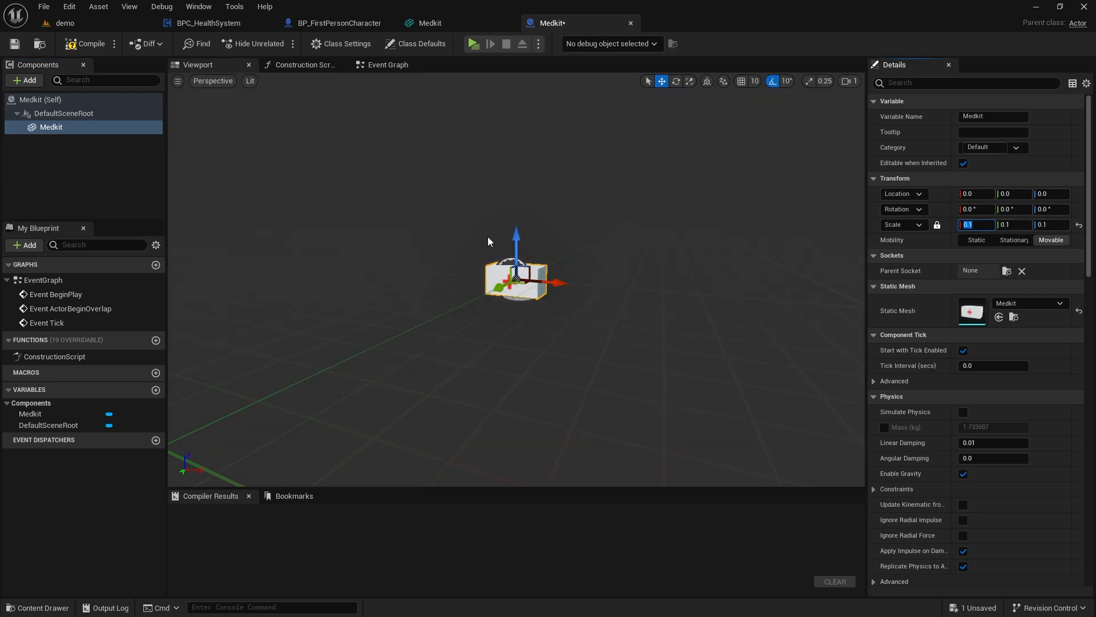
Step: Add a Box Collision component to the Medkit blueprint
left_click(24, 80)
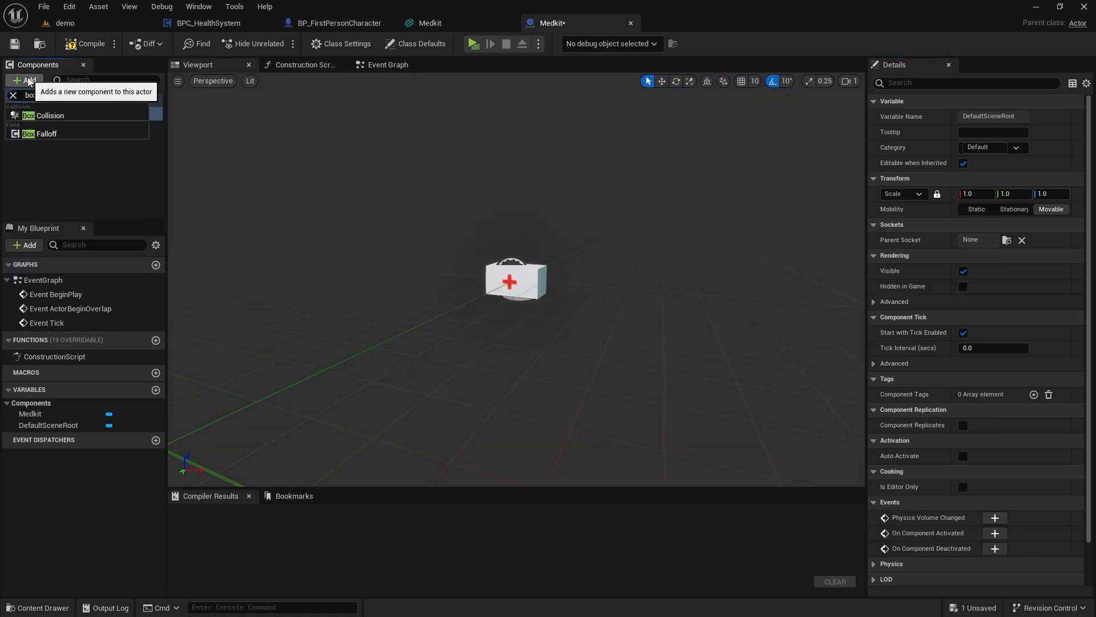
left_click(50, 114)
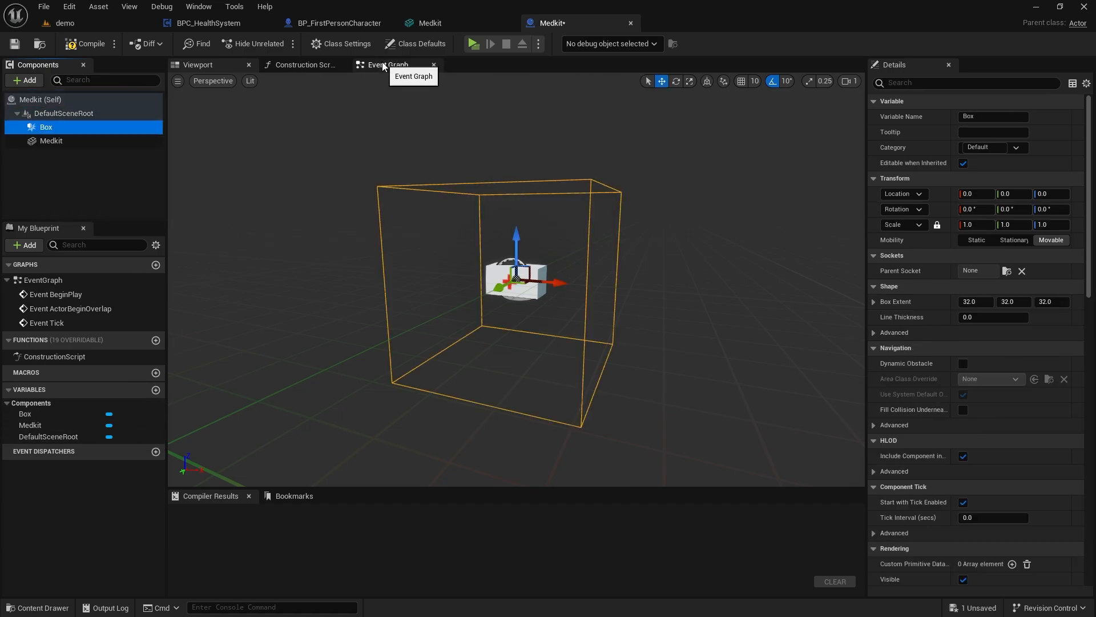
Step: In the Event Graph, cast Get Player Character to BP_FirstPersonCharacter from BeginPlay
left_click(387, 64)
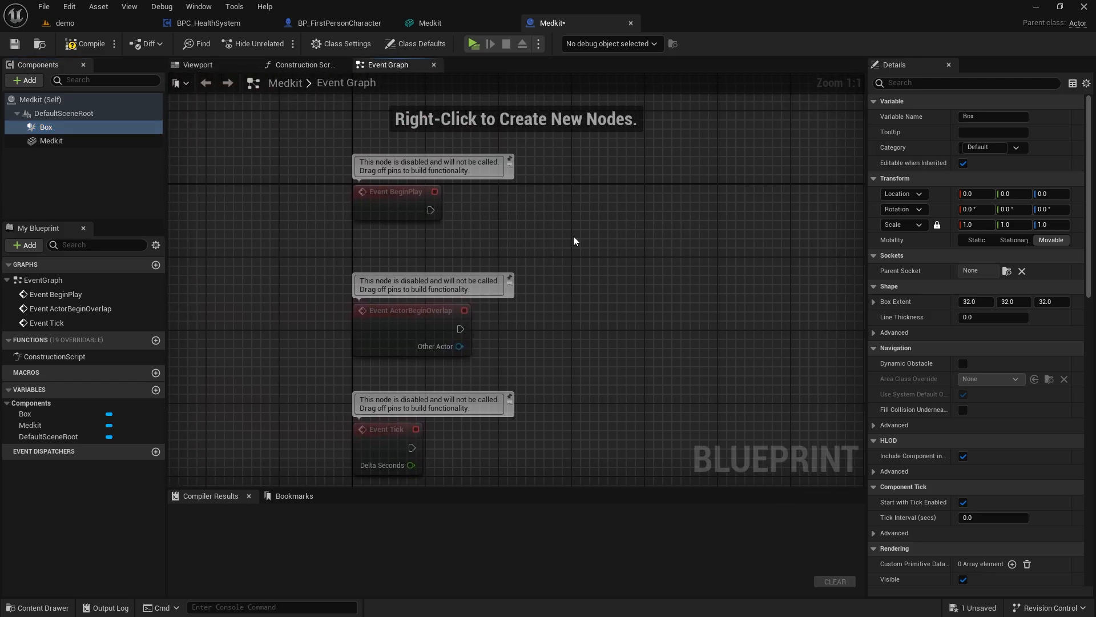
right_click(575, 241)
type("get player chara")
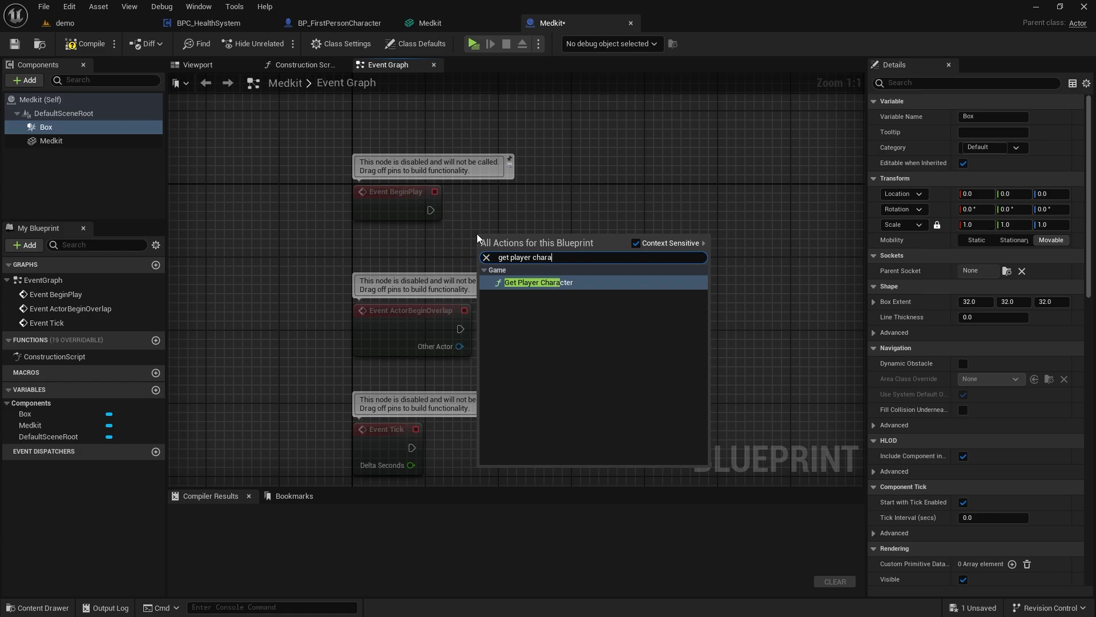
left_click(532, 282)
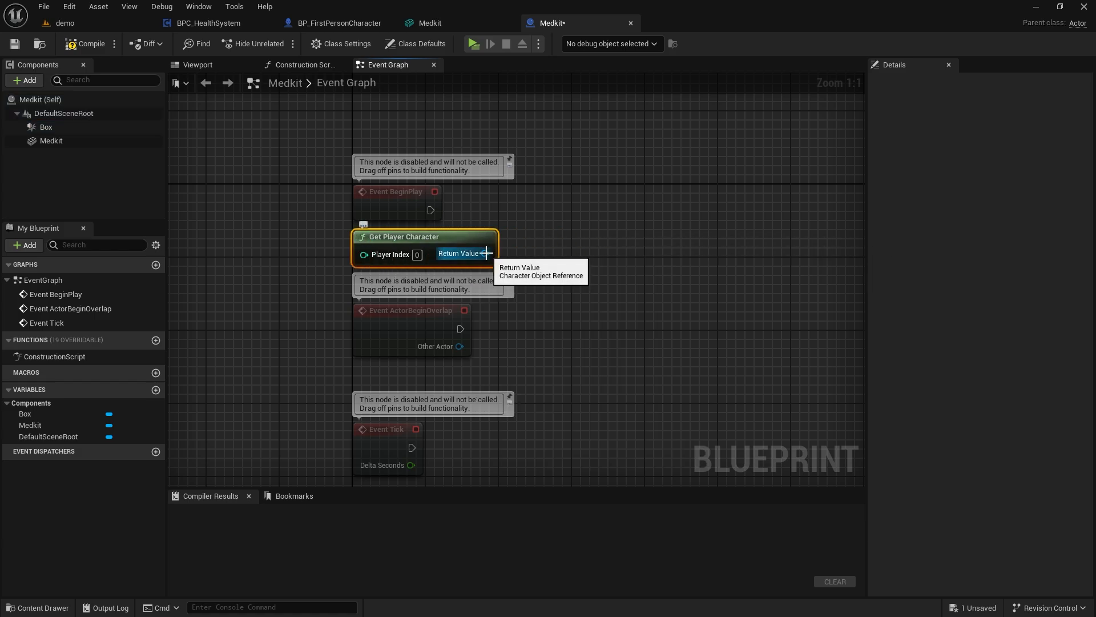
left_click_drag(487, 253, 726, 196)
type("cast to first")
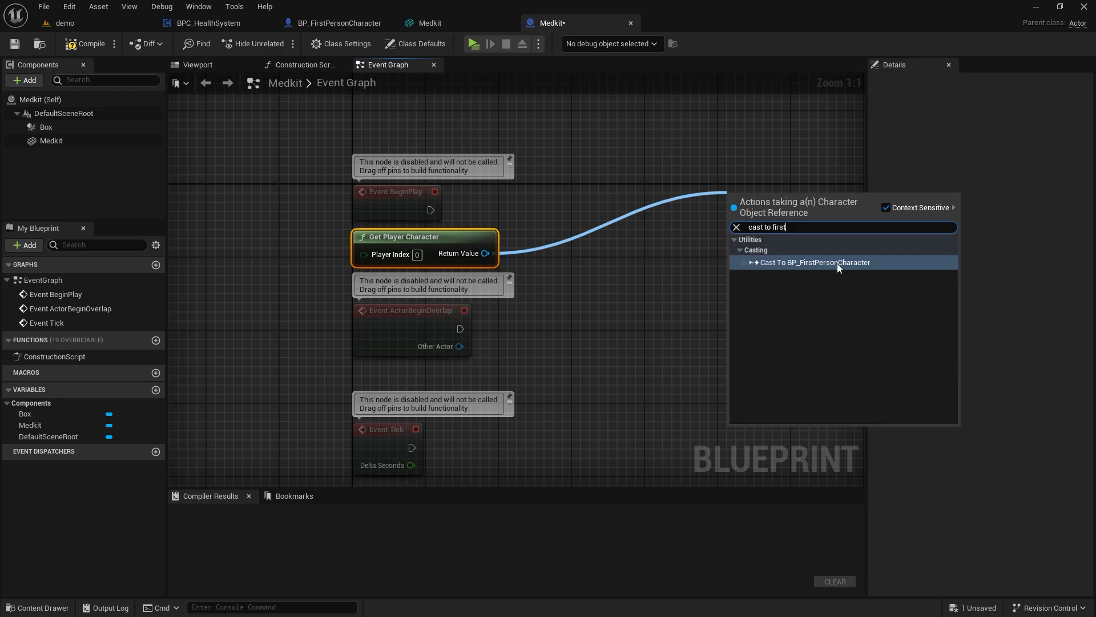
left_click(816, 262)
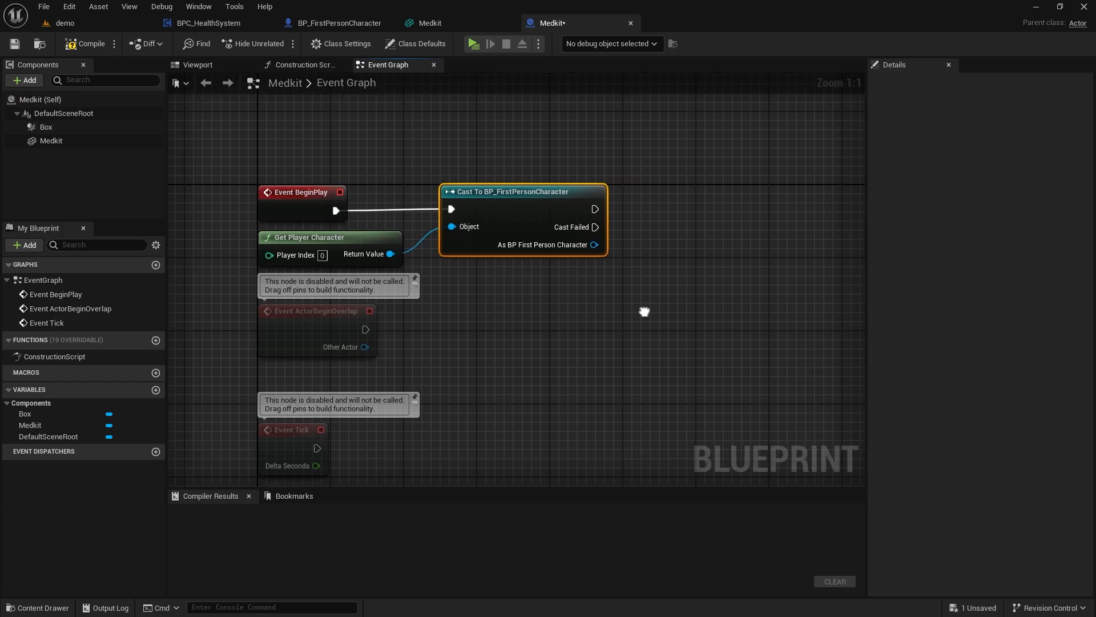
Step: Promote the cast result to a PlayerRef variable and save the blueprint
left_click_drag(594, 245, 629, 247)
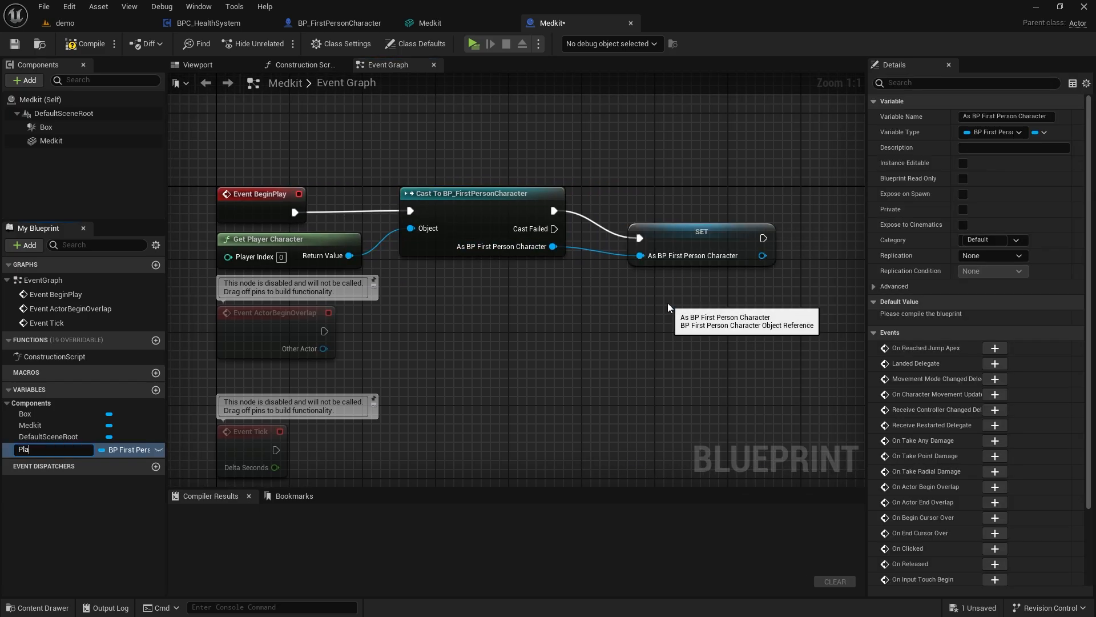
type("PlayerRef")
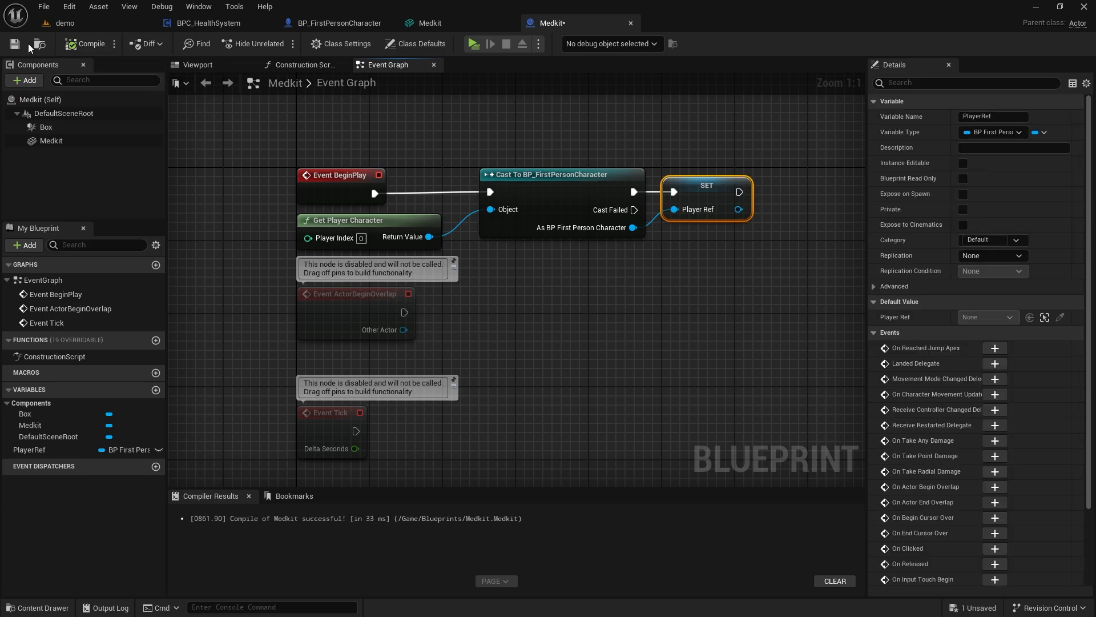
left_click(45, 127)
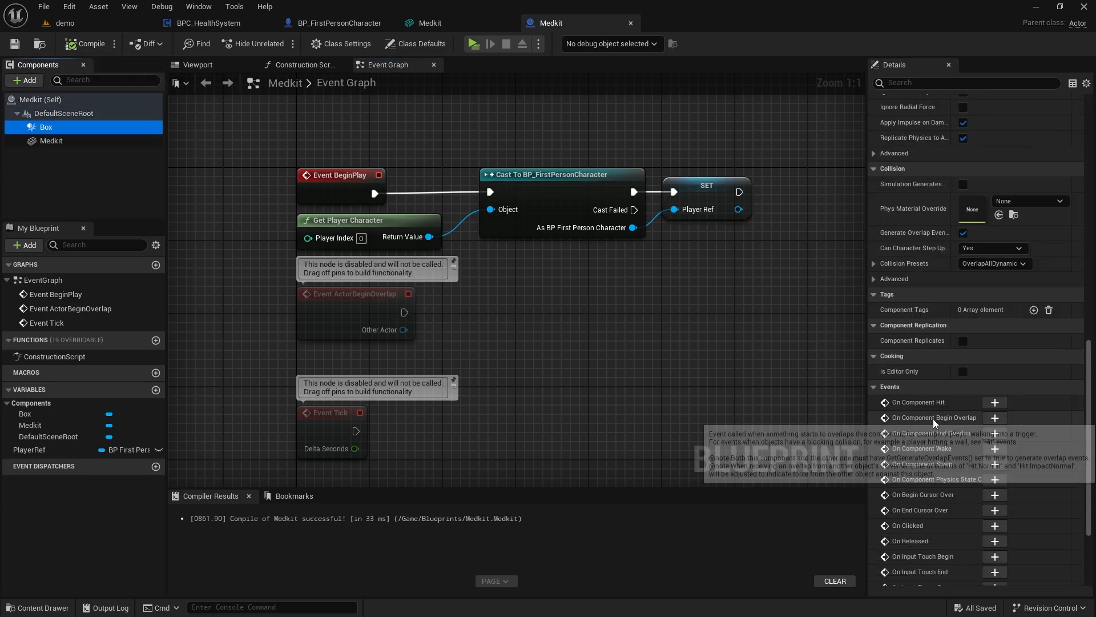
Step: Add a Box begin-overlap event feeding Do Once, and place a PlayerRef getter
left_click(994, 417)
type("do")
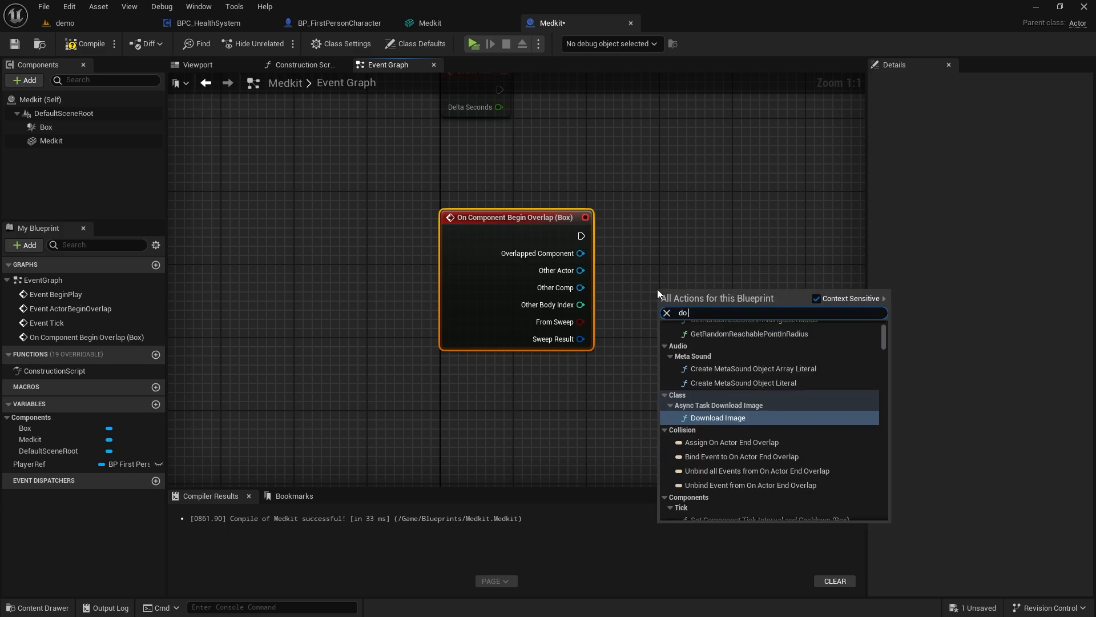
left_click(718, 417)
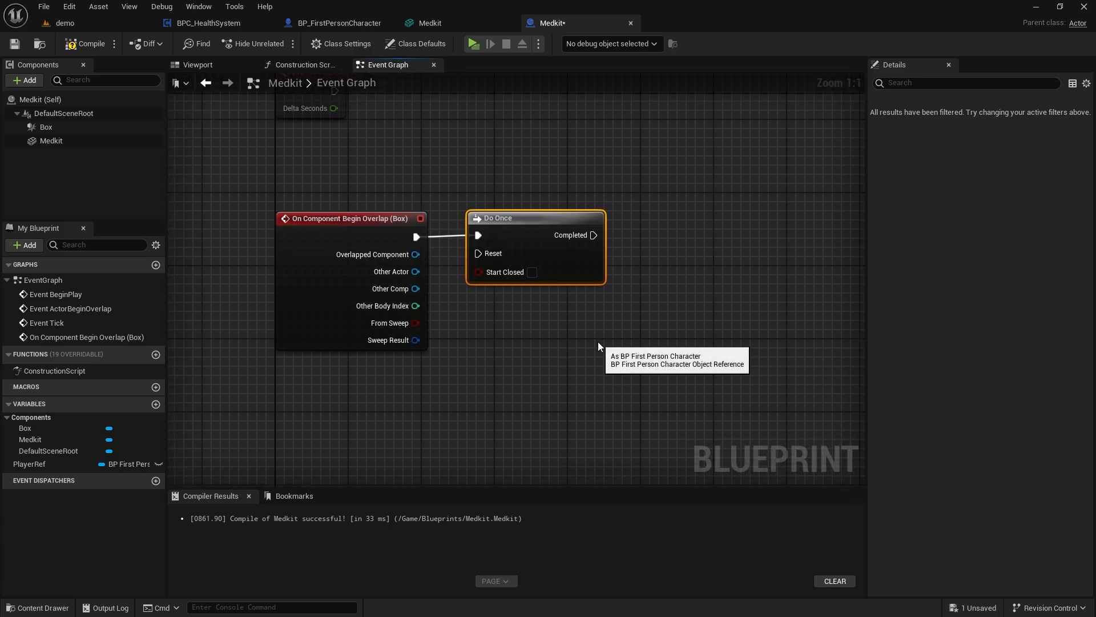
mouse_move(601, 347)
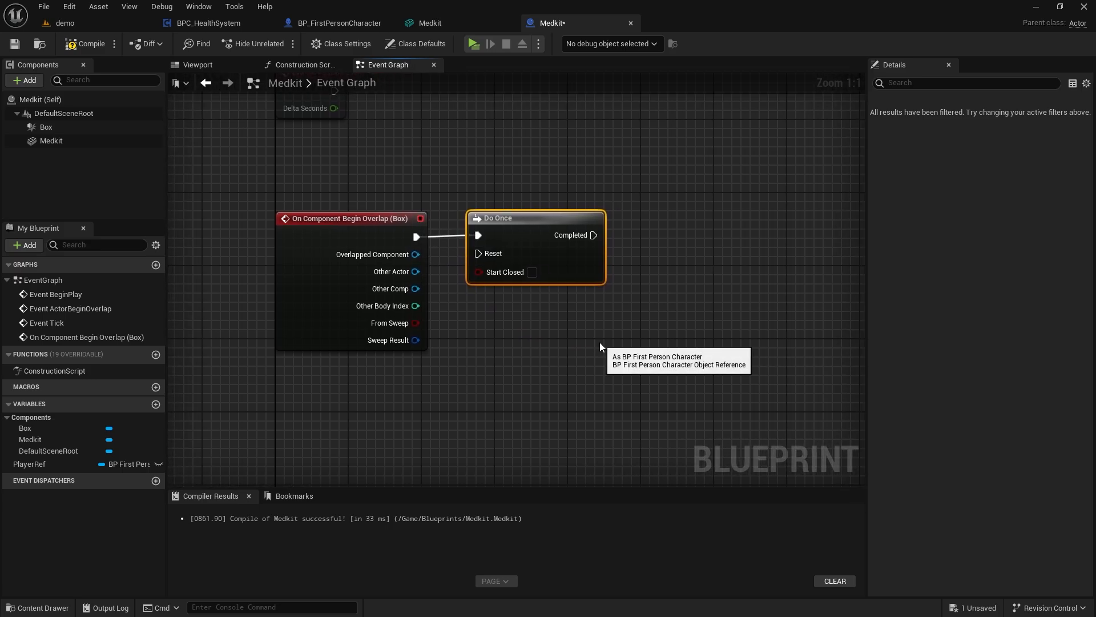
mouse_move(1, 436)
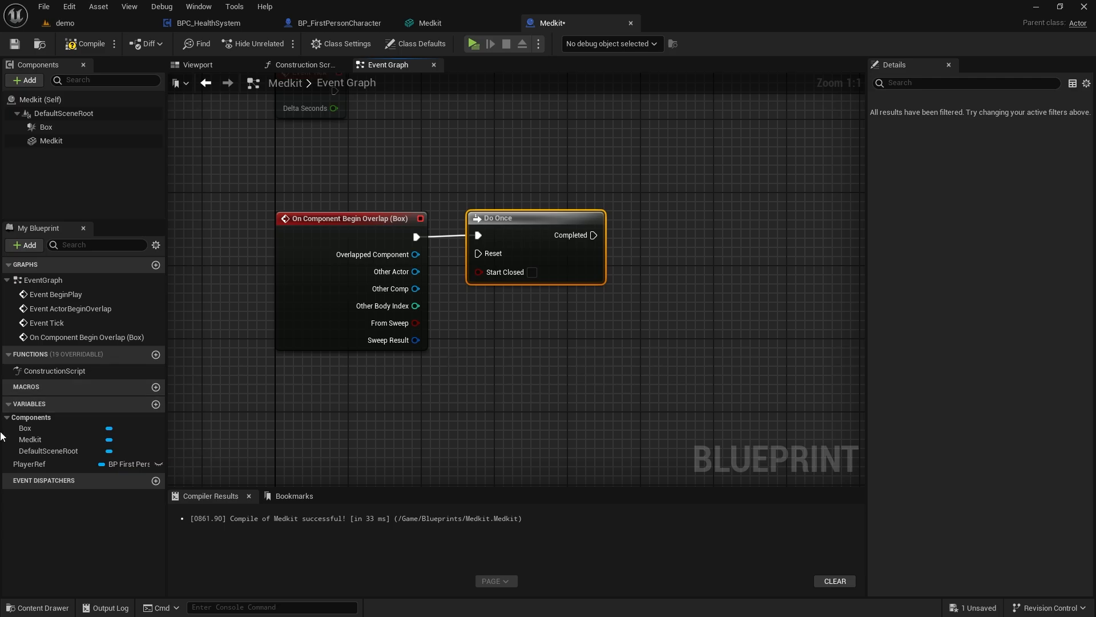
left_click(28, 463)
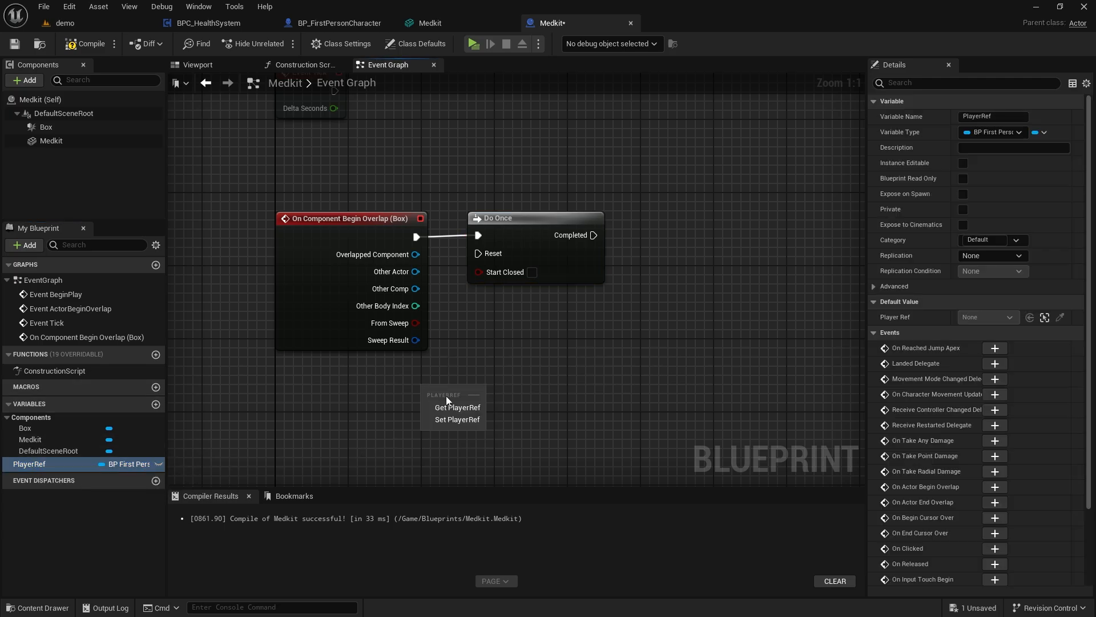
left_click(457, 407)
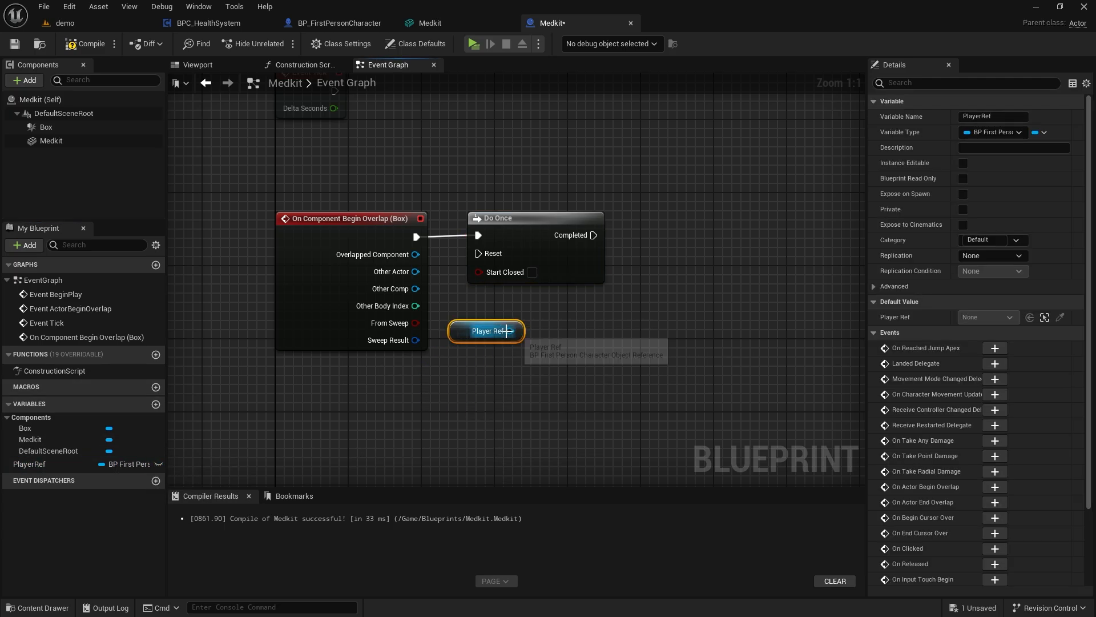
Step: From PlayerRef get BPC_HealthSystem and add an Increase Health call
left_click_drag(520, 330, 664, 363)
type("bpc")
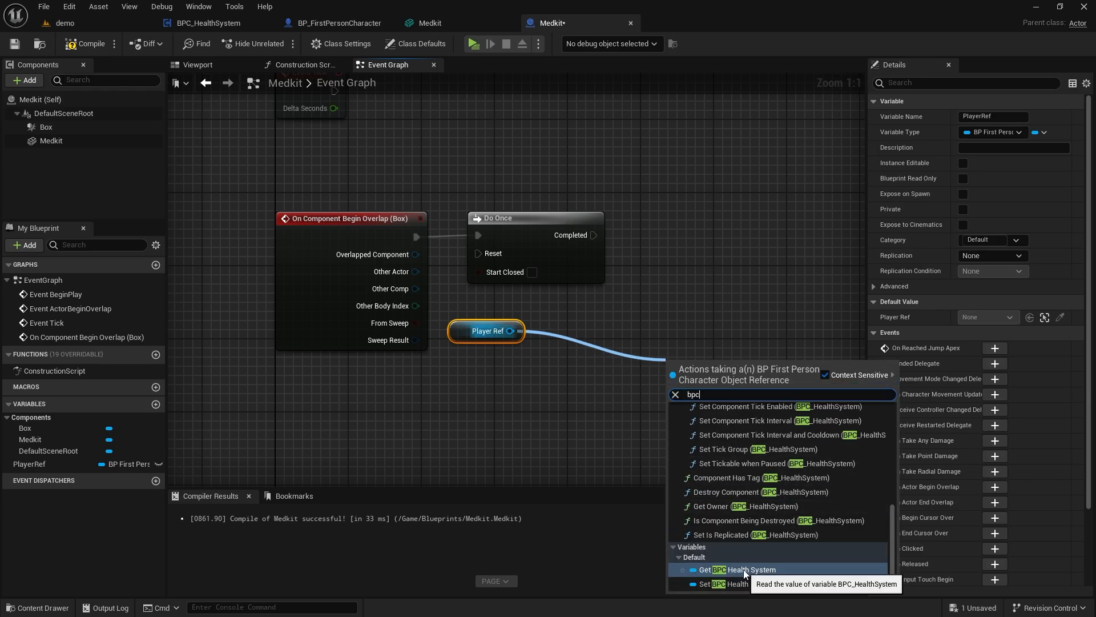
left_click(731, 569)
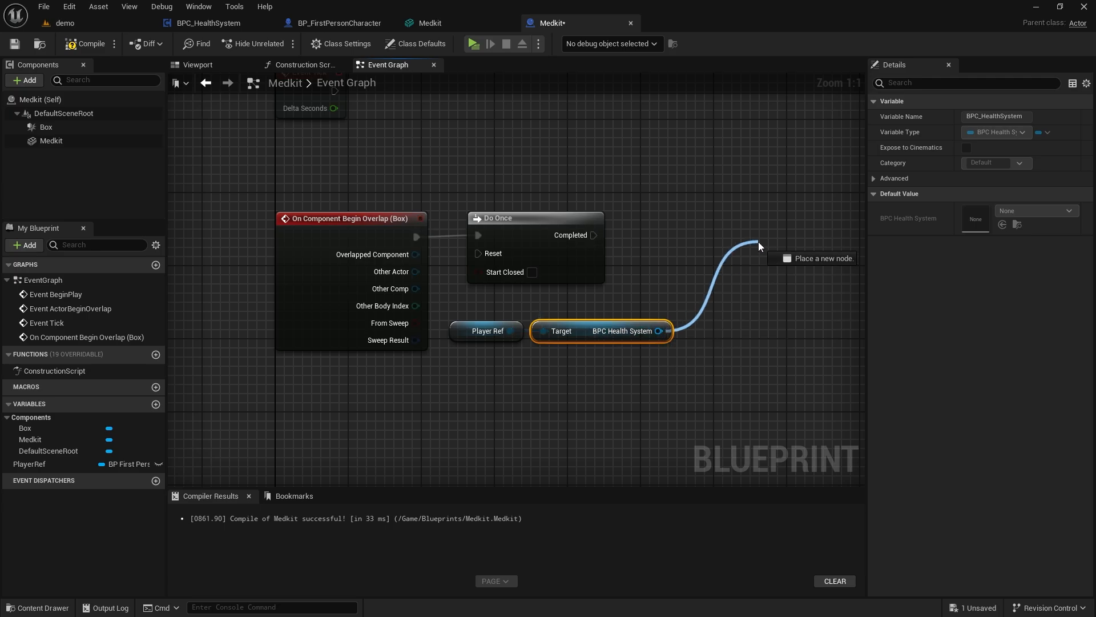
type("inc")
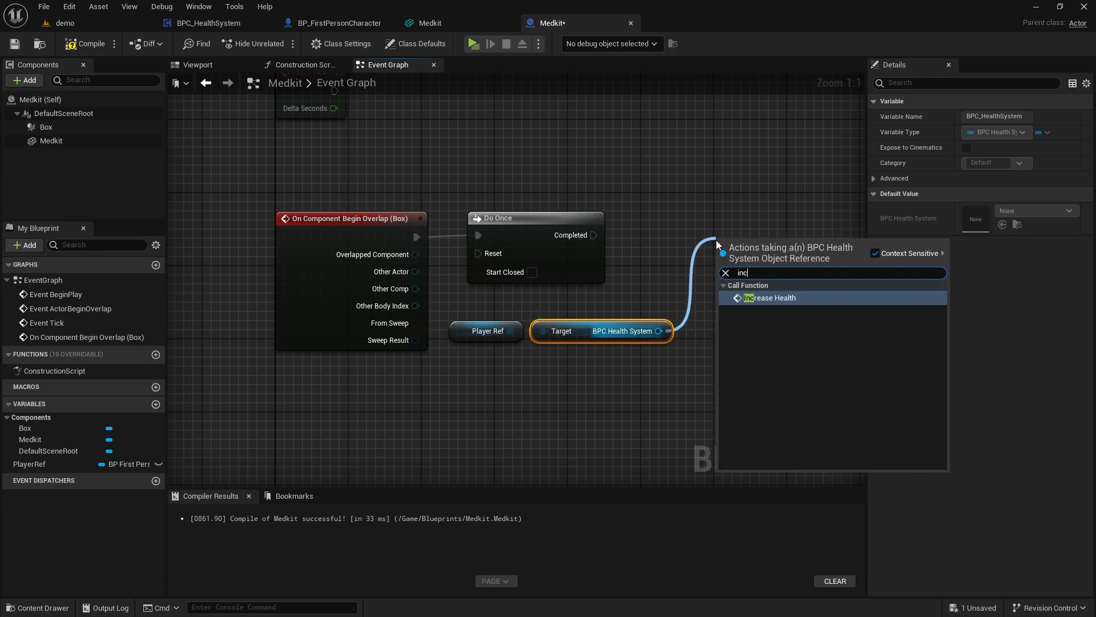
left_click(767, 298)
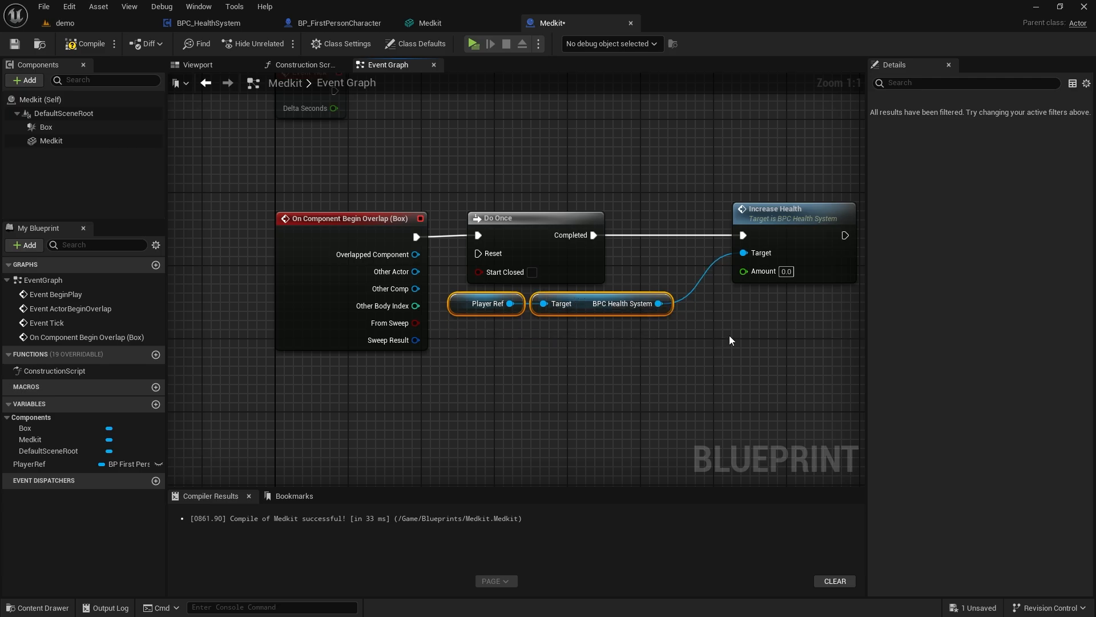
Step: Create an instance-editable float variable IncreaseHealthAmount
left_click(155, 403)
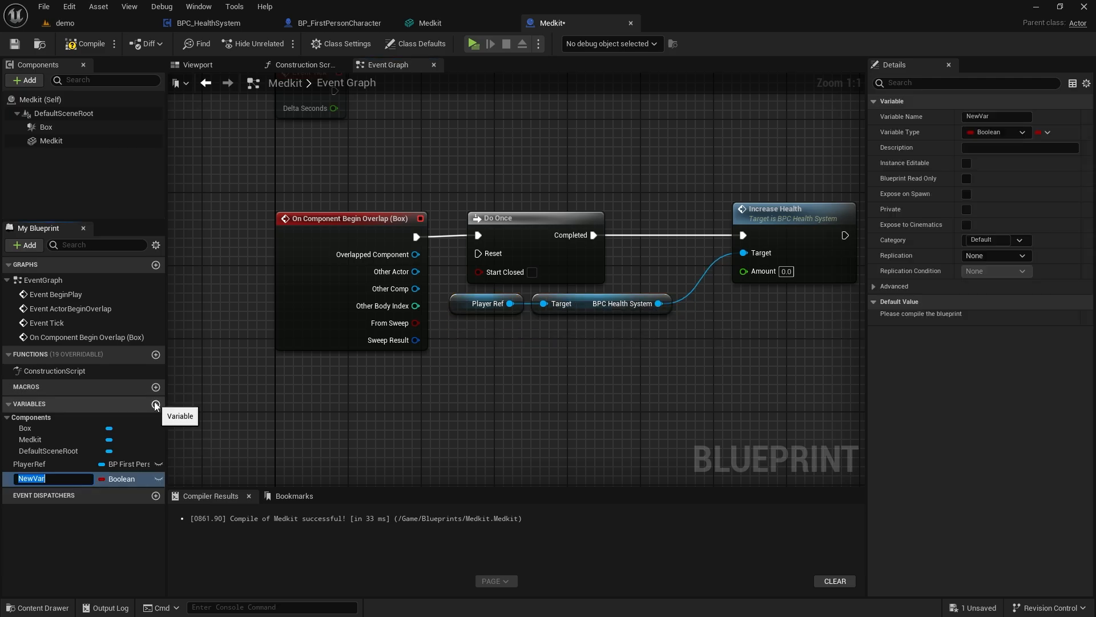
type("Increase")
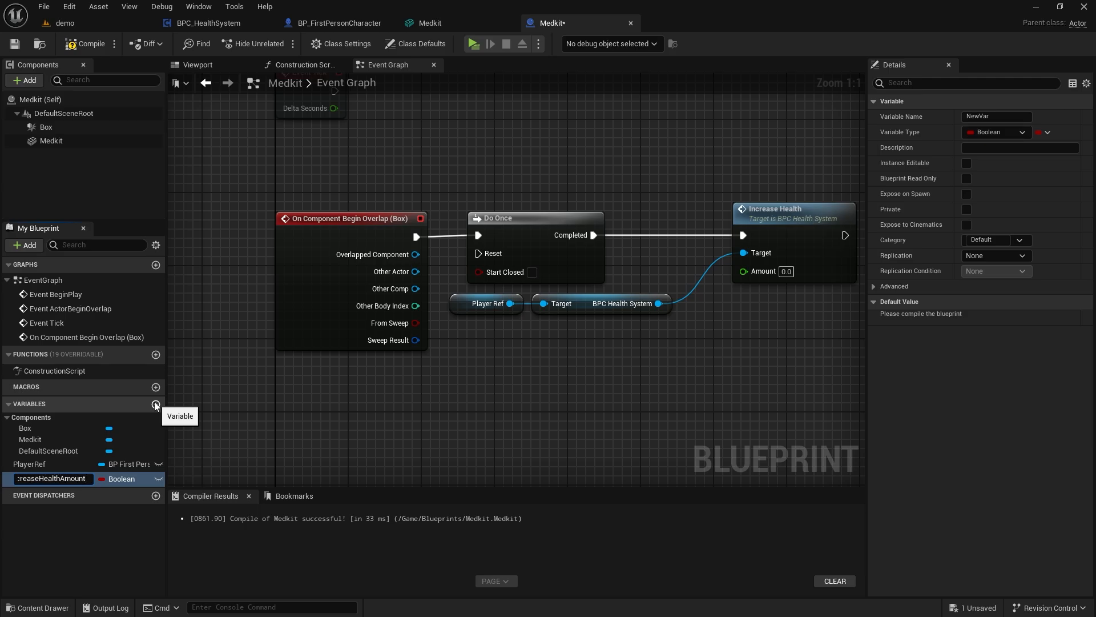
left_click(120, 478)
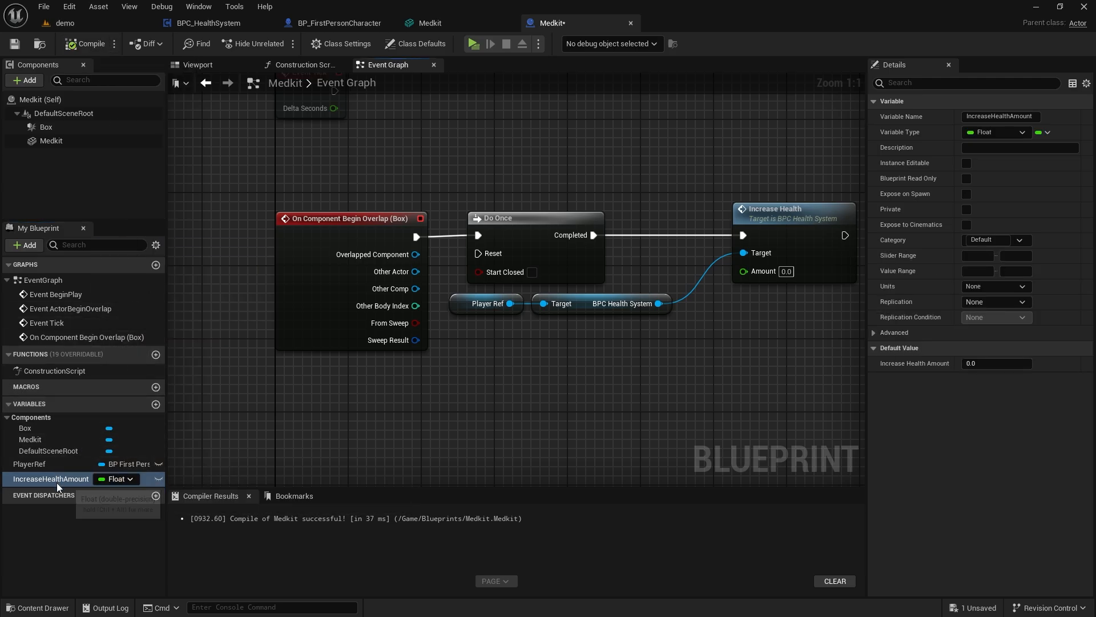
left_click(966, 162)
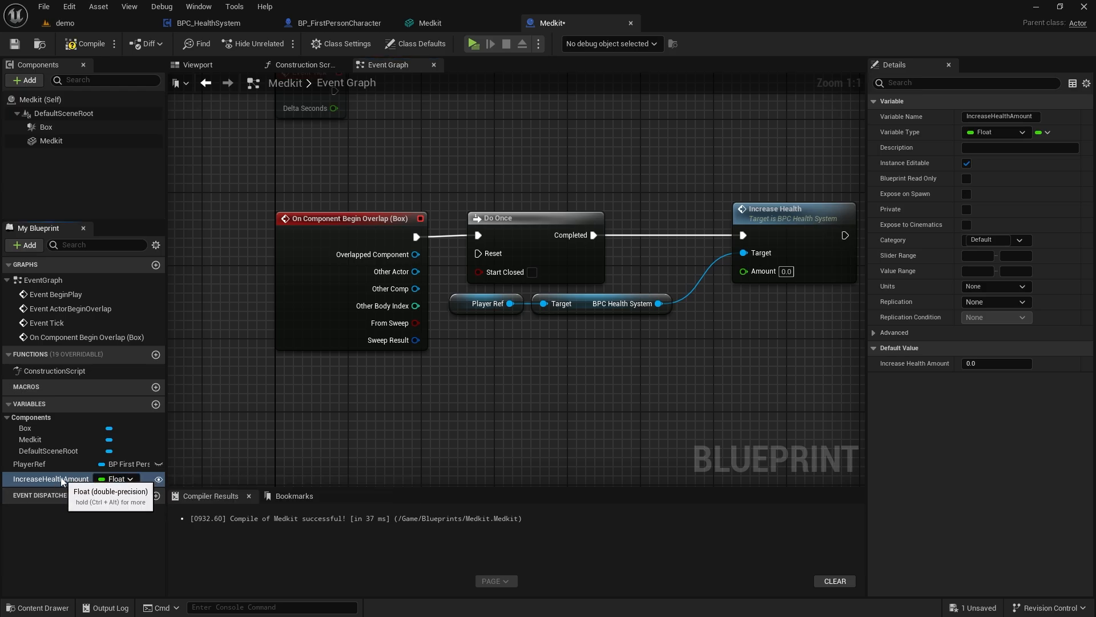
Step: Feed IncreaseHealthAmount into Increase Health's Amount pin and compile the Medkit
left_click_drag(50, 479, 673, 257)
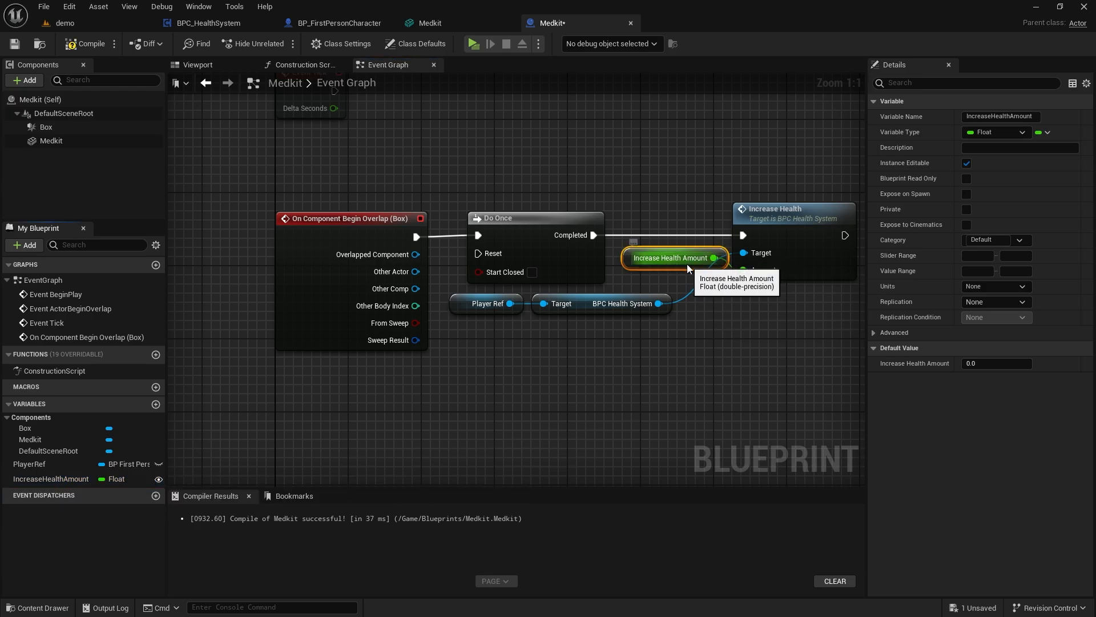
left_click_drag(673, 258, 619, 331)
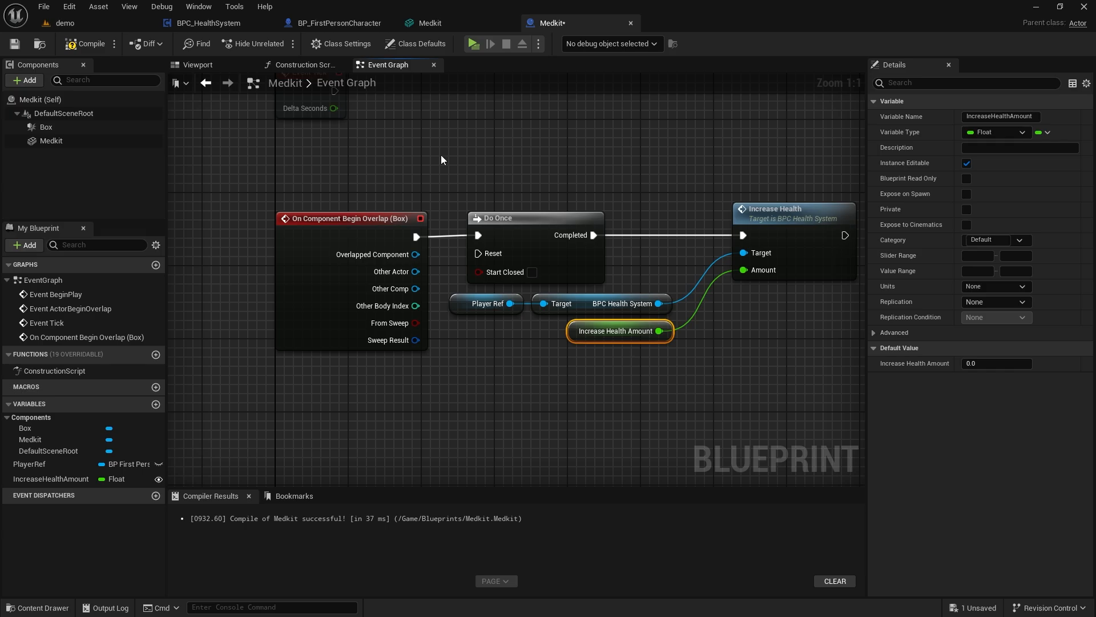
left_click(85, 44)
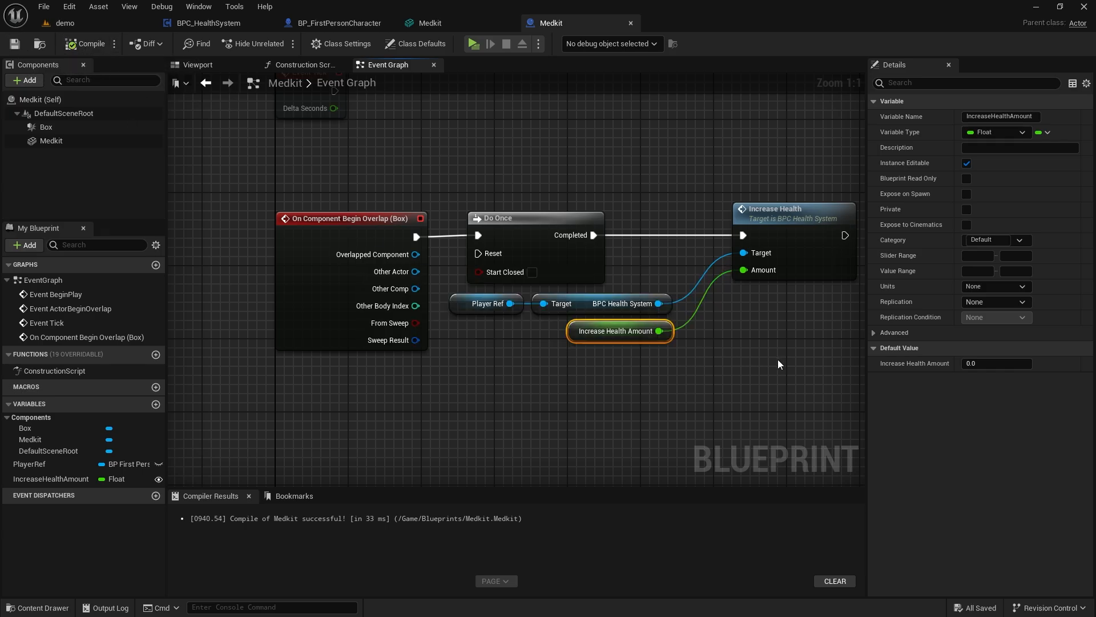
mouse_move(822, 369)
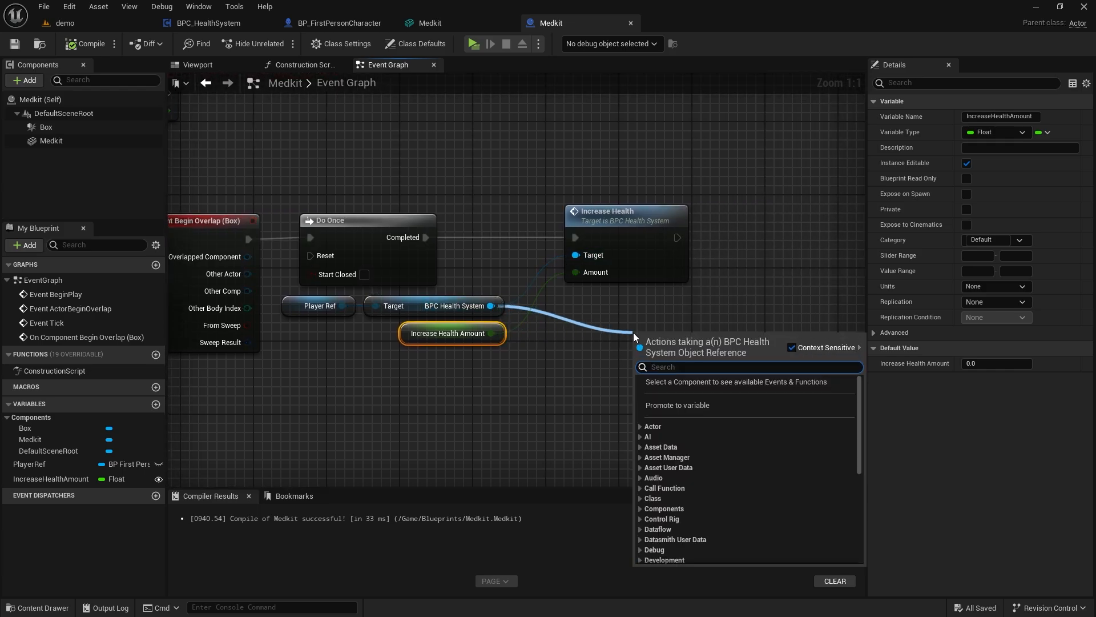
Step: Print the player's Health value with Print String after healing, and compile
type("health")
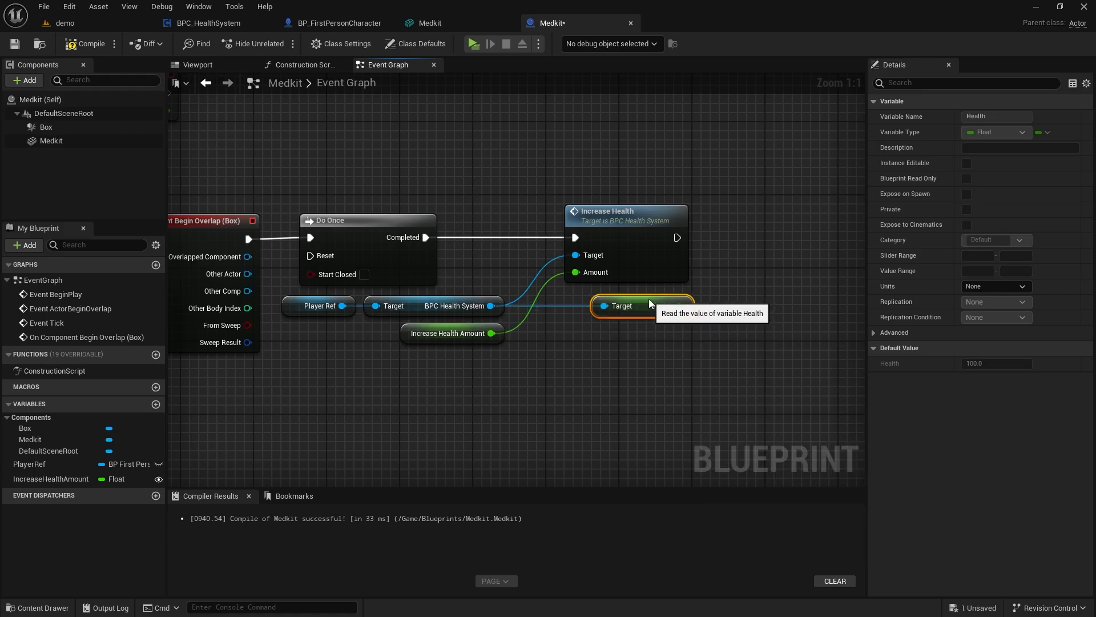
left_click_drag(676, 237, 759, 245)
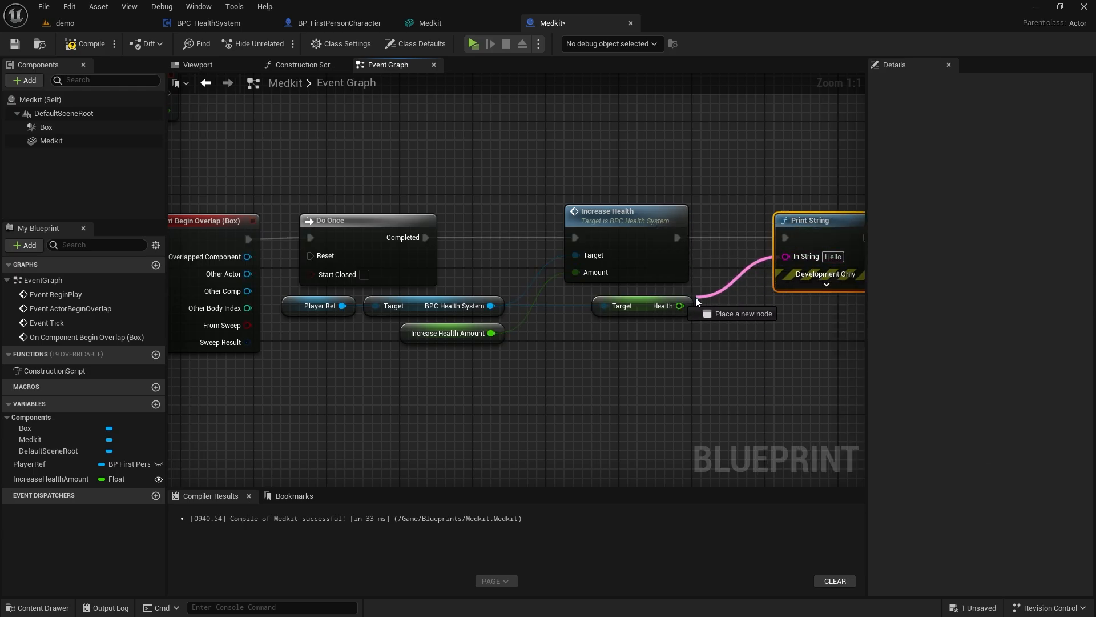
left_click(728, 301)
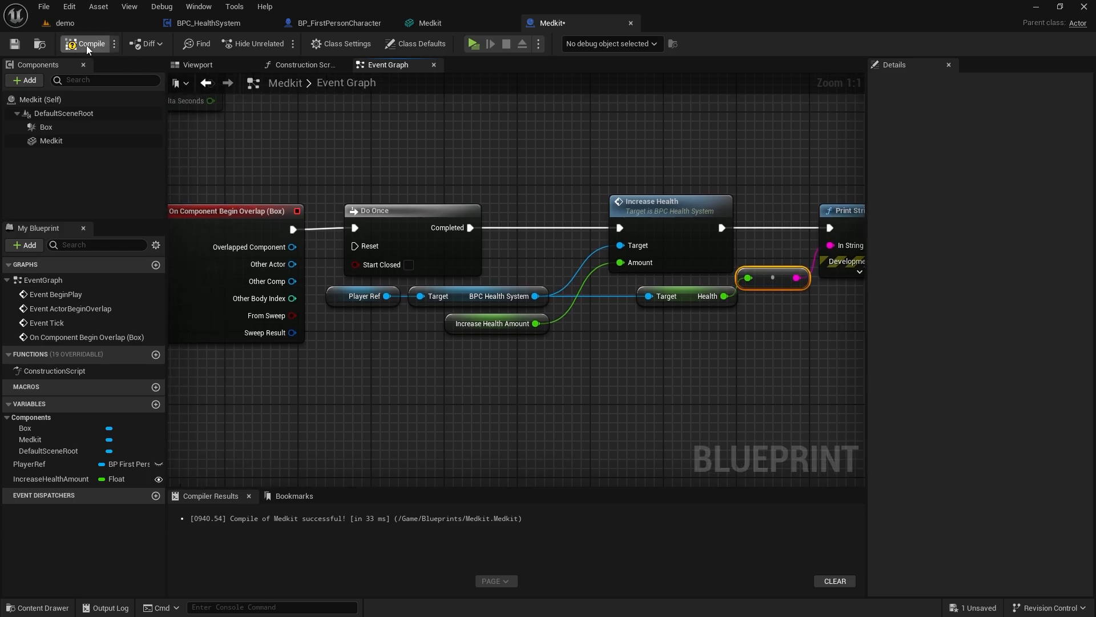
left_click(90, 44)
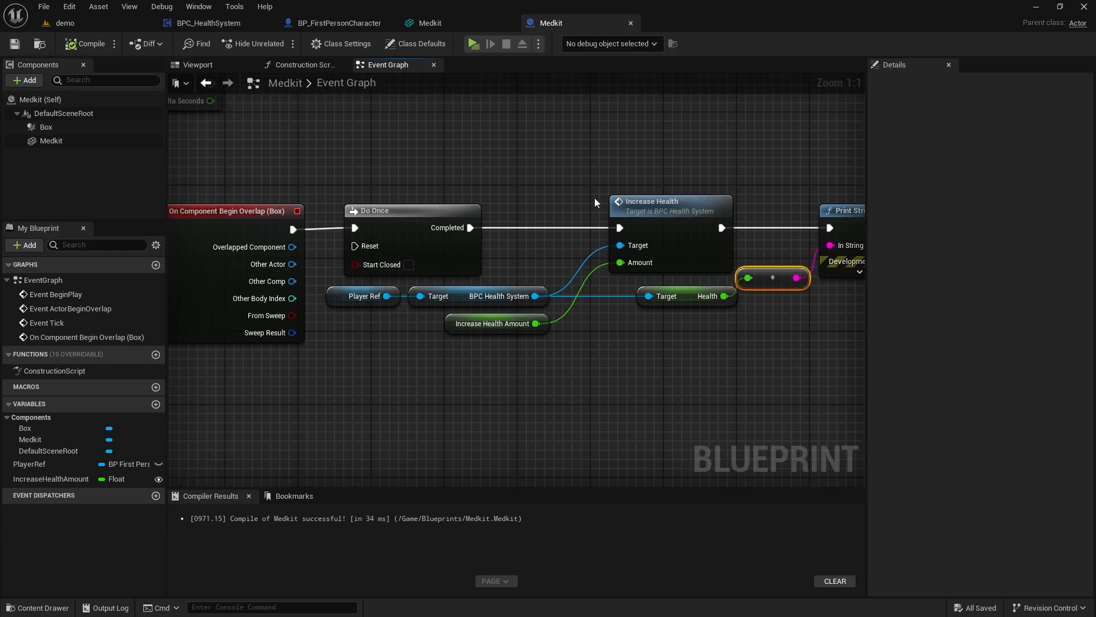
mouse_move(591, 197)
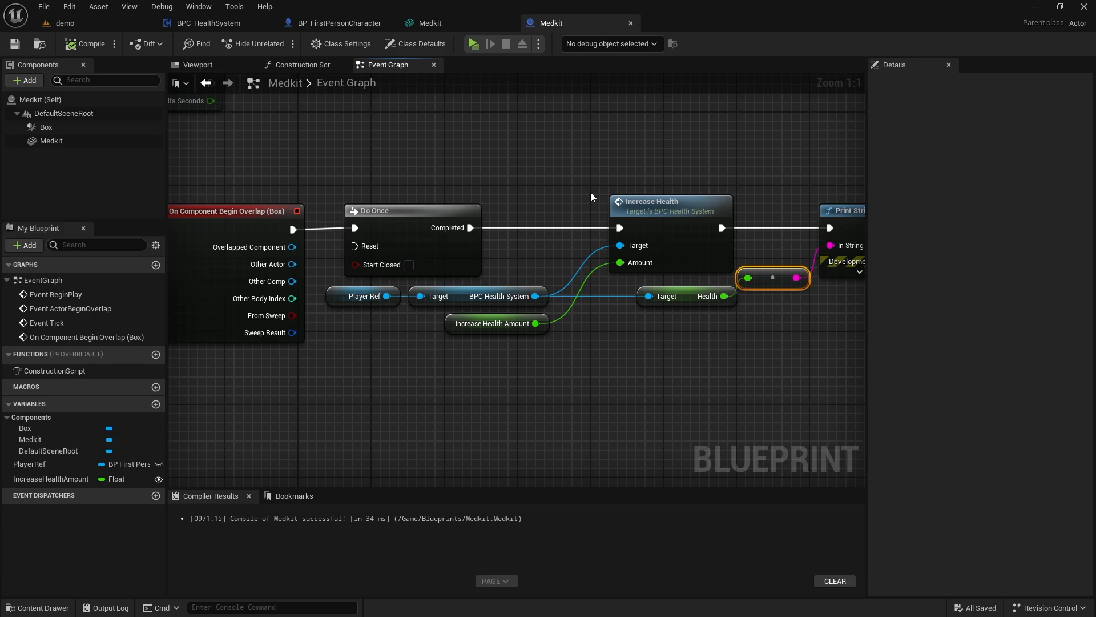
mouse_move(595, 222)
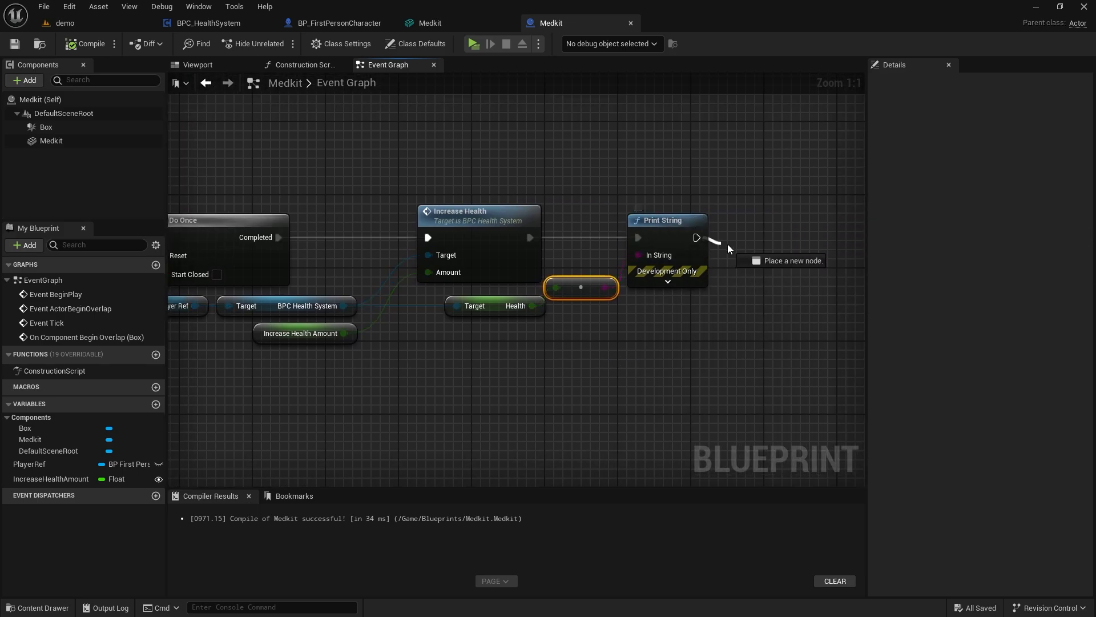
Step: Add Destroy Actor after the print, then play the level to test the medkit
type("destroy")
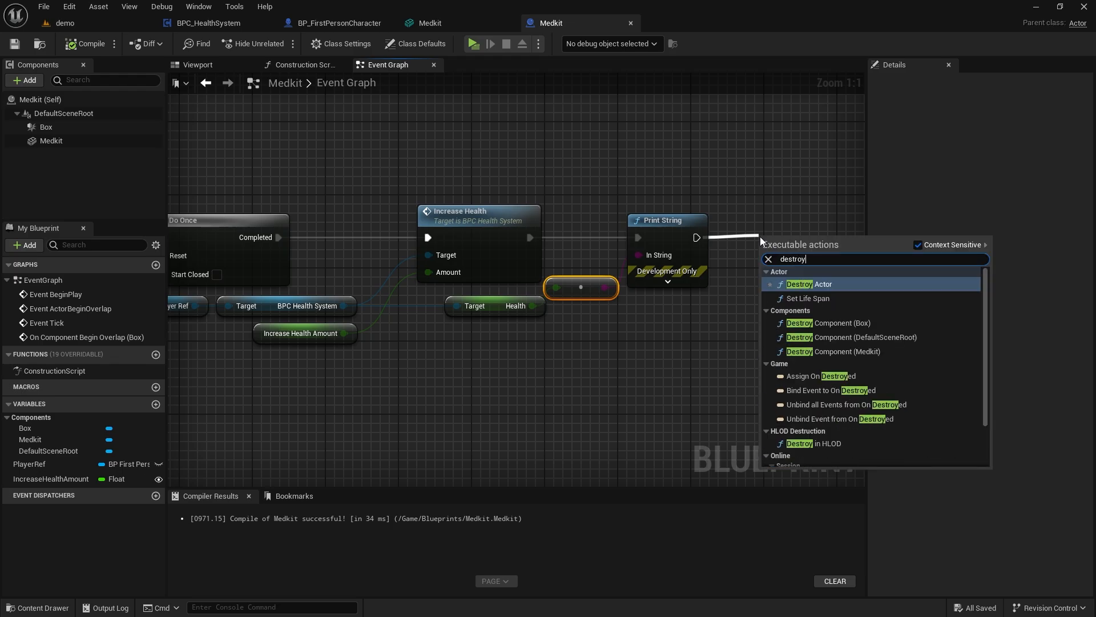
left_click(815, 283)
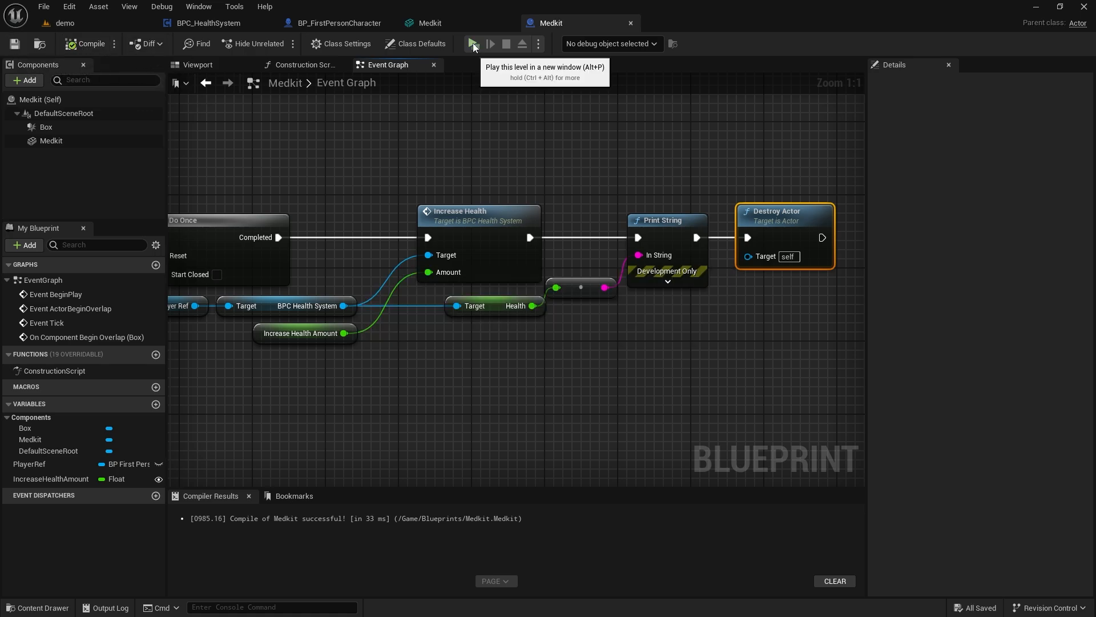
left_click(473, 44)
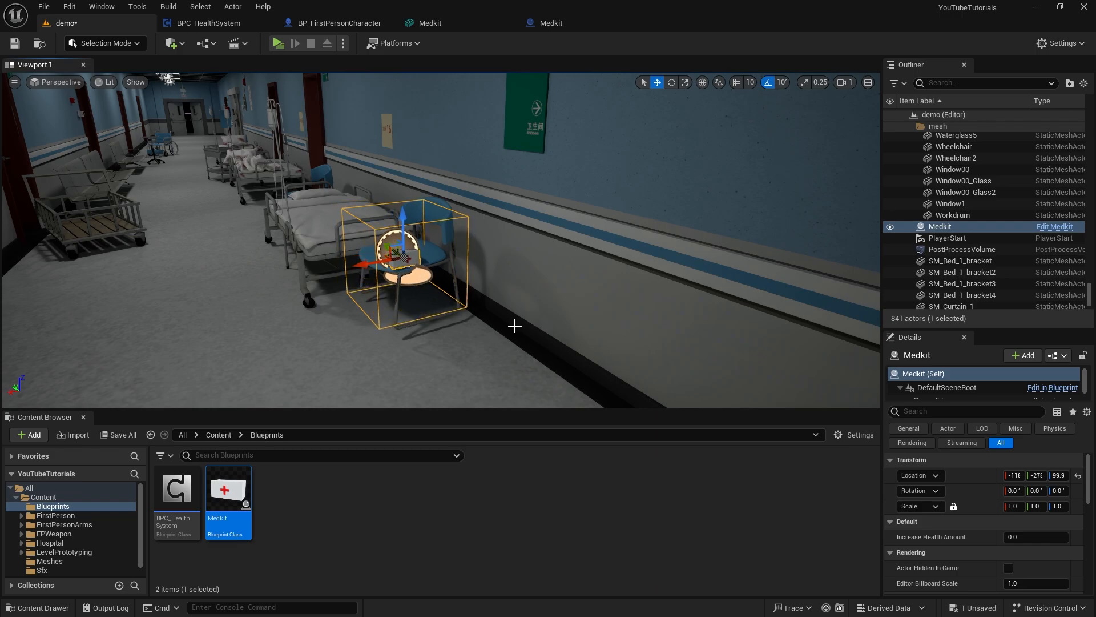
Step: Set the placed Medkit's Increase Health Amount to 15.0 and save the level
left_click(277, 43)
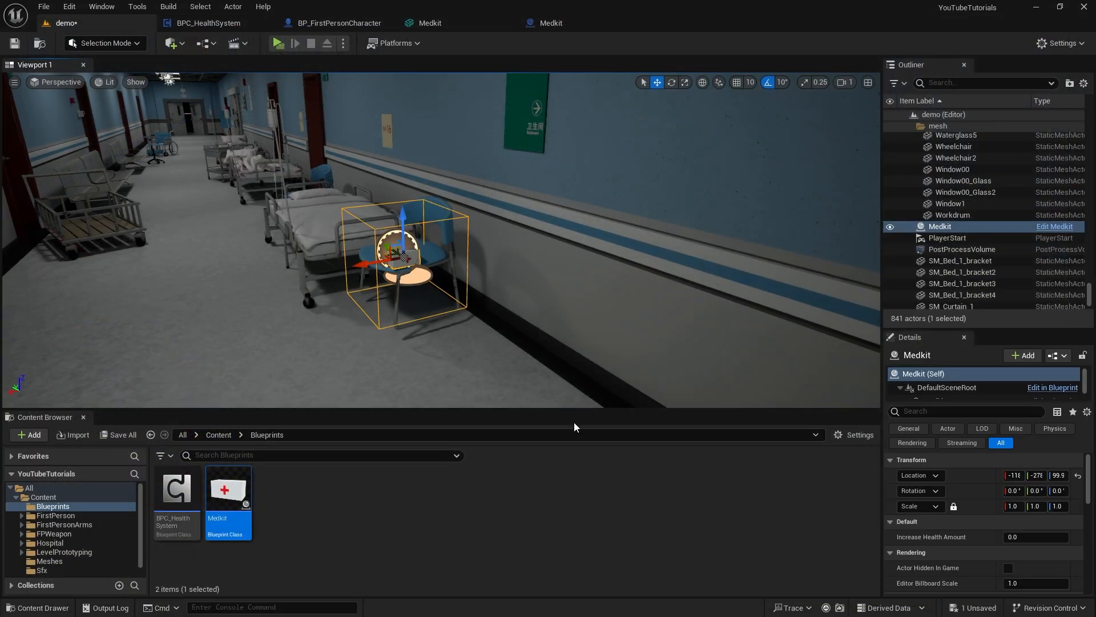
left_click(1035, 536)
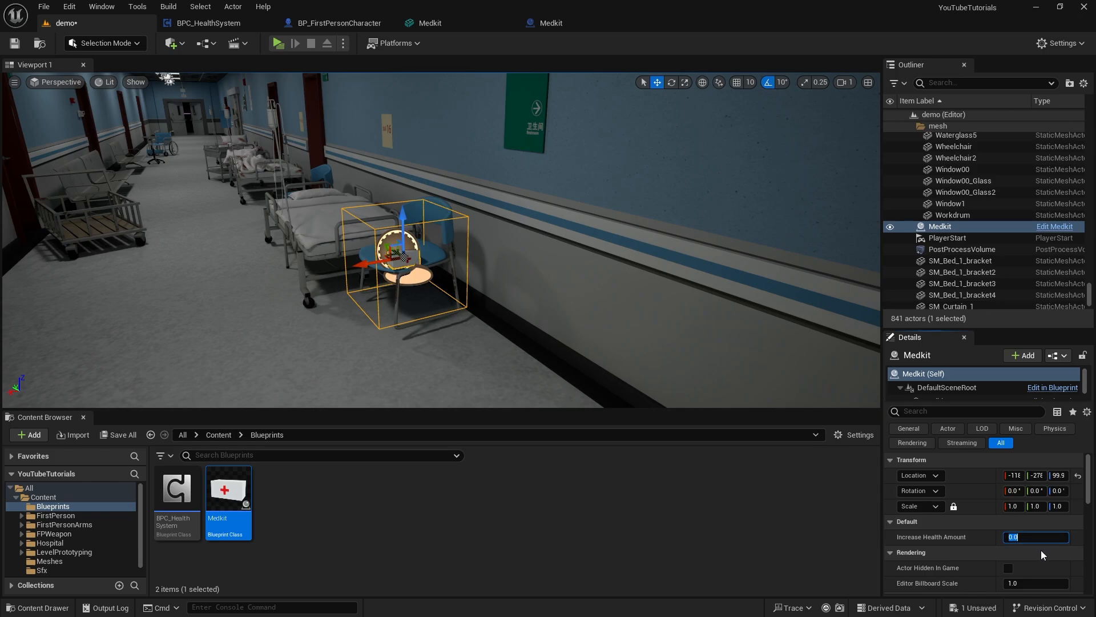
type("15.0")
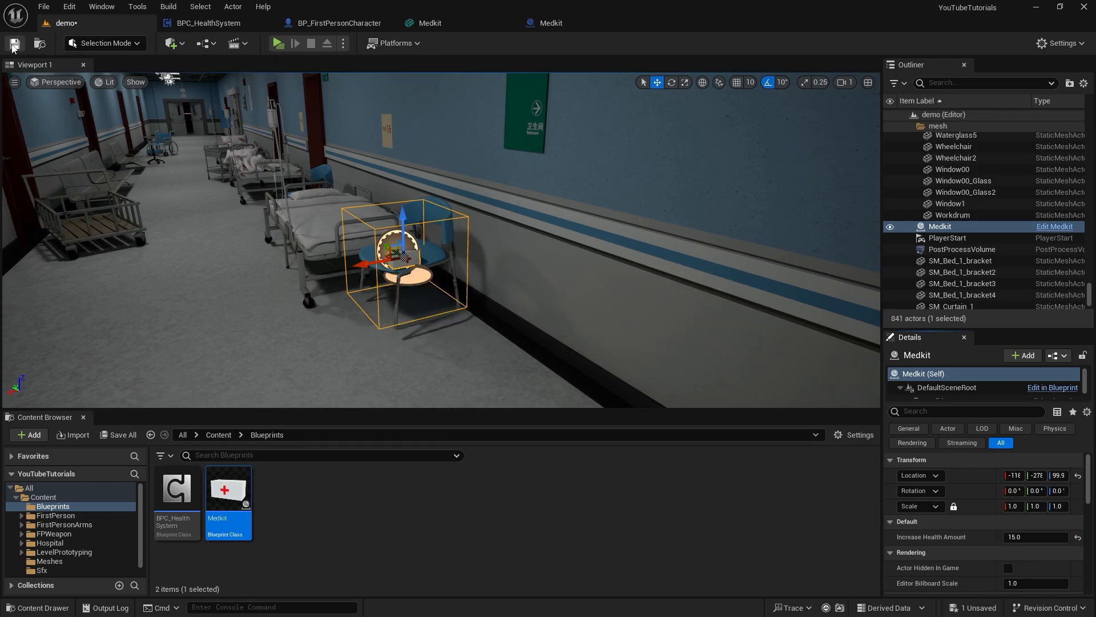
left_click(278, 44)
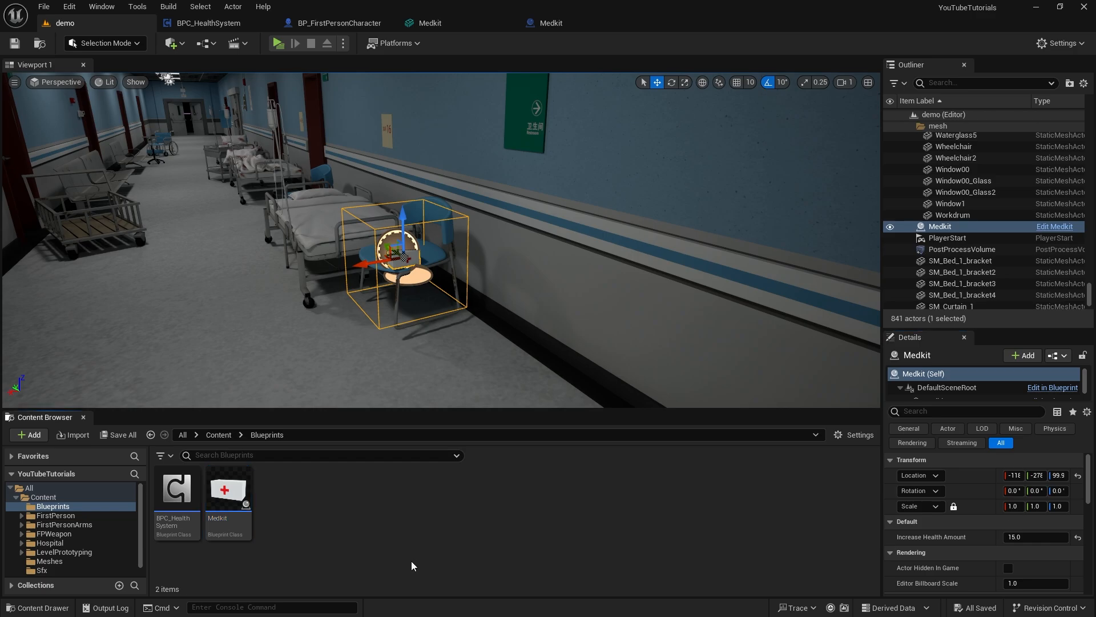
Step: Create a new Blueprint class named Fire and open it
left_click(30, 434)
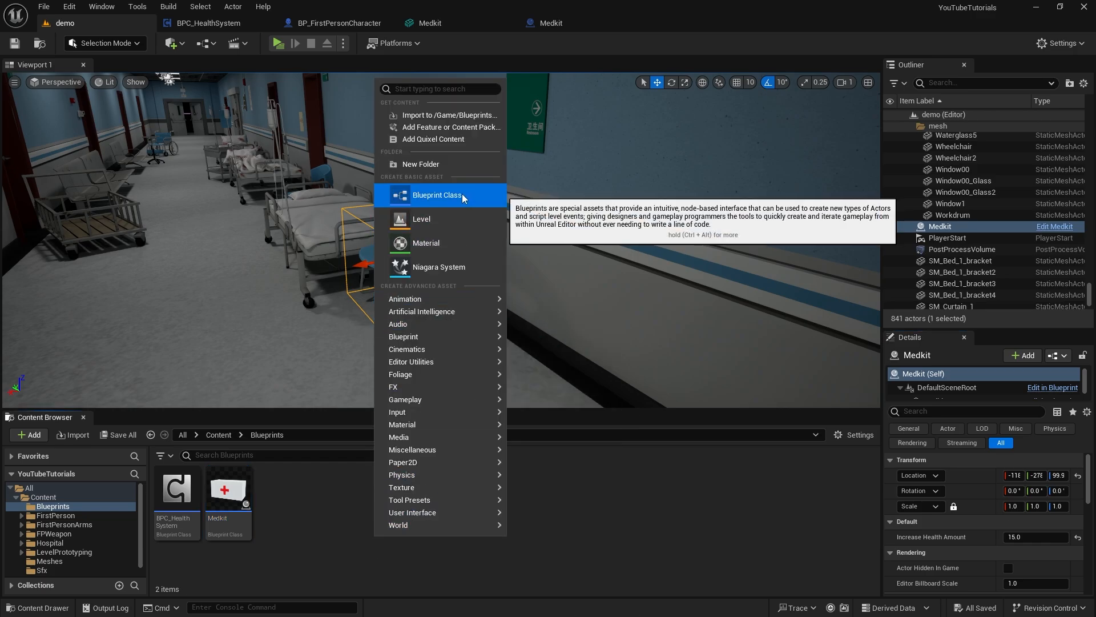
left_click(438, 195)
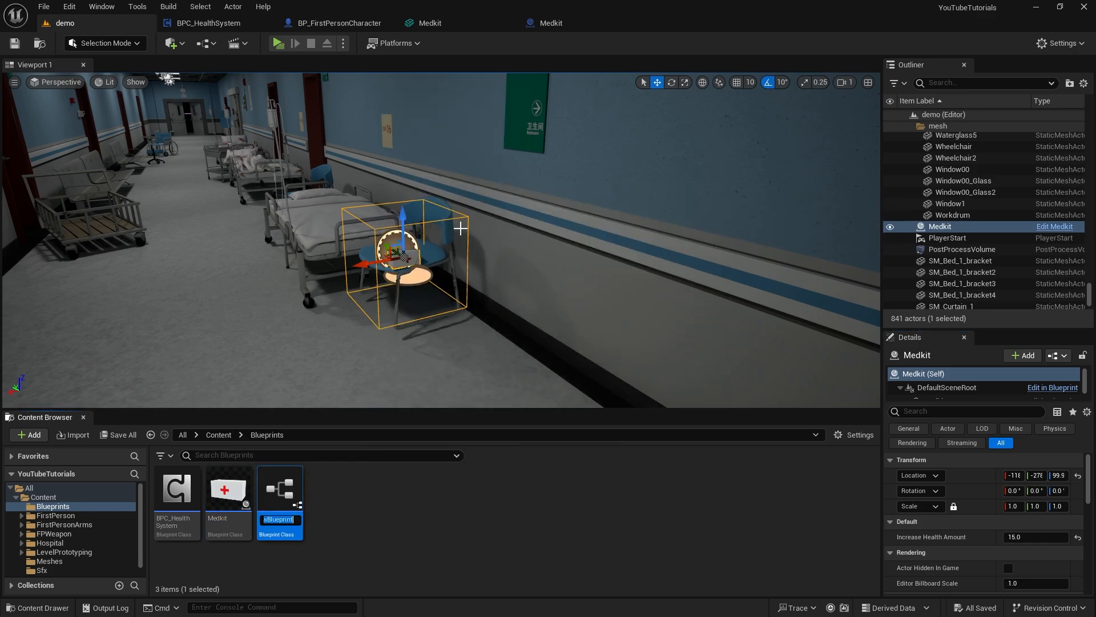
key("Enter")
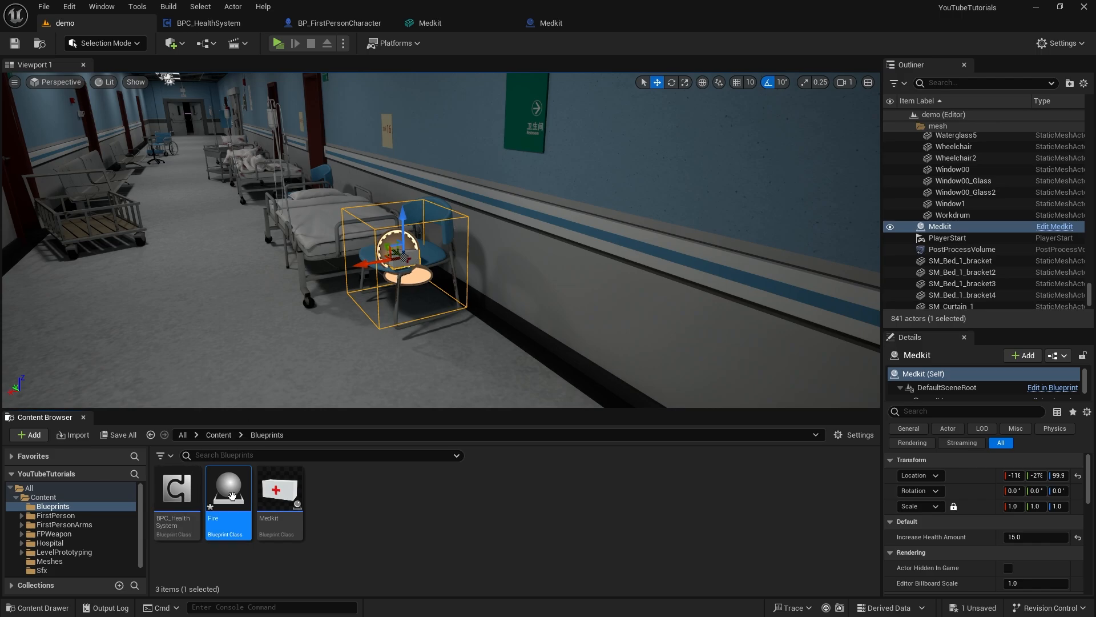
double_click(229, 488)
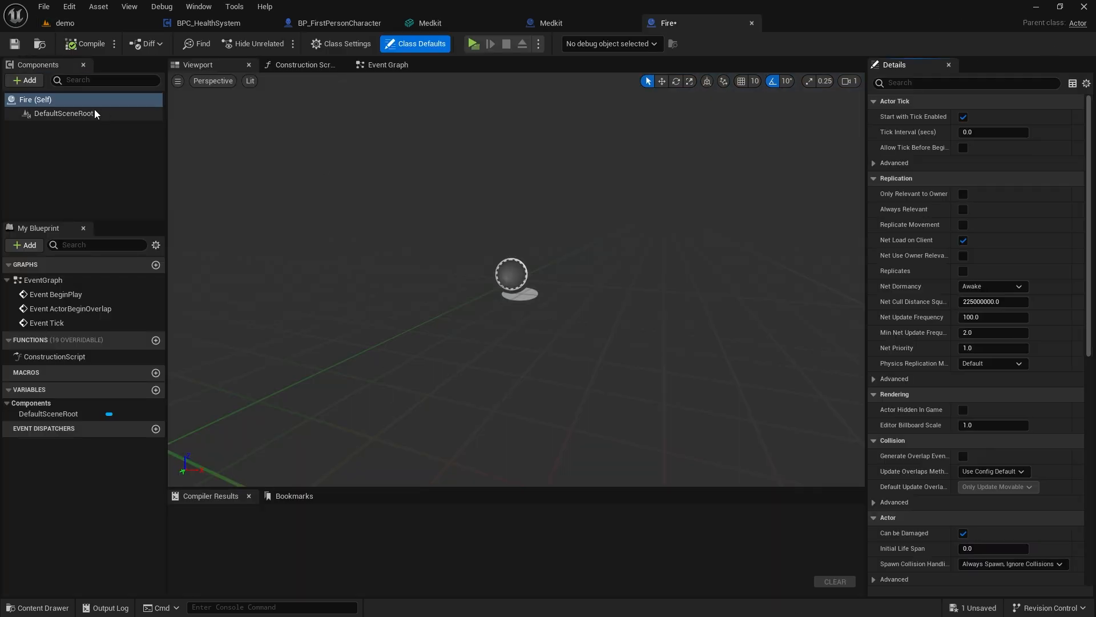
Step: Add a Cascade particle system component named Fire using the P_Fire template
left_click(24, 80)
type("partic")
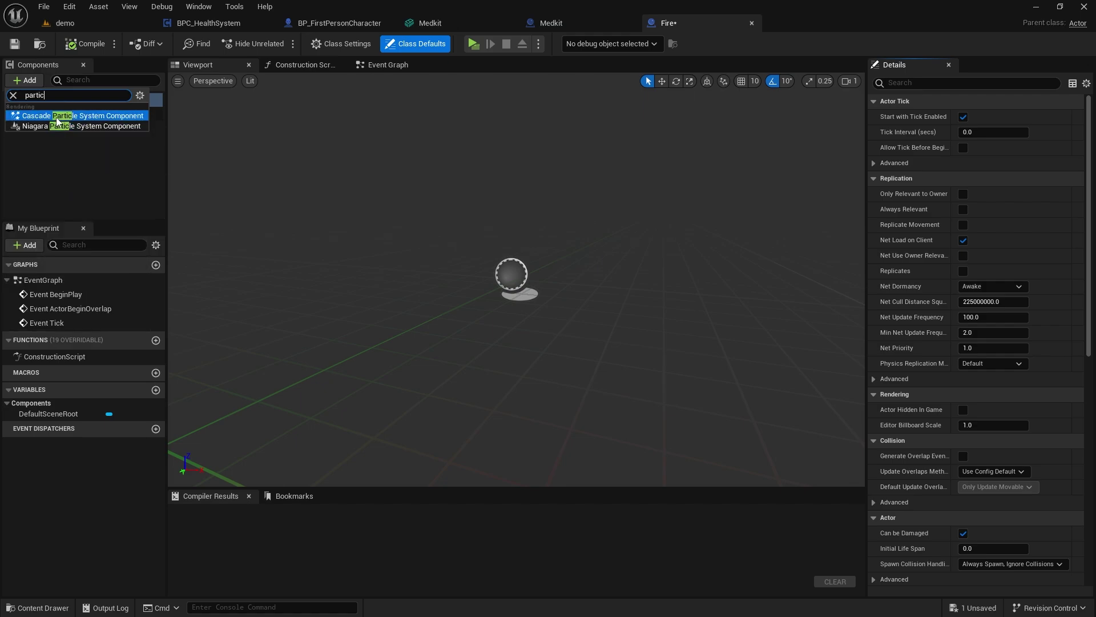
left_click(85, 116)
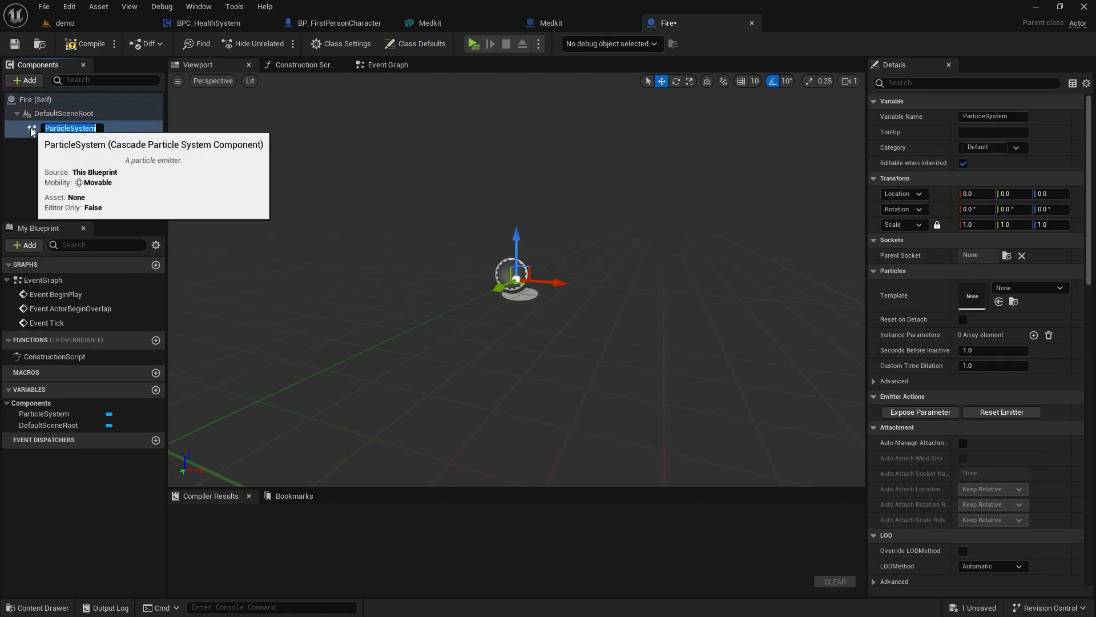
type("Fire")
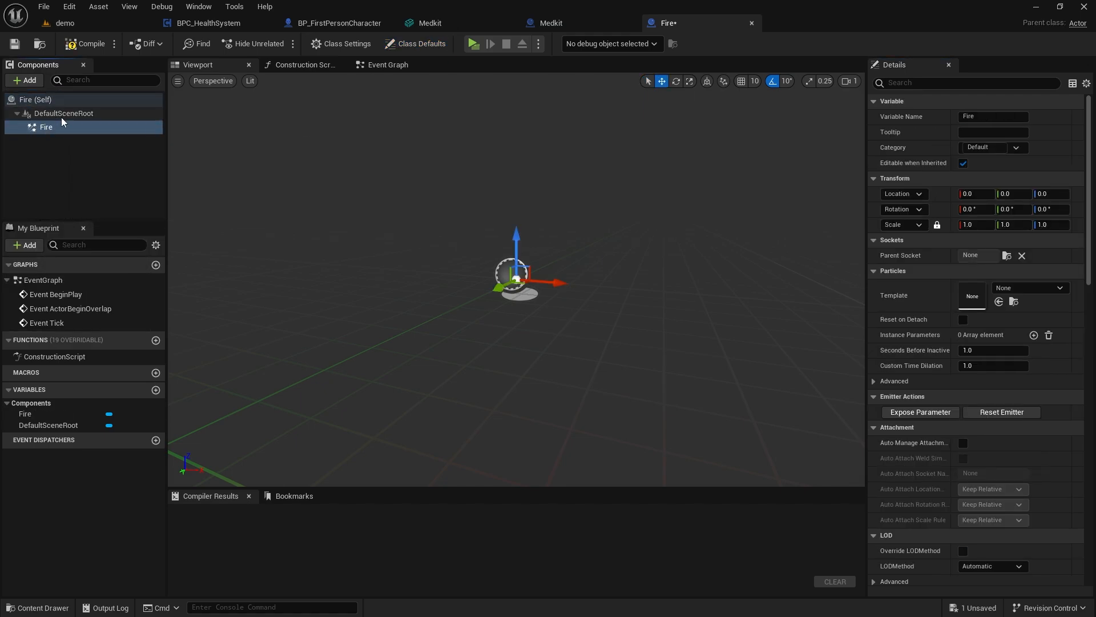
left_click(1055, 288)
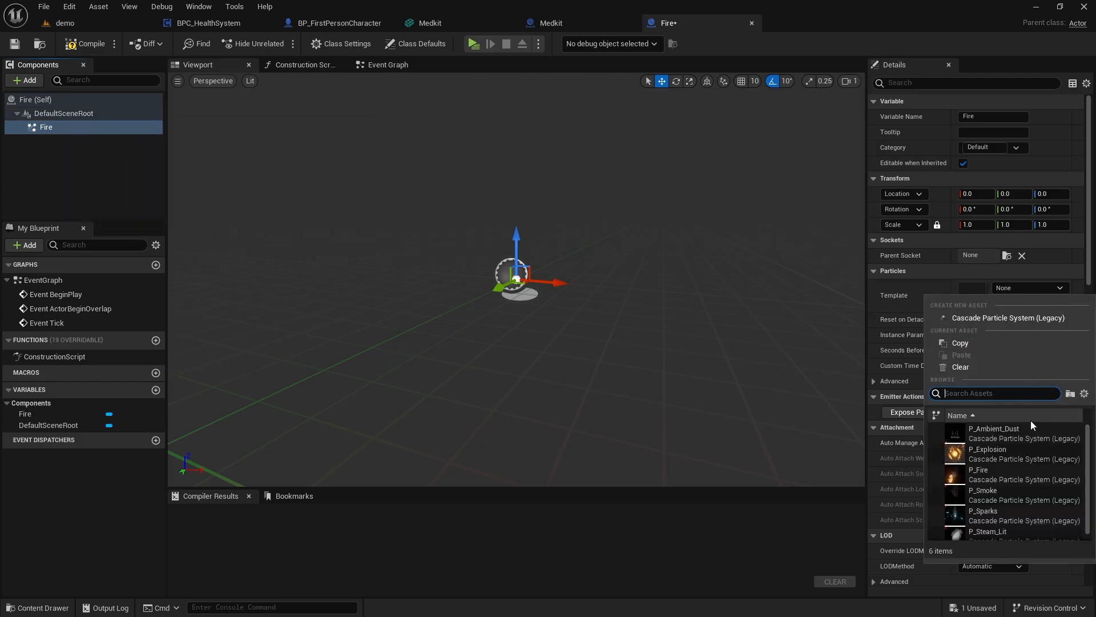
type("fire")
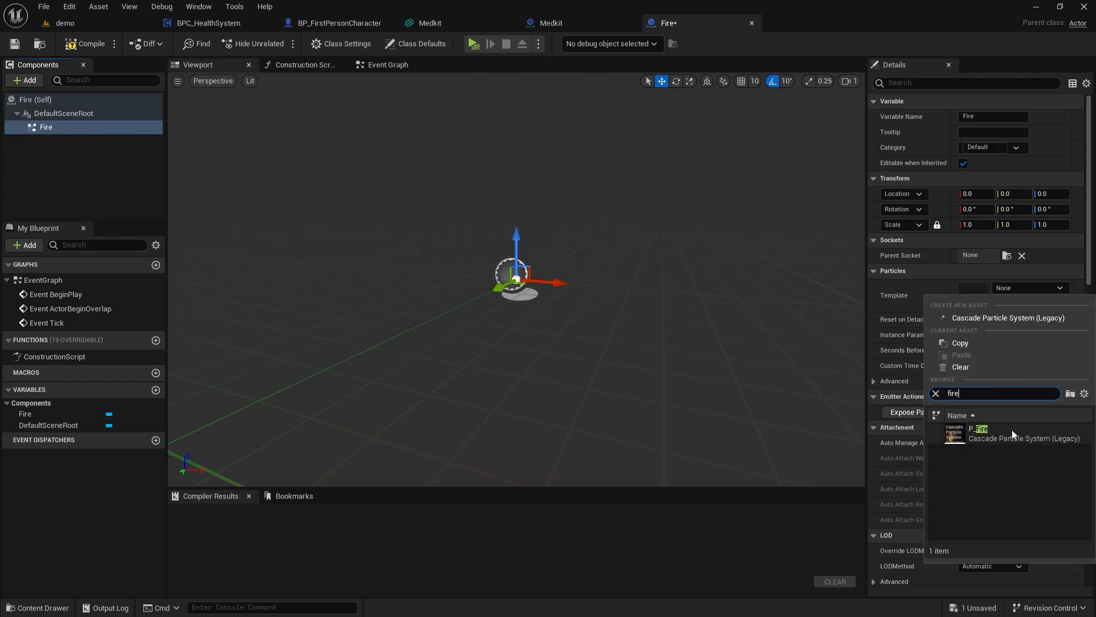
left_click(979, 435)
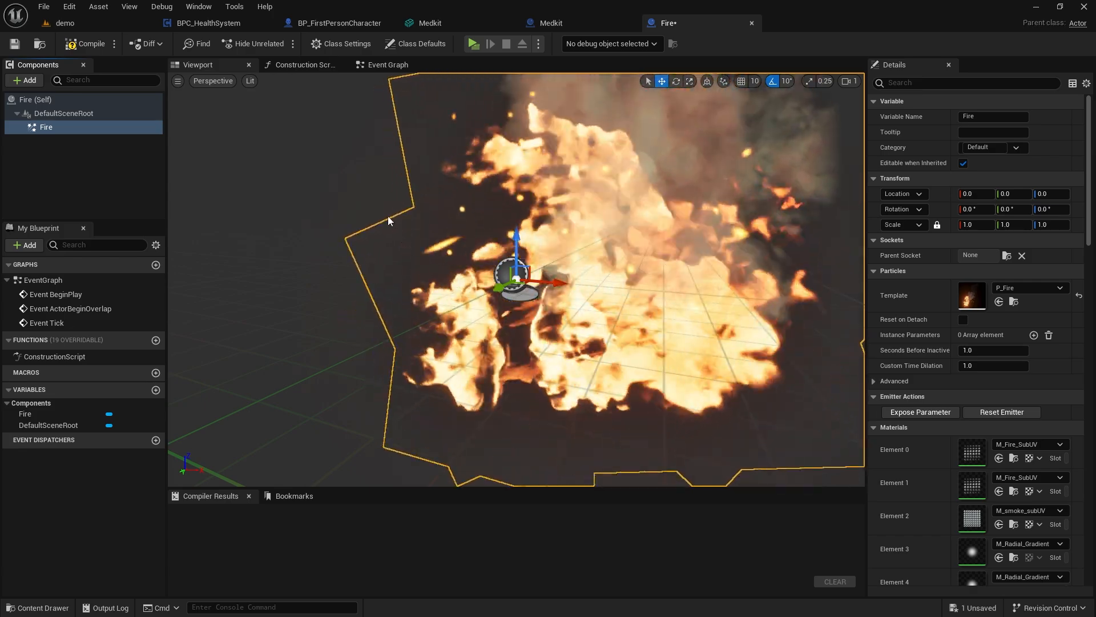
left_click(24, 80)
type("cast t")
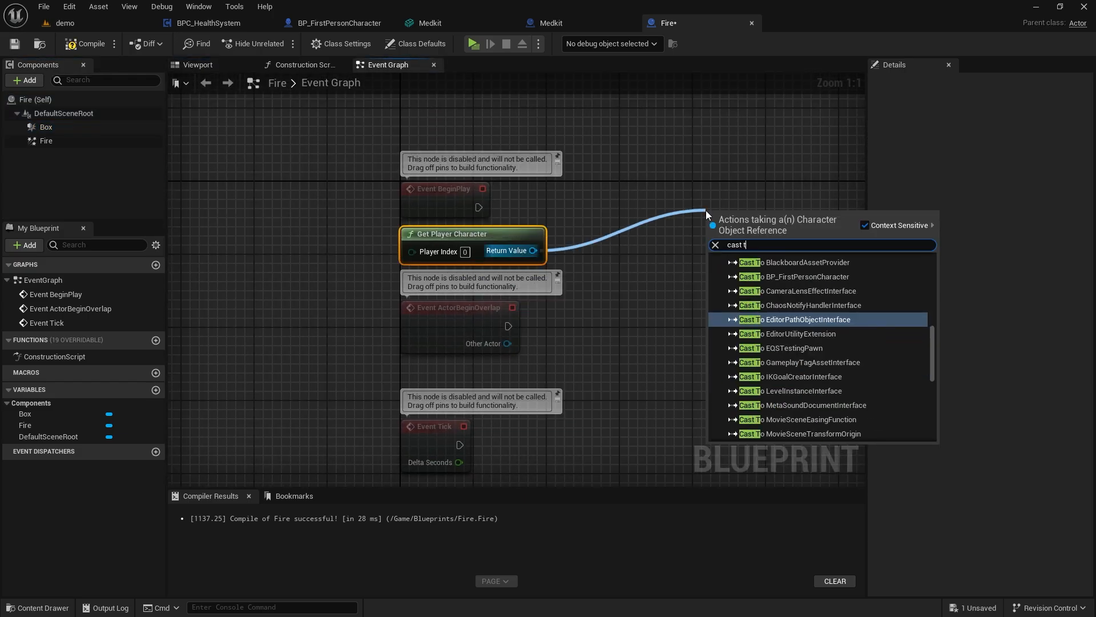
Step: Cast the player to BP_FirstPersonCharacter, compile Fire, and pull BPC_HealthSystem from PlayerRef
left_click(793, 276)
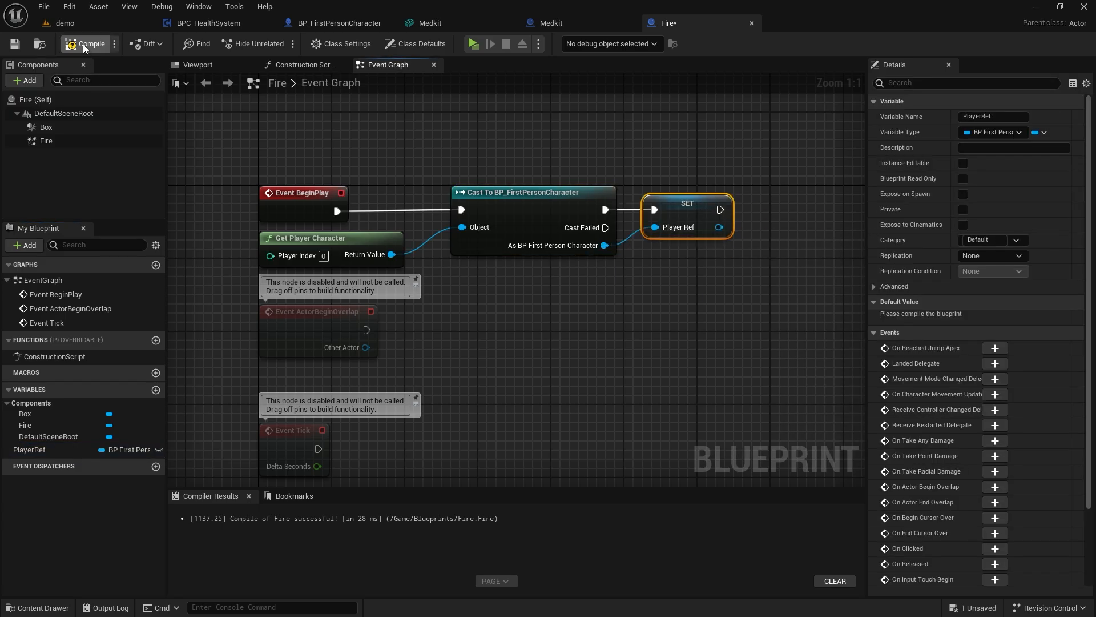
left_click(46, 126)
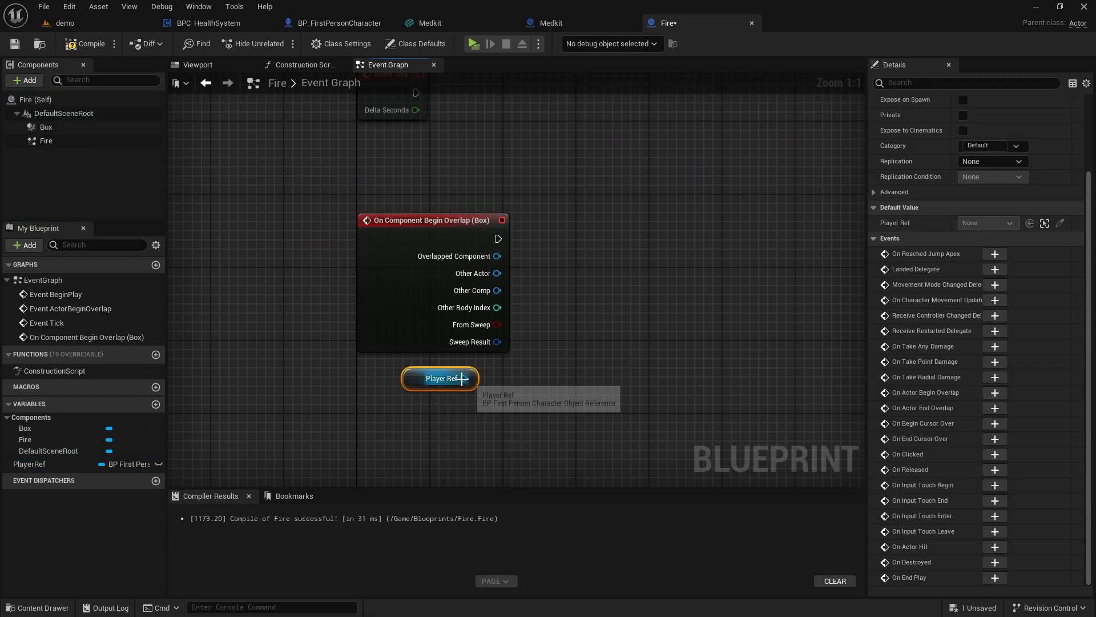
left_click_drag(462, 378, 737, 297)
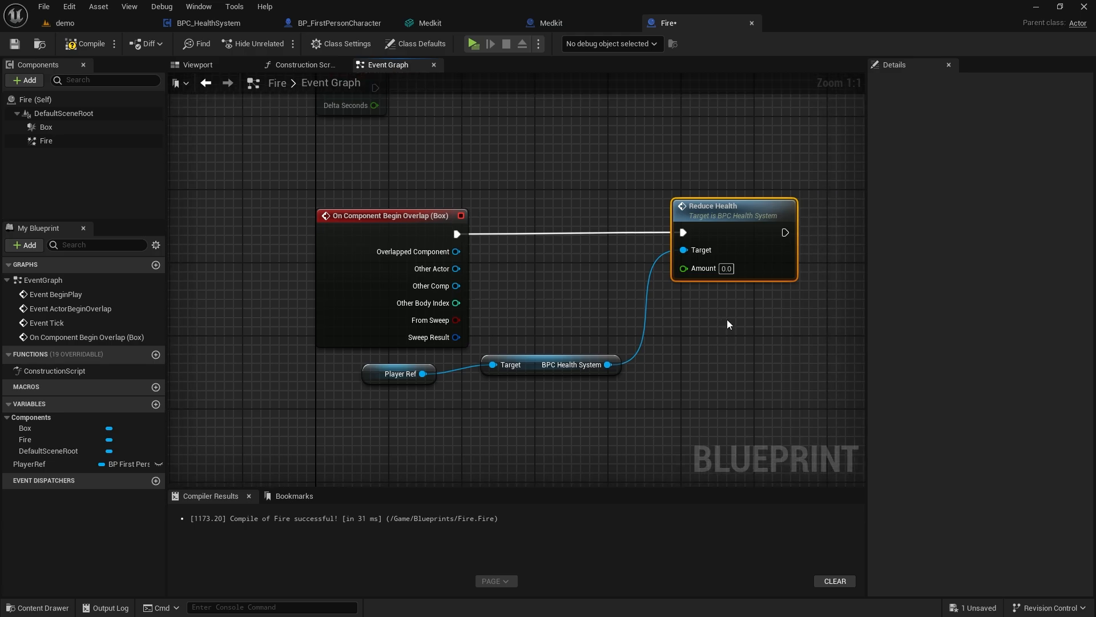
Step: Promote Reduce Health's Amount to ReduceHealthAmount and print the player's Health afterward
left_click(155, 404)
type("health")
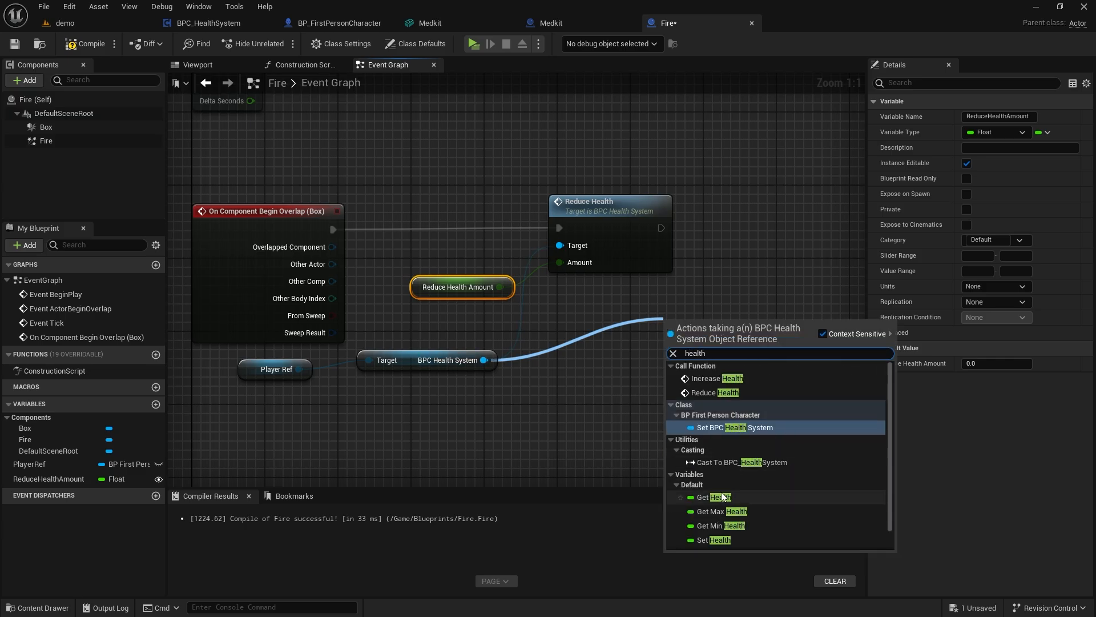
left_click(716, 496)
type("print")
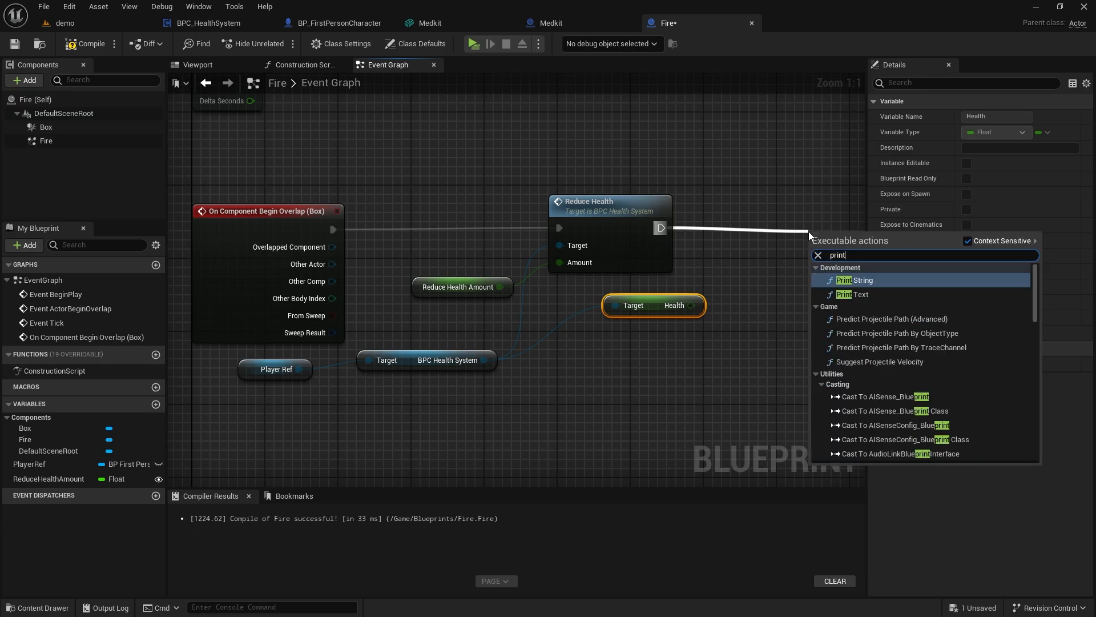
left_click(853, 280)
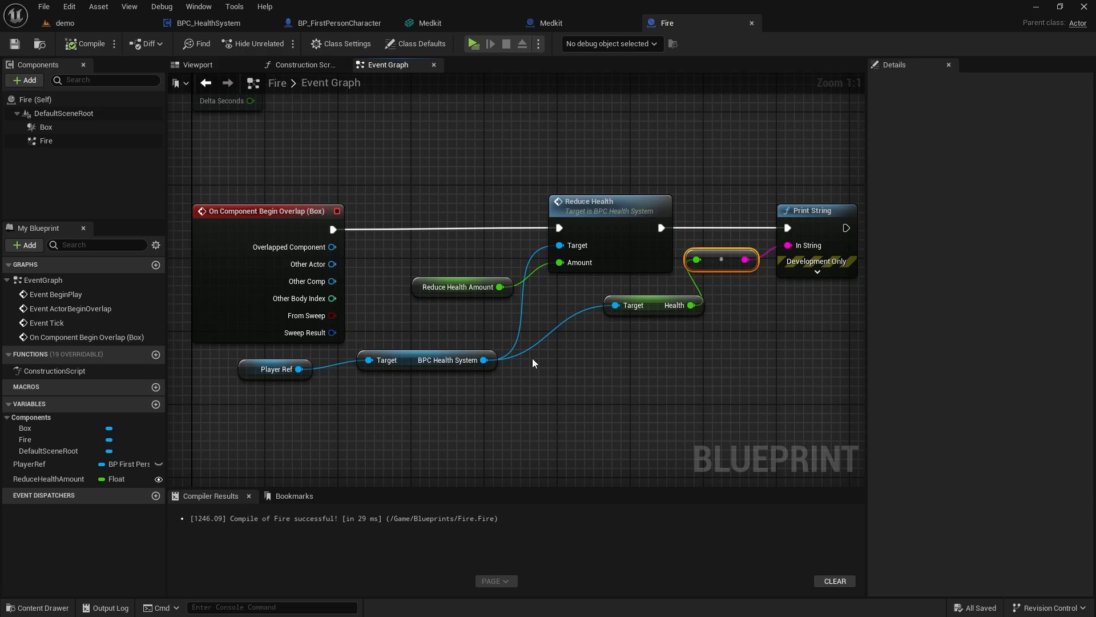
mouse_move(545, 302)
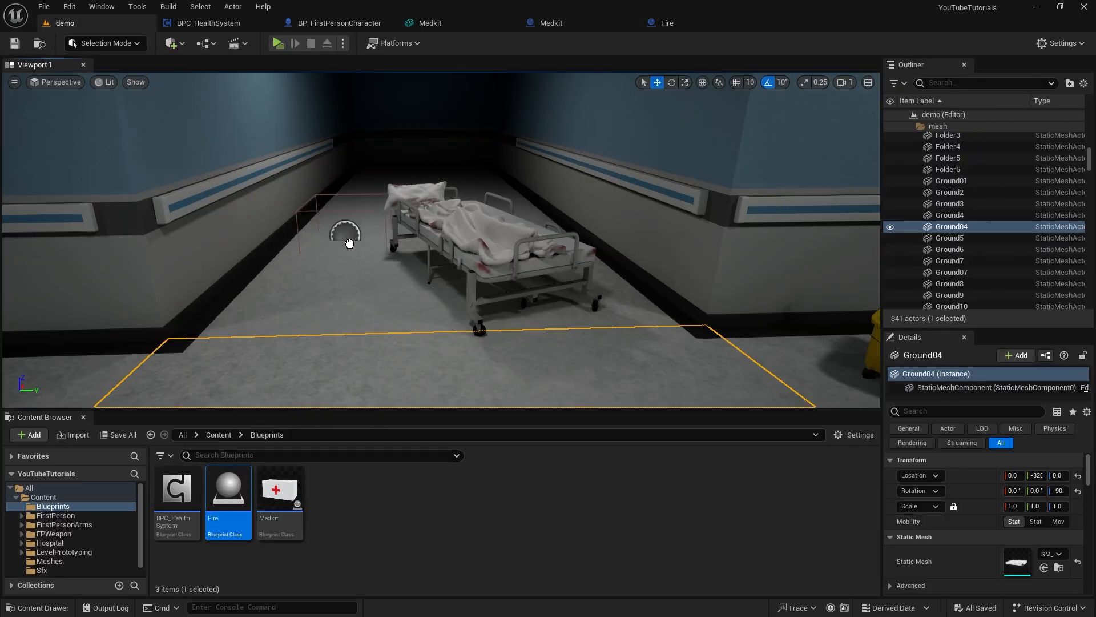
Step: Drop a Fire actor beside the hospital bed and lift it slightly off the floor
left_click_drag(227, 489, 339, 249)
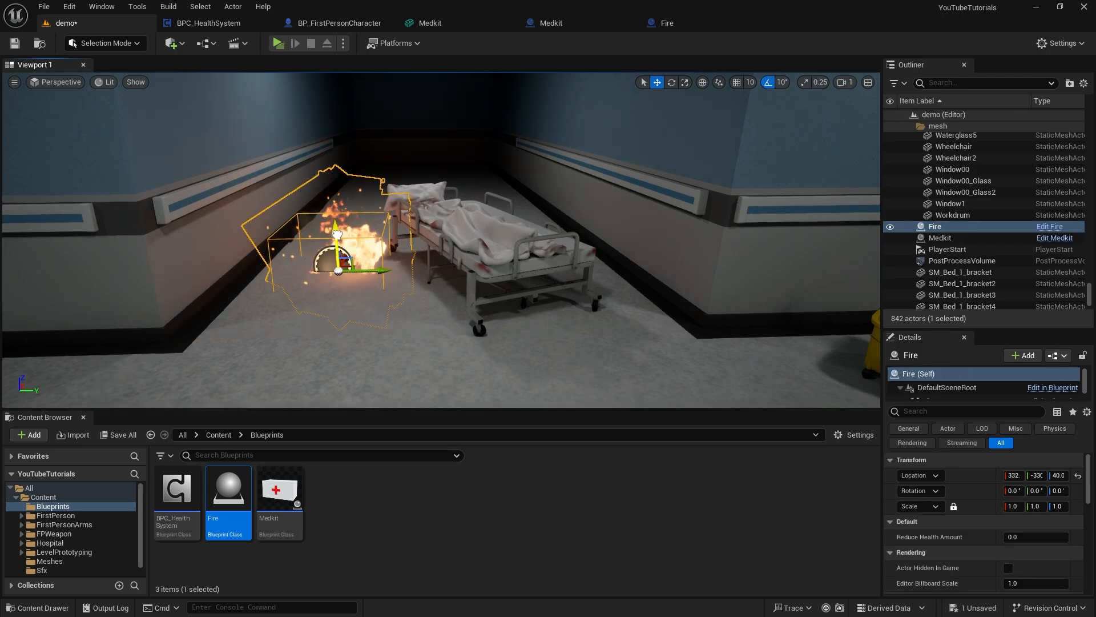
left_click_drag(337, 231, 336, 203)
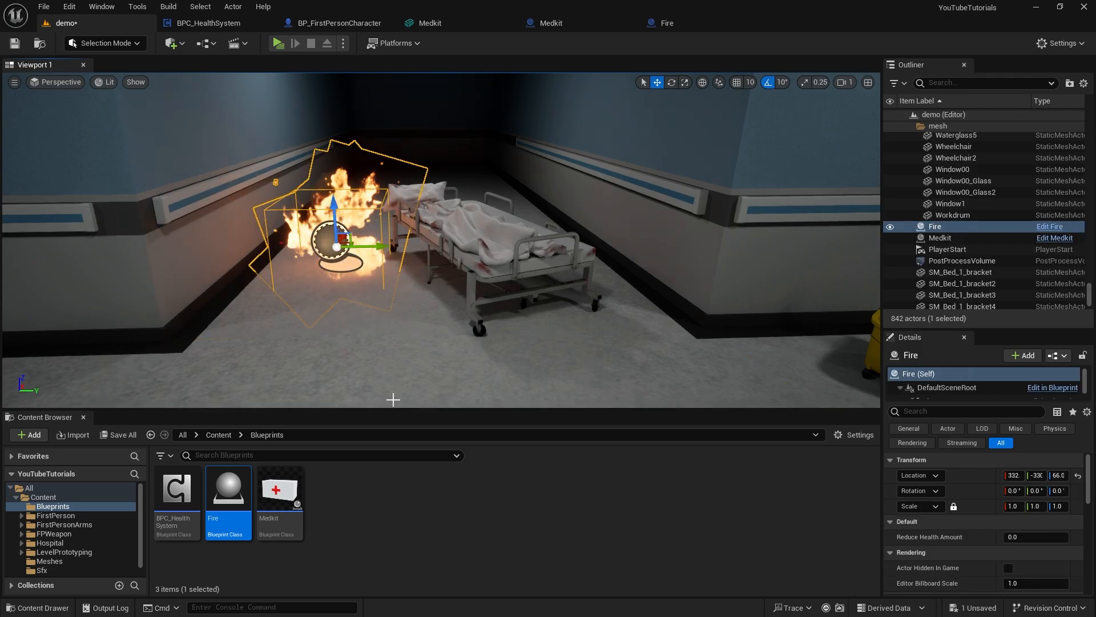
left_click(278, 43)
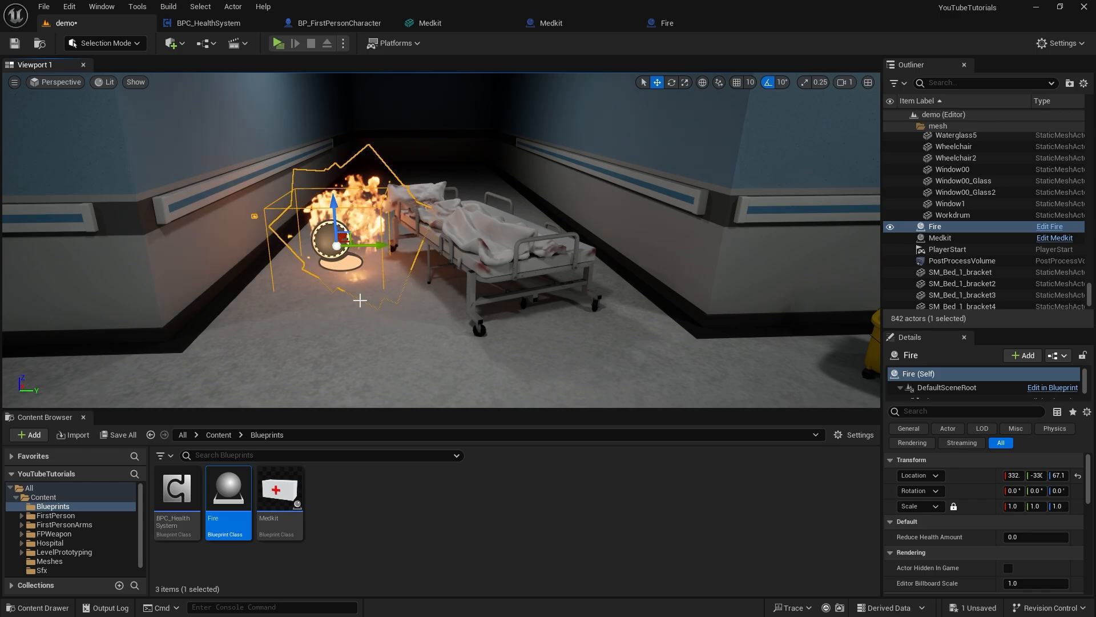
Step: Set the fire's Reduce Health Amount to 25.0 and save the level
left_click(1035, 537)
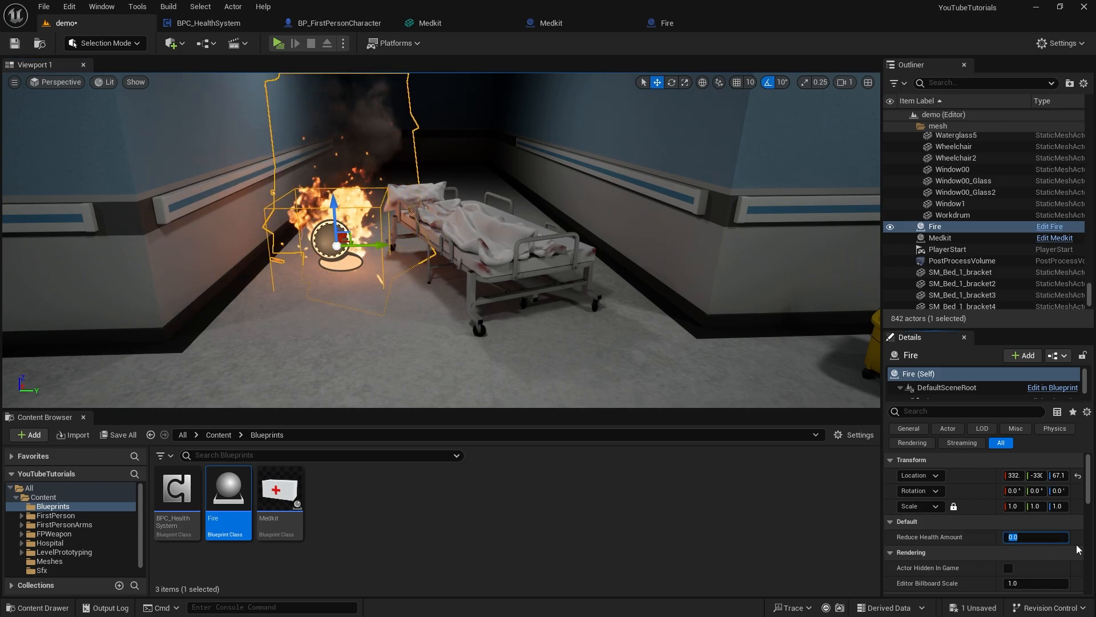
type("25.0")
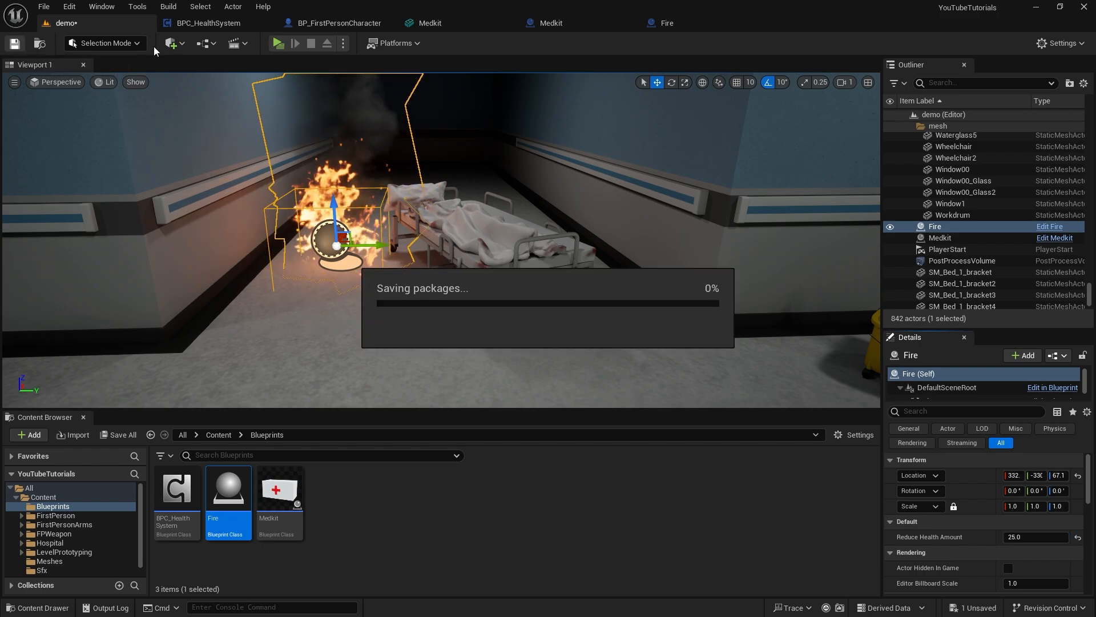
left_click(279, 43)
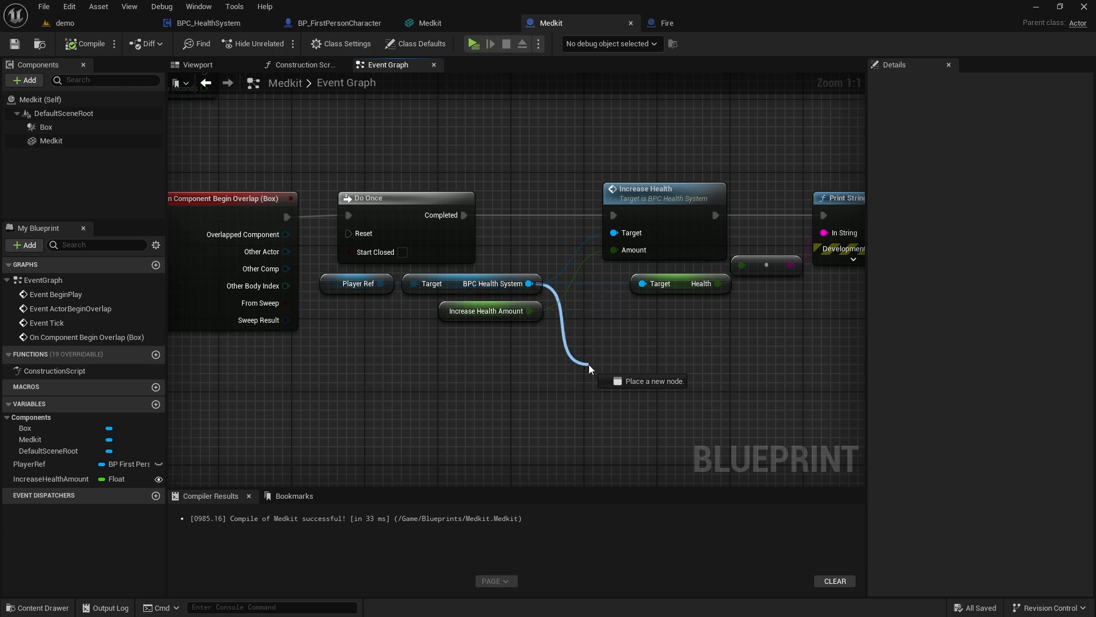
Step: Compare Health < Max Health from BPC Health System and route it through a Branch before Increase Health
type("hea")
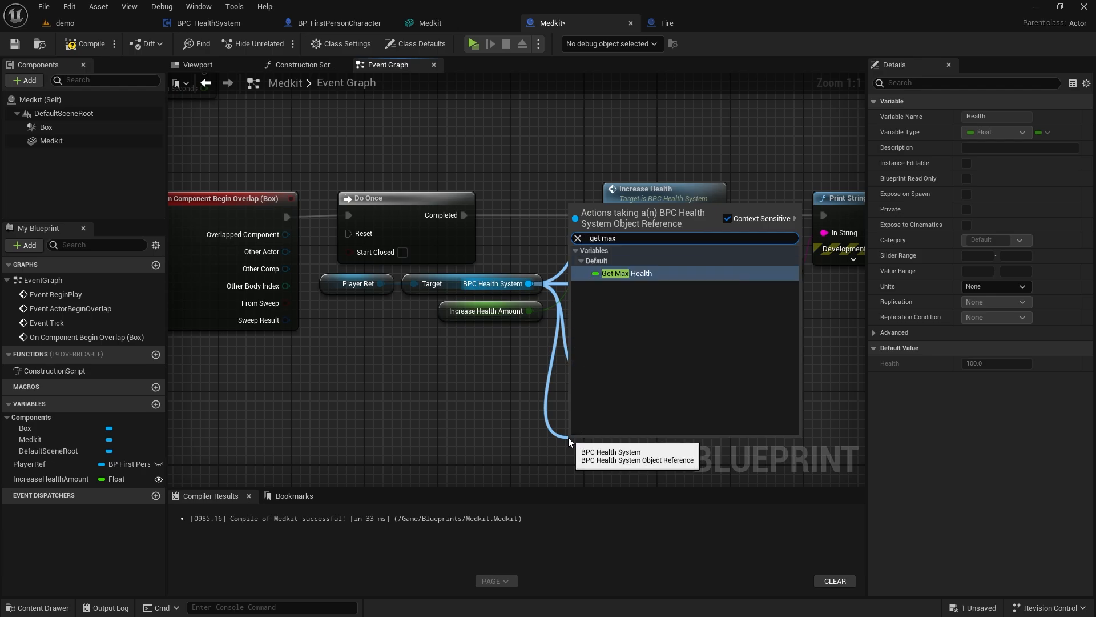
left_click(615, 272)
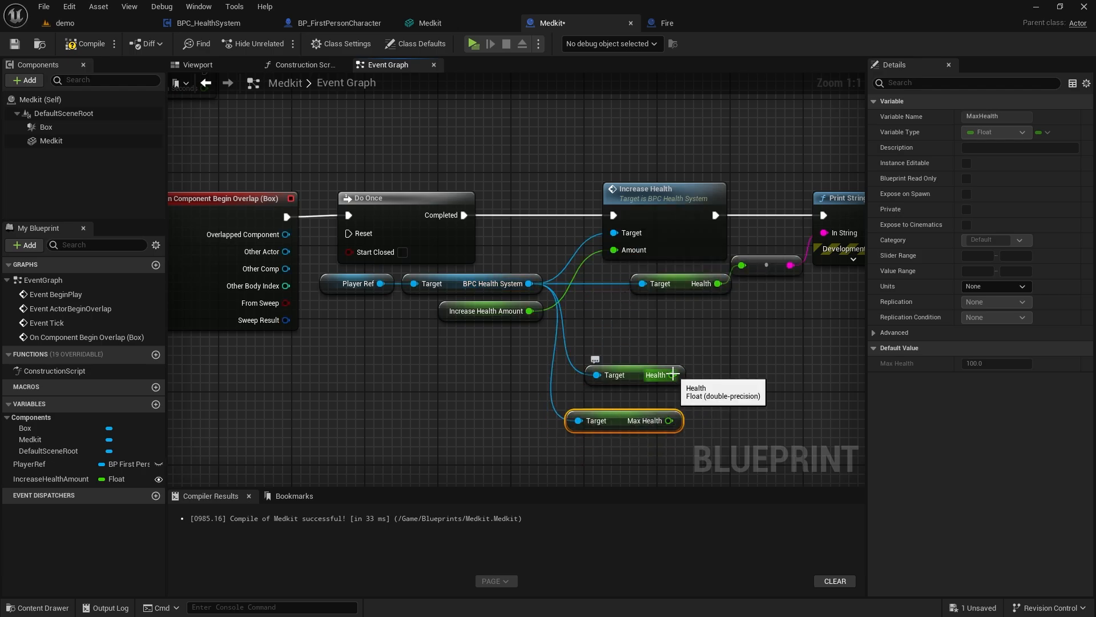
left_click_drag(676, 374, 746, 384)
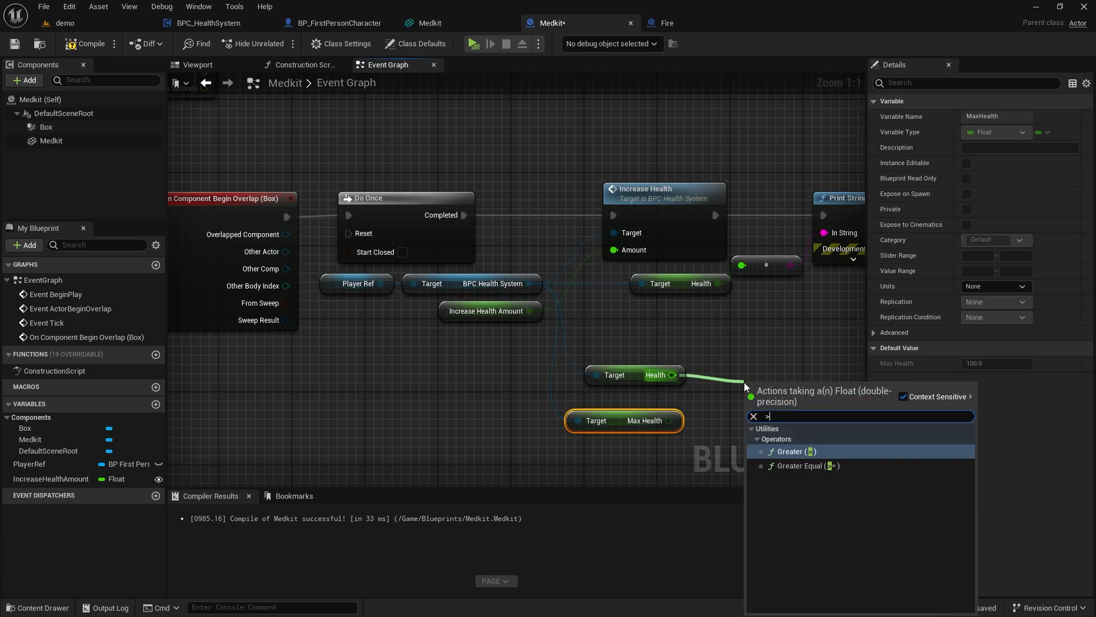
type("<")
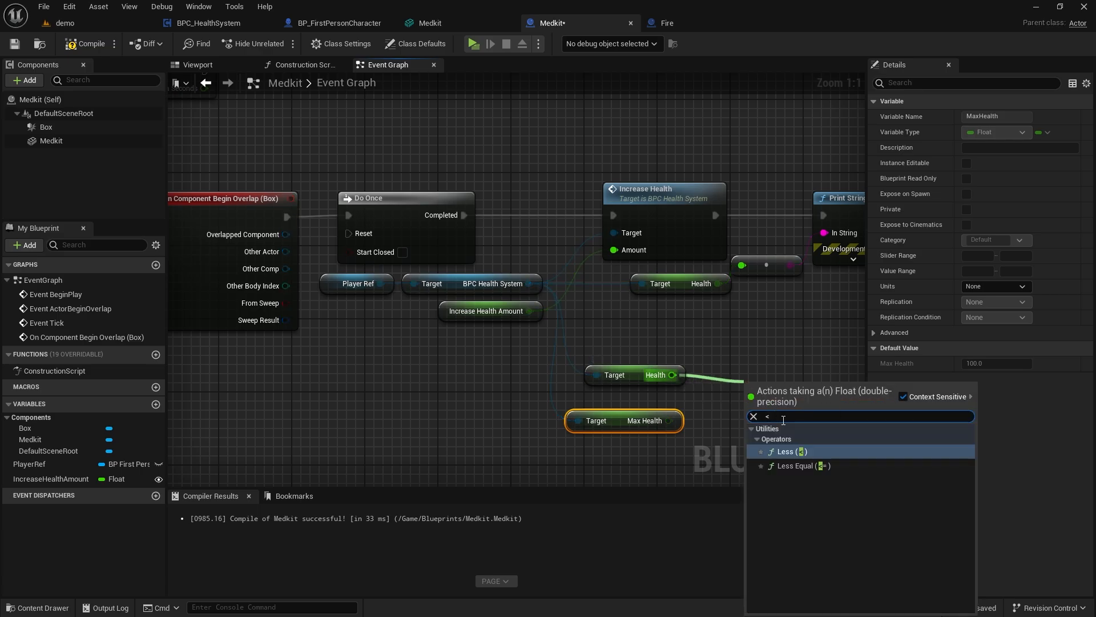
left_click(785, 452)
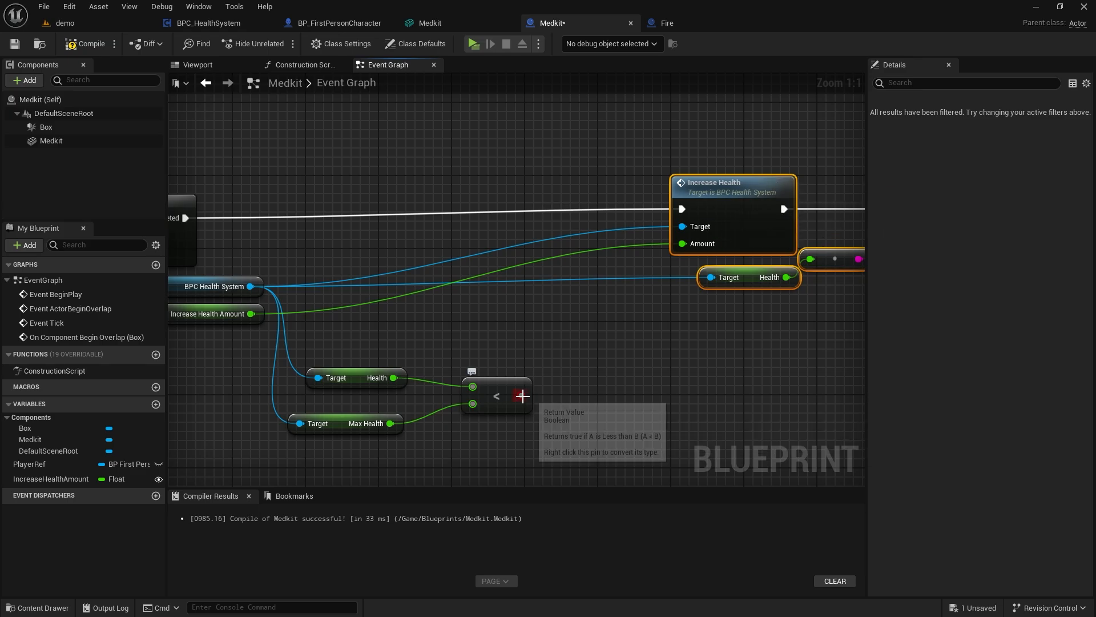
left_click_drag(523, 396, 632, 359)
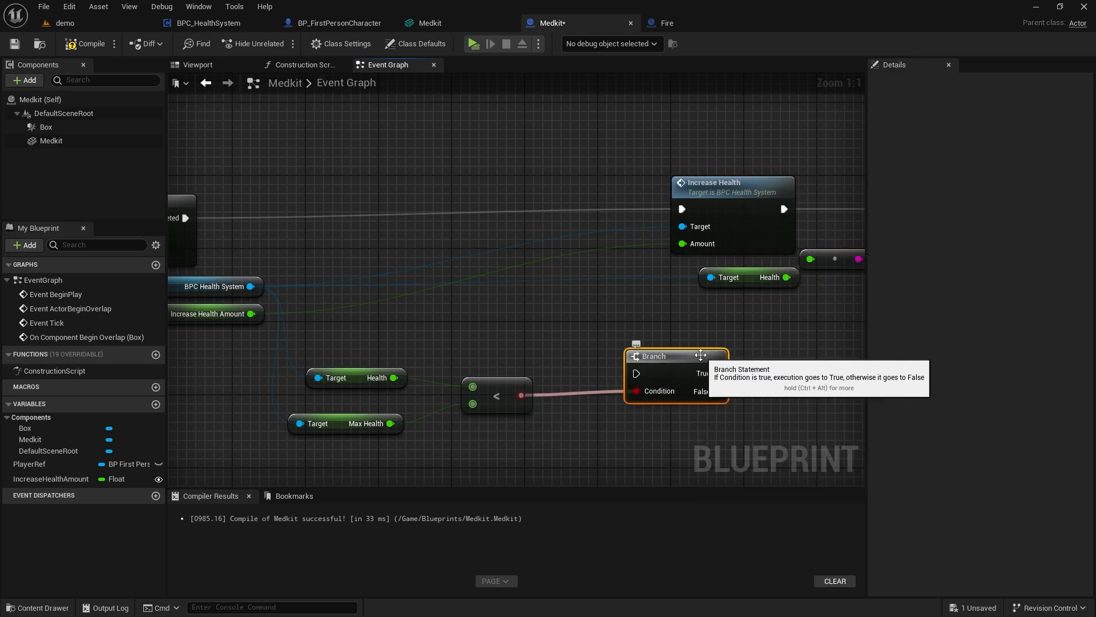
left_click_drag(652, 356, 575, 181)
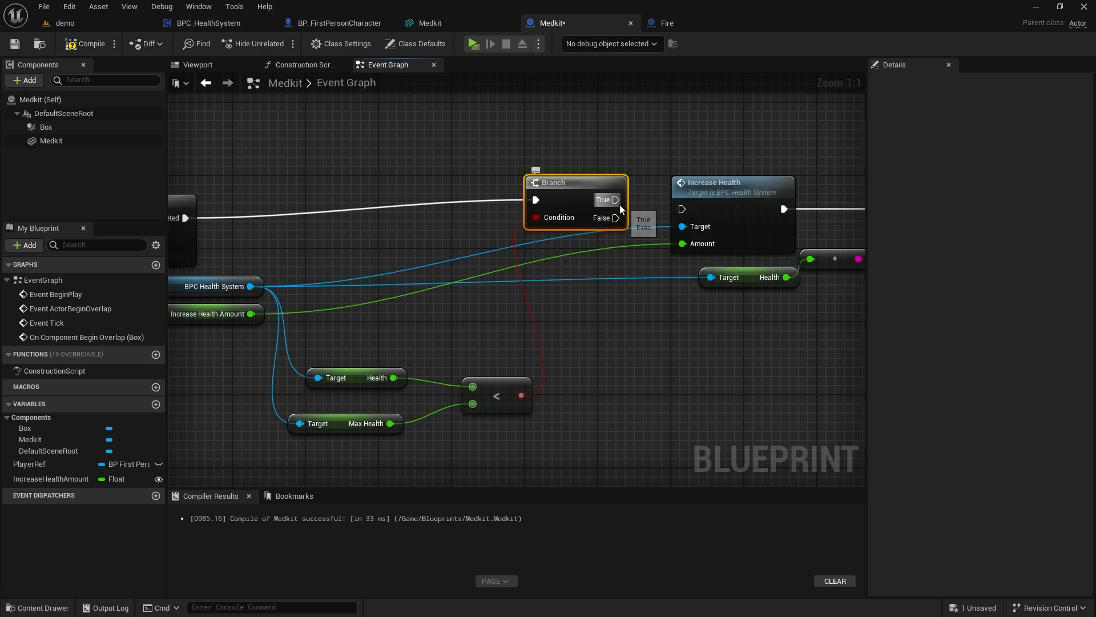
mouse_move(613, 183)
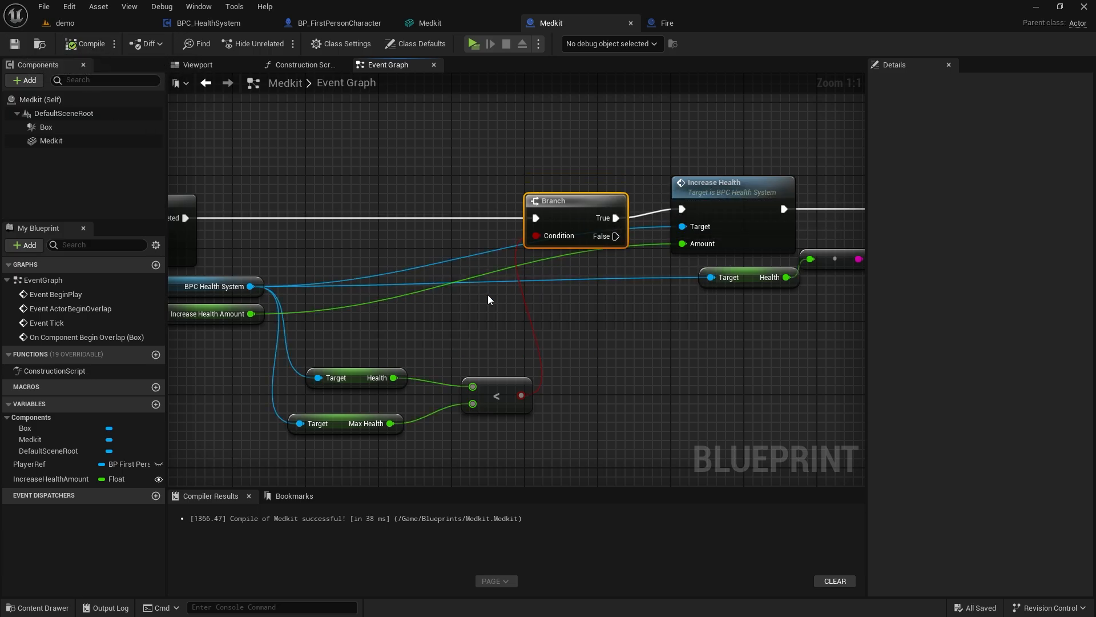
mouse_move(644, 370)
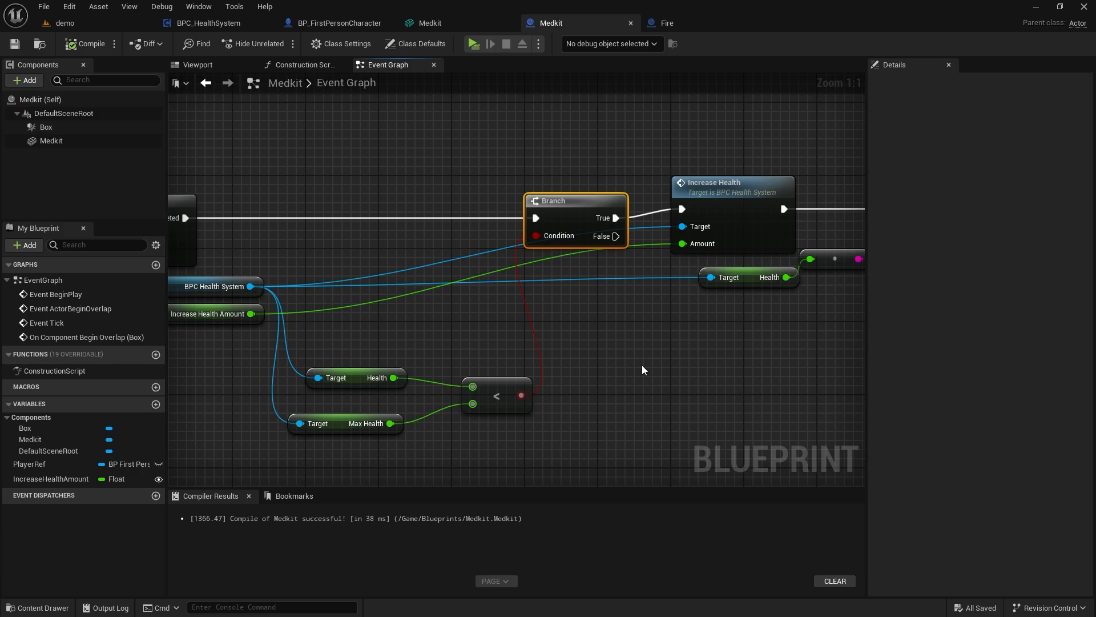
mouse_move(335, 153)
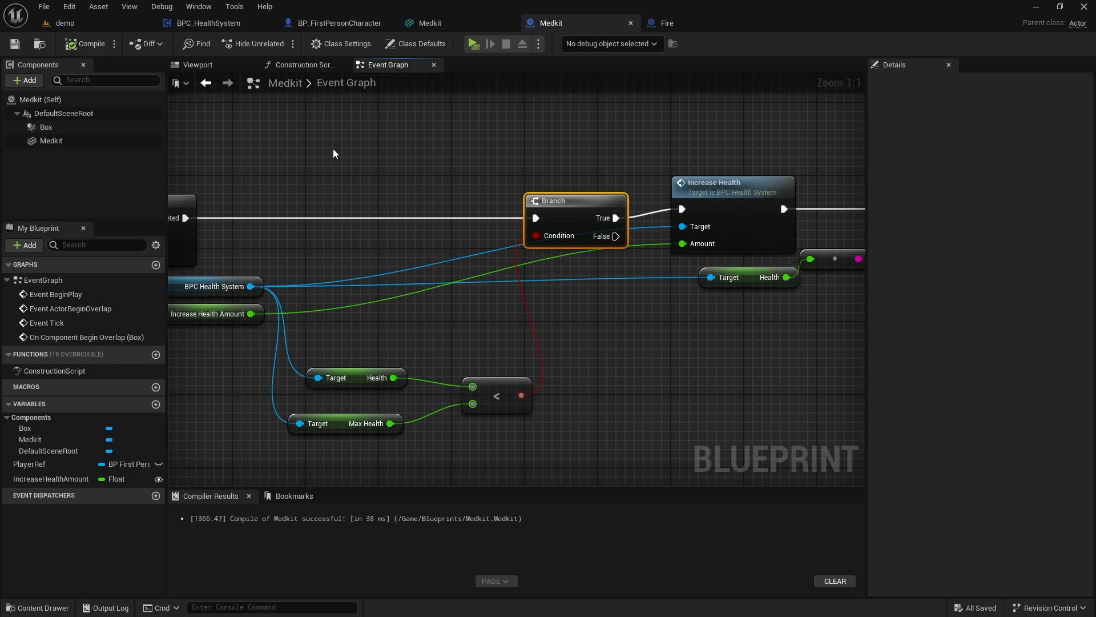
mouse_move(66, 23)
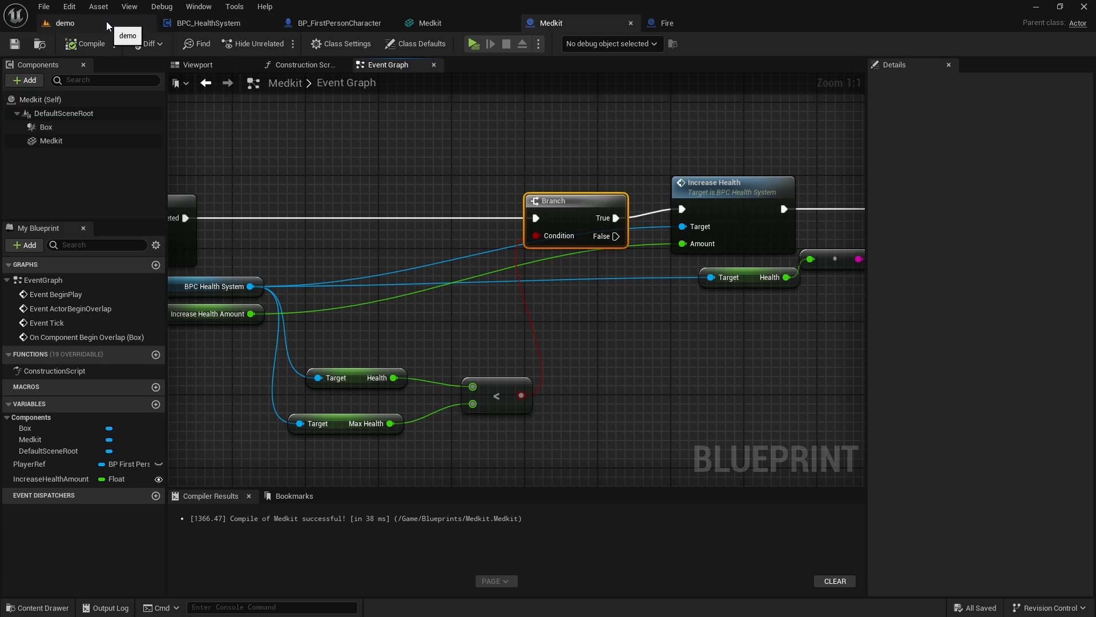
left_click(473, 44)
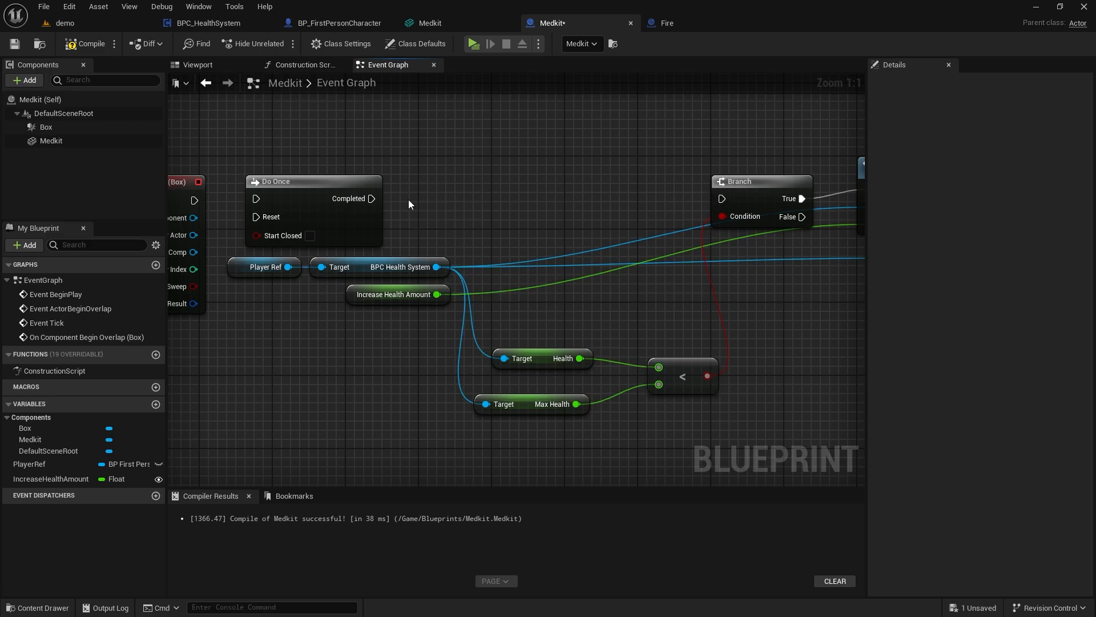
mouse_move(765, 184)
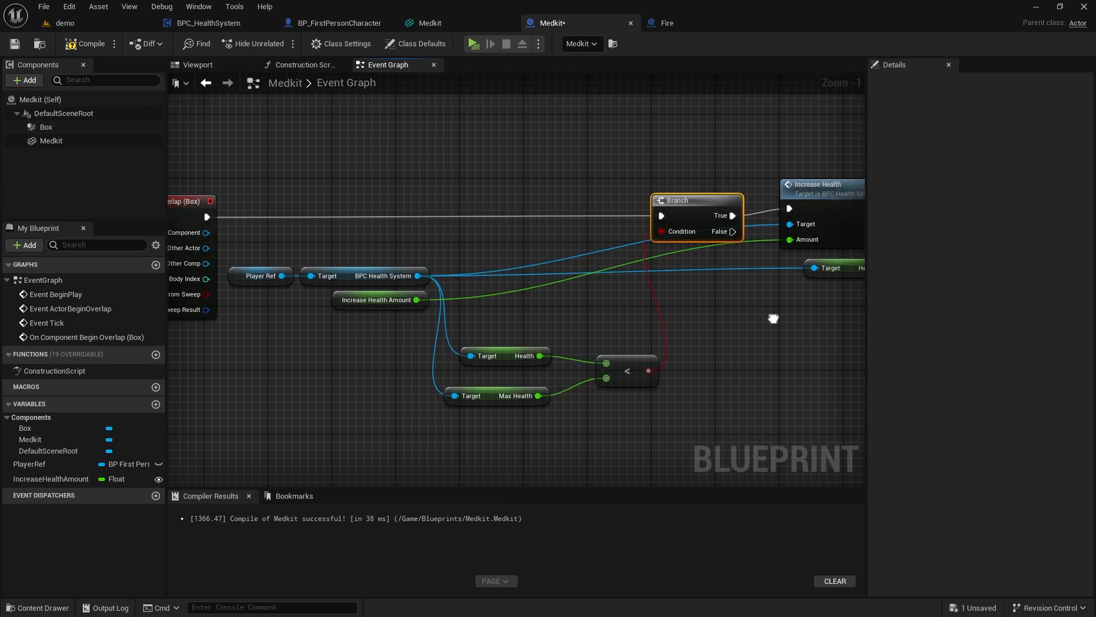
left_click(473, 44)
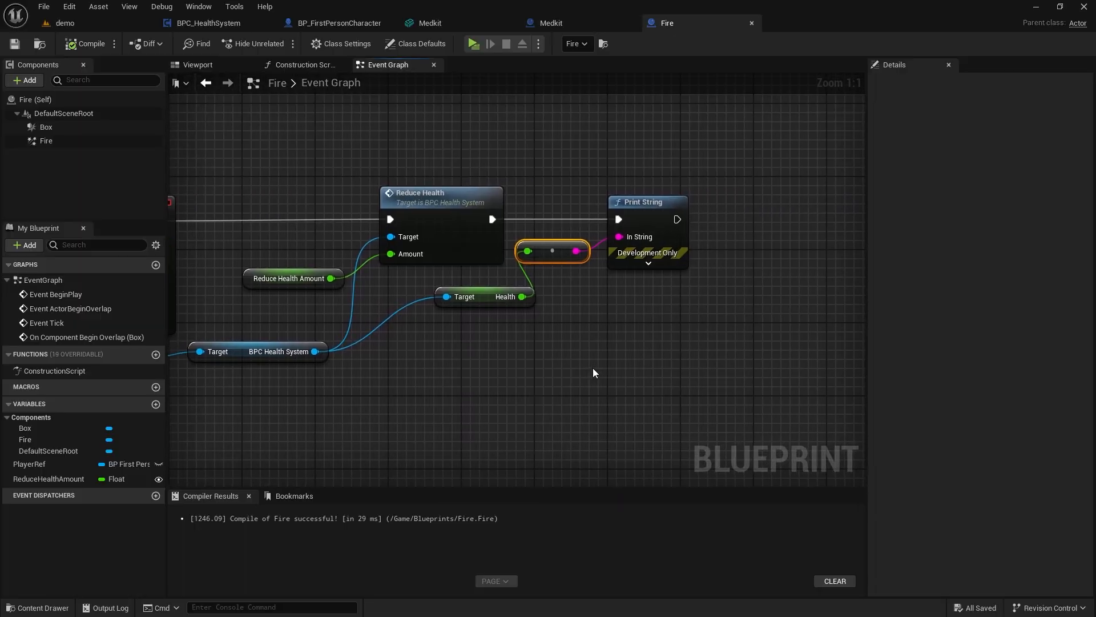
mouse_move(677, 219)
type("play so")
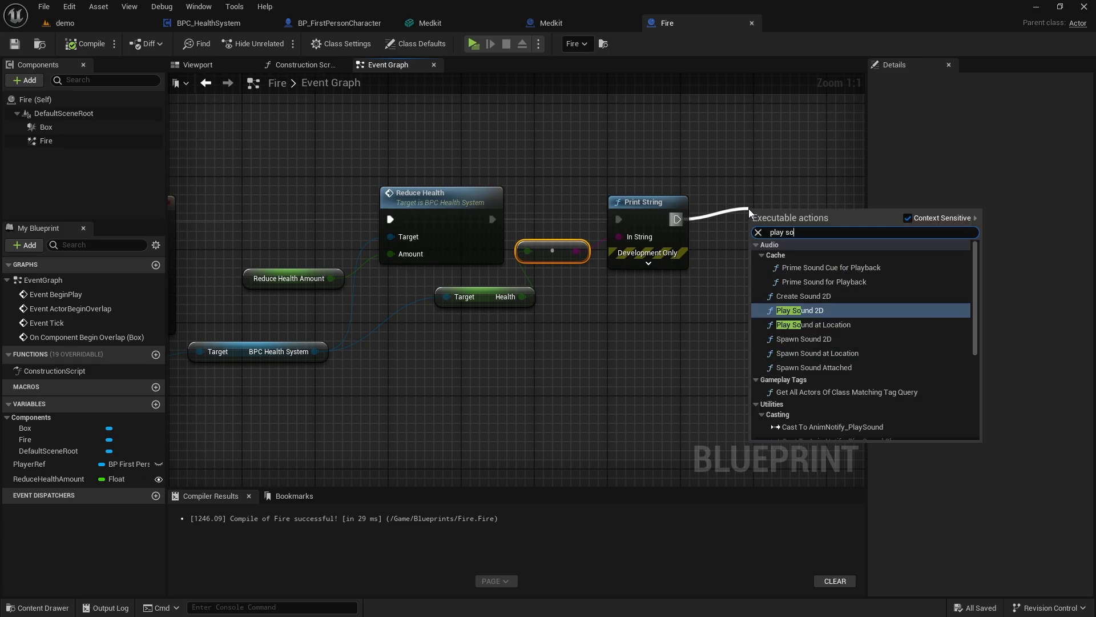
Step: Add Play Sound 2D with the hurt sound after Print String in Fire's graph, and compile
left_click(799, 310)
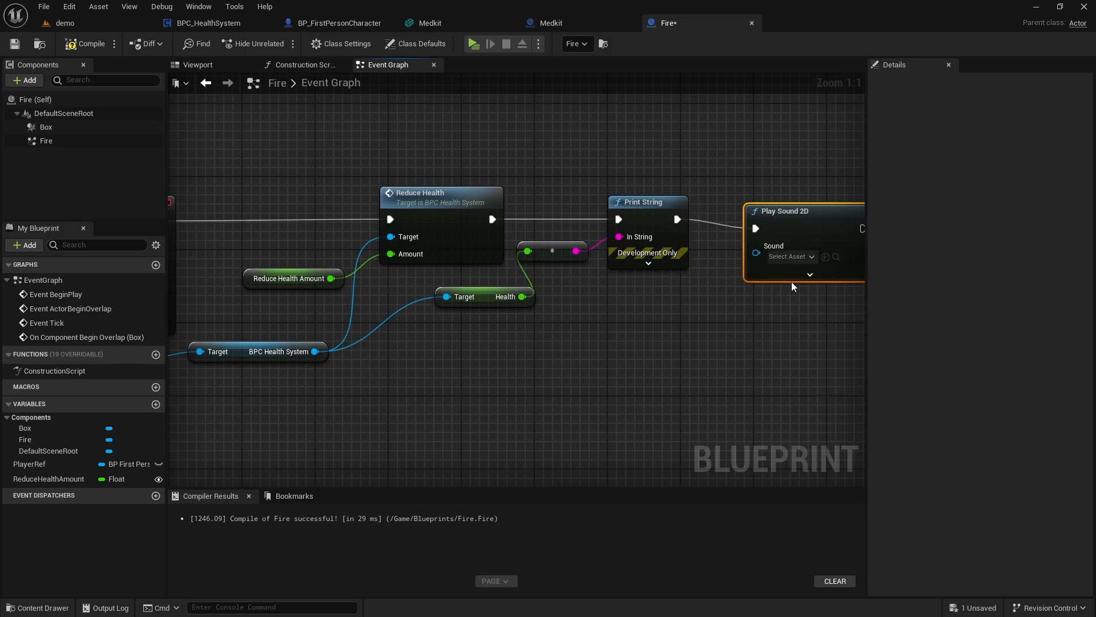
left_click(791, 257)
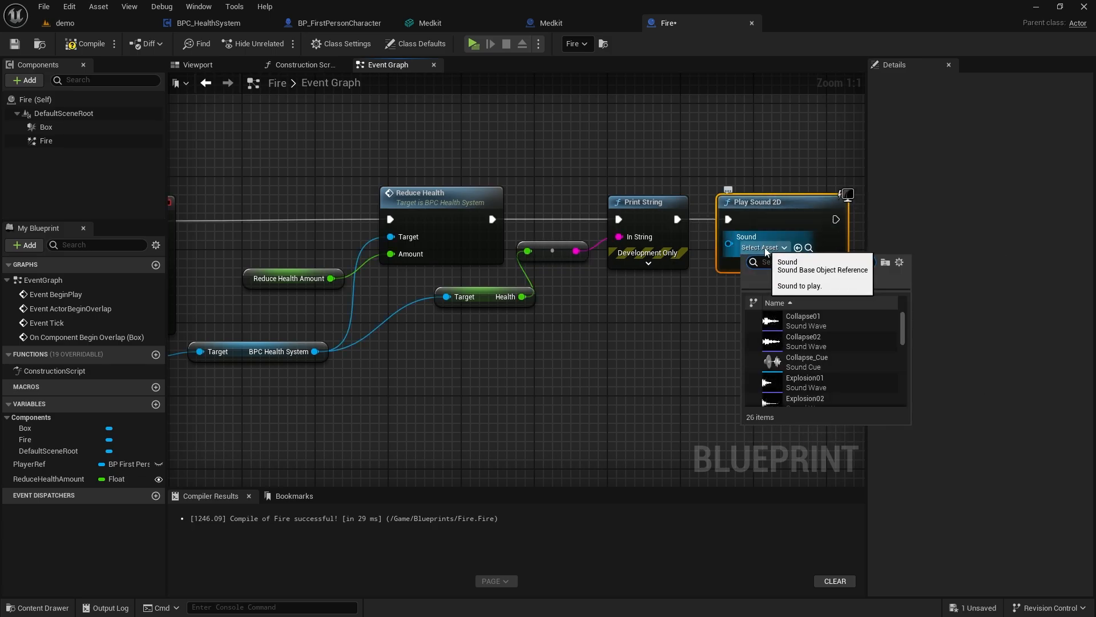
type("hurt")
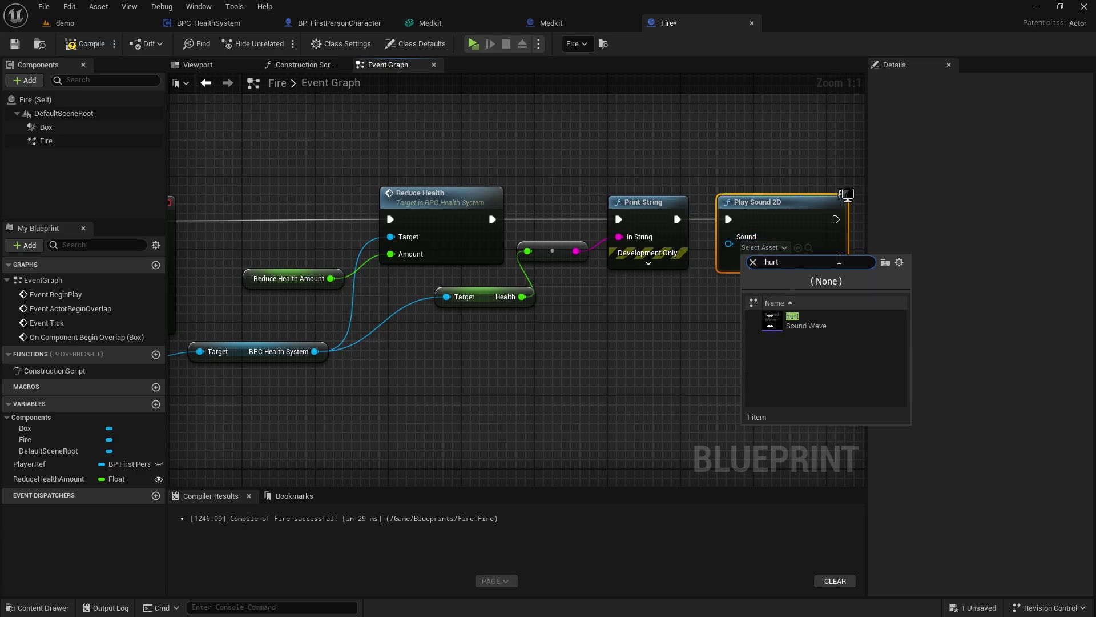
left_click(792, 320)
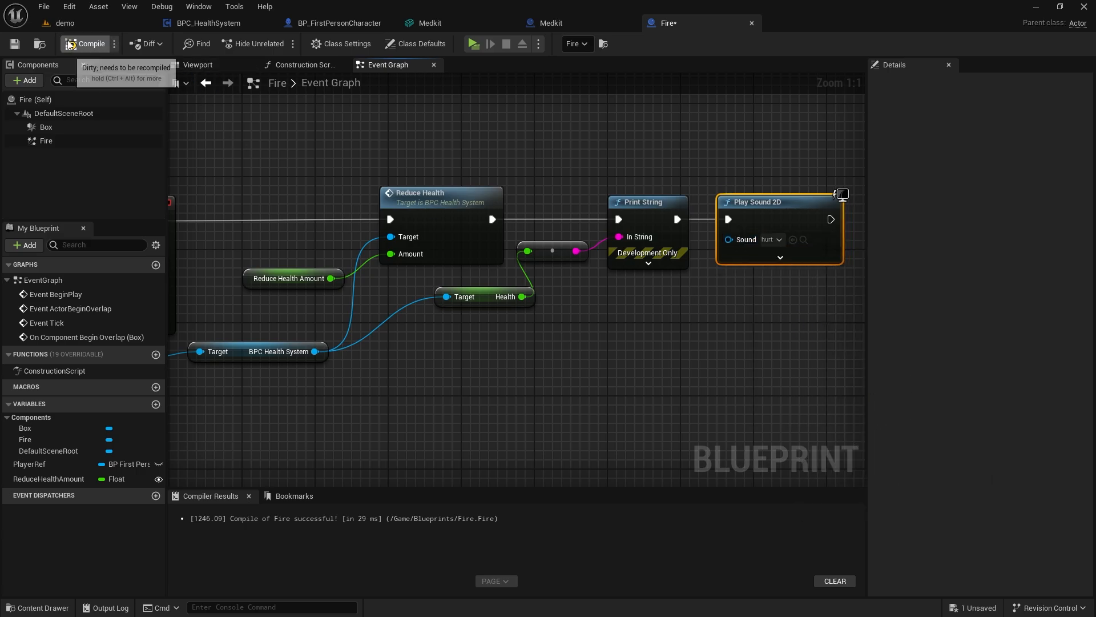
left_click(70, 44)
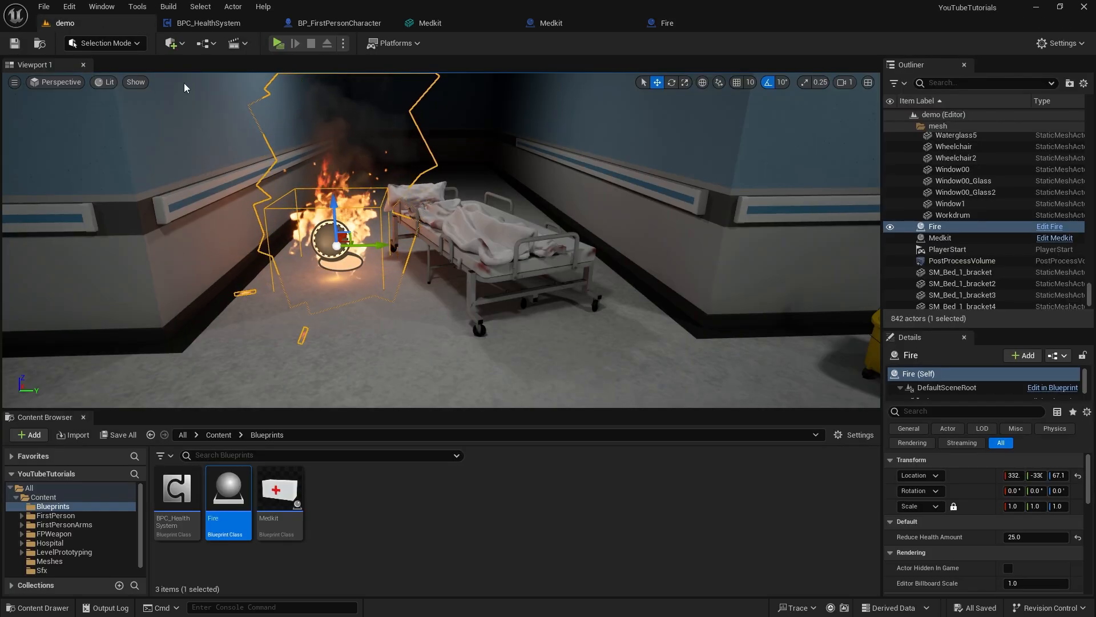
Step: Close the BPC_HealthSystem, Medkit and Fire editors and create the WB_HealthBar widget blueprint
left_click(277, 43)
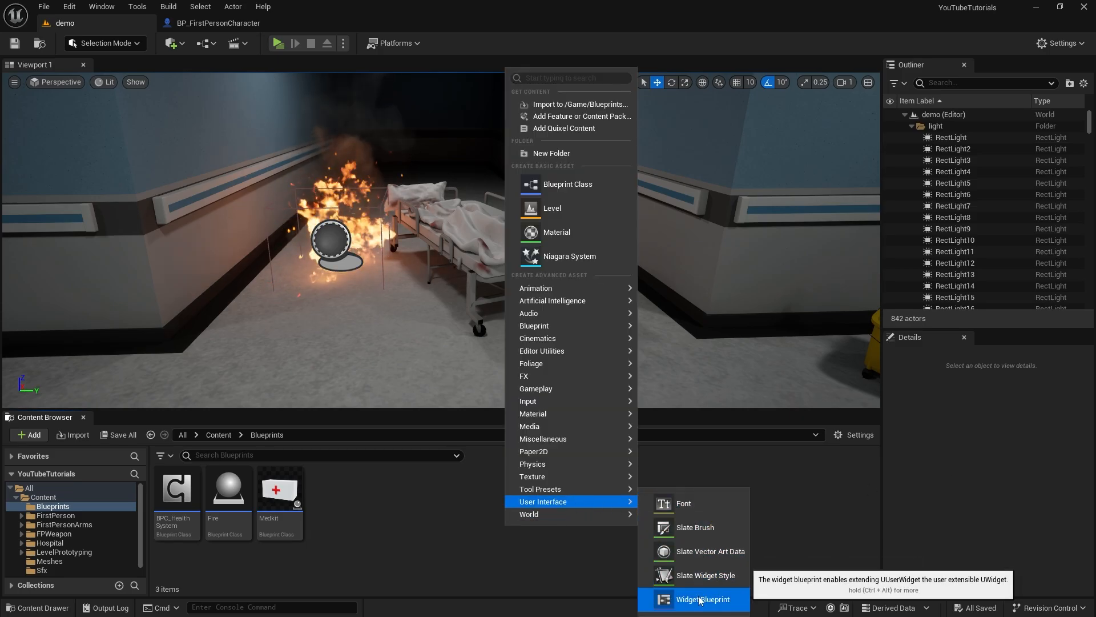
left_click(702, 599)
type("WB_HealthBar")
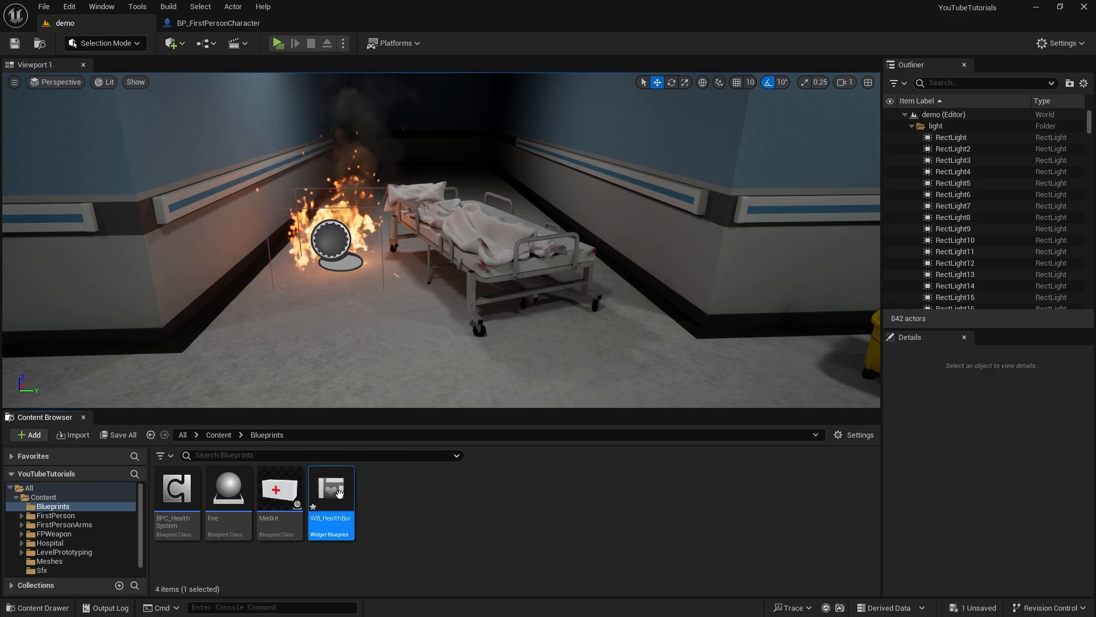
Step: In WB_HealthBar, drop a Progress Bar onto the Canvas Panel and set Position X and Y to 50
double_click(331, 487)
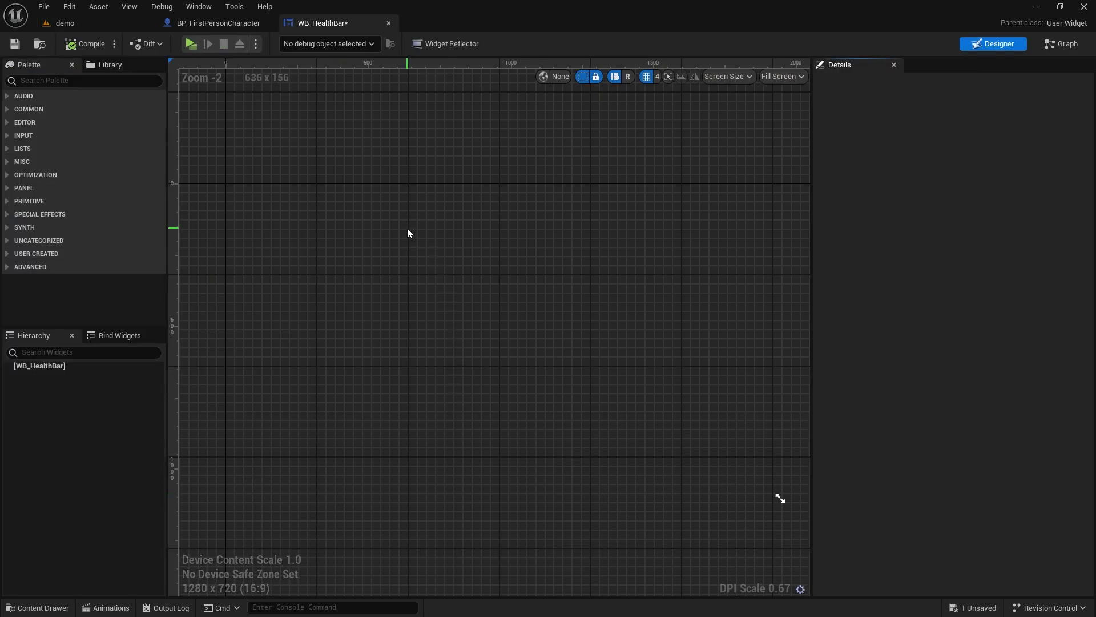
left_click(69, 80)
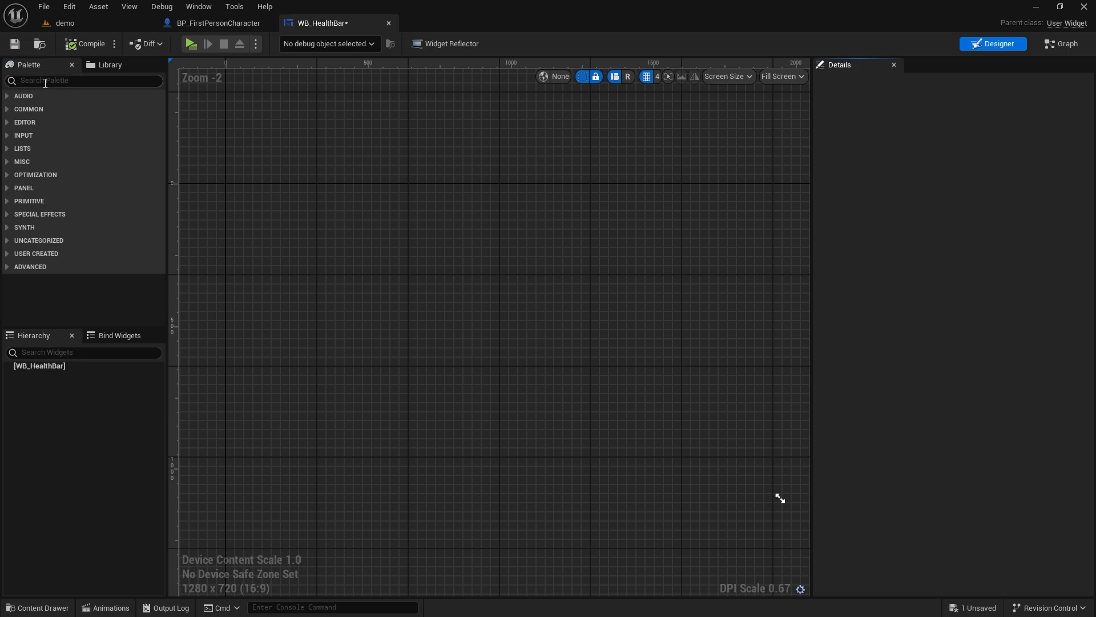
type("canvas")
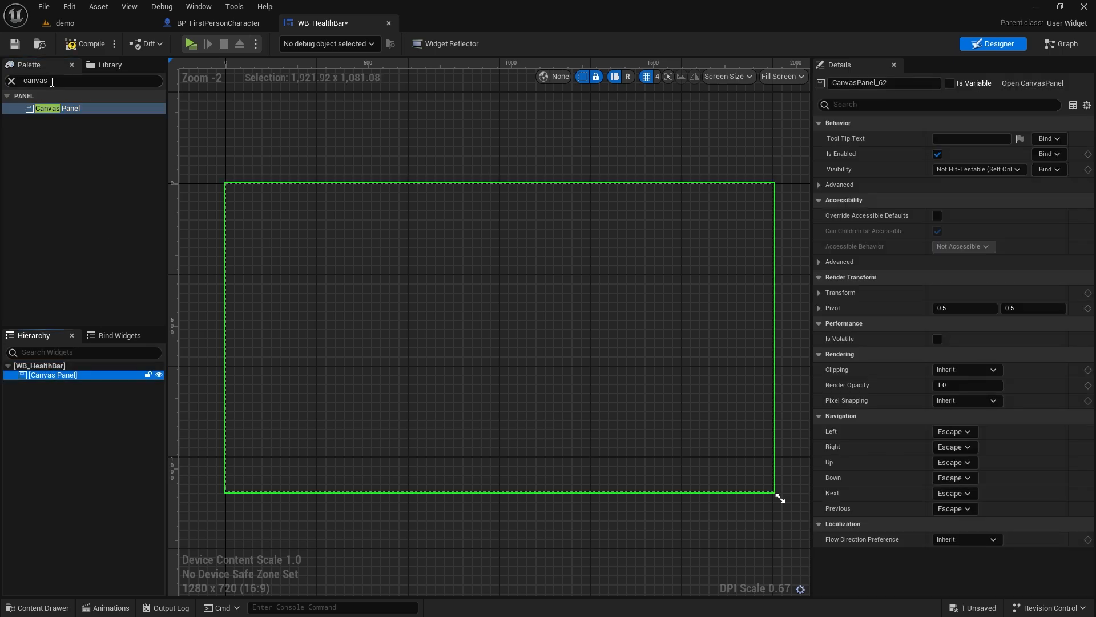
type("progre")
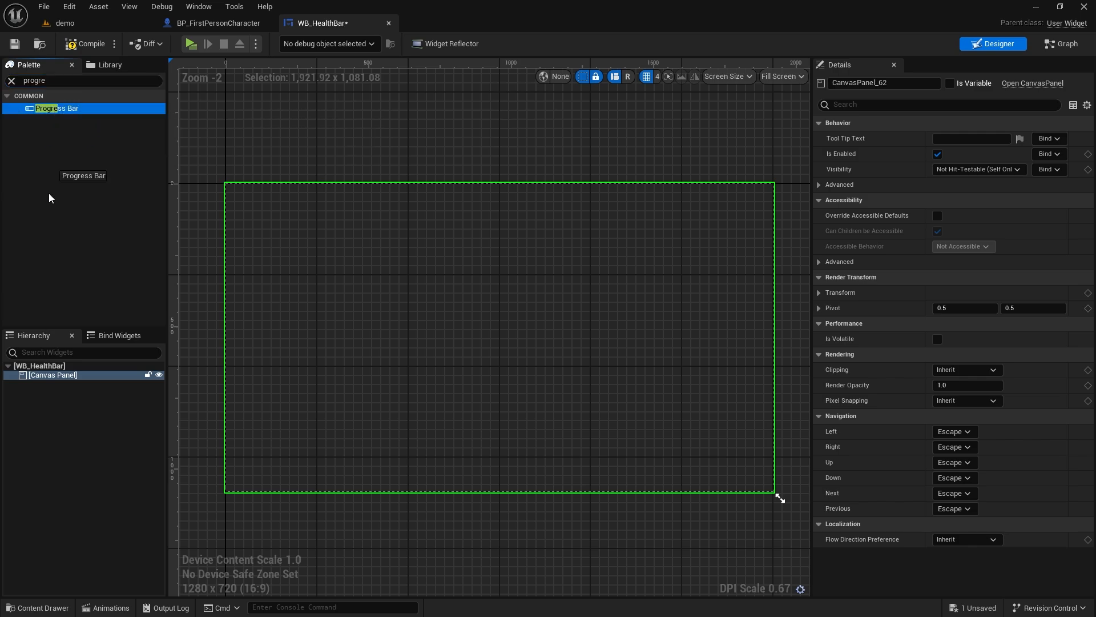
left_click_drag(56, 108, 240, 187)
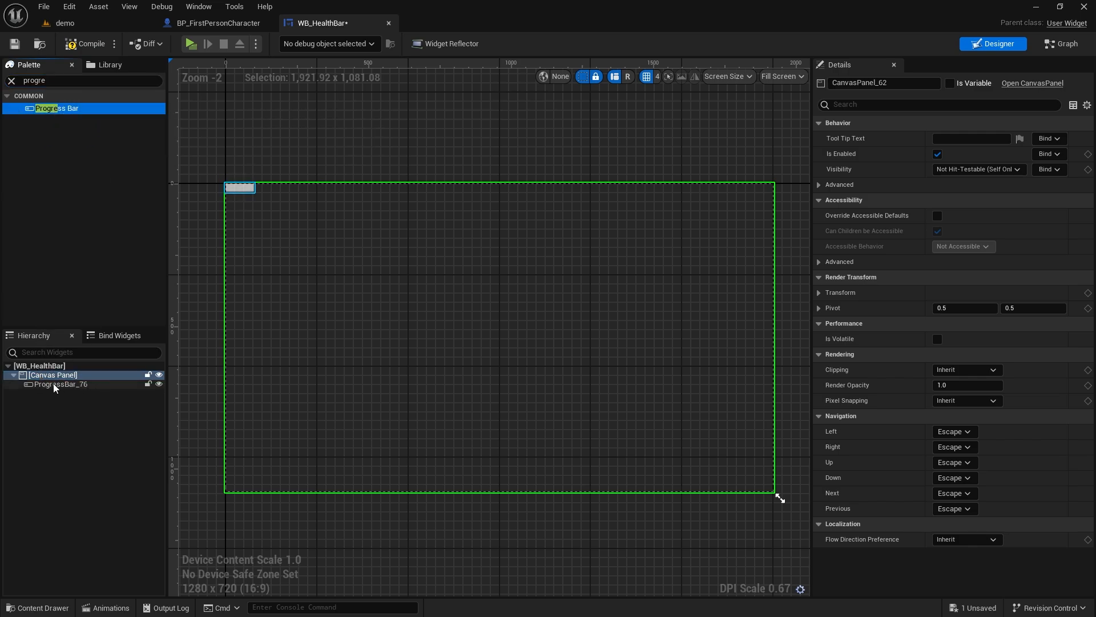
left_click(60, 384)
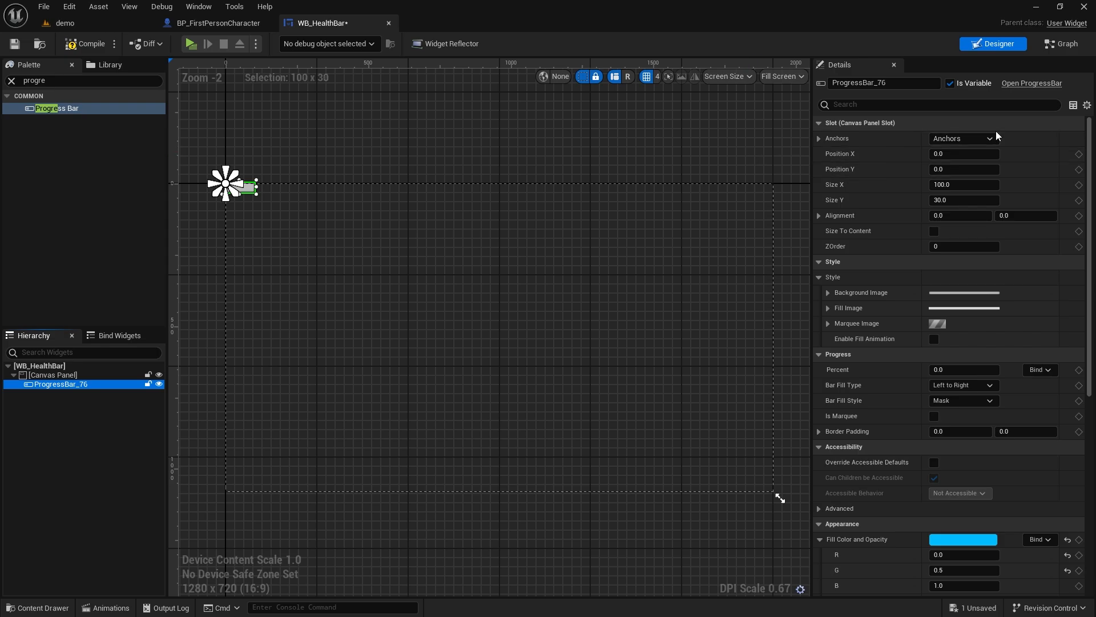
left_click(963, 154)
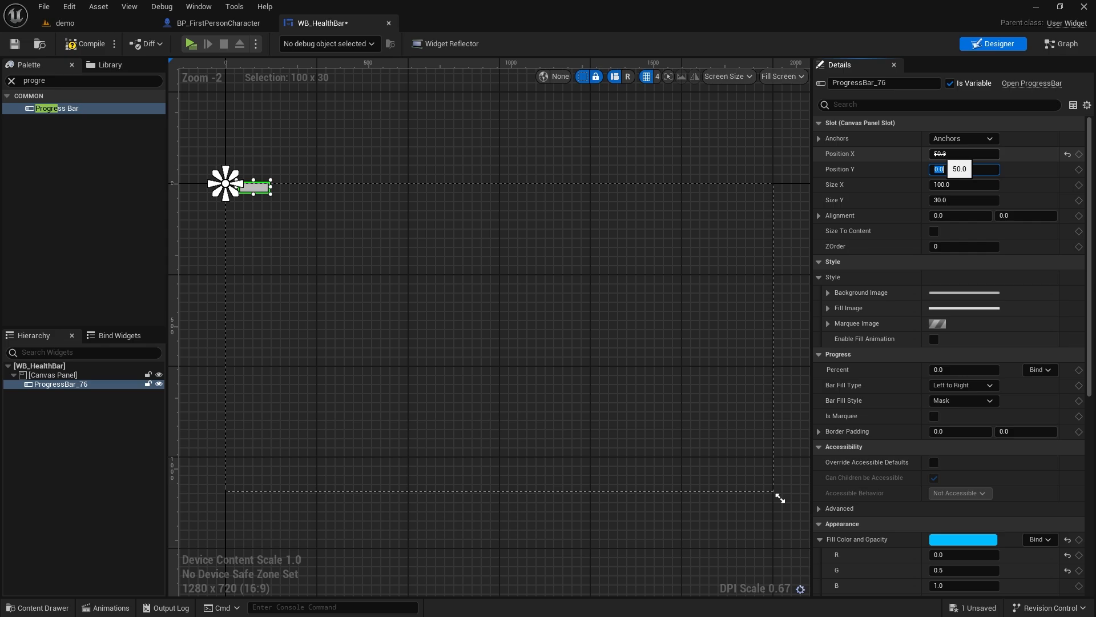
type("50.0")
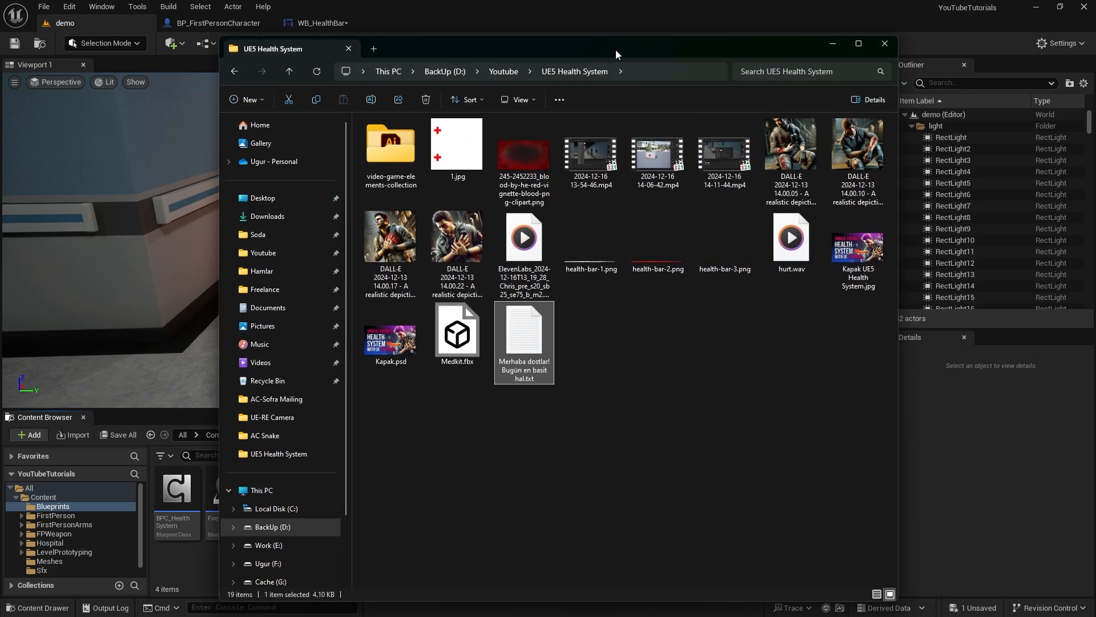
Step: Drag health-bar-1.png from File Explorer into the Blueprints content folder
left_click(884, 44)
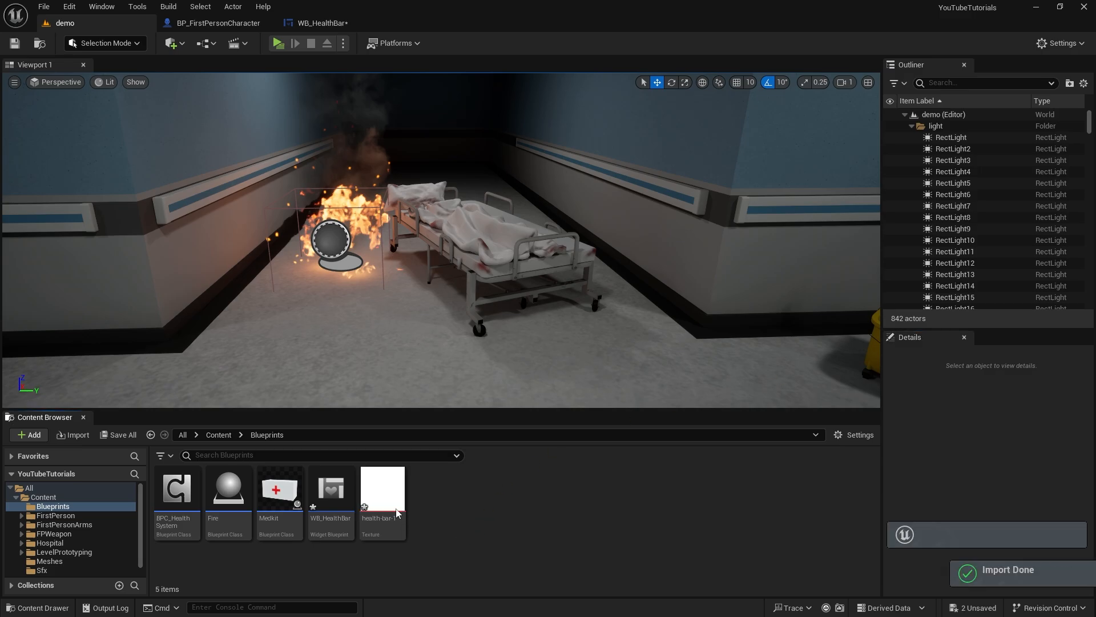
mouse_move(383, 488)
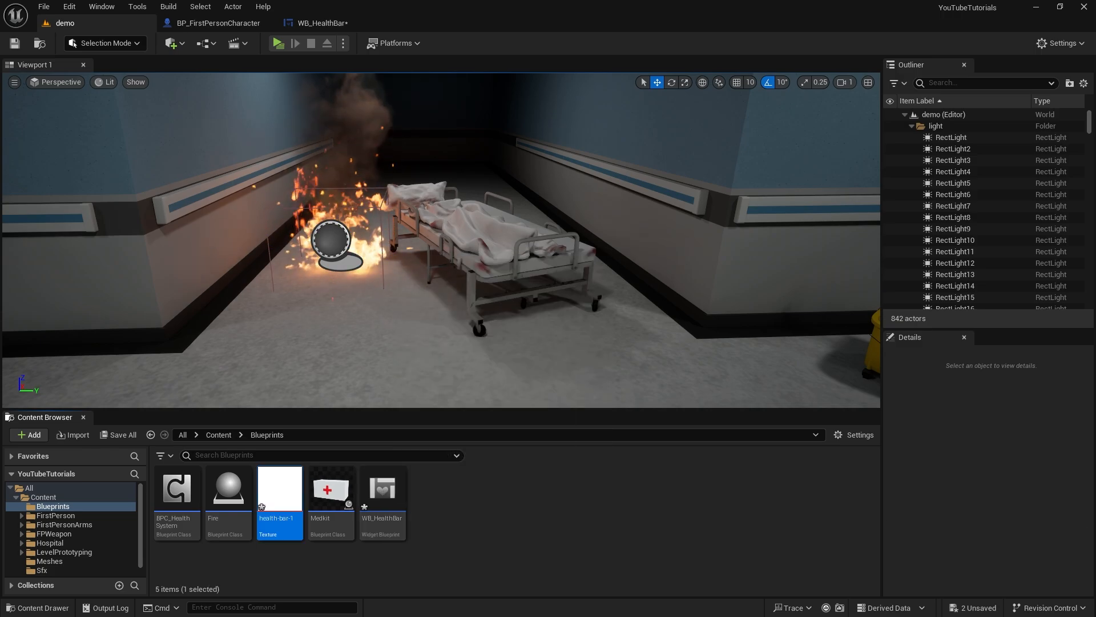
Step: Set the health-bar-1 texture's Texture Group to UI, save it, and close its editor
double_click(280, 487)
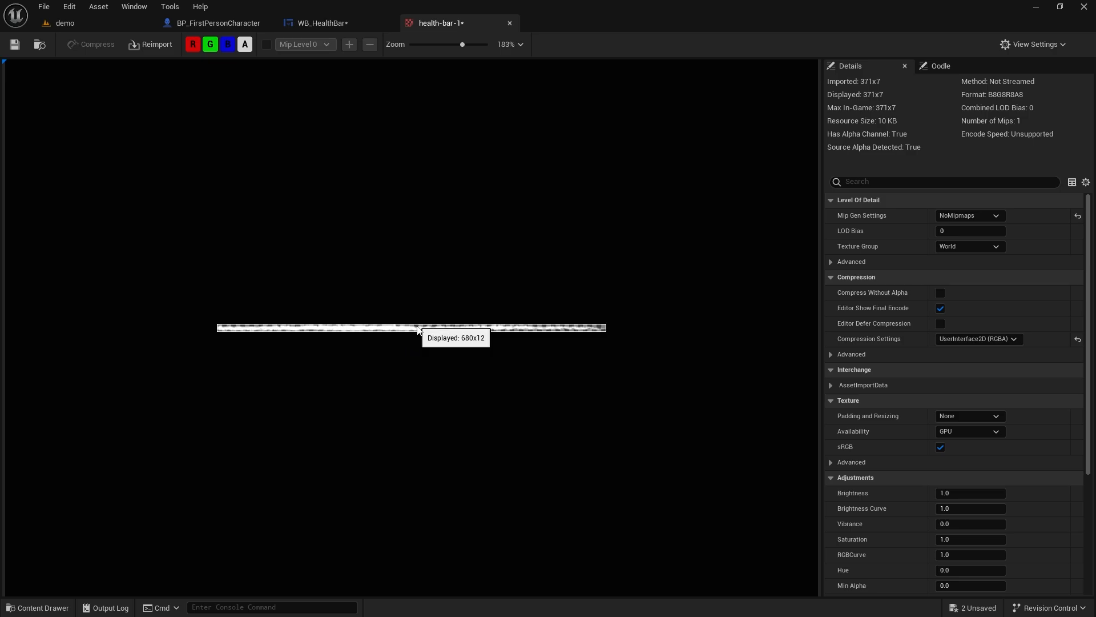
left_click(971, 246)
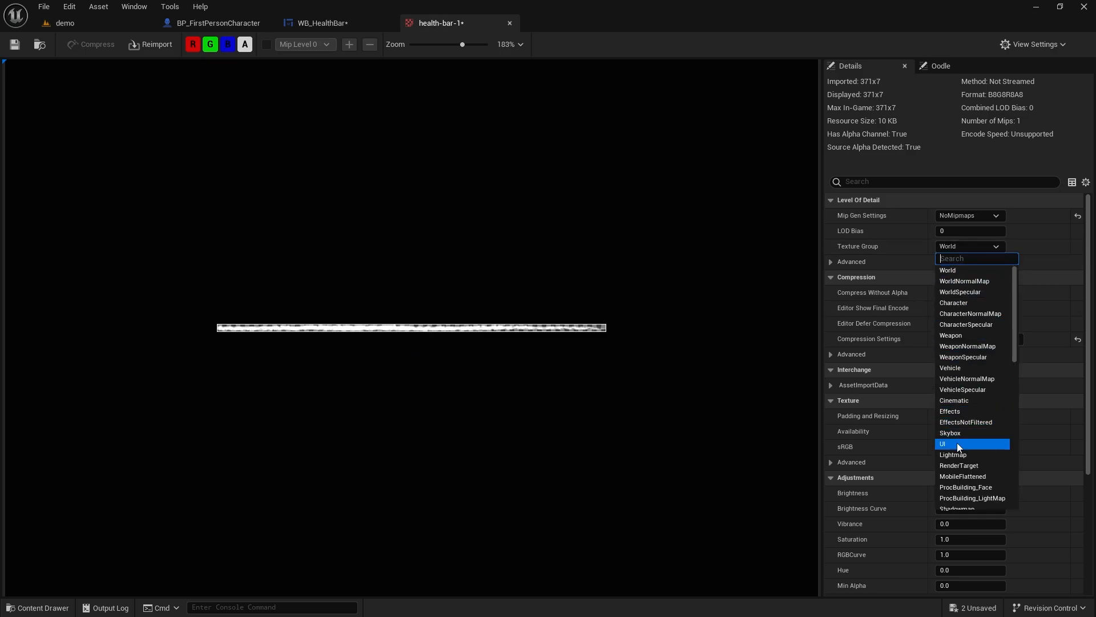
left_click(943, 443)
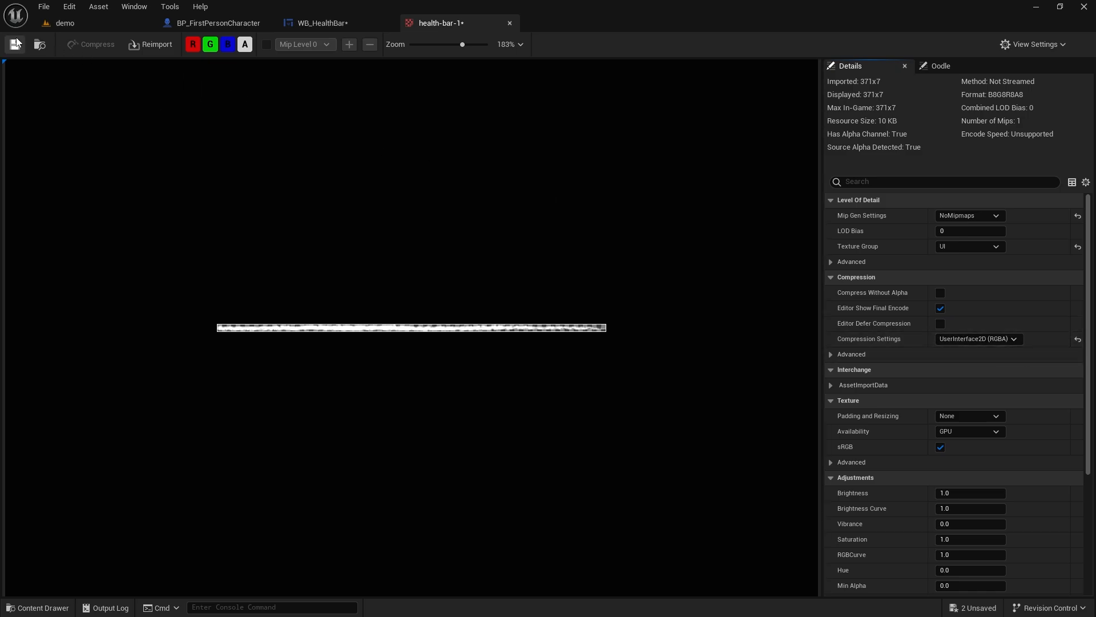
left_click(316, 23)
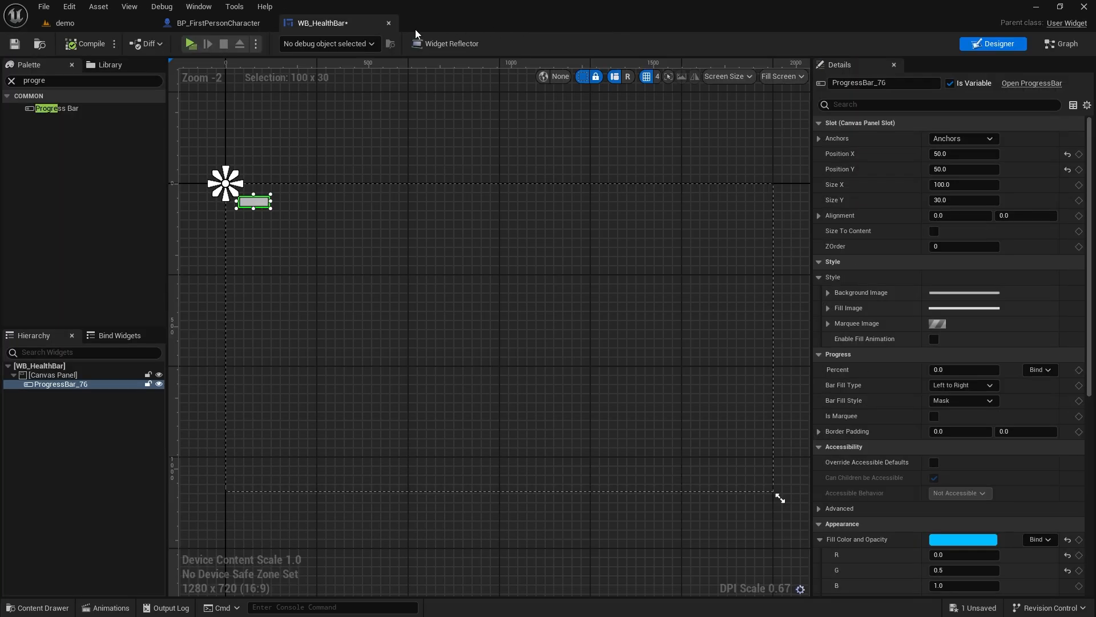
left_click(65, 22)
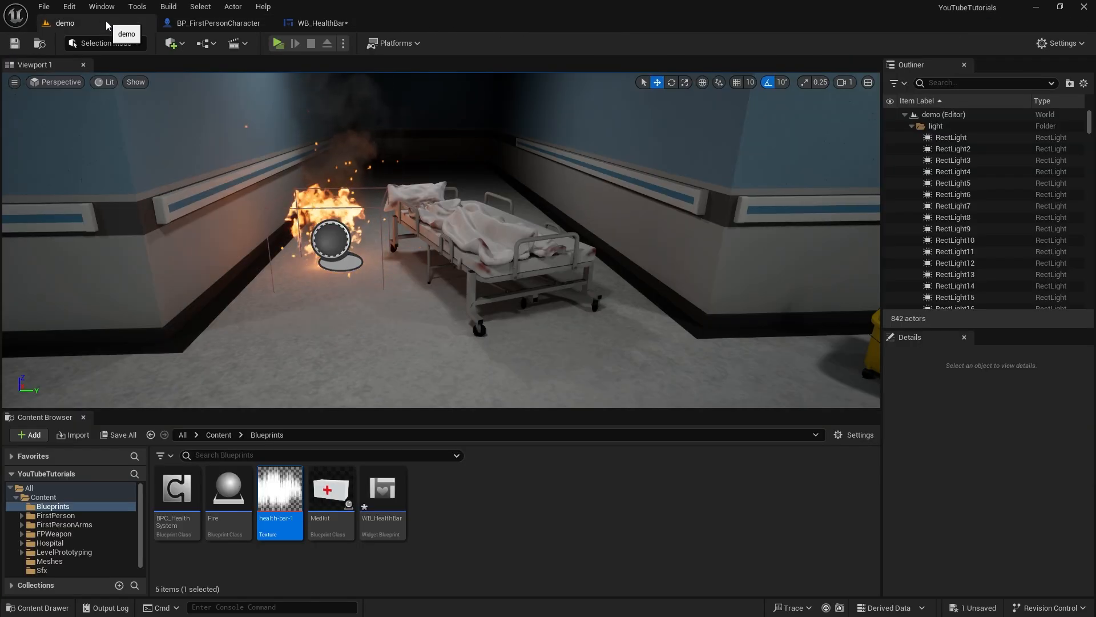
Step: Give the progress bar health-bar-1 background and fill images, red fill tint, size 371×7
left_click(319, 23)
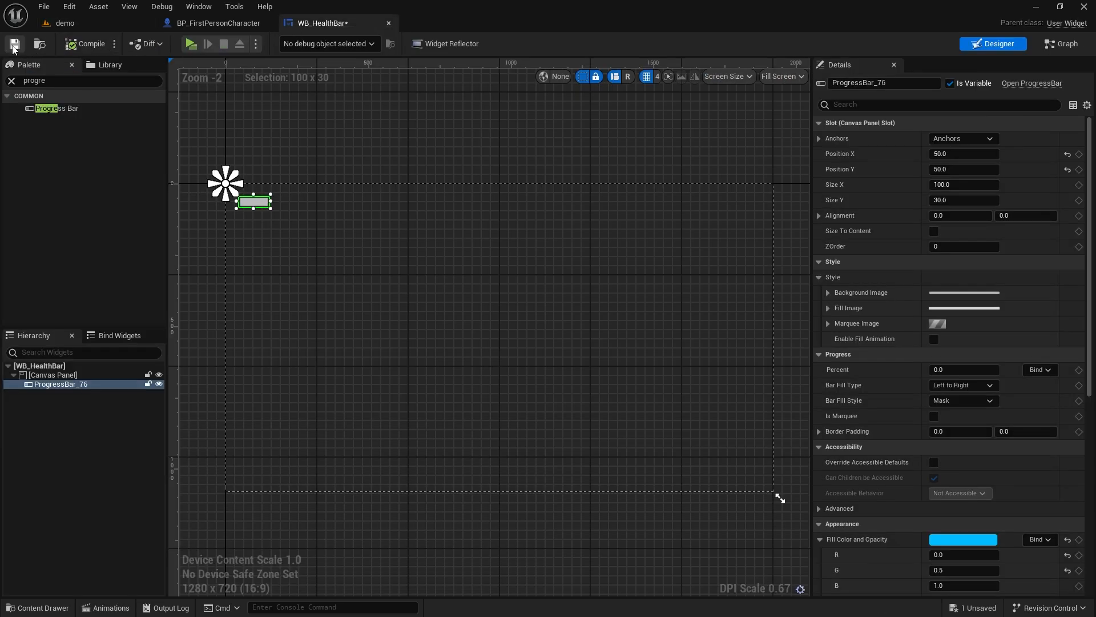
left_click(15, 44)
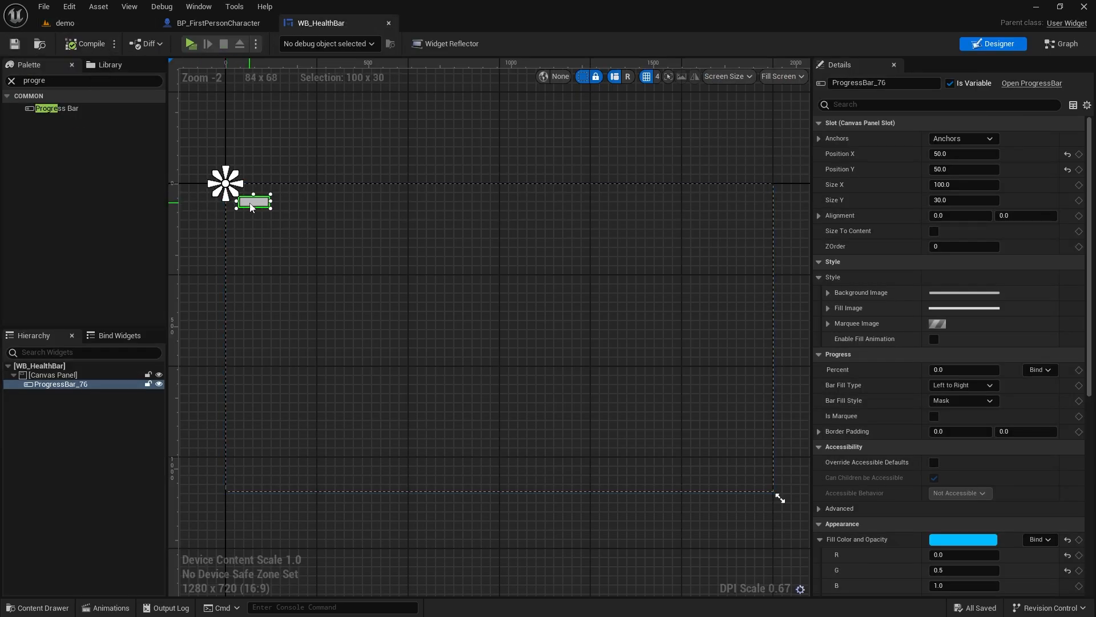
left_click(828, 292)
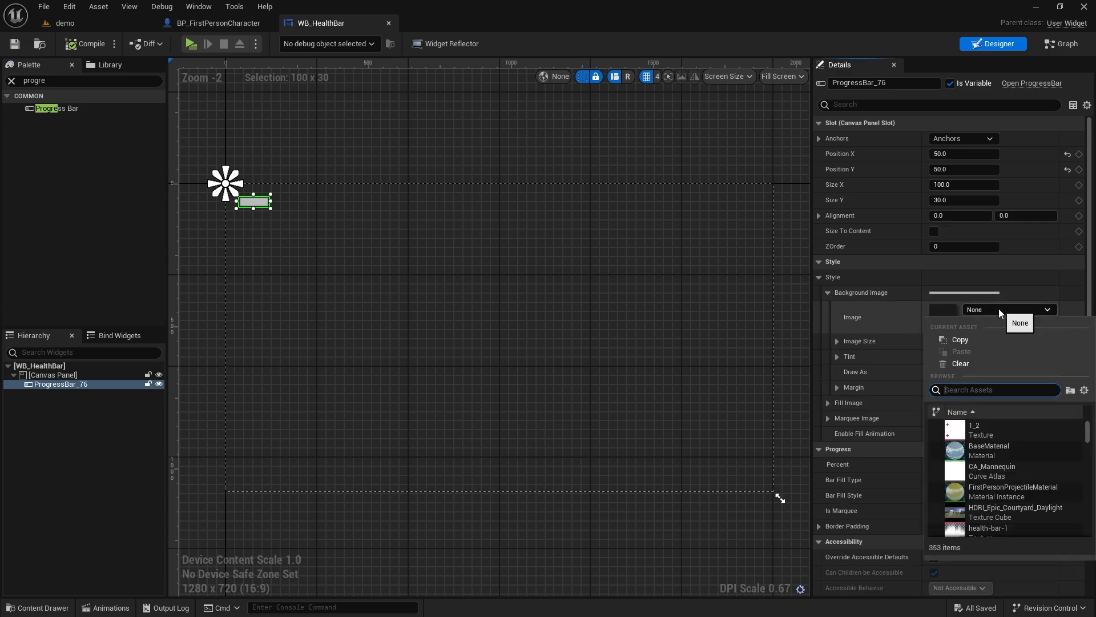
mouse_move(1033, 450)
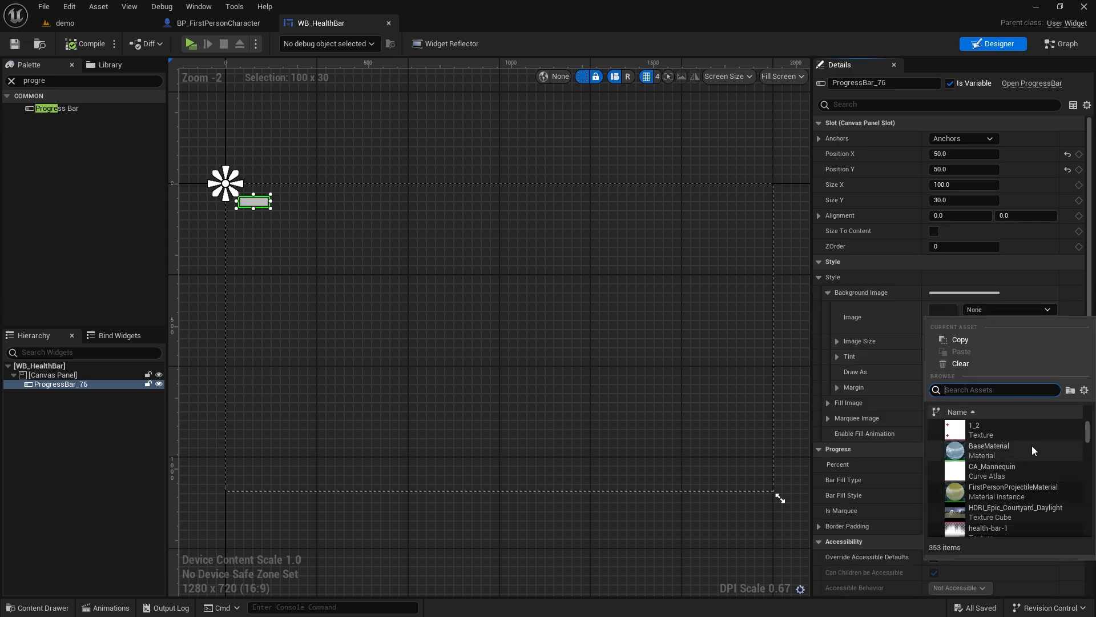
left_click(988, 528)
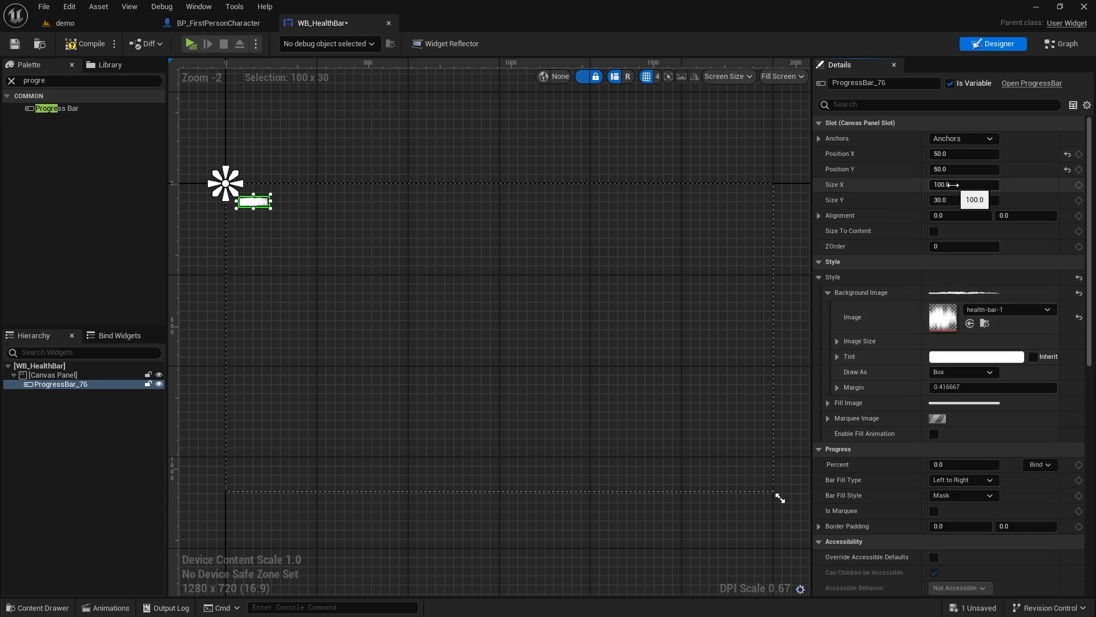
type("371")
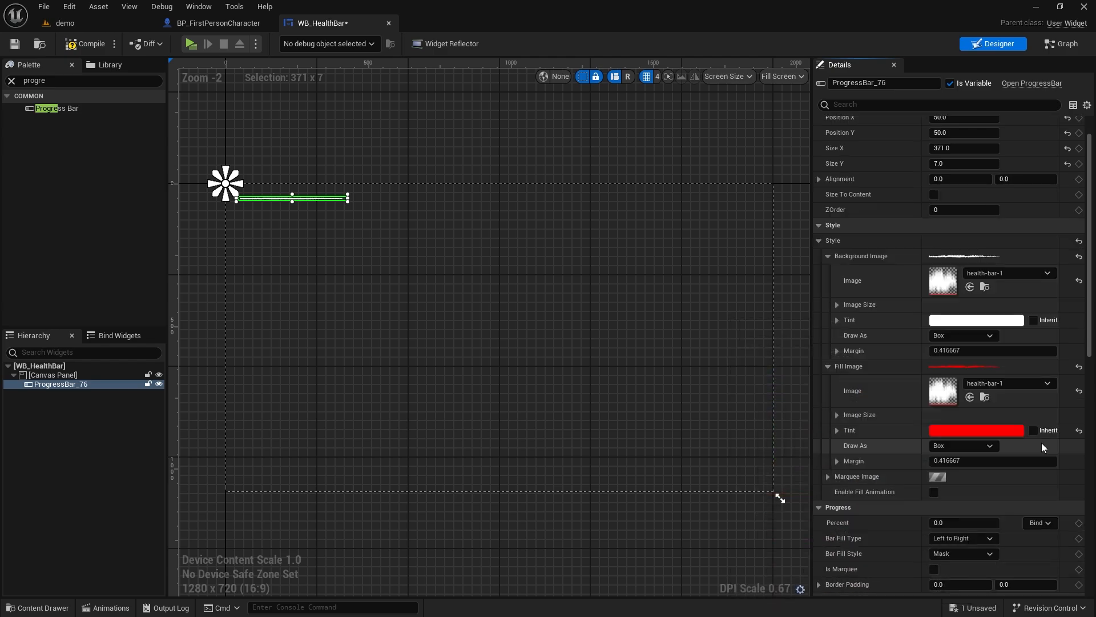
Step: Set Fill Color and Opacity to R 1, G 0, B 0, previewing Percent before resetting it to 0
scroll("down", 3)
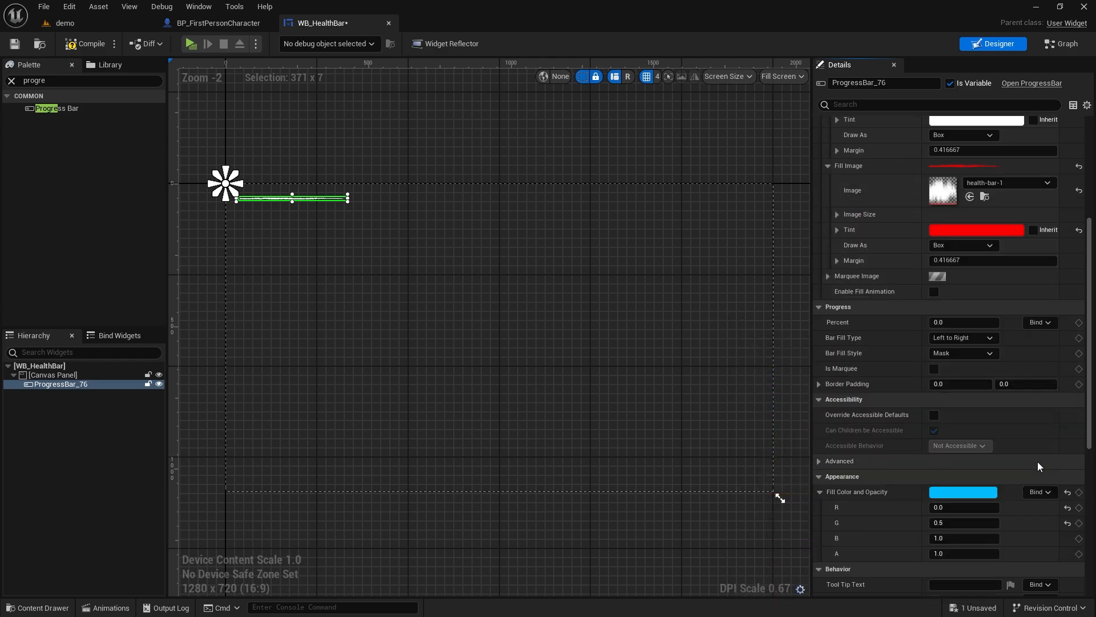
left_click(963, 491)
type("0.221")
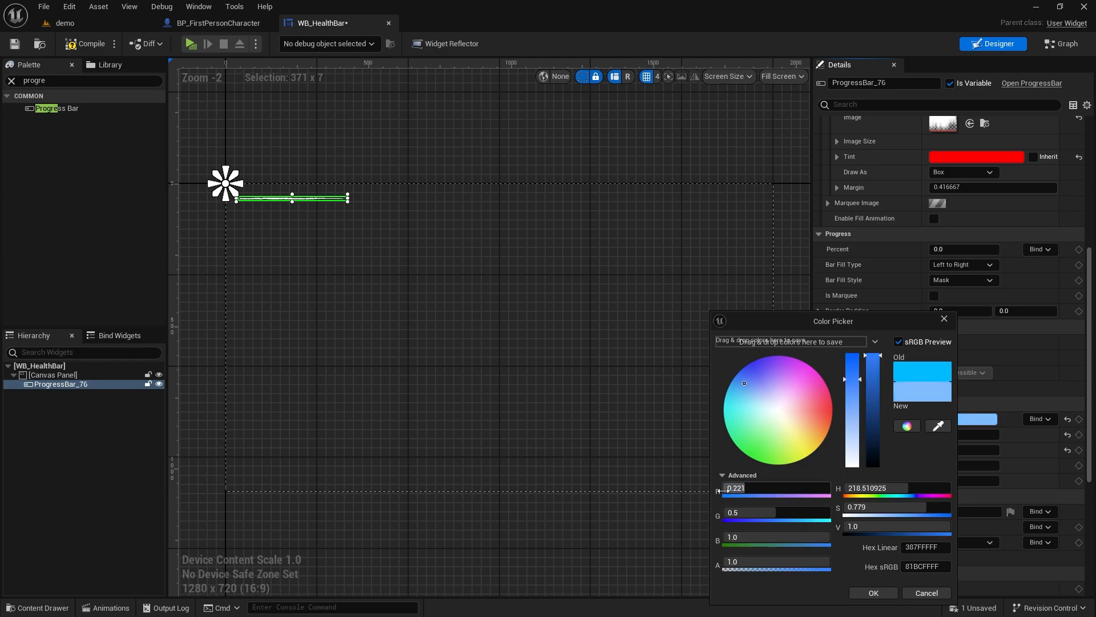
left_click(792, 385)
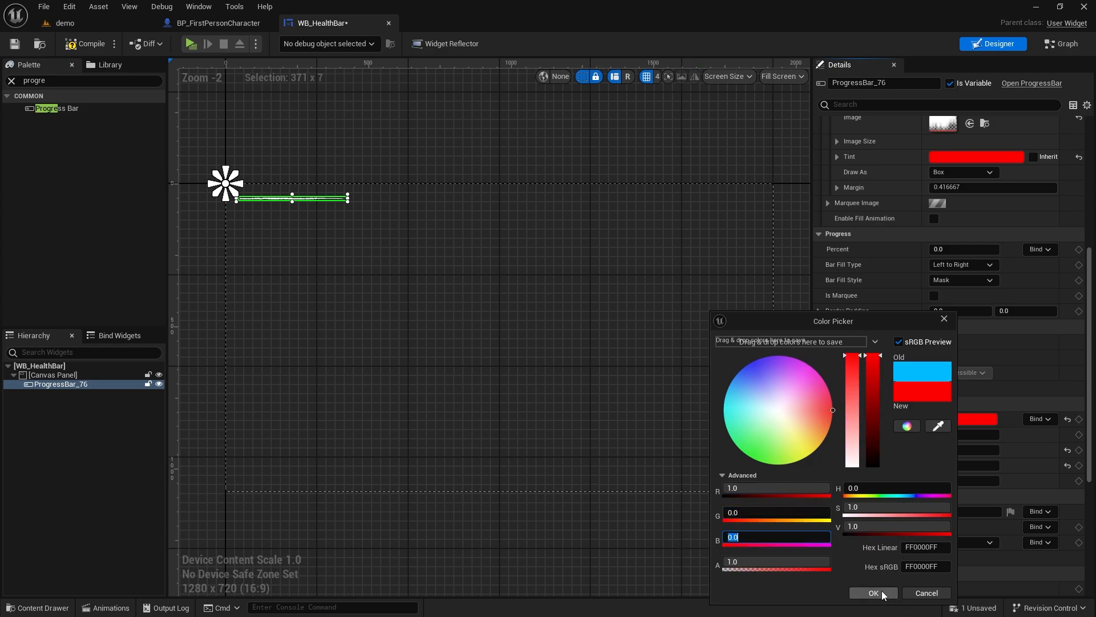
left_click(874, 592)
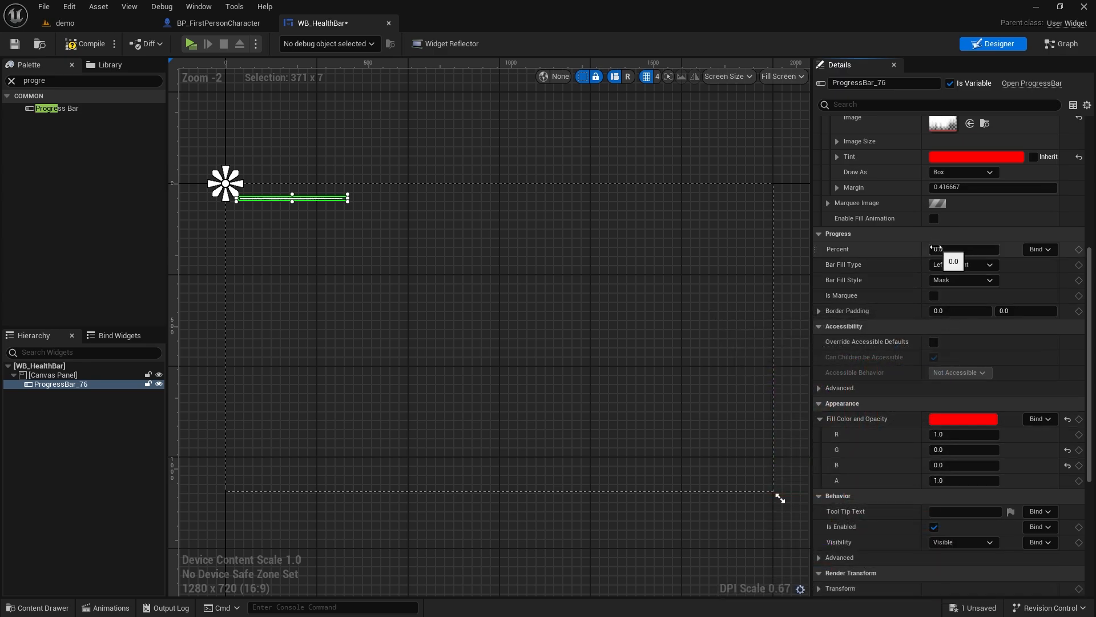
type("0.7008")
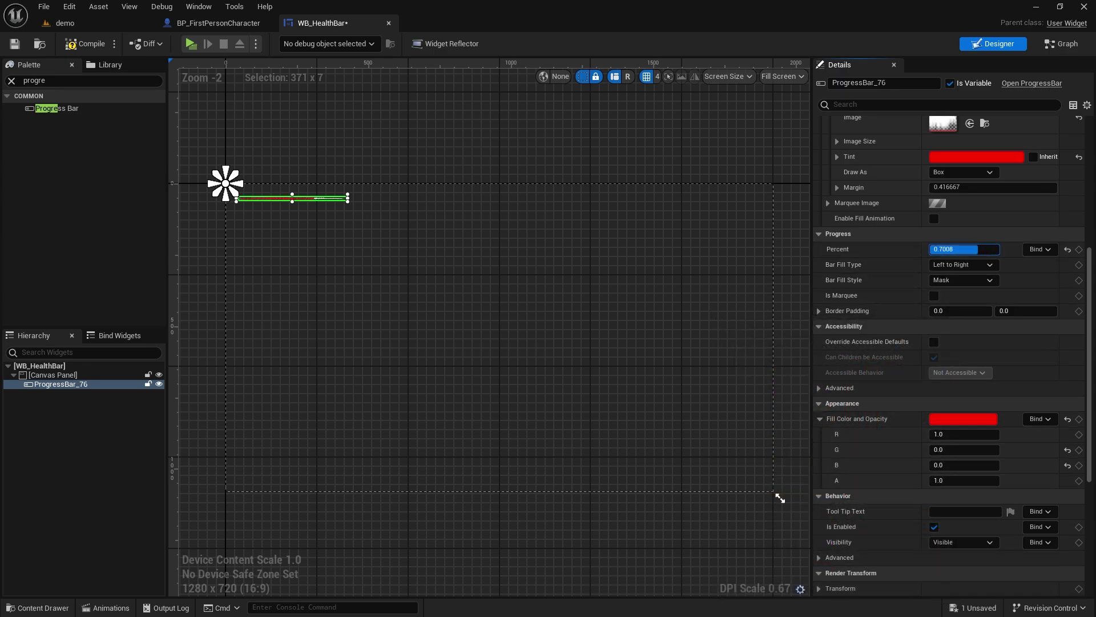
type("0.0")
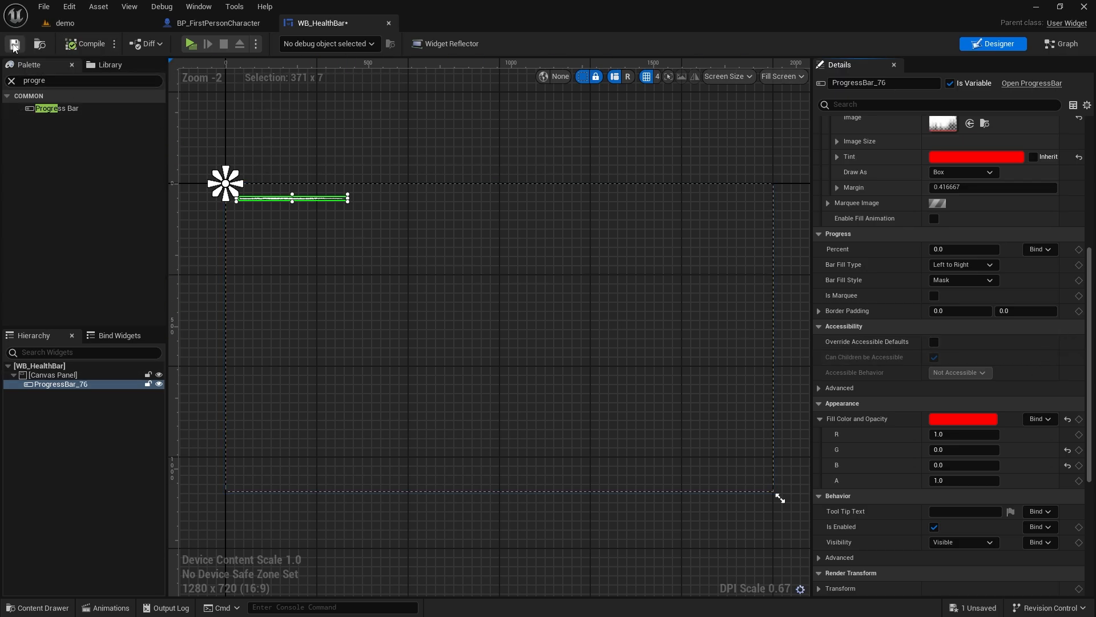
Step: Save the widget, create a Percent binding function, and add a PlayerRef variable
left_click(1039, 249)
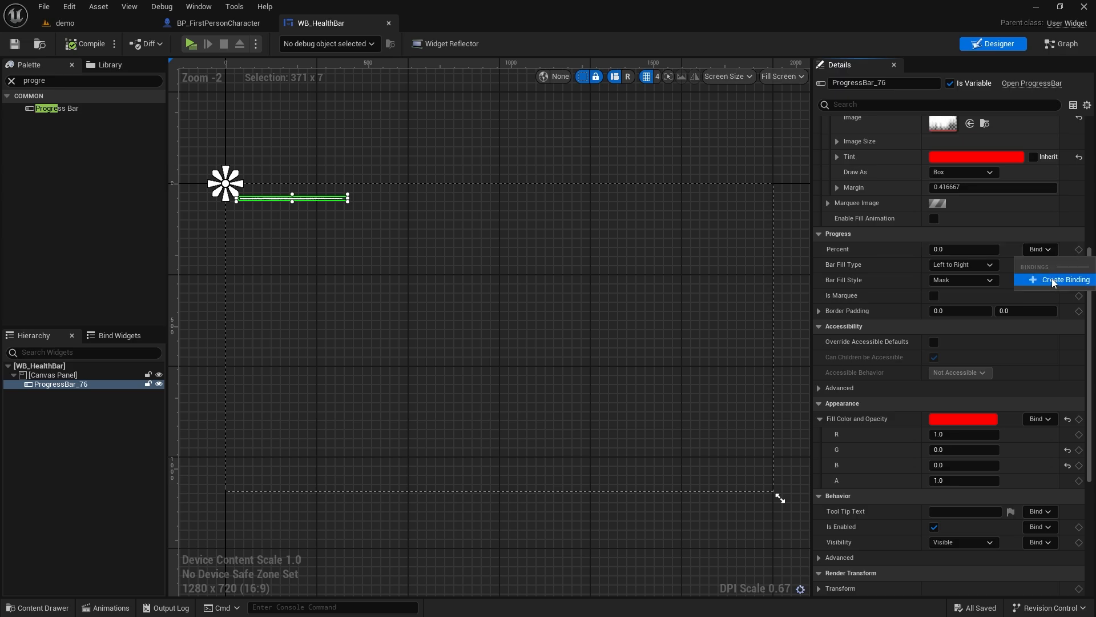
left_click(1062, 279)
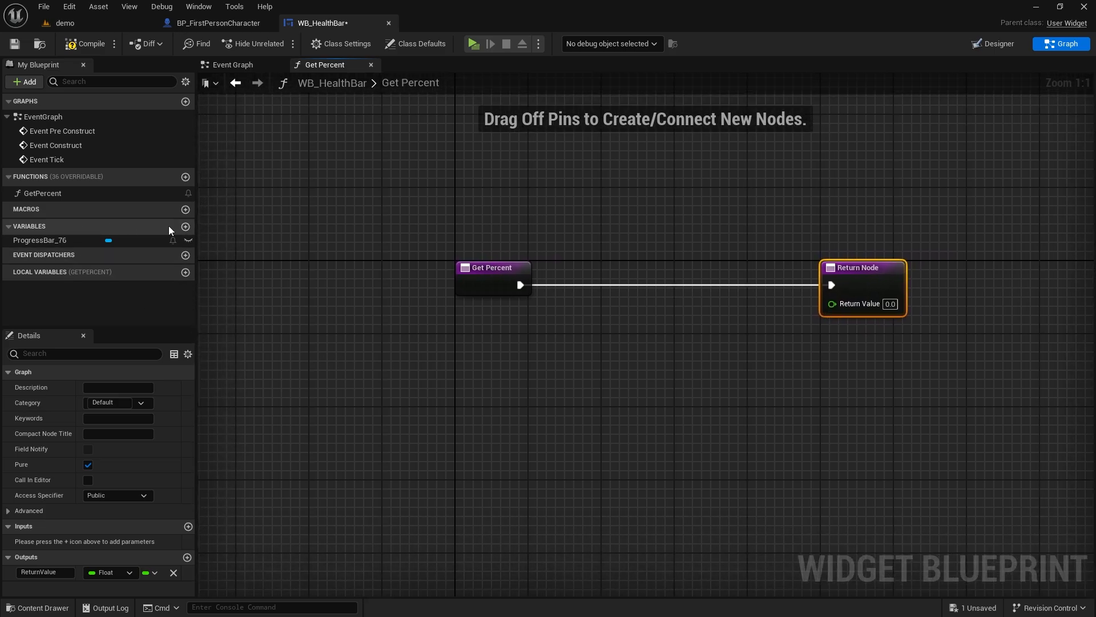
left_click(185, 226)
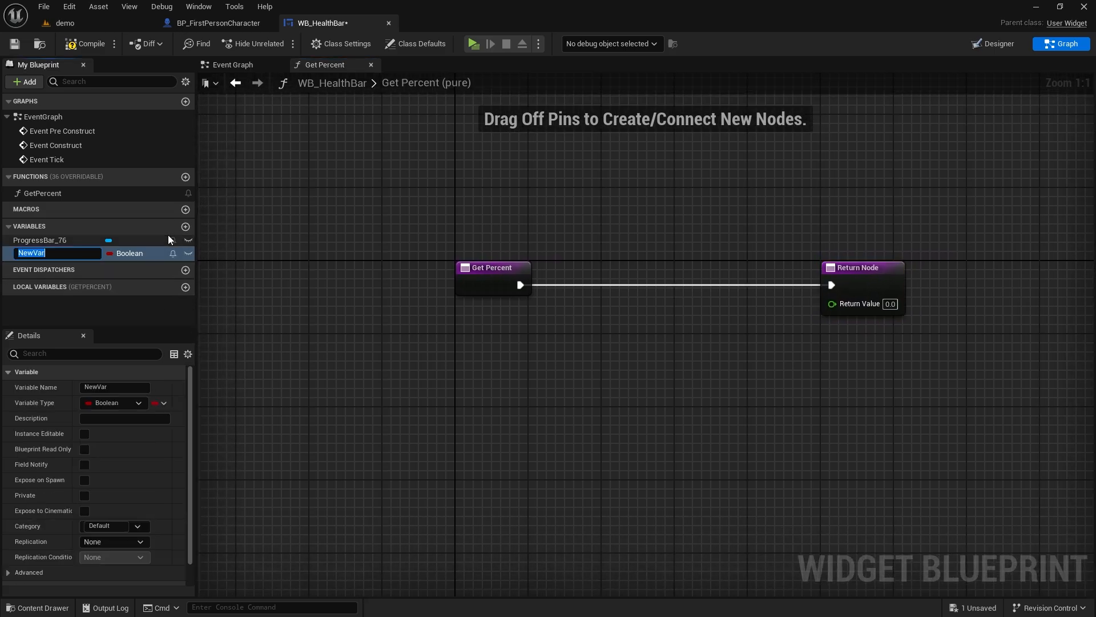
type("PlayerRef")
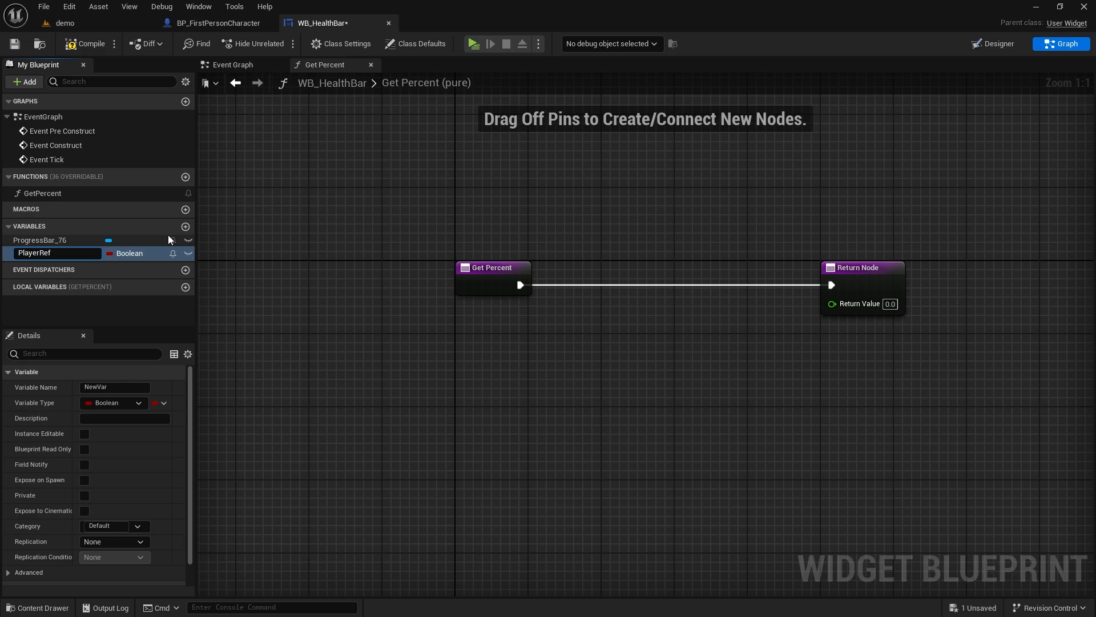
Step: Make PlayerRef a BP First Person Character reference, instance editable and exposed on spawn, then compile
left_click(145, 253)
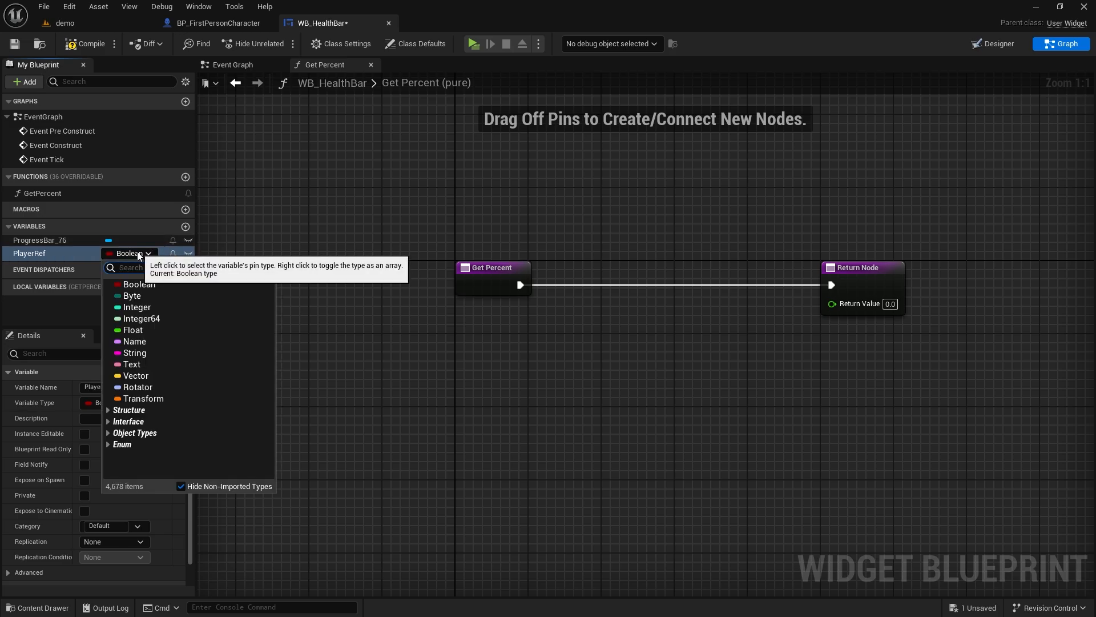
type("first")
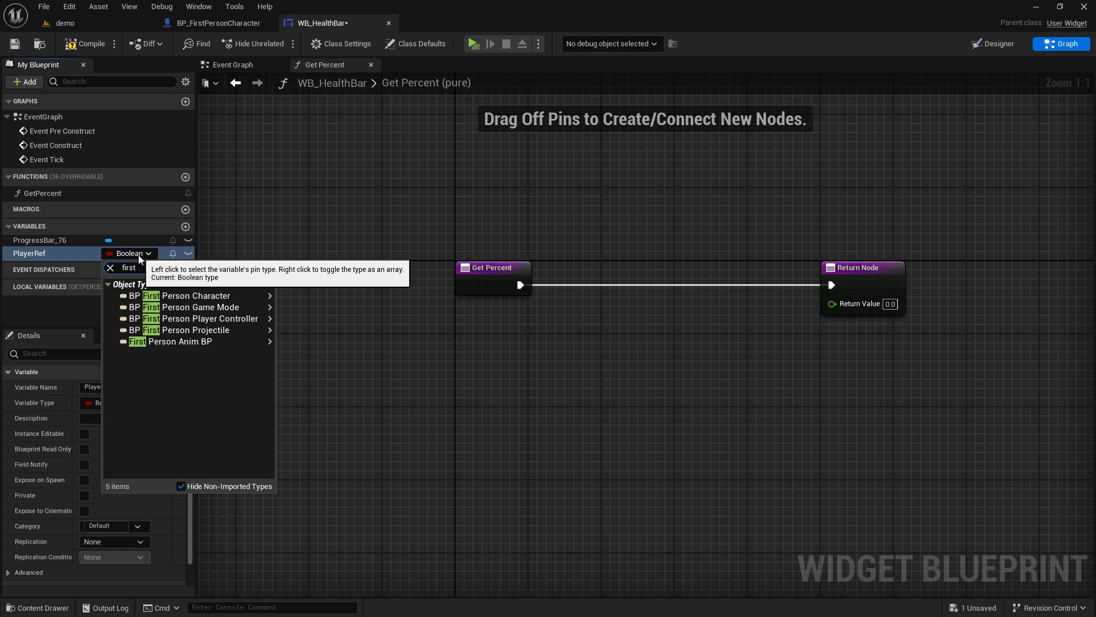
mouse_move(194, 296)
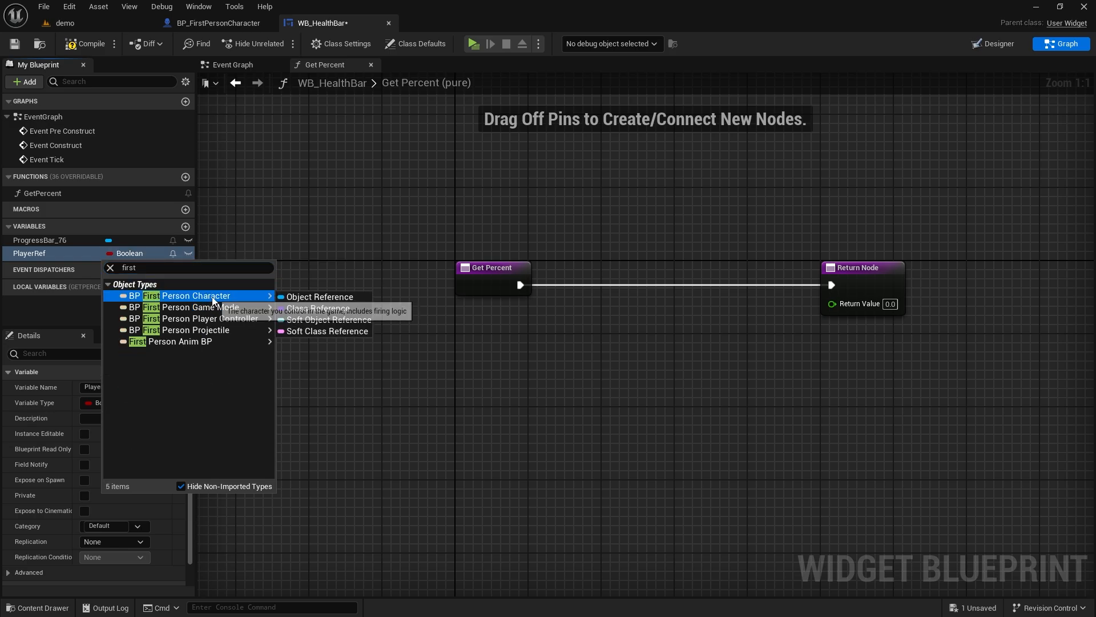
left_click(319, 296)
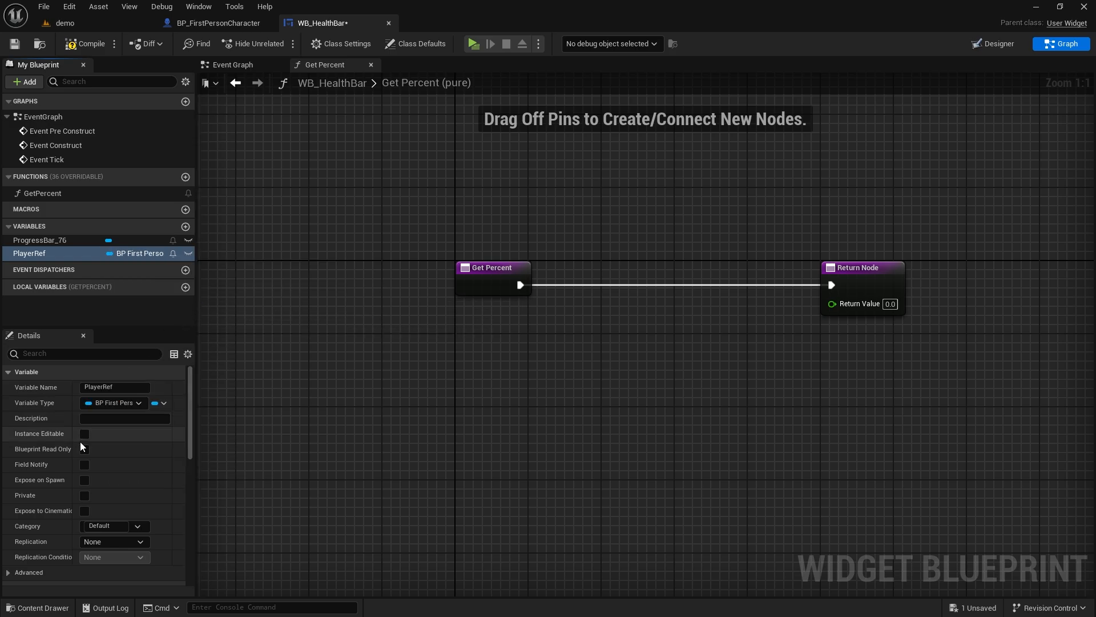
left_click(85, 433)
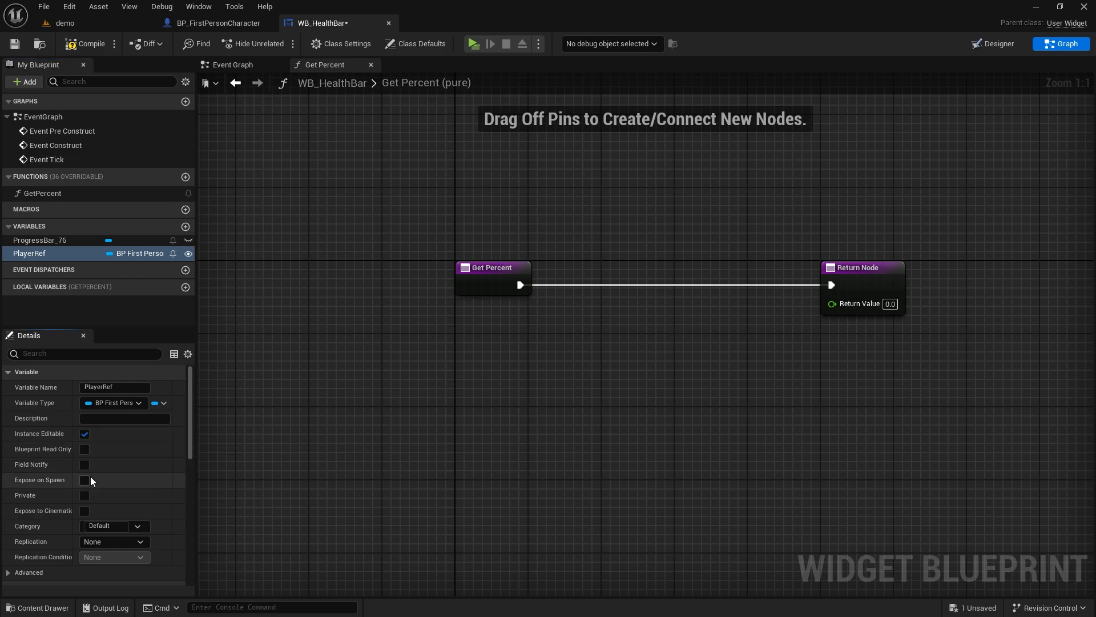
left_click(85, 479)
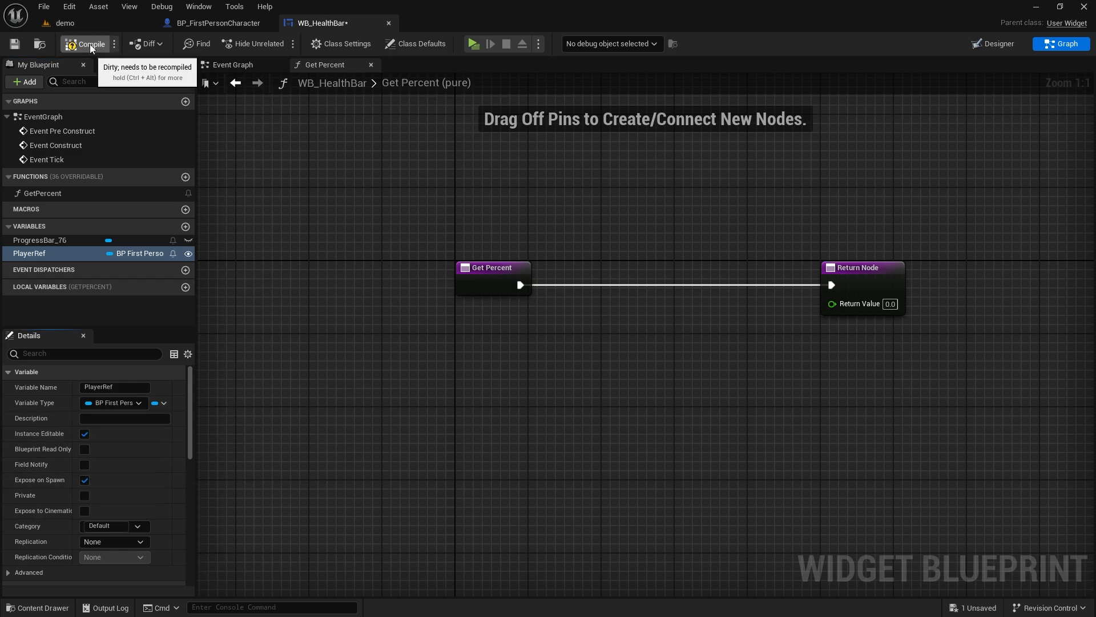
left_click(81, 44)
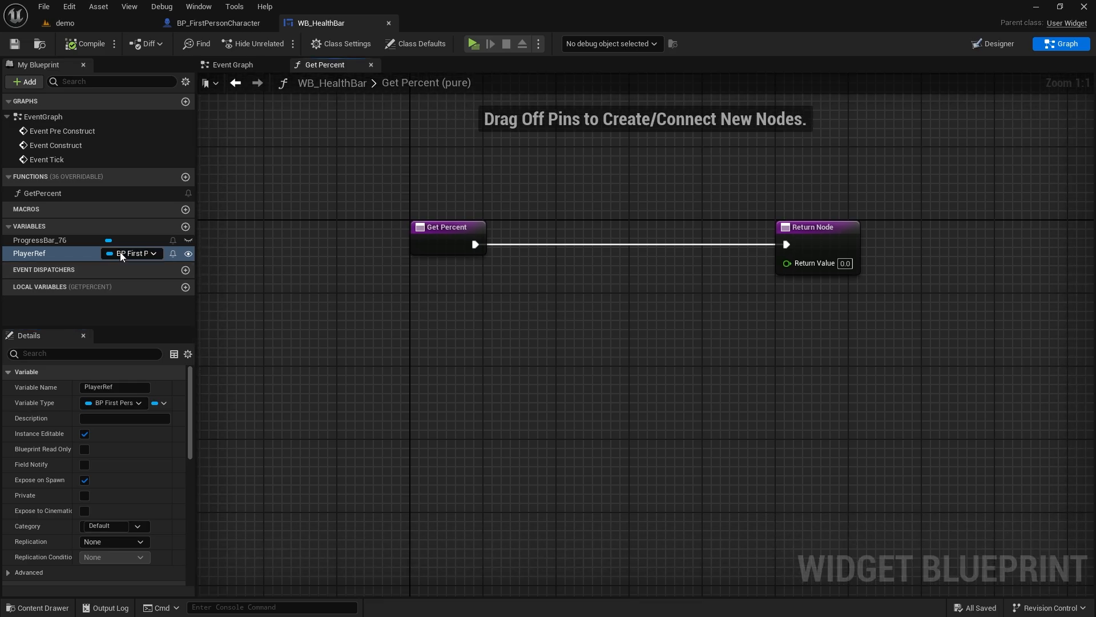
Step: Place a Get PlayerRef node and pull its BPC Health System component
left_click_drag(29, 252, 391, 307)
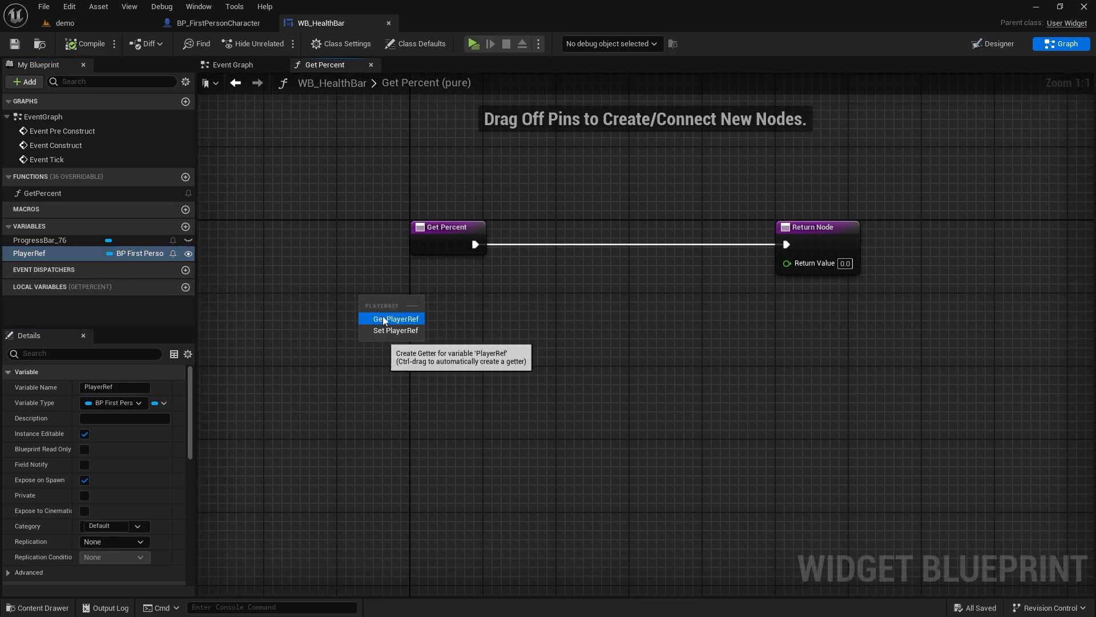
left_click(395, 318)
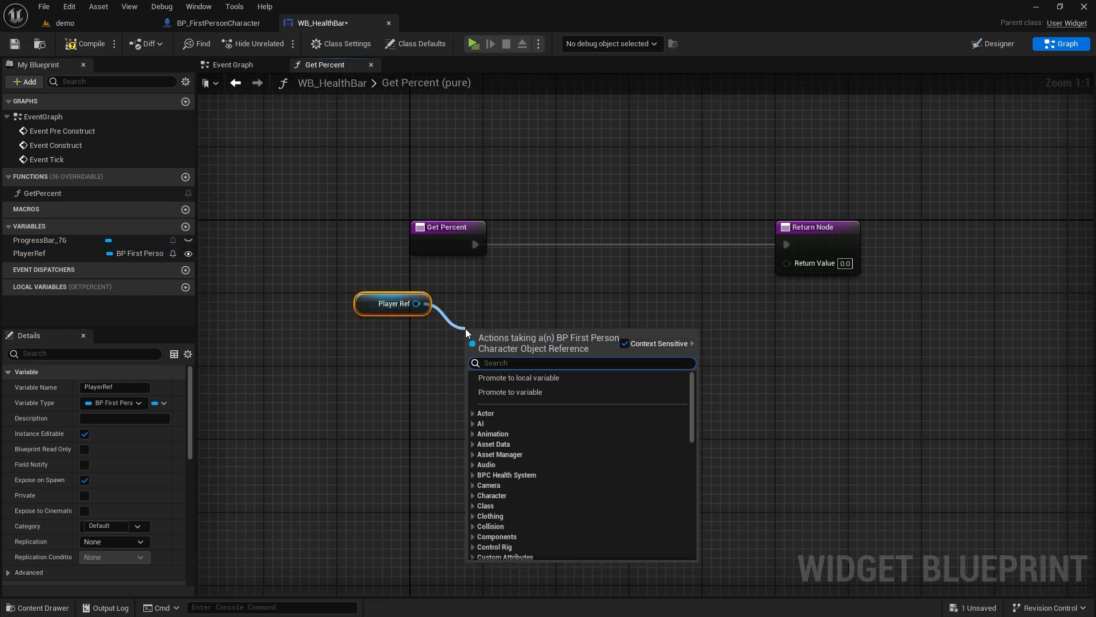
left_click(507, 475)
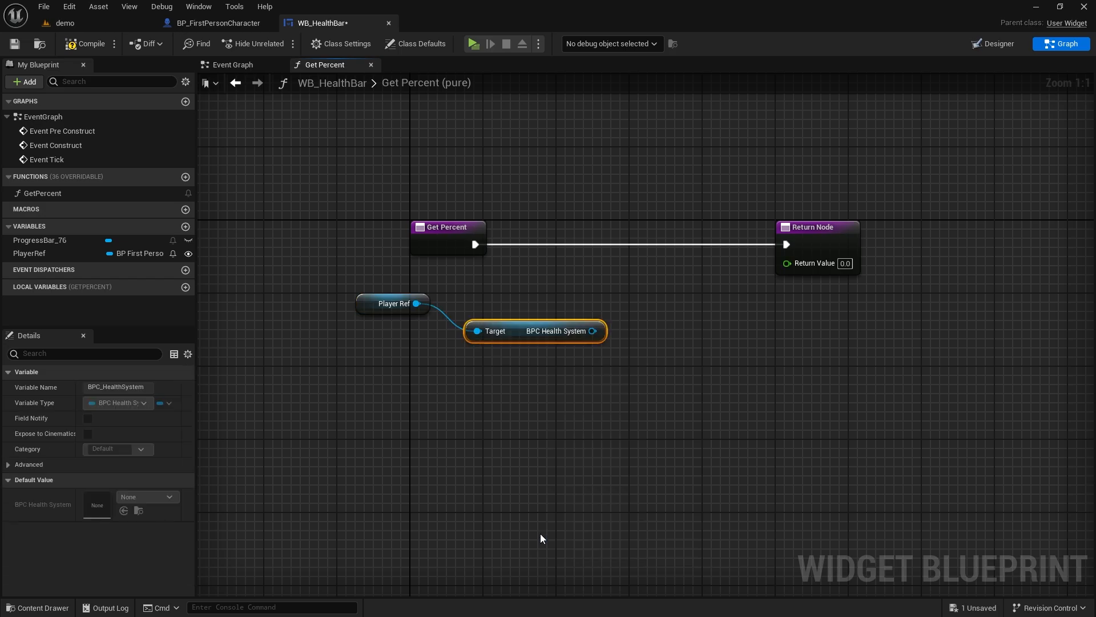
left_click_drag(535, 330, 424, 330)
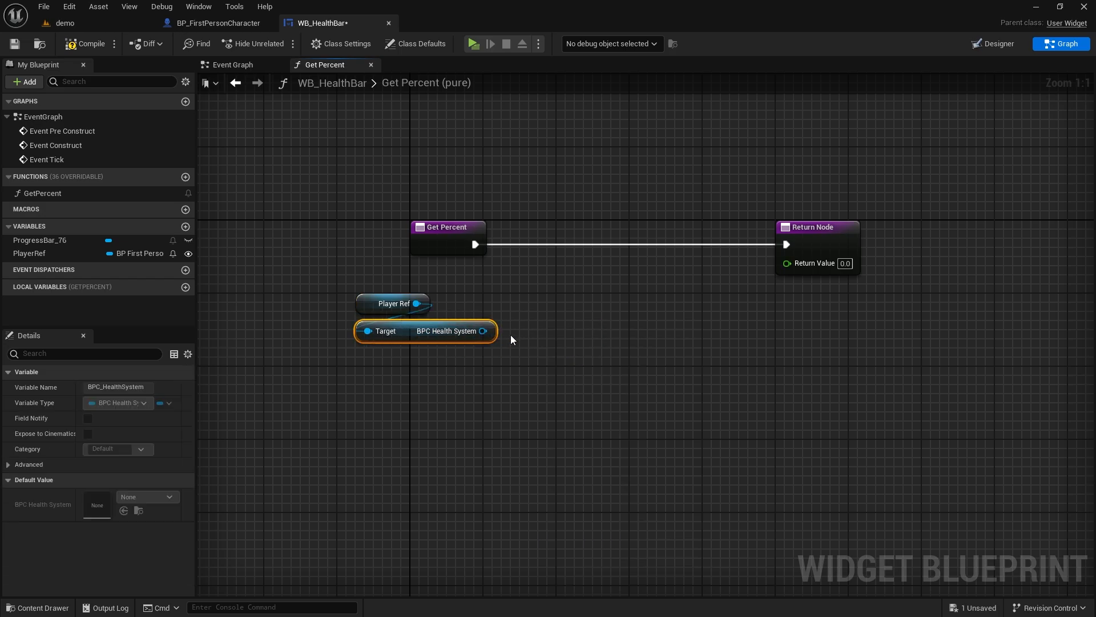
Step: Add Get Health and Get Max Health nodes and divide Health by Max Health
left_click_drag(487, 330, 605, 312)
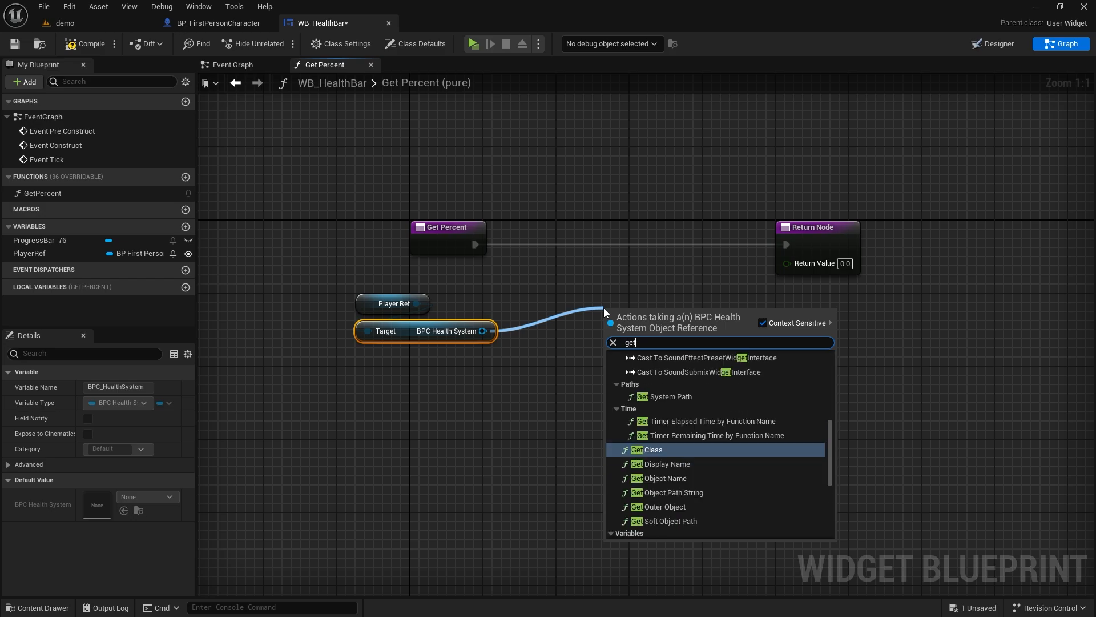
type("health")
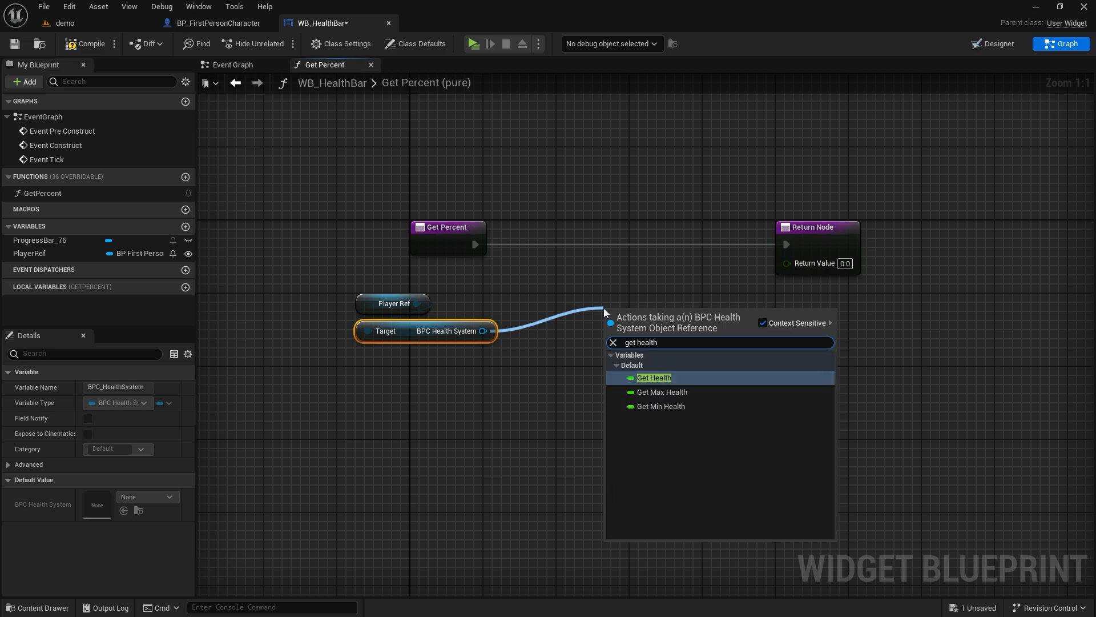
left_click(654, 378)
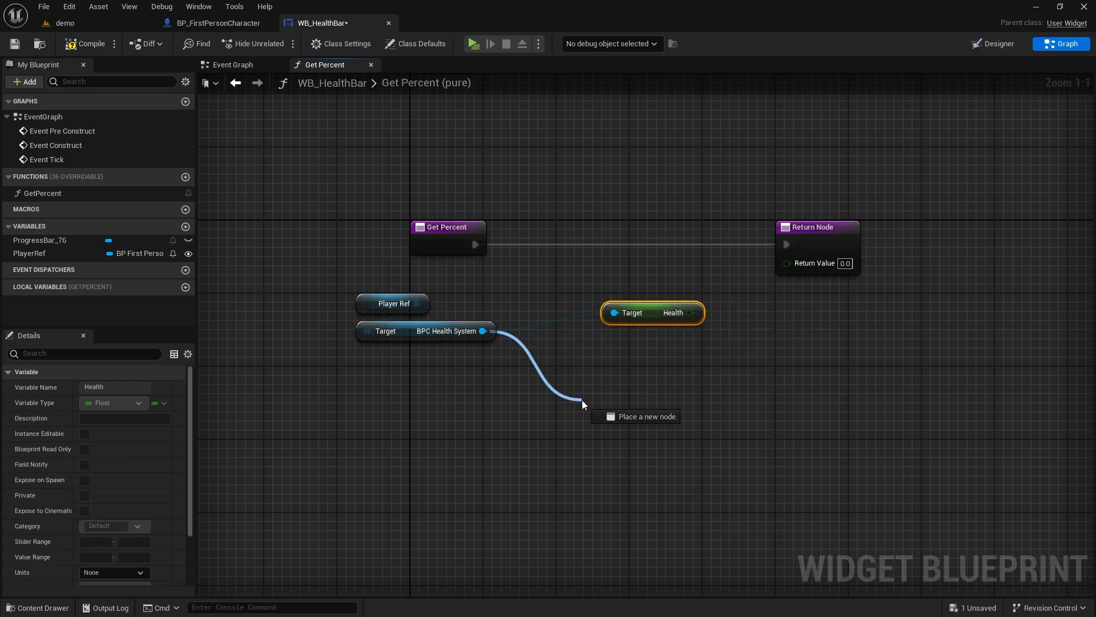
type("get max he")
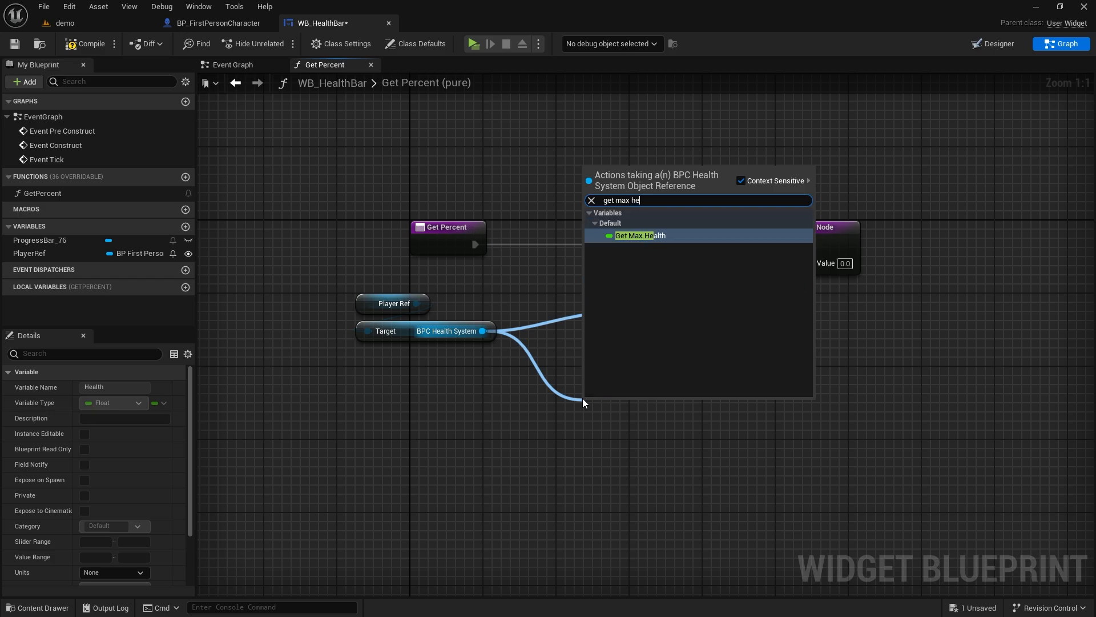
left_click(640, 235)
type("/")
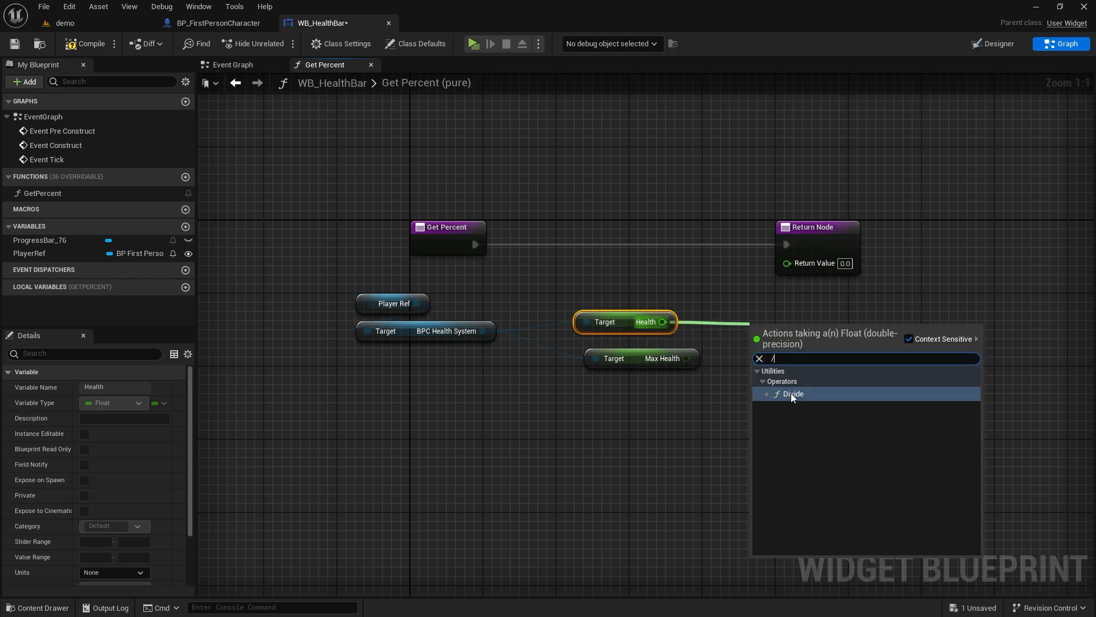
left_click(793, 393)
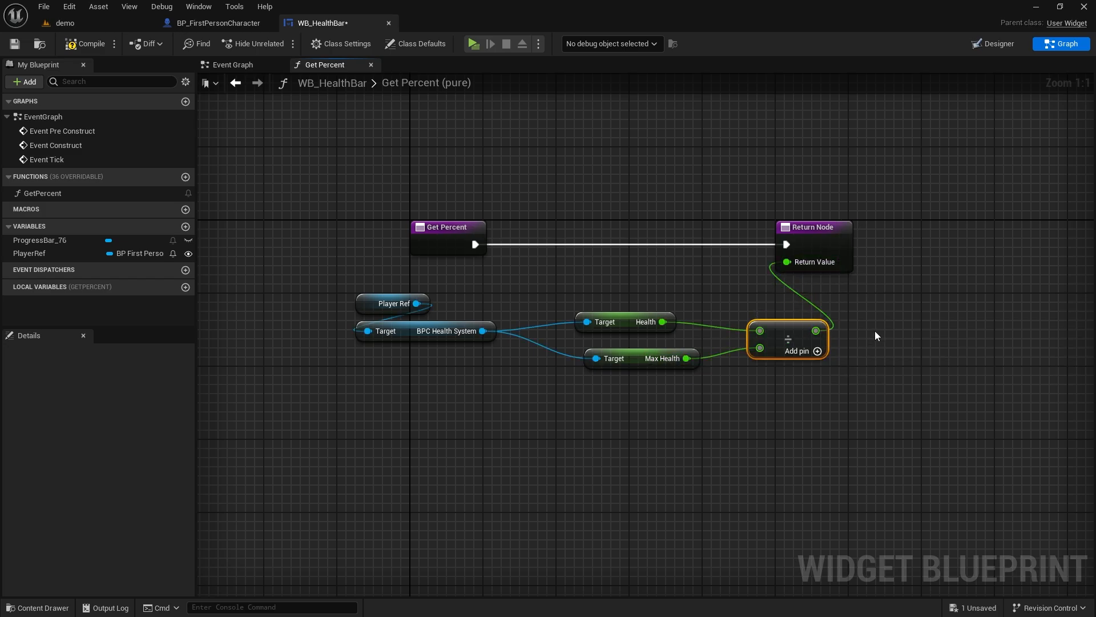
left_click(218, 23)
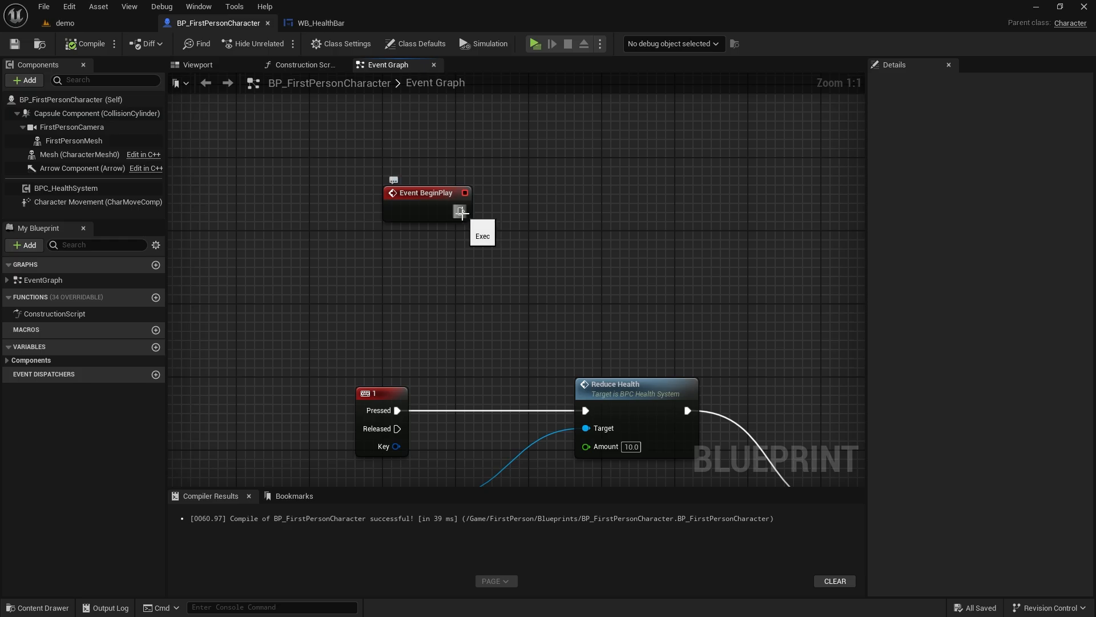
Step: From BeginPlay, create a WB_HealthBar widget with Self as Player Ref and Add to Viewport
left_click_drag(461, 211, 643, 228)
type("create widget")
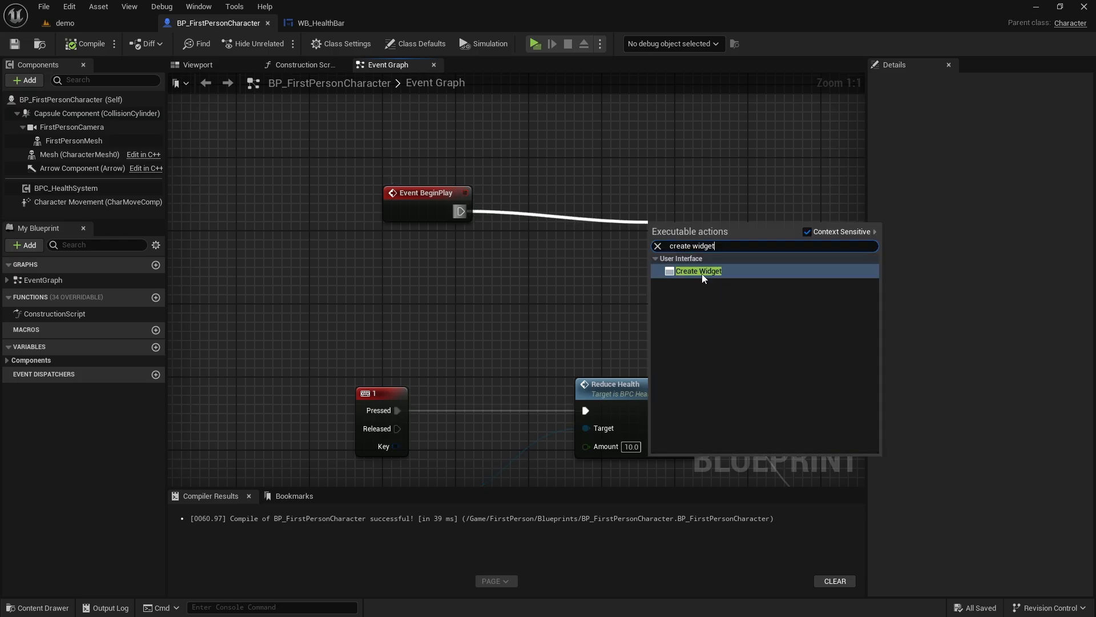
left_click(699, 271)
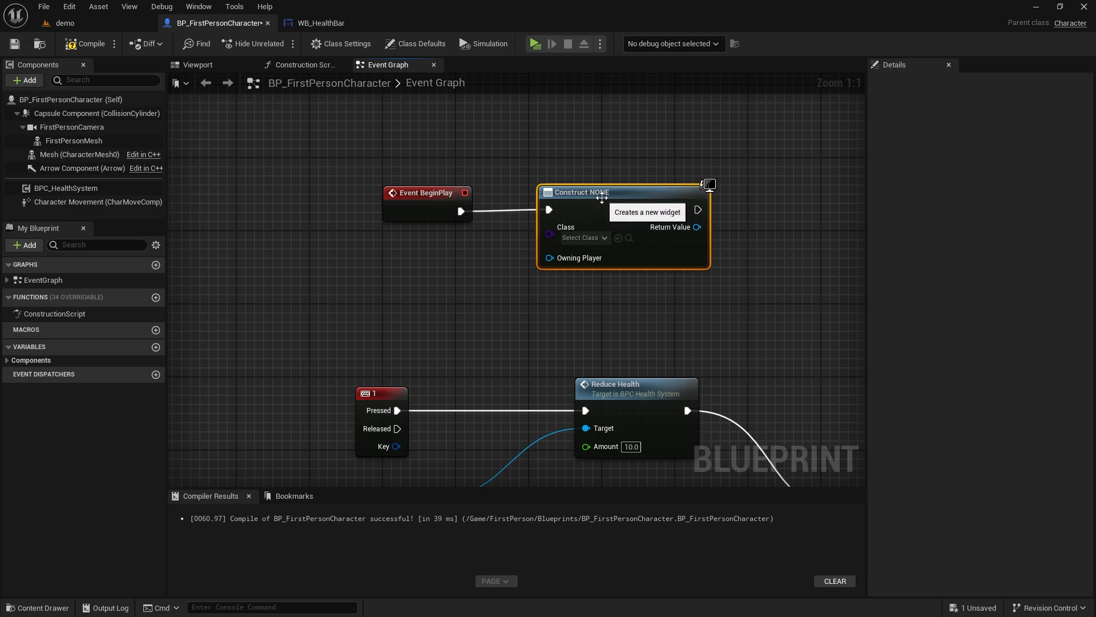
left_click(584, 238)
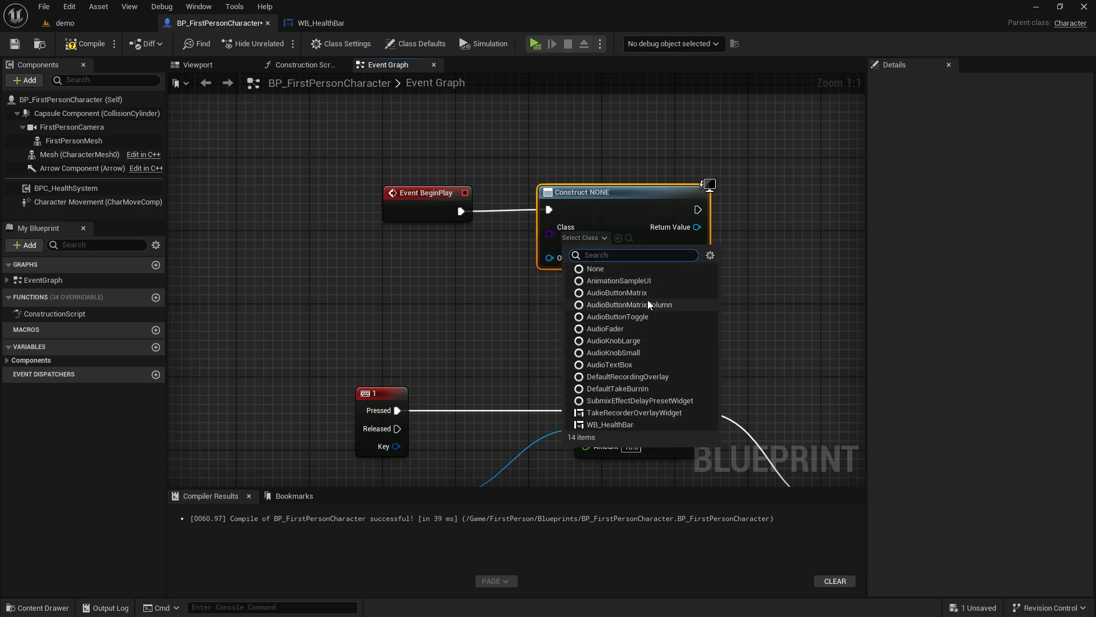
type("heal")
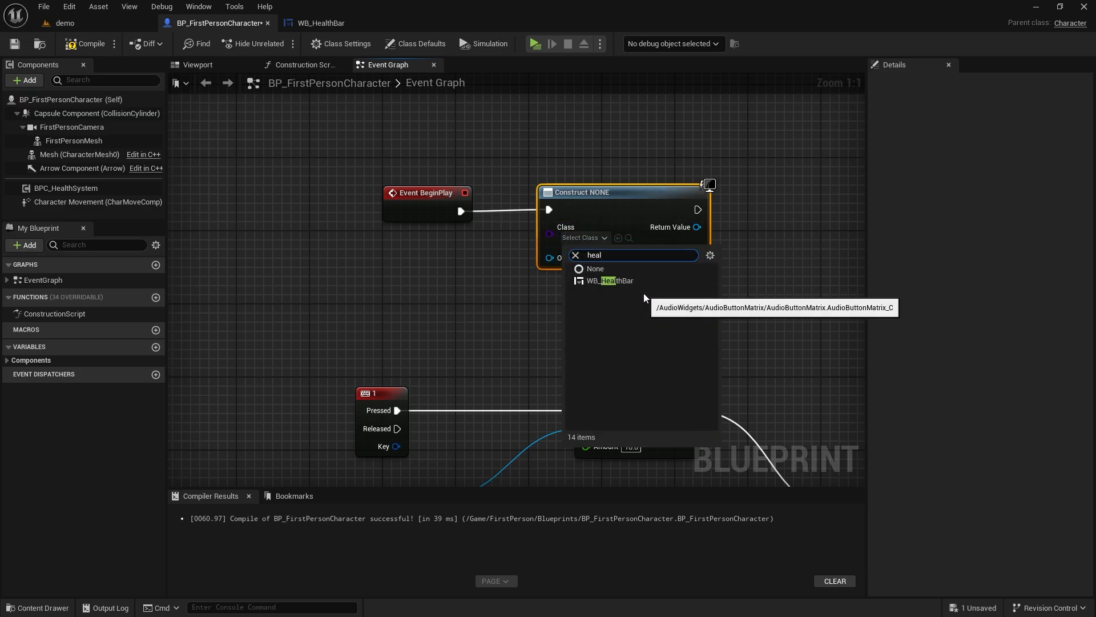
left_click(611, 280)
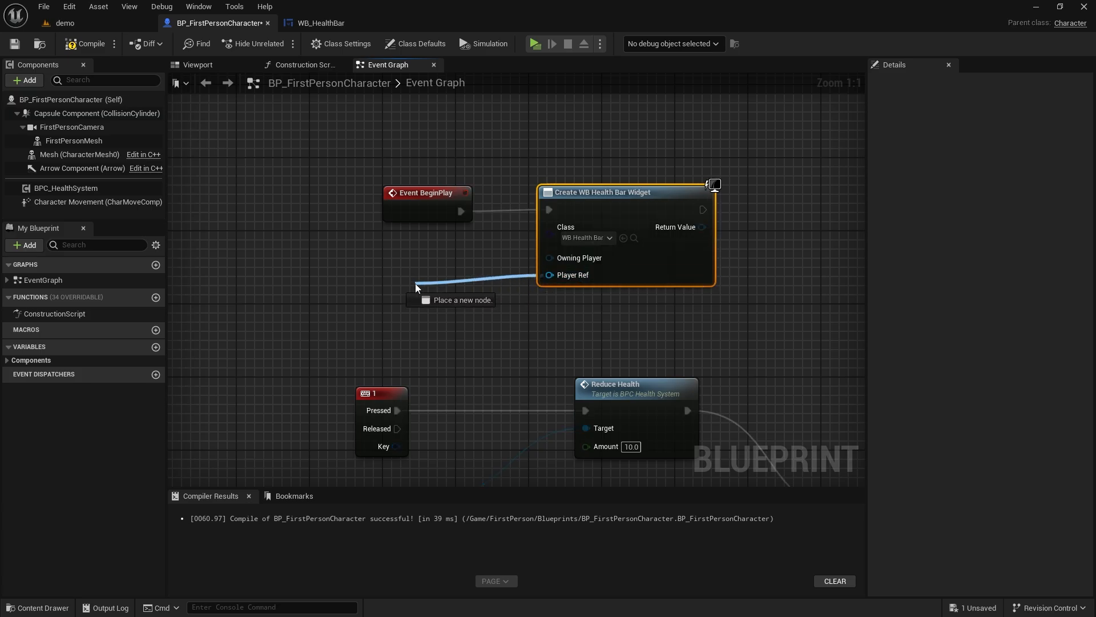
left_click(416, 284)
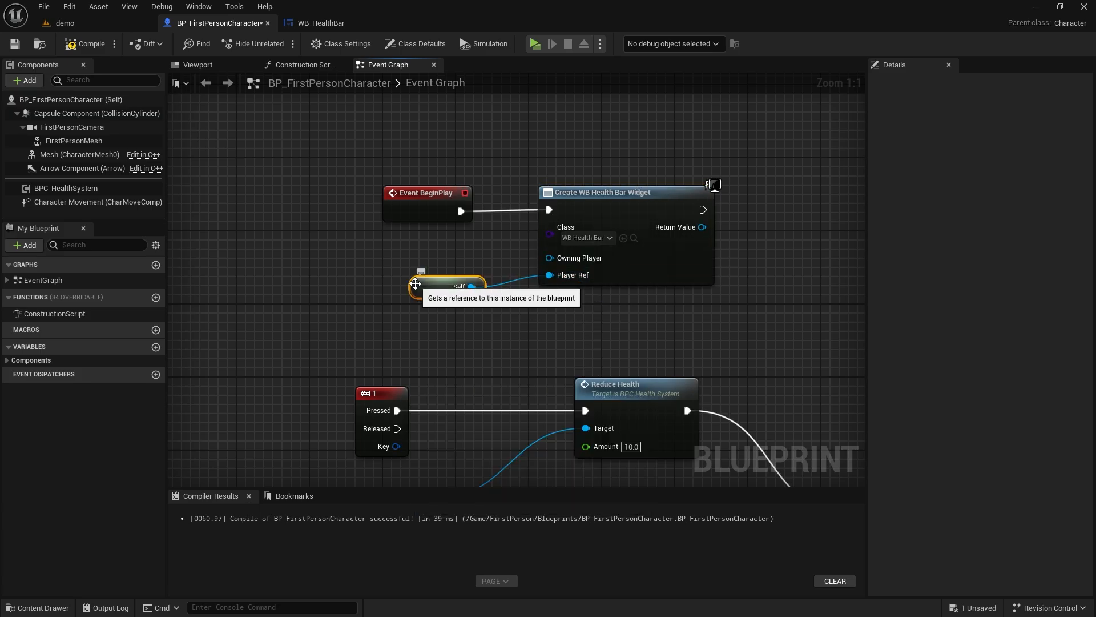
left_click_drag(704, 227, 769, 233)
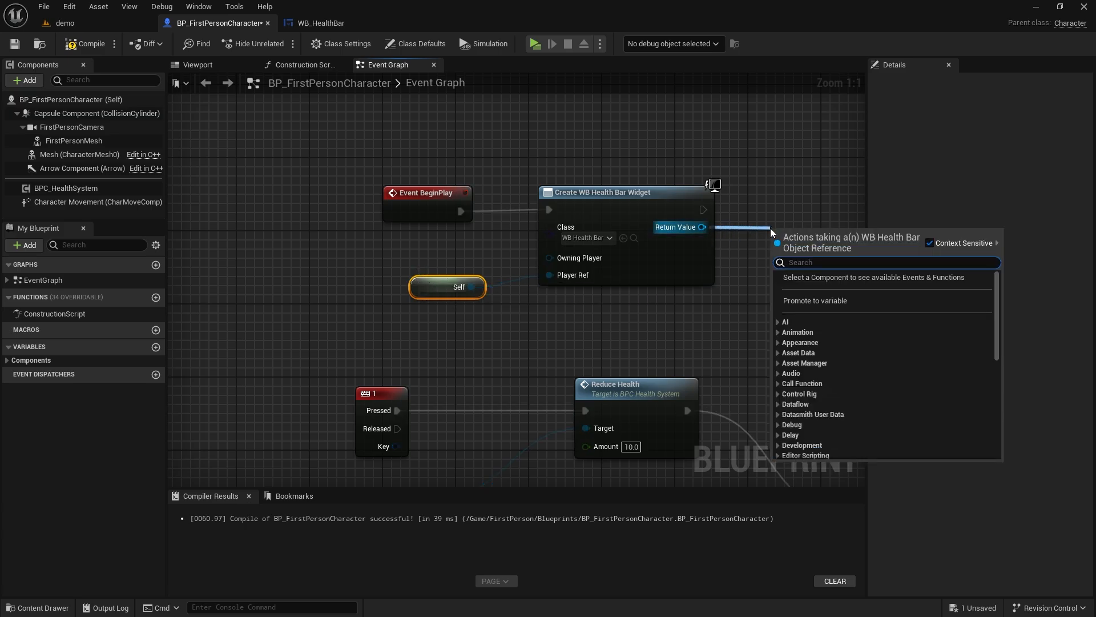
type("add to")
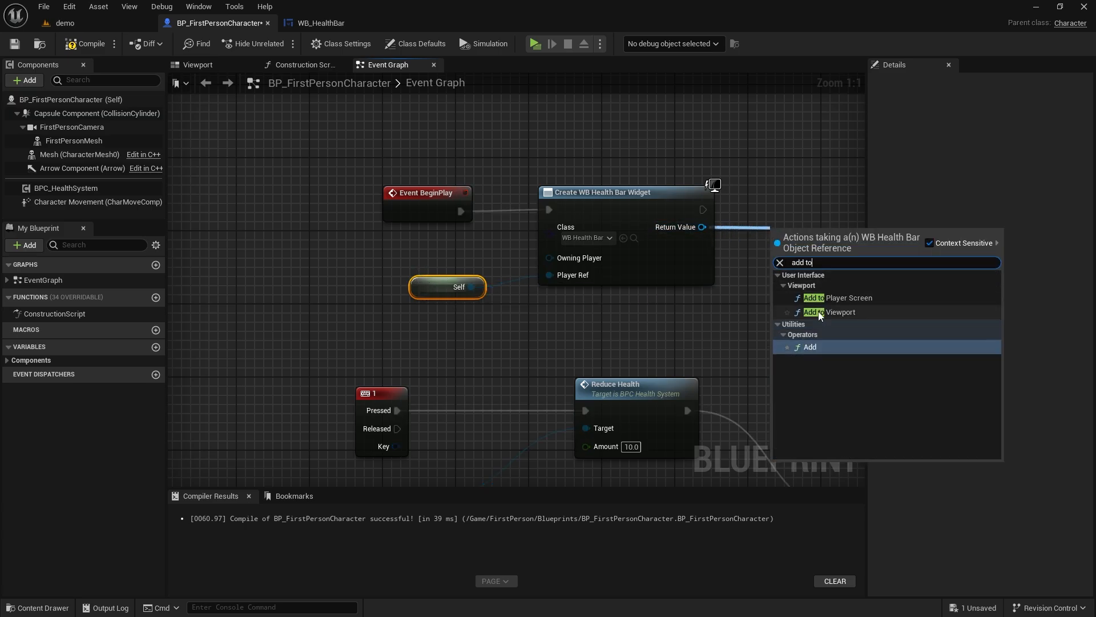
left_click(824, 312)
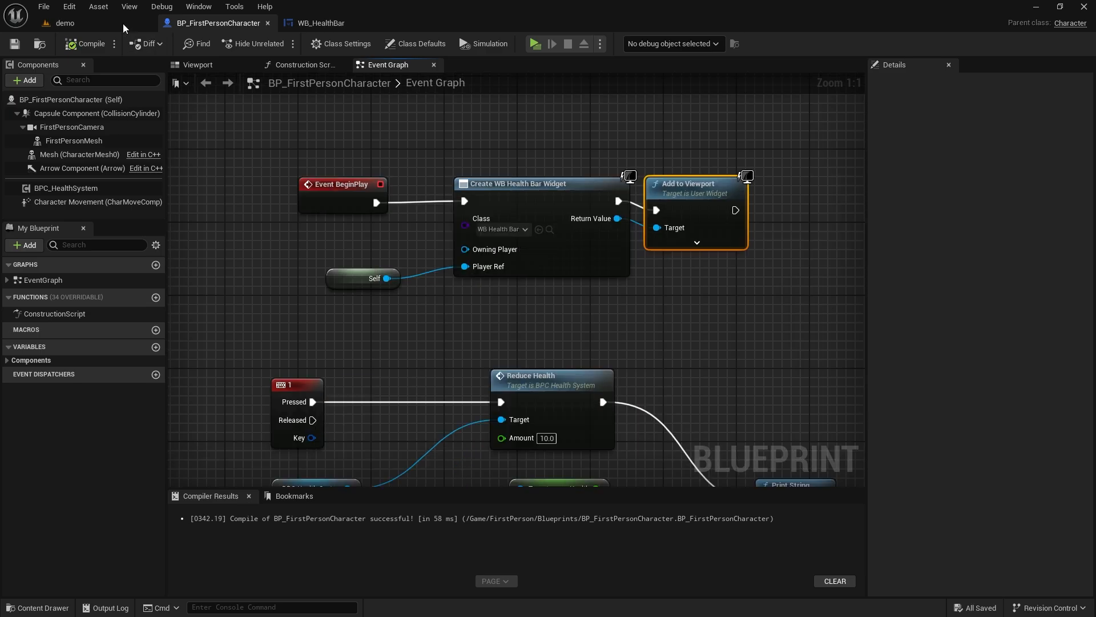
Step: Play the demo level in a new window to check the health bar, then stop with Esc
left_click(65, 24)
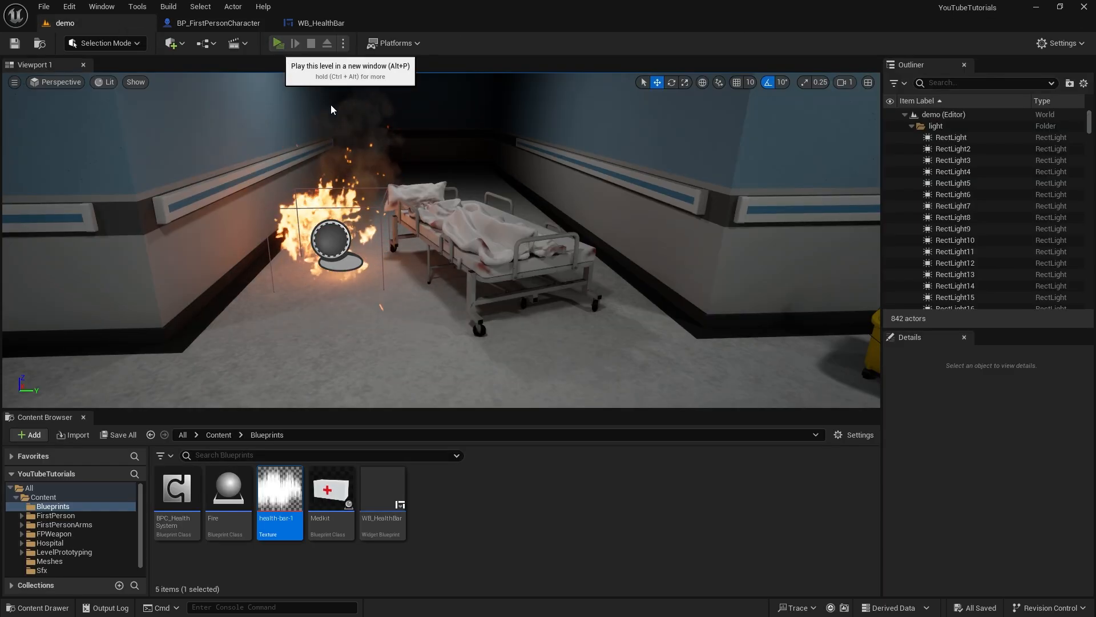
left_click(277, 43)
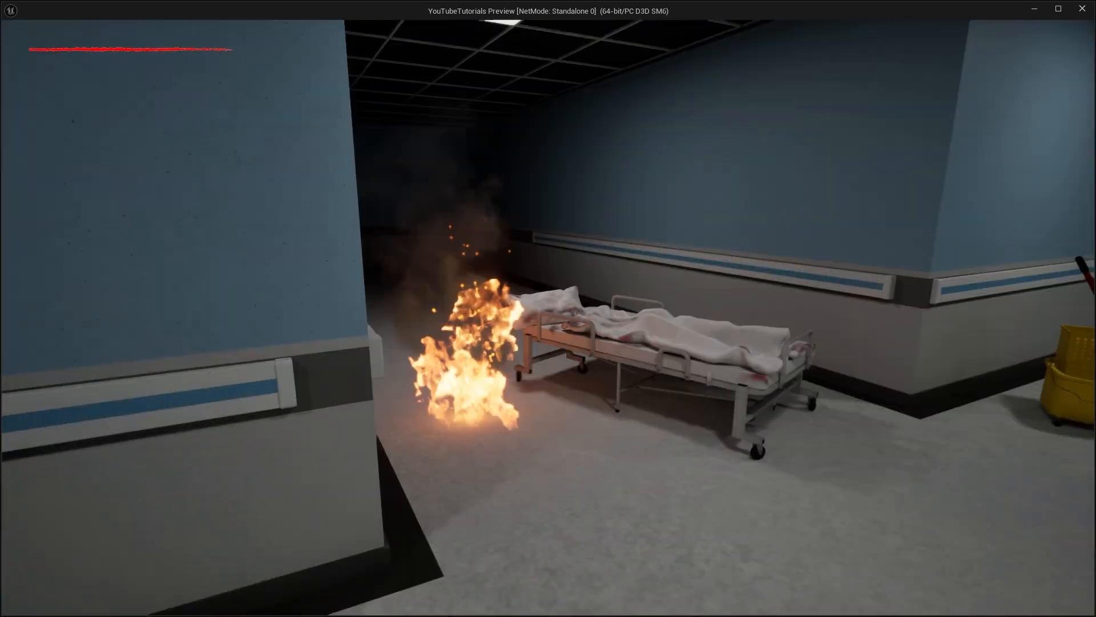
key("Escape")
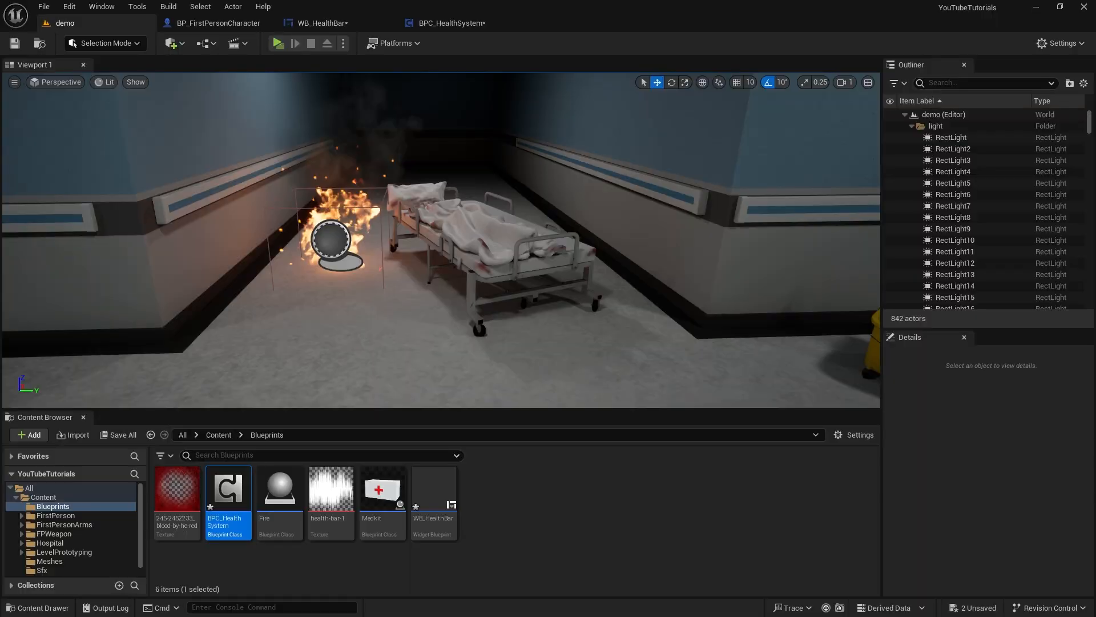
mouse_move(169, 493)
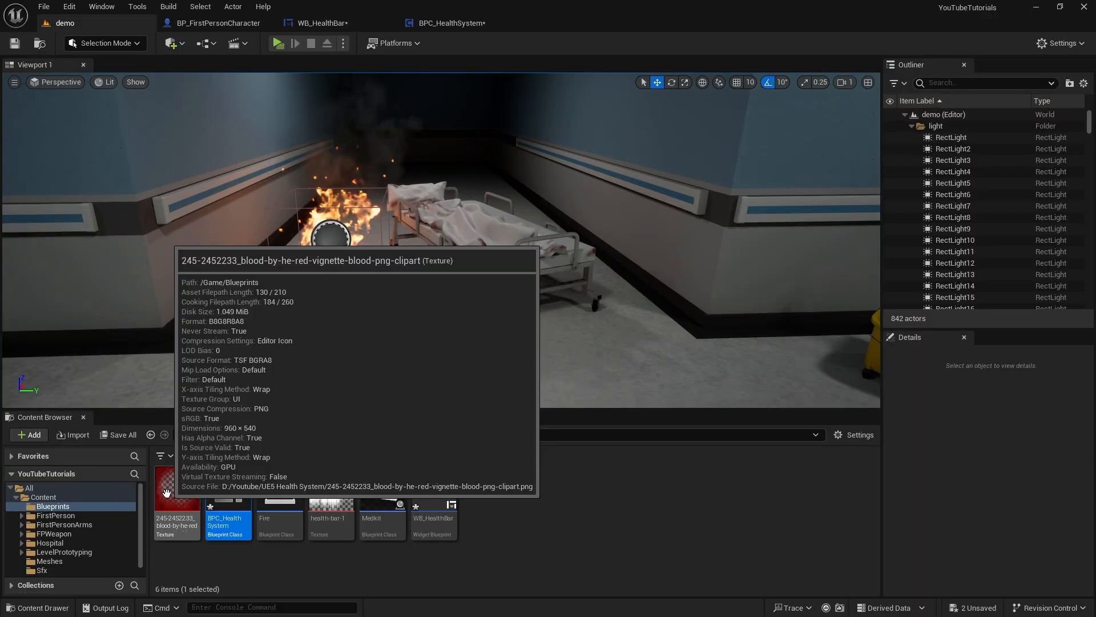
Step: Preview the blood vignette texture and close its editor
double_click(177, 490)
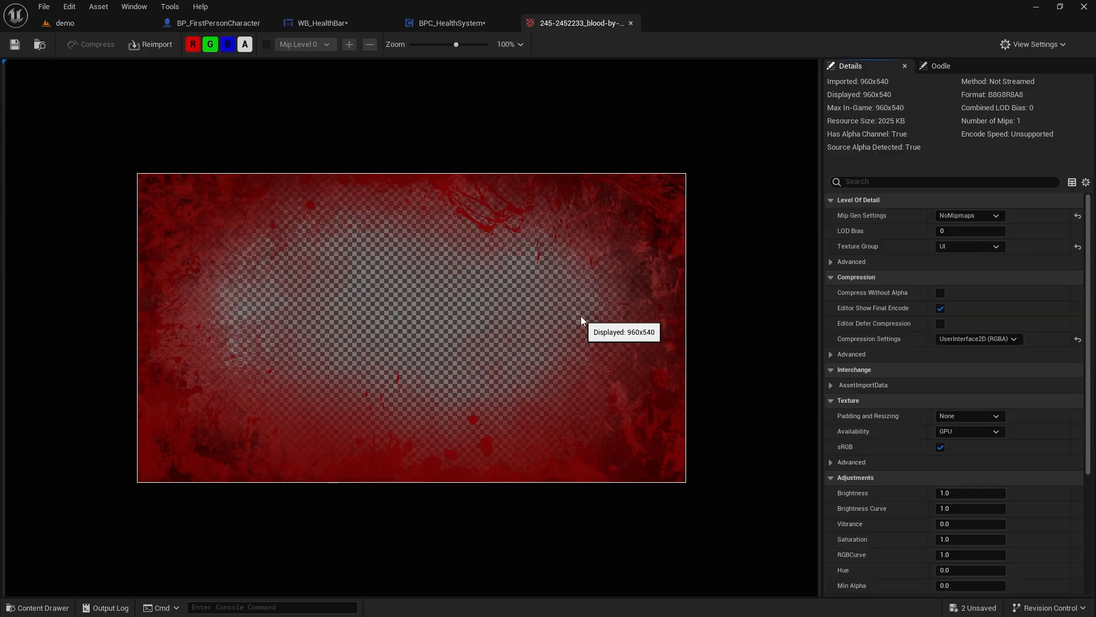
left_click(450, 23)
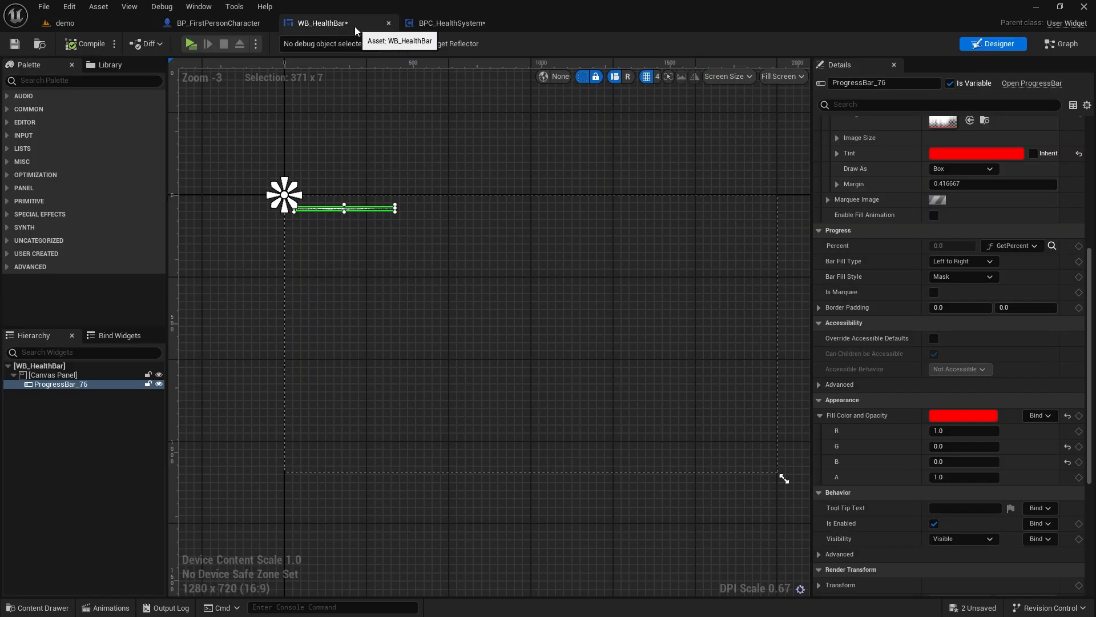
Step: Give Image_58 the blood vignette brush and set its Color and Opacity alpha to 0
type("image")
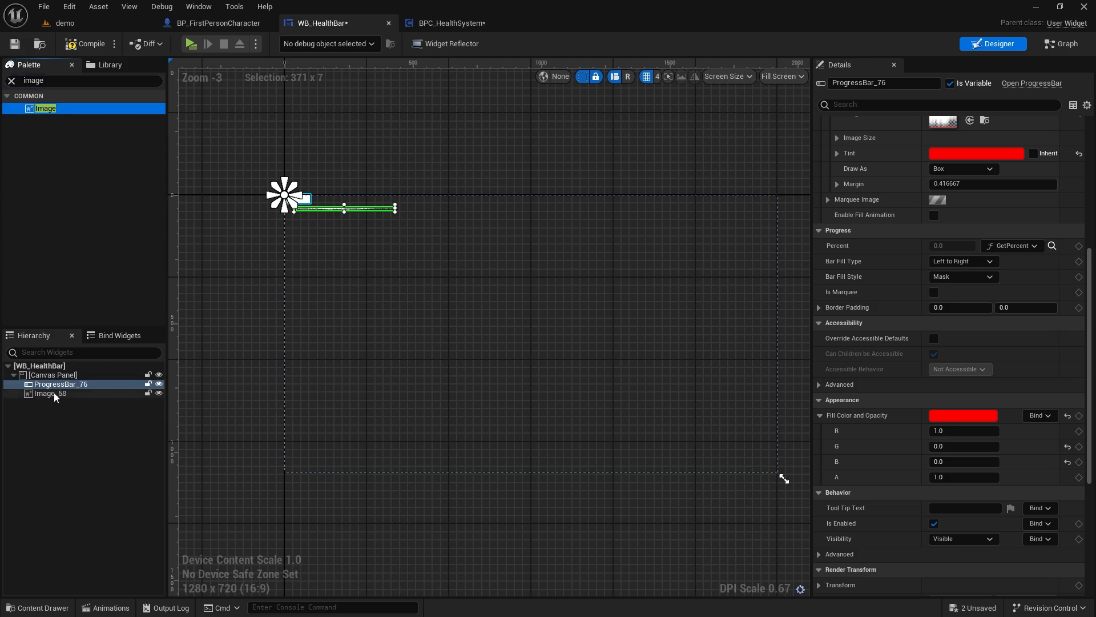
left_click(50, 393)
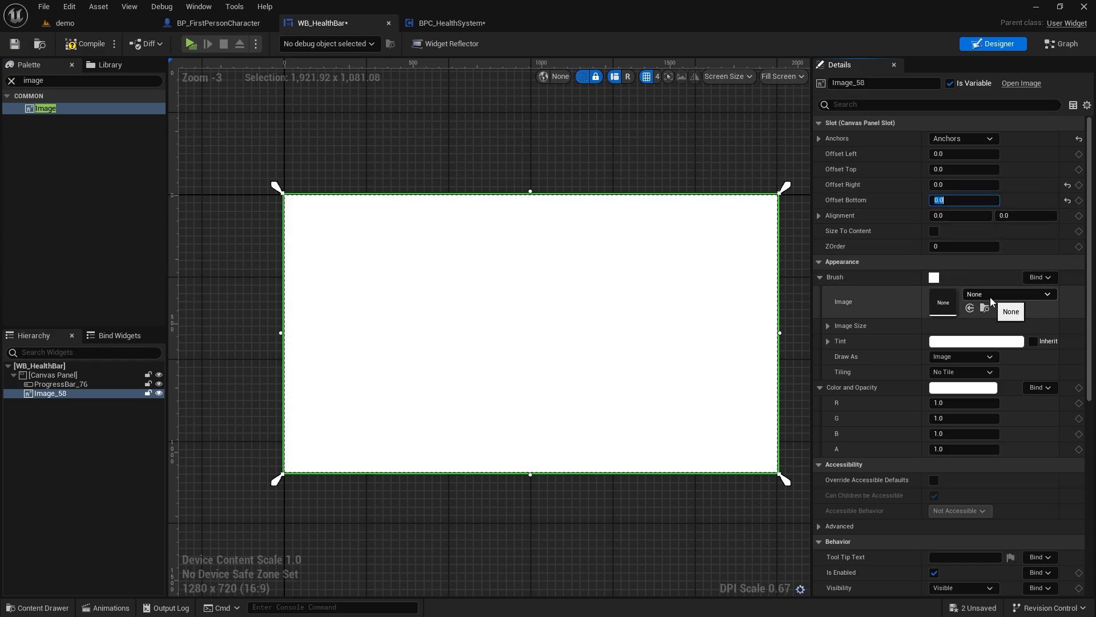
left_click(1011, 311)
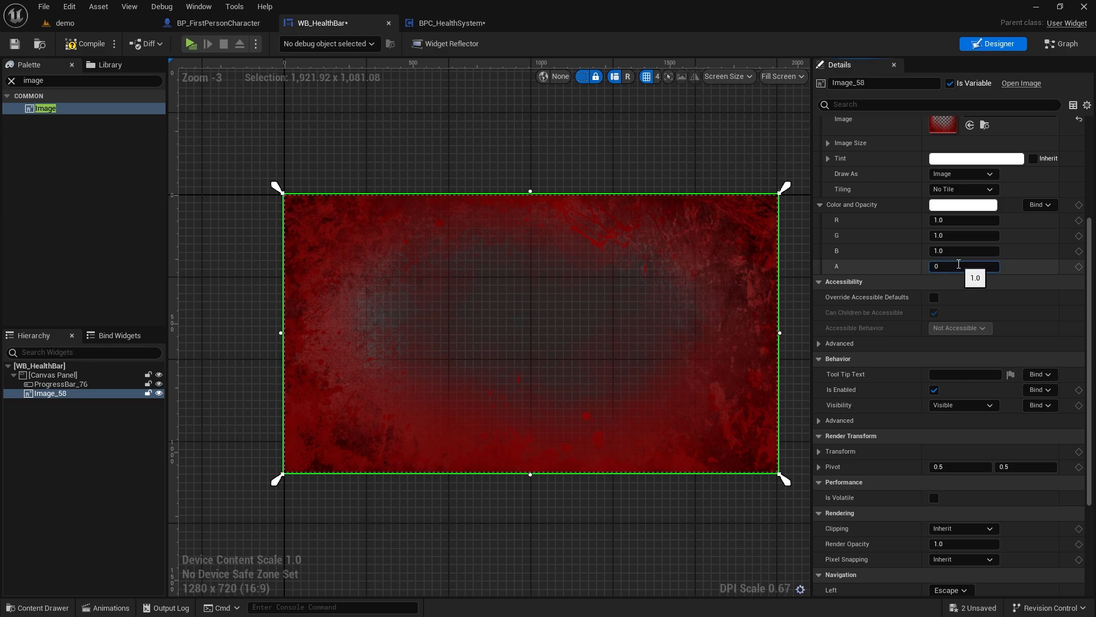
type("0.0")
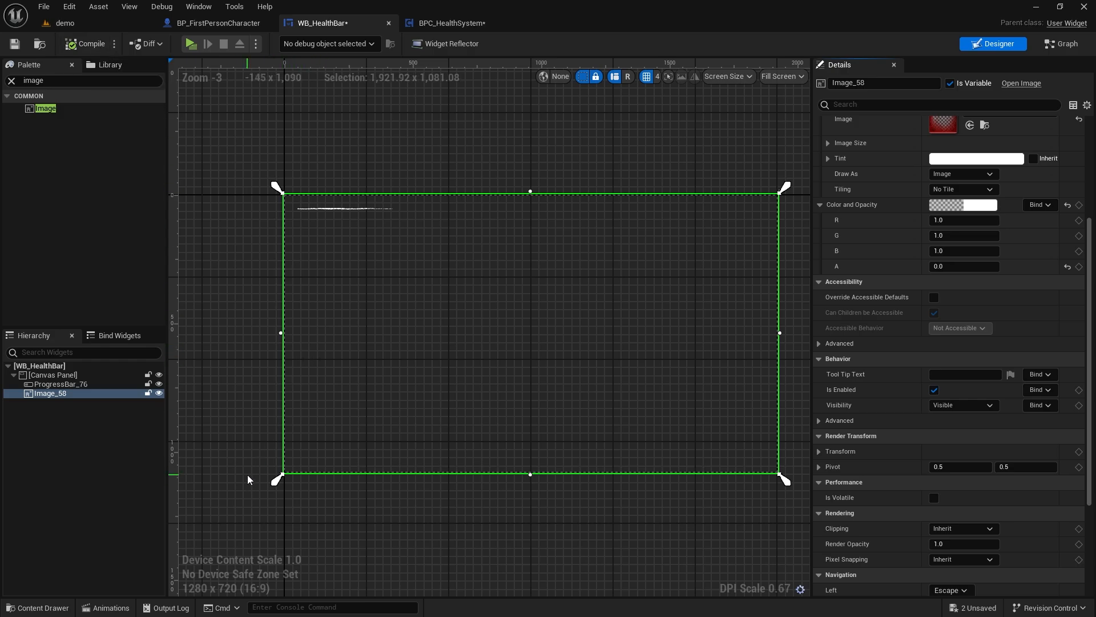
left_click(112, 608)
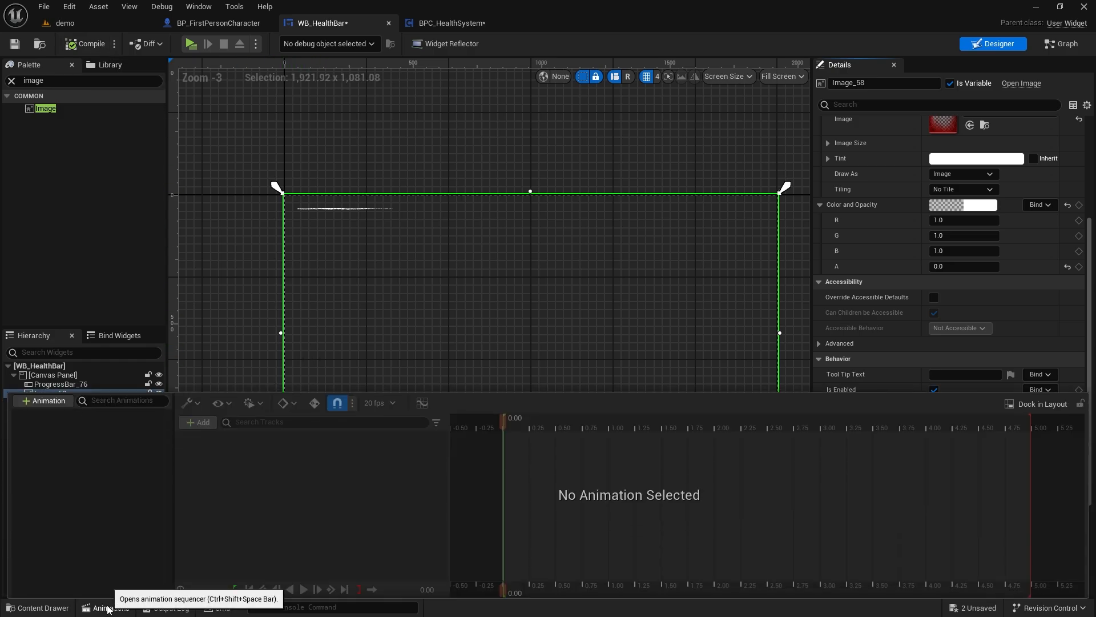
Step: Create a new widget animation named DamageScreen and select it
left_click(43, 401)
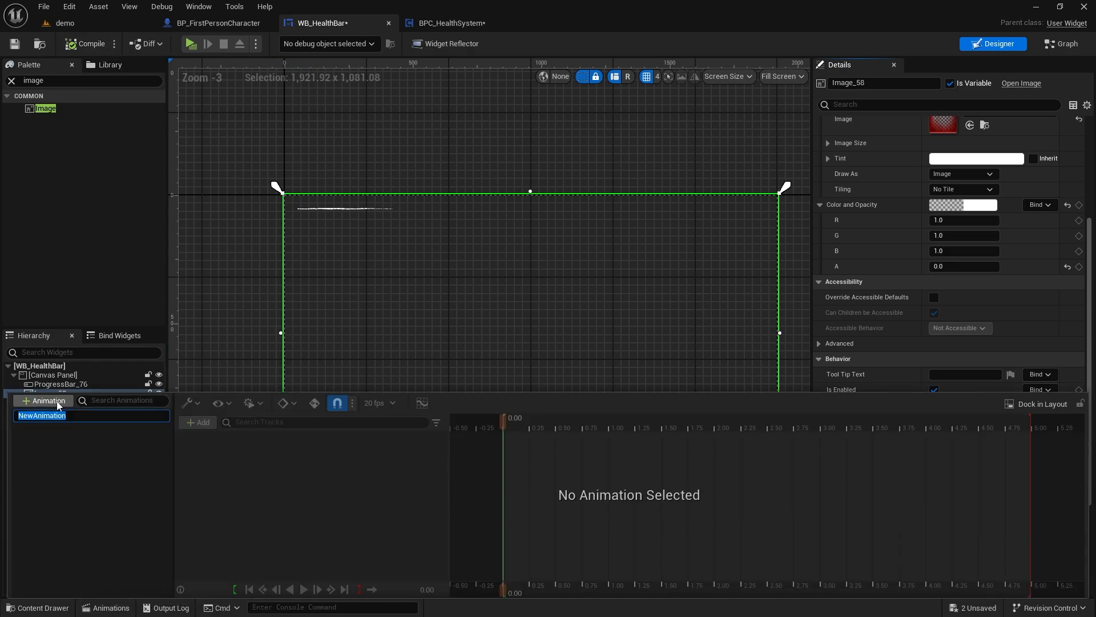
type("Damage")
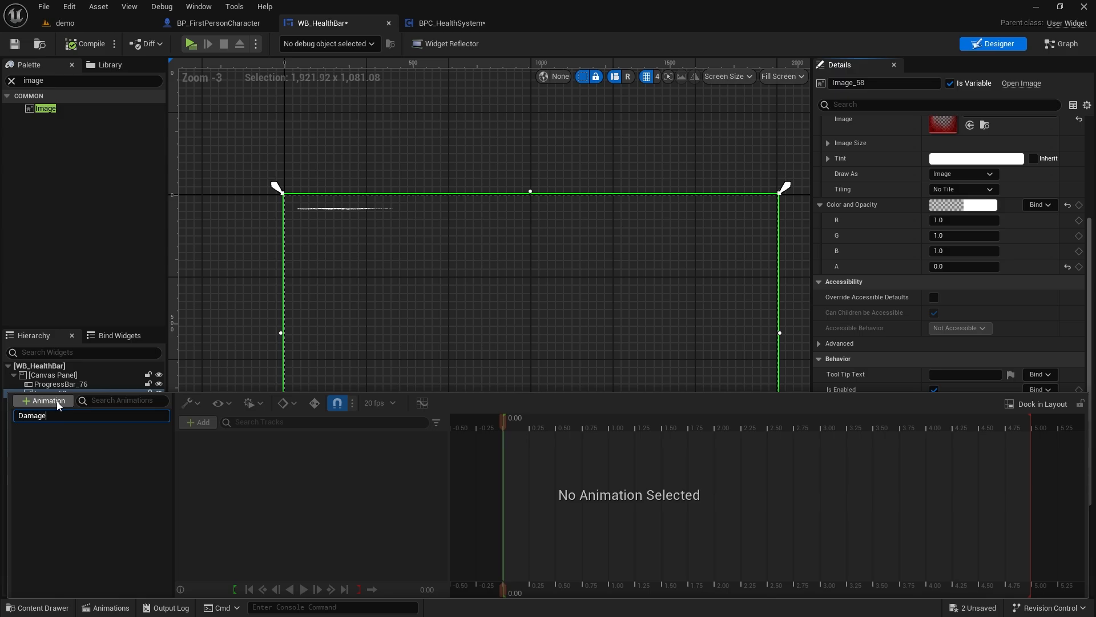
type("DamageScreen")
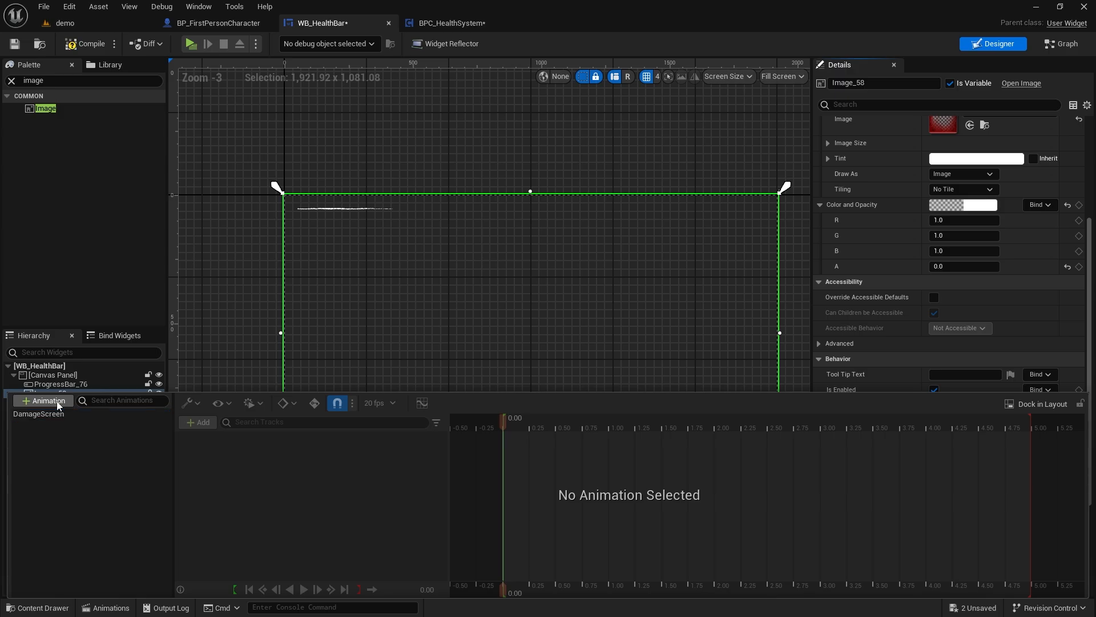
left_click(39, 414)
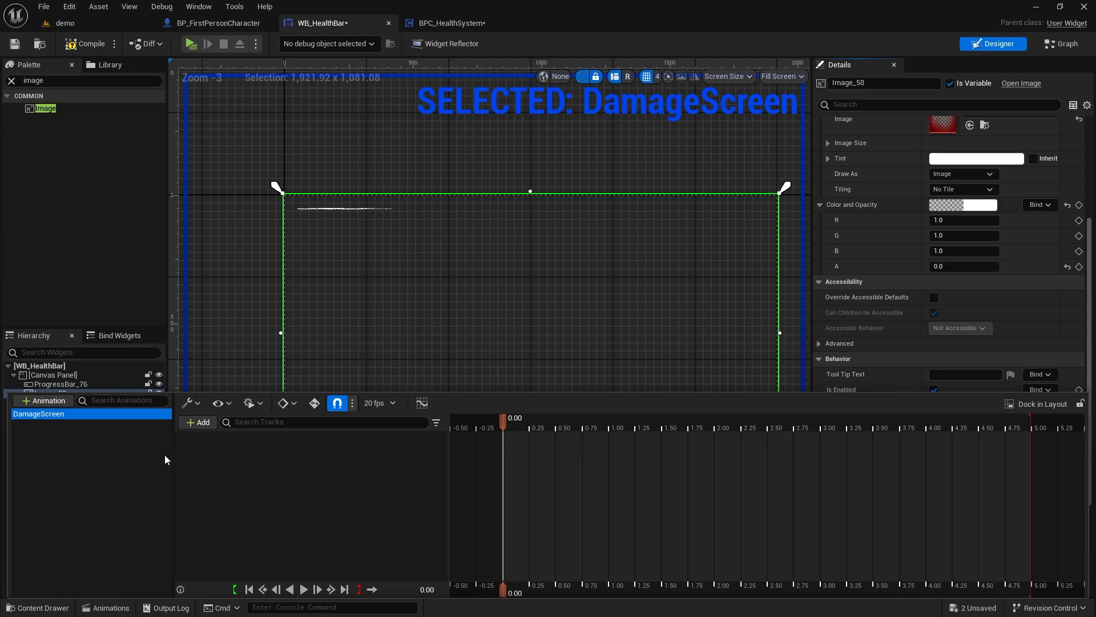
Step: Add an Image_58 Color and Opacity track keying alpha 0, 1, 0 over one second, and preview it
left_click(197, 422)
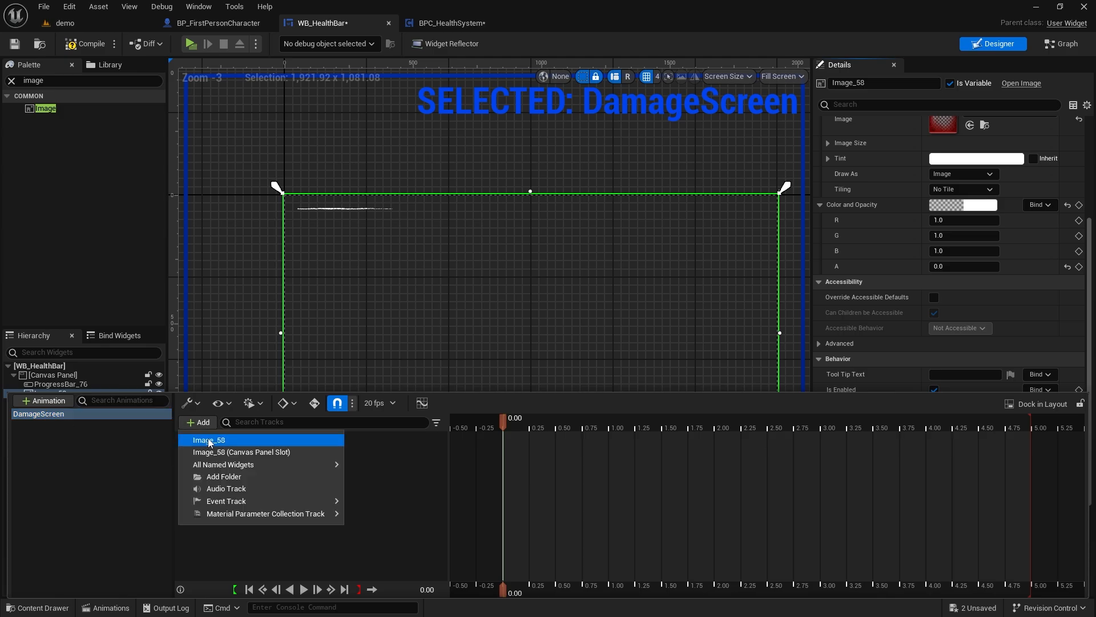
left_click(208, 440)
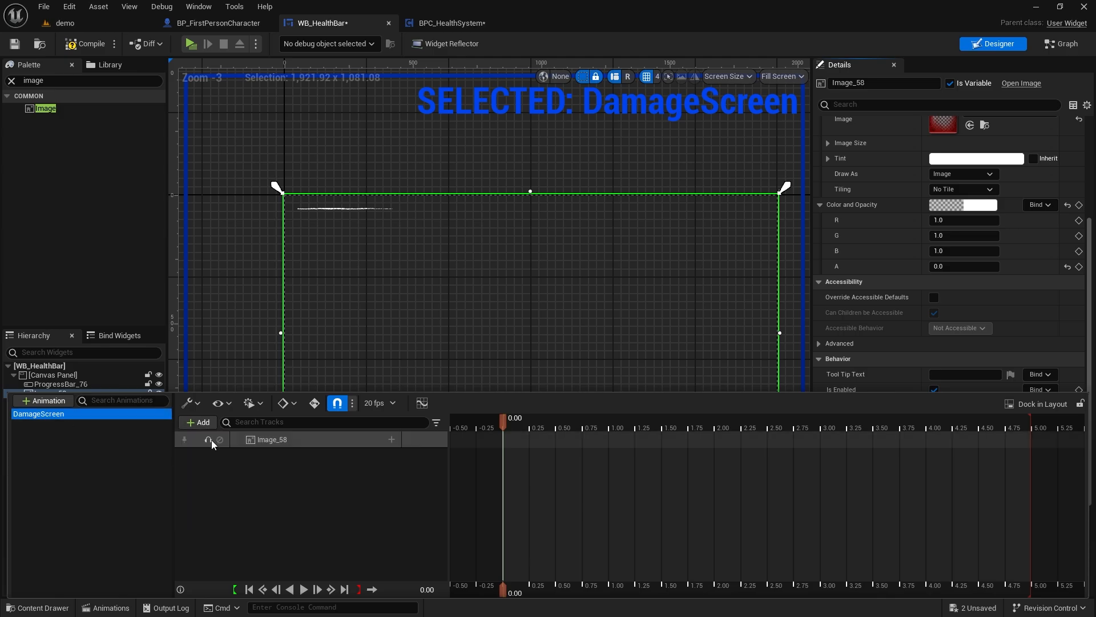
left_click(391, 439)
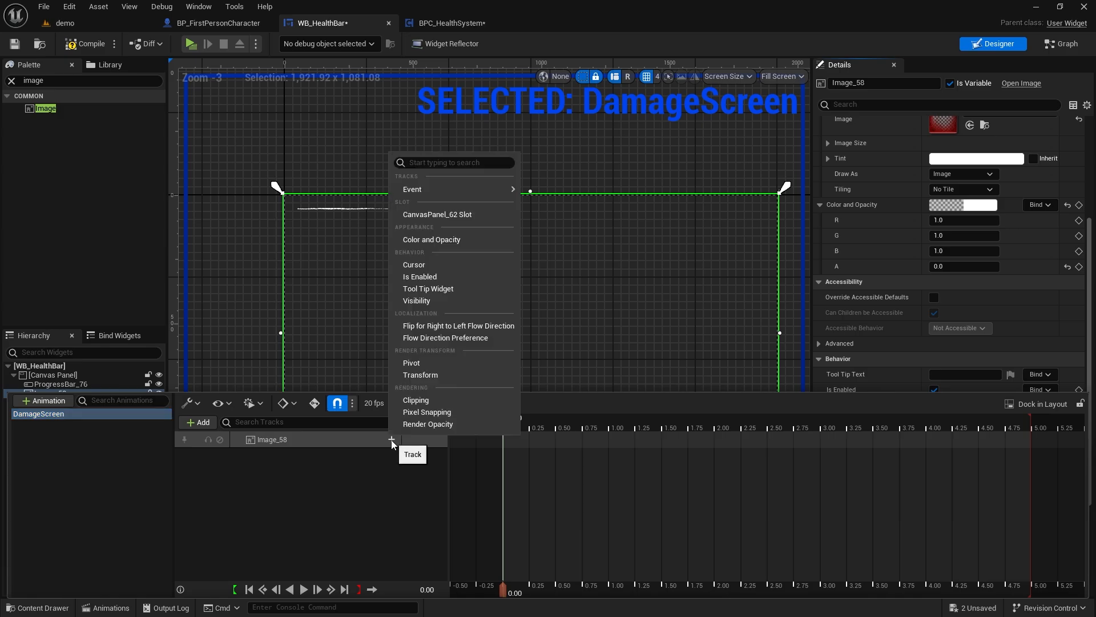
left_click(431, 239)
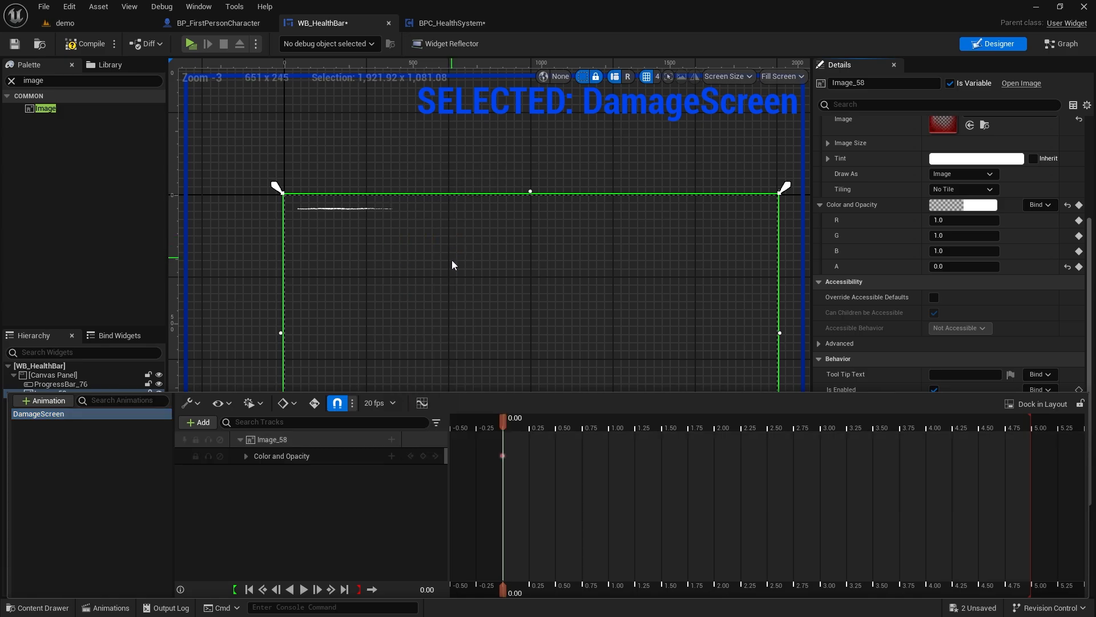
left_click(246, 455)
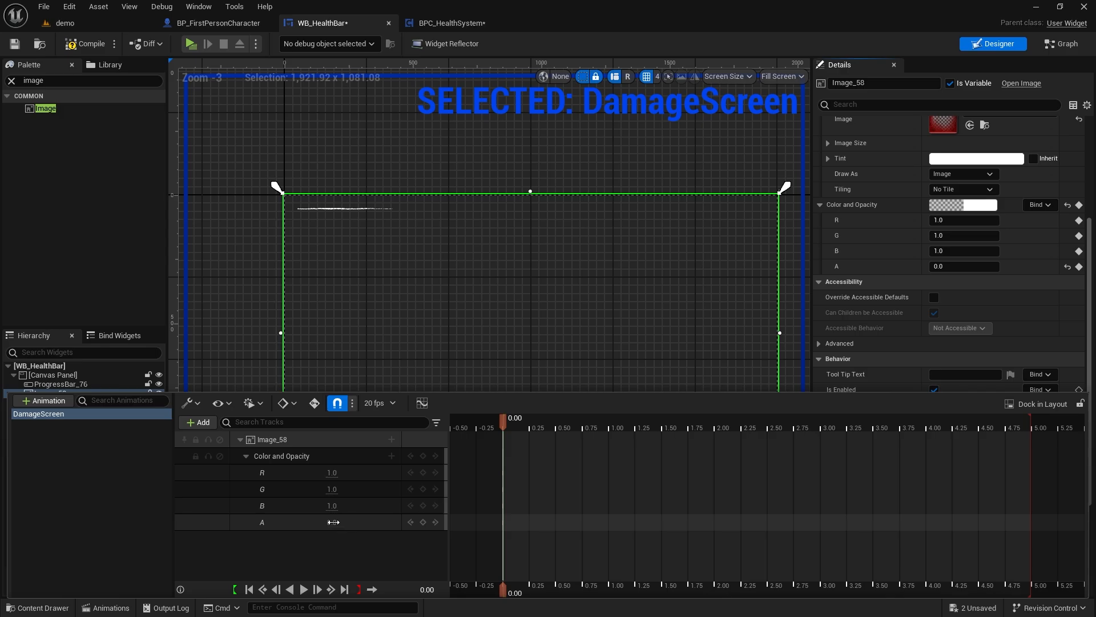
left_click(525, 418)
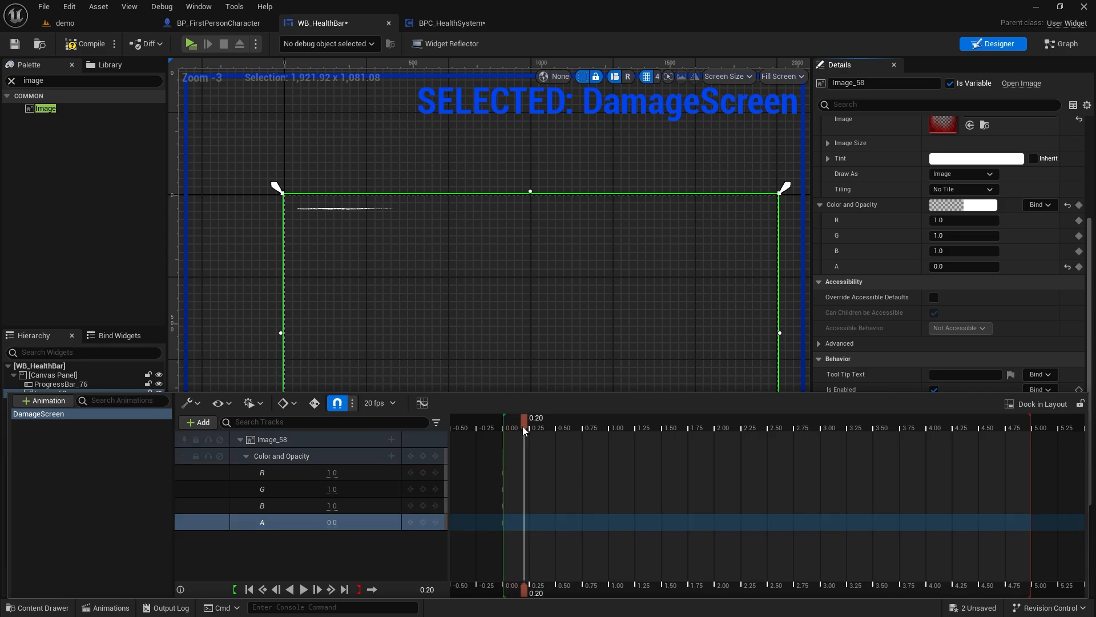
left_click_drag(523, 426, 563, 426)
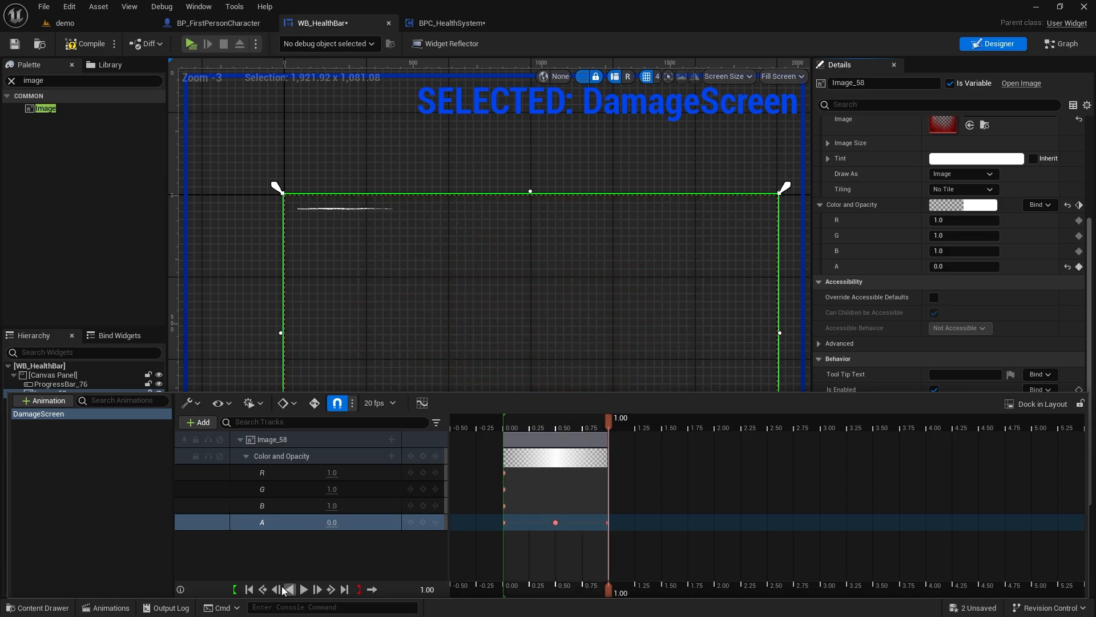
left_click(305, 589)
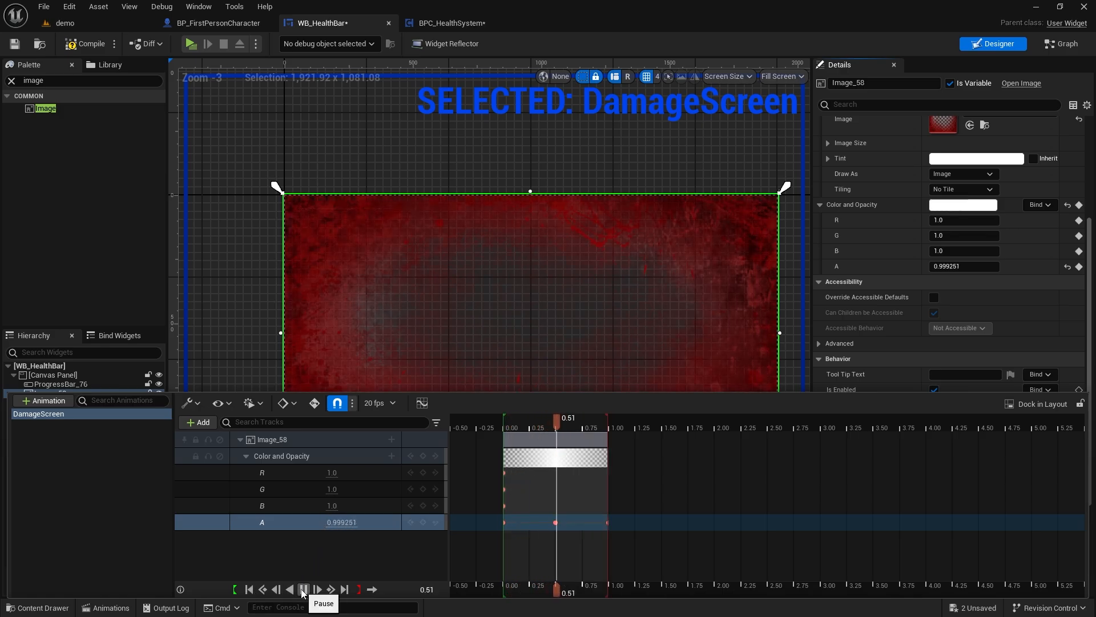
left_click(305, 589)
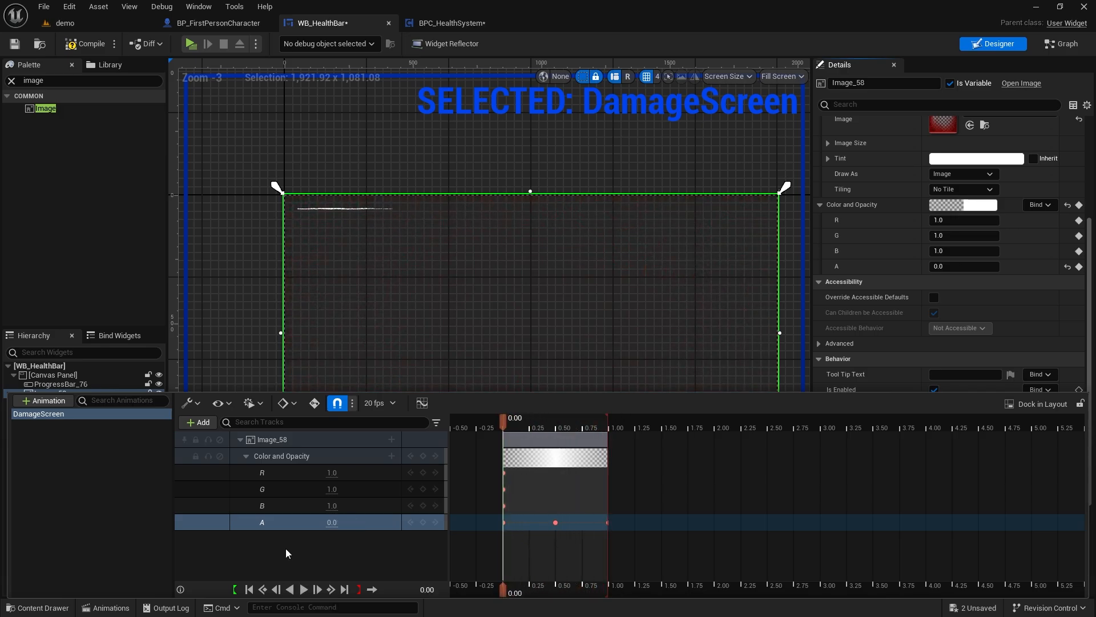
left_click(454, 22)
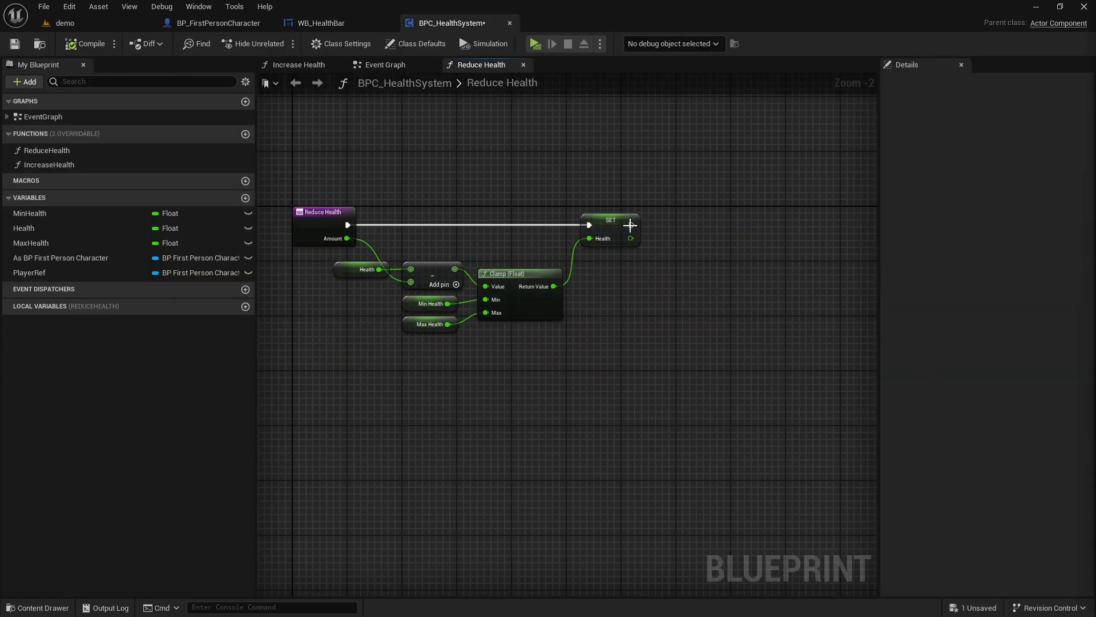
Step: After SET Health, add Get All Widgets Of Class with class WB_HealthBar
left_click_drag(632, 224, 706, 243)
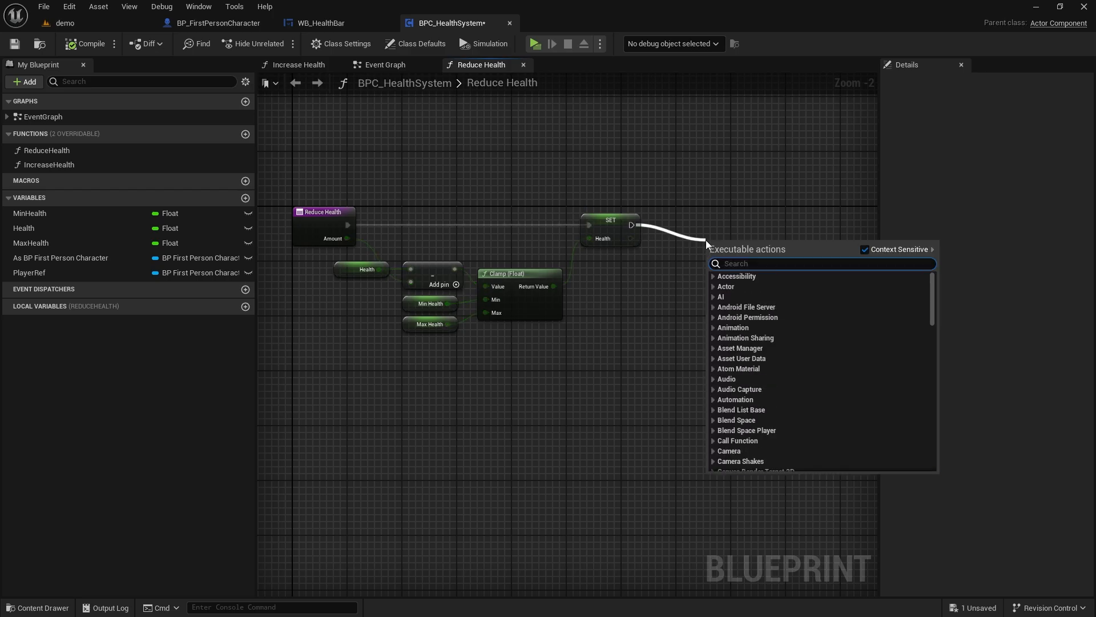
type("widget")
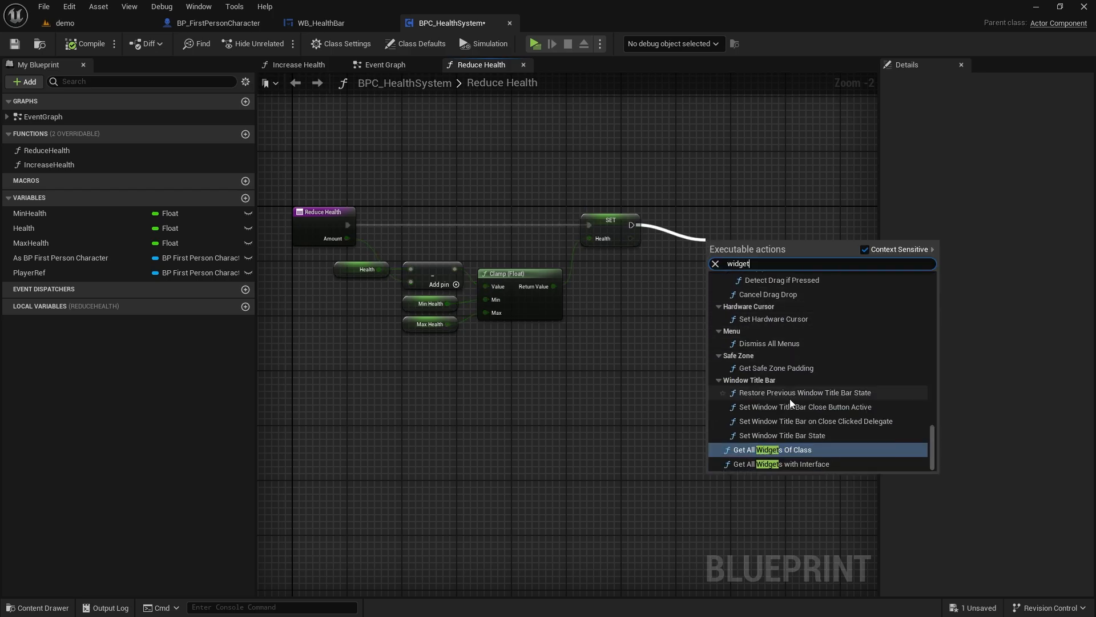
left_click(772, 449)
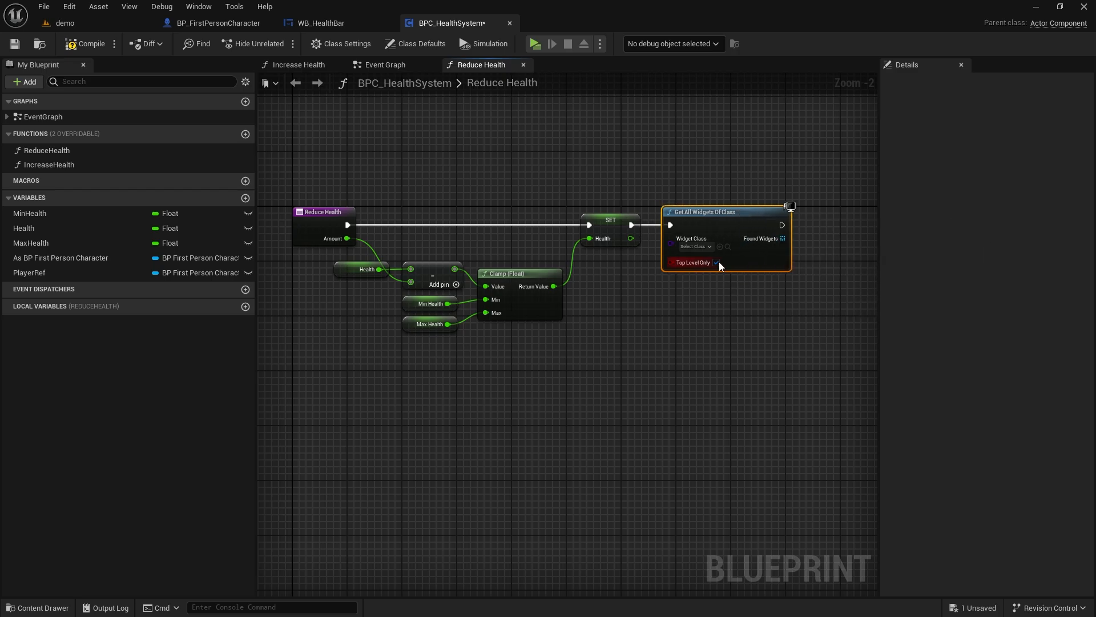
left_click(694, 246)
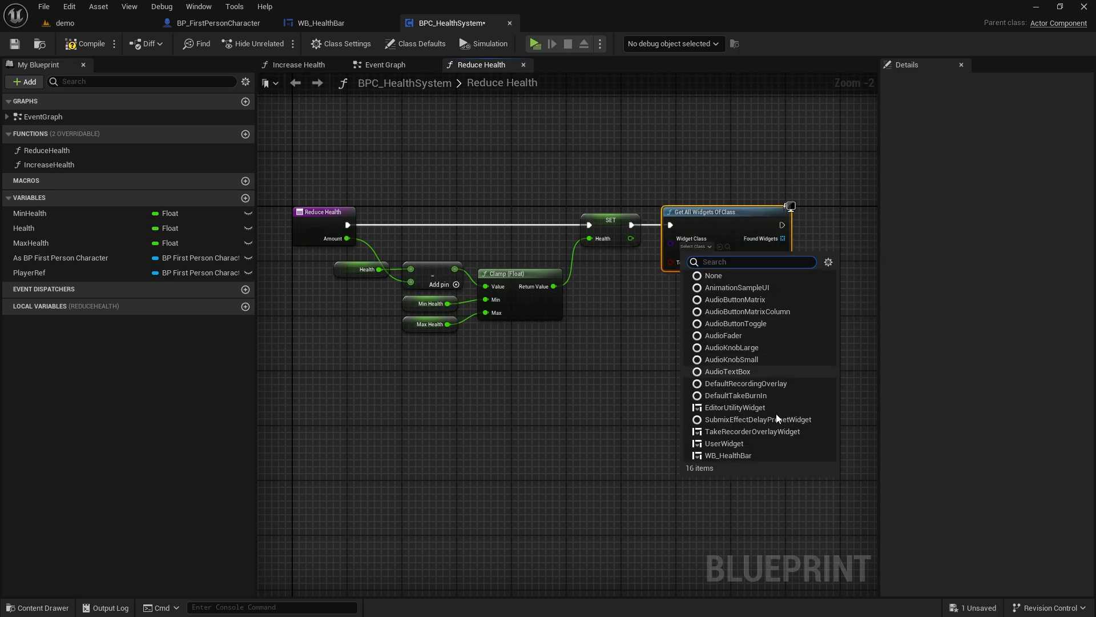
left_click(728, 456)
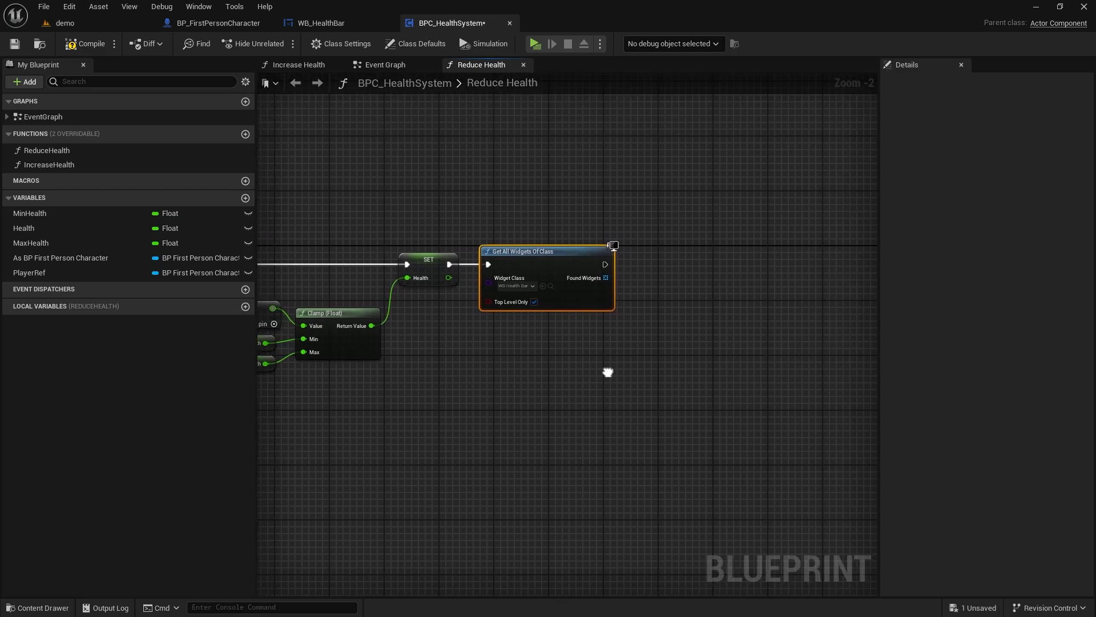
Step: Feed index 0's DamageScreen animation into a Play Animation node and compile
left_click_drag(605, 281, 638, 310)
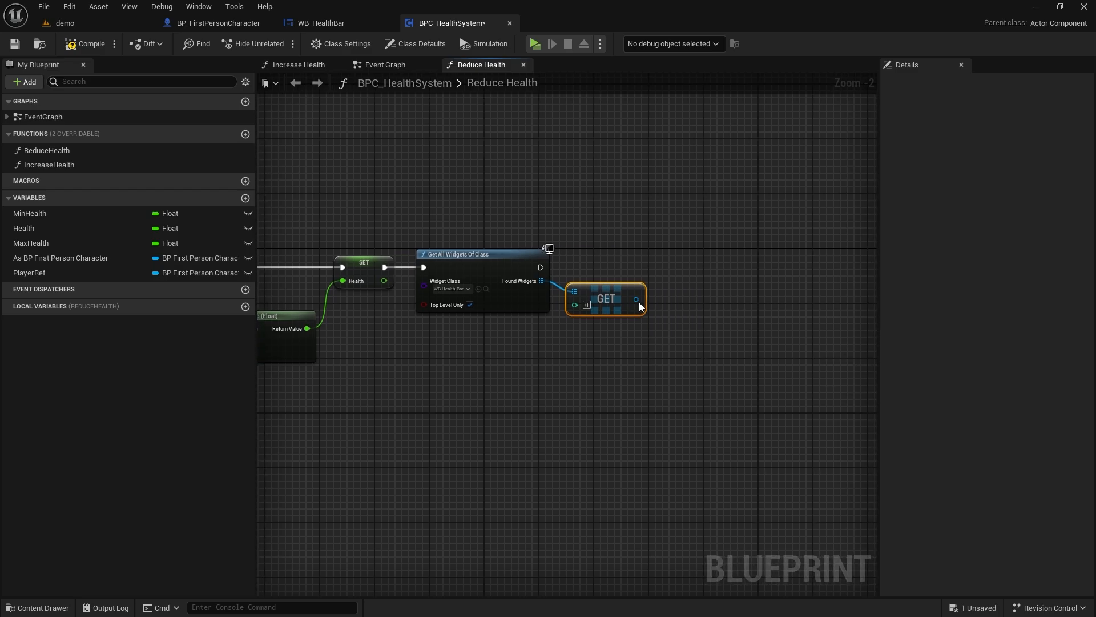
left_click_drag(635, 298, 673, 314)
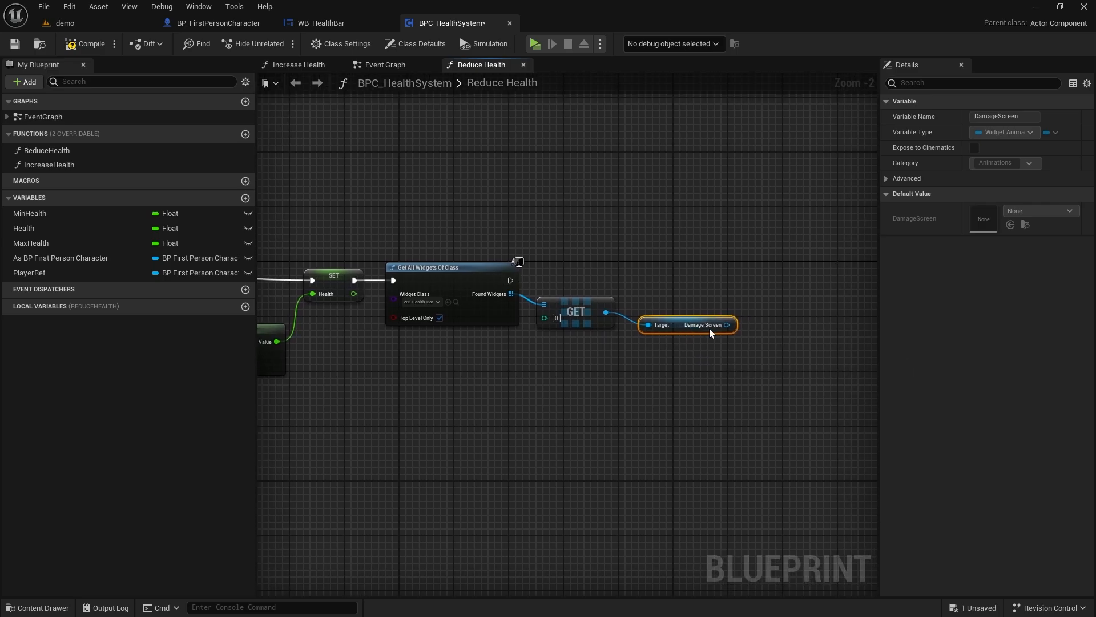
left_click_drag(729, 324, 783, 308)
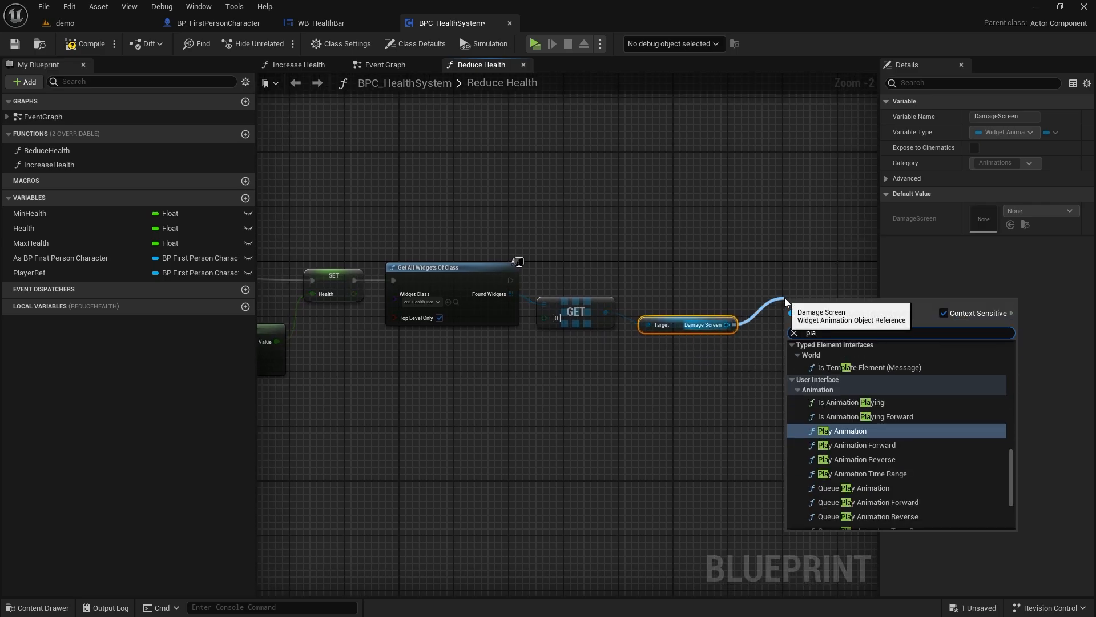
left_click(841, 430)
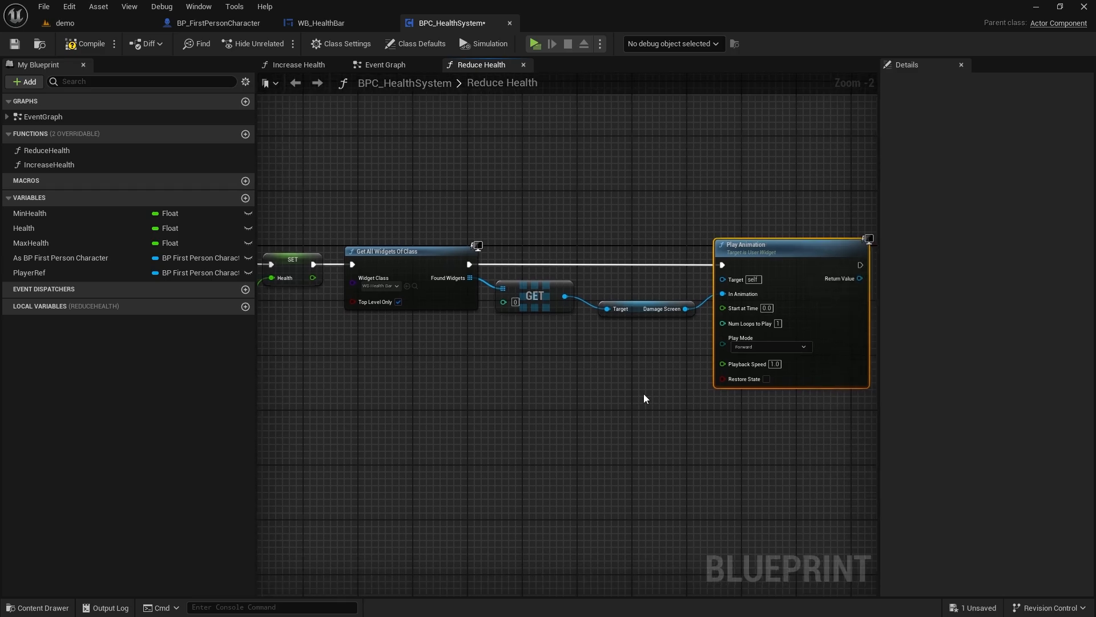
left_click(86, 43)
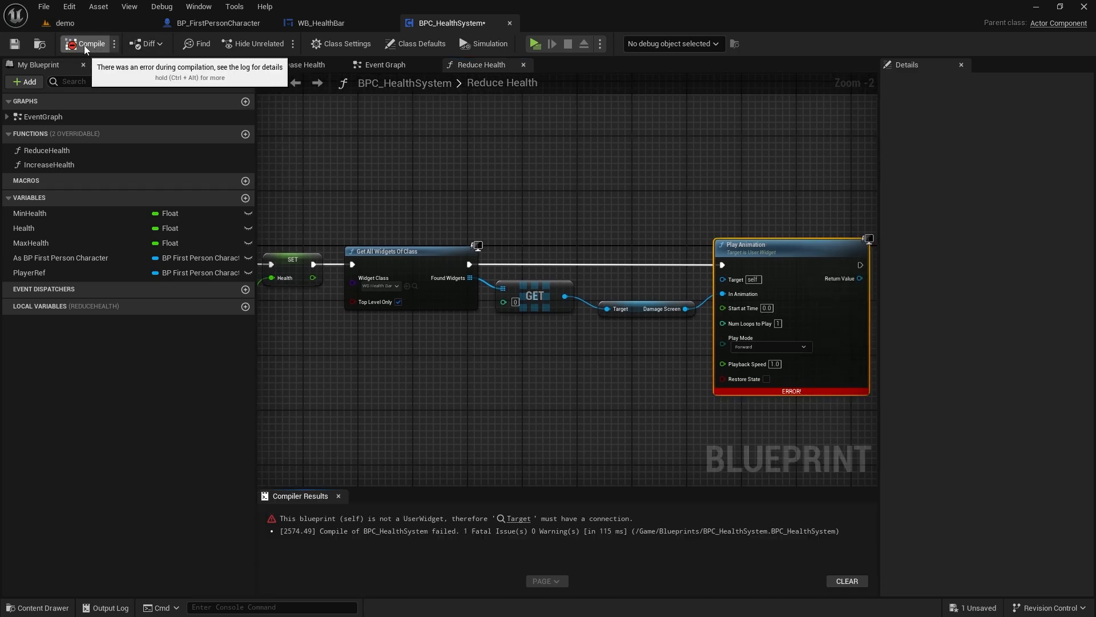
mouse_move(569, 298)
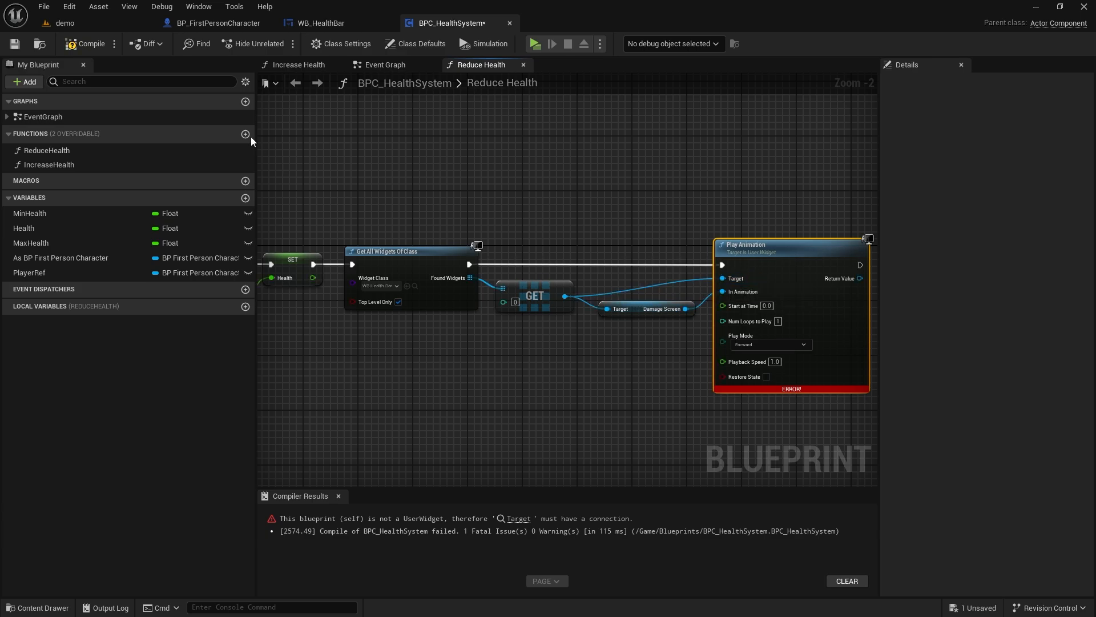
Step: Recompile BPC_HealthSystem with the widget targeted, then play the level to test damage
left_click(73, 44)
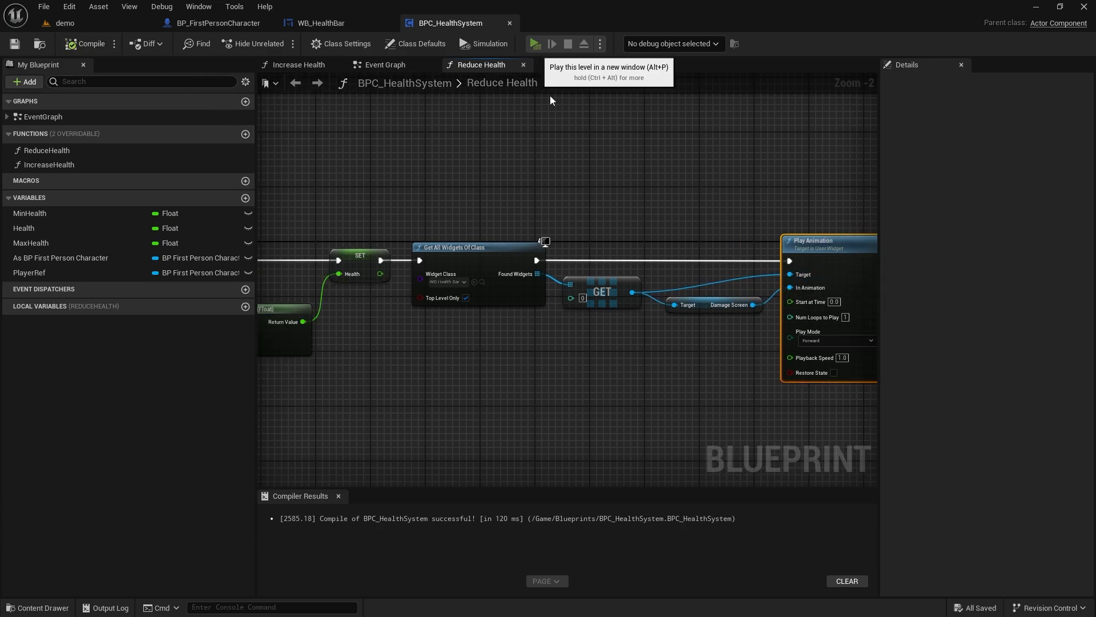
left_click(535, 44)
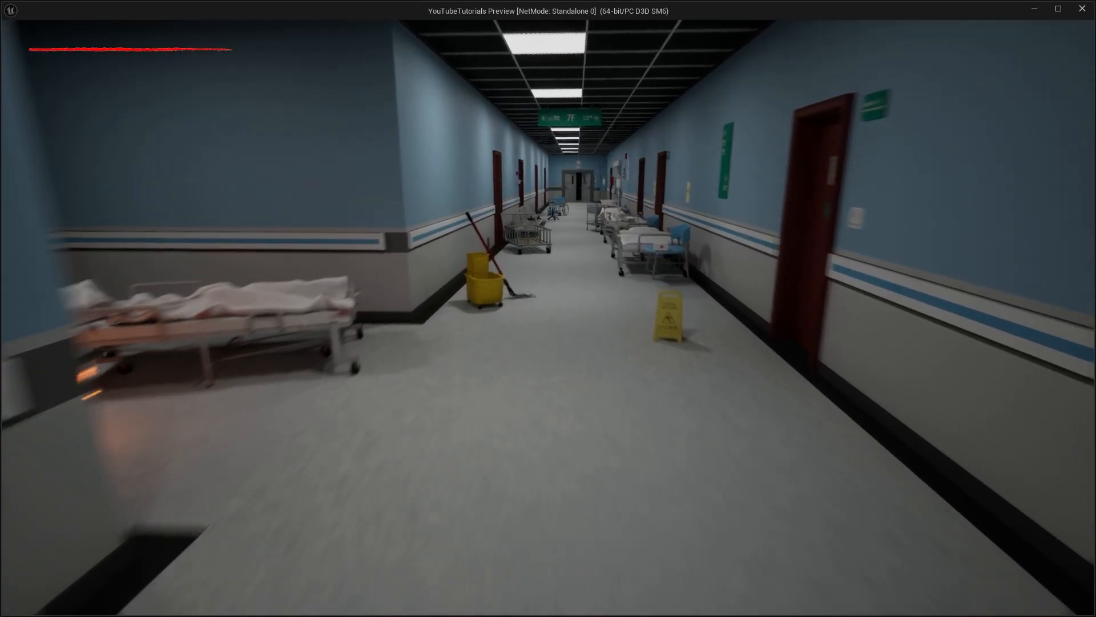